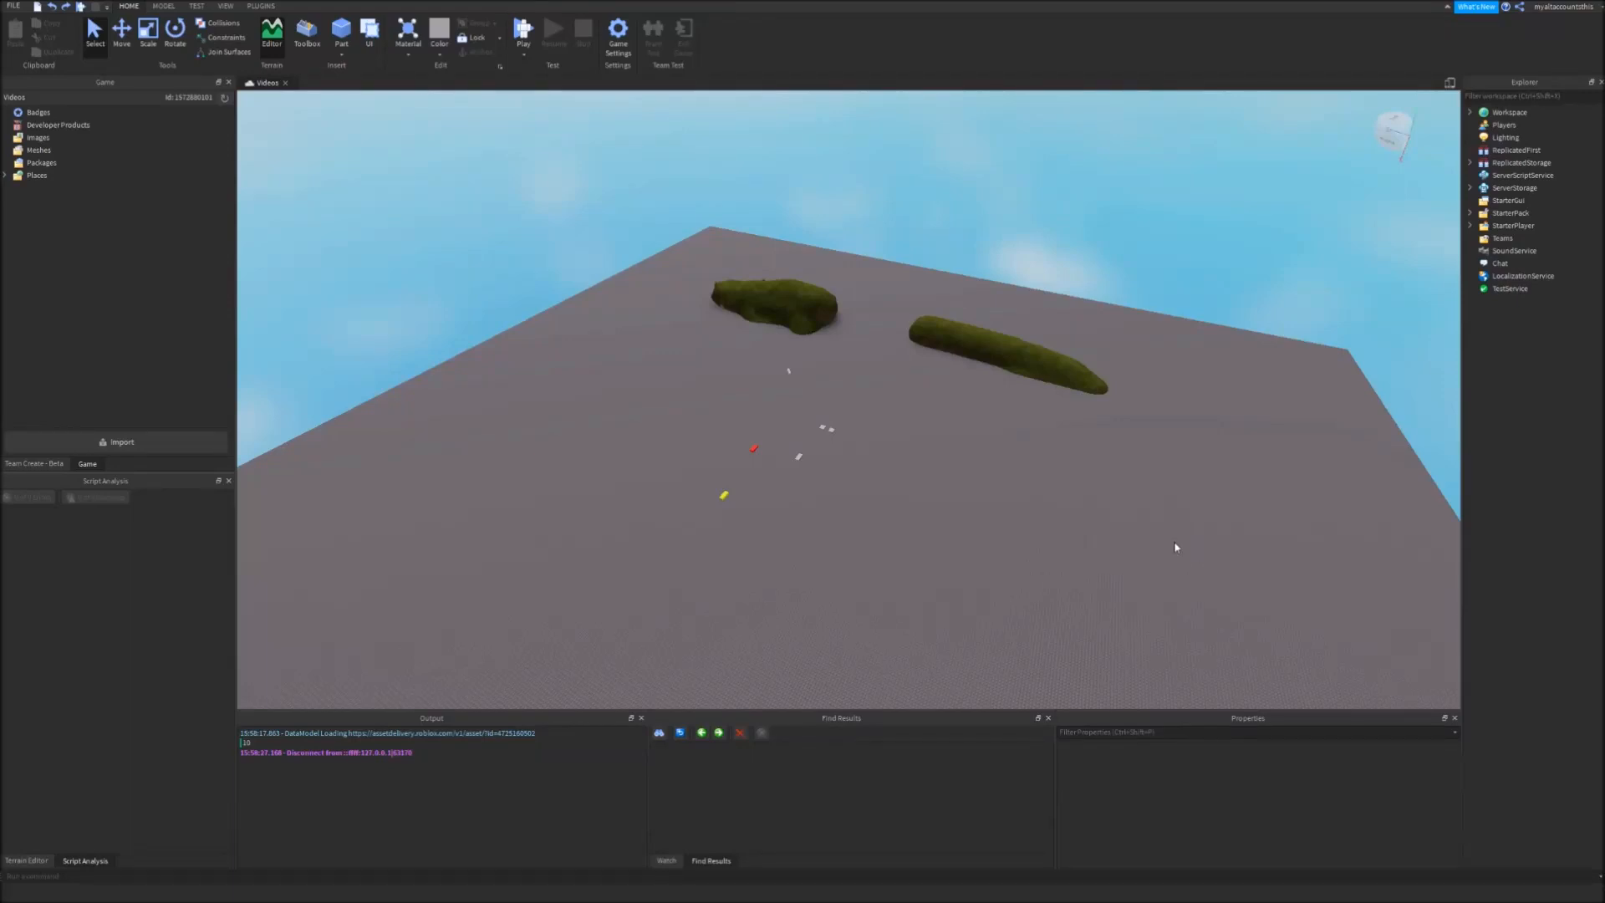
mouse_move(1295, 500)
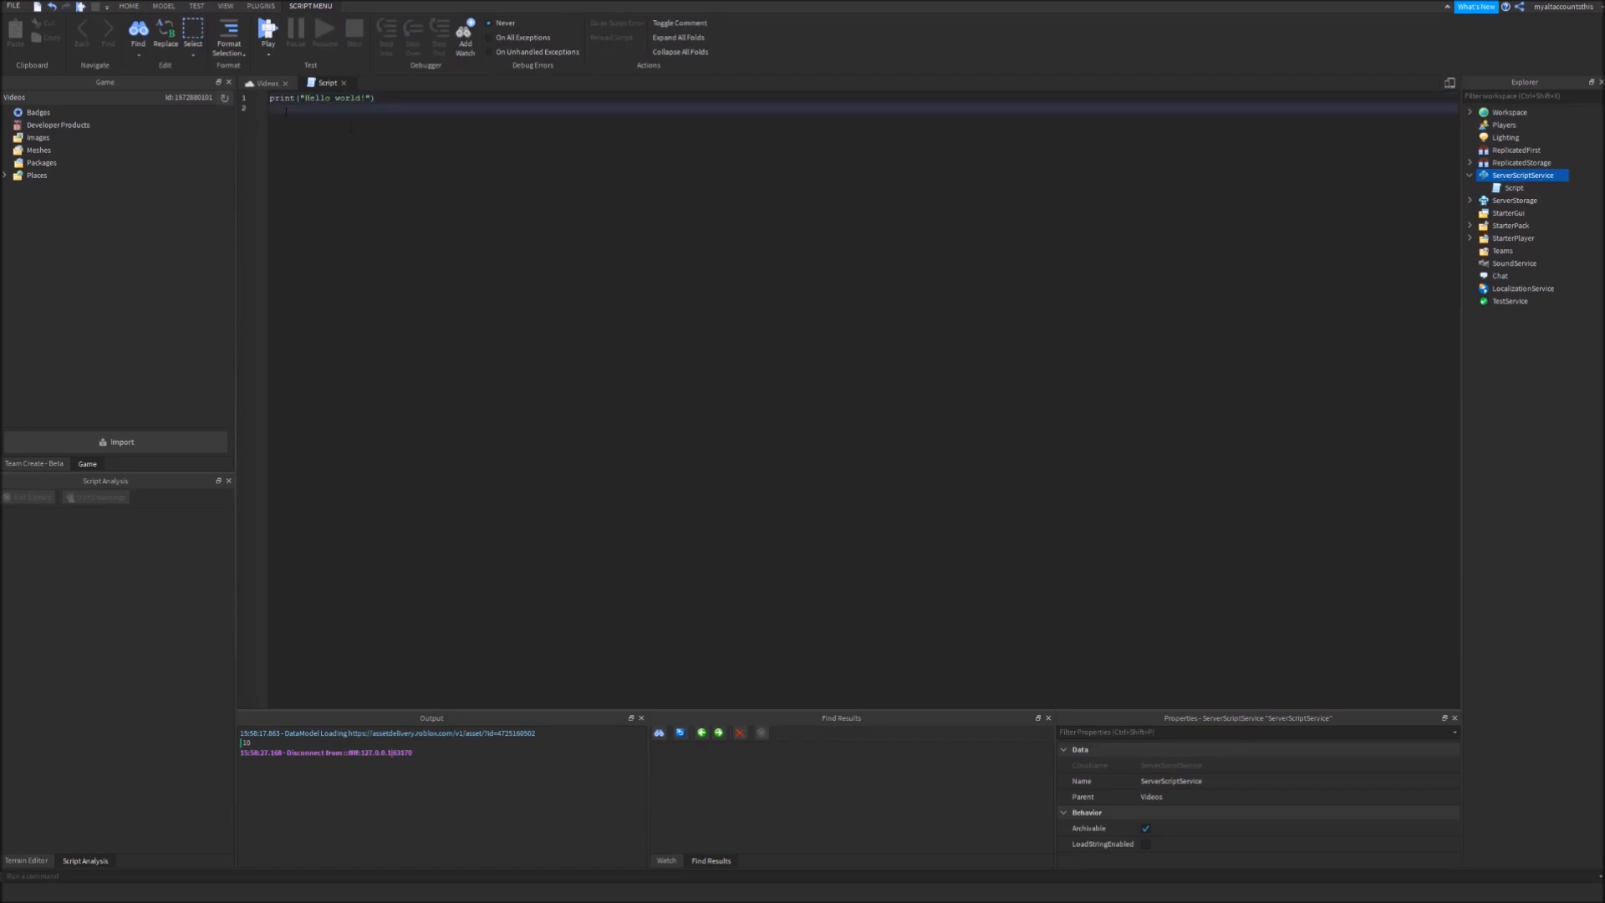
Clear the default print("Hello world!") line from the new ServerScriptService script
key(ctrl+a)
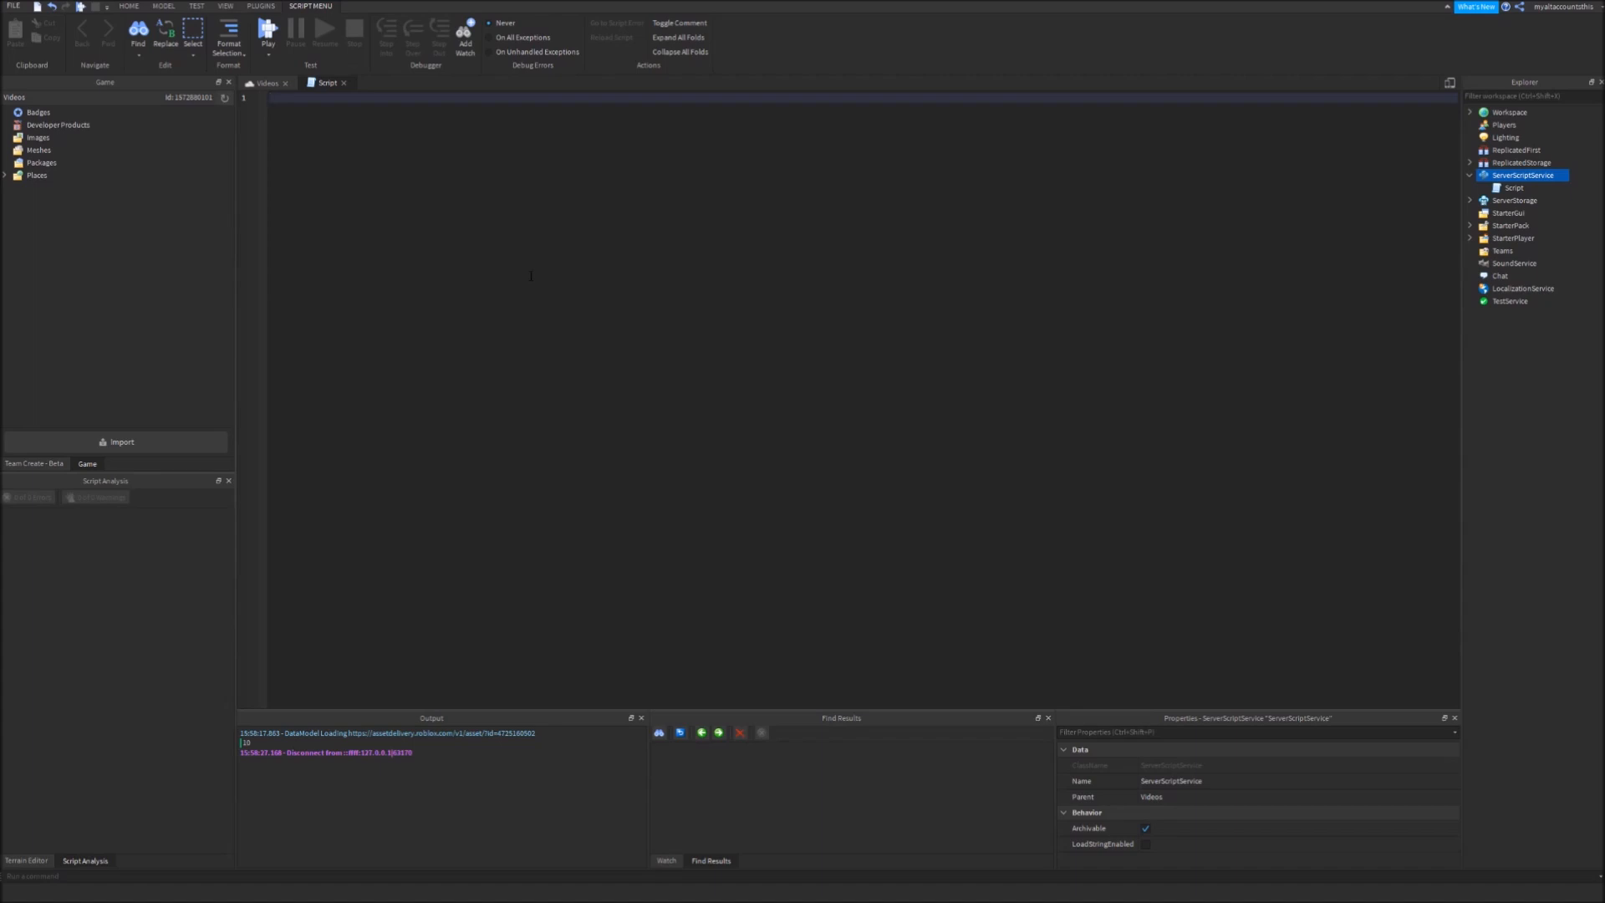
Write the opening comment explaining that OOP stands for Object Oriented programming
text(-- OOP)
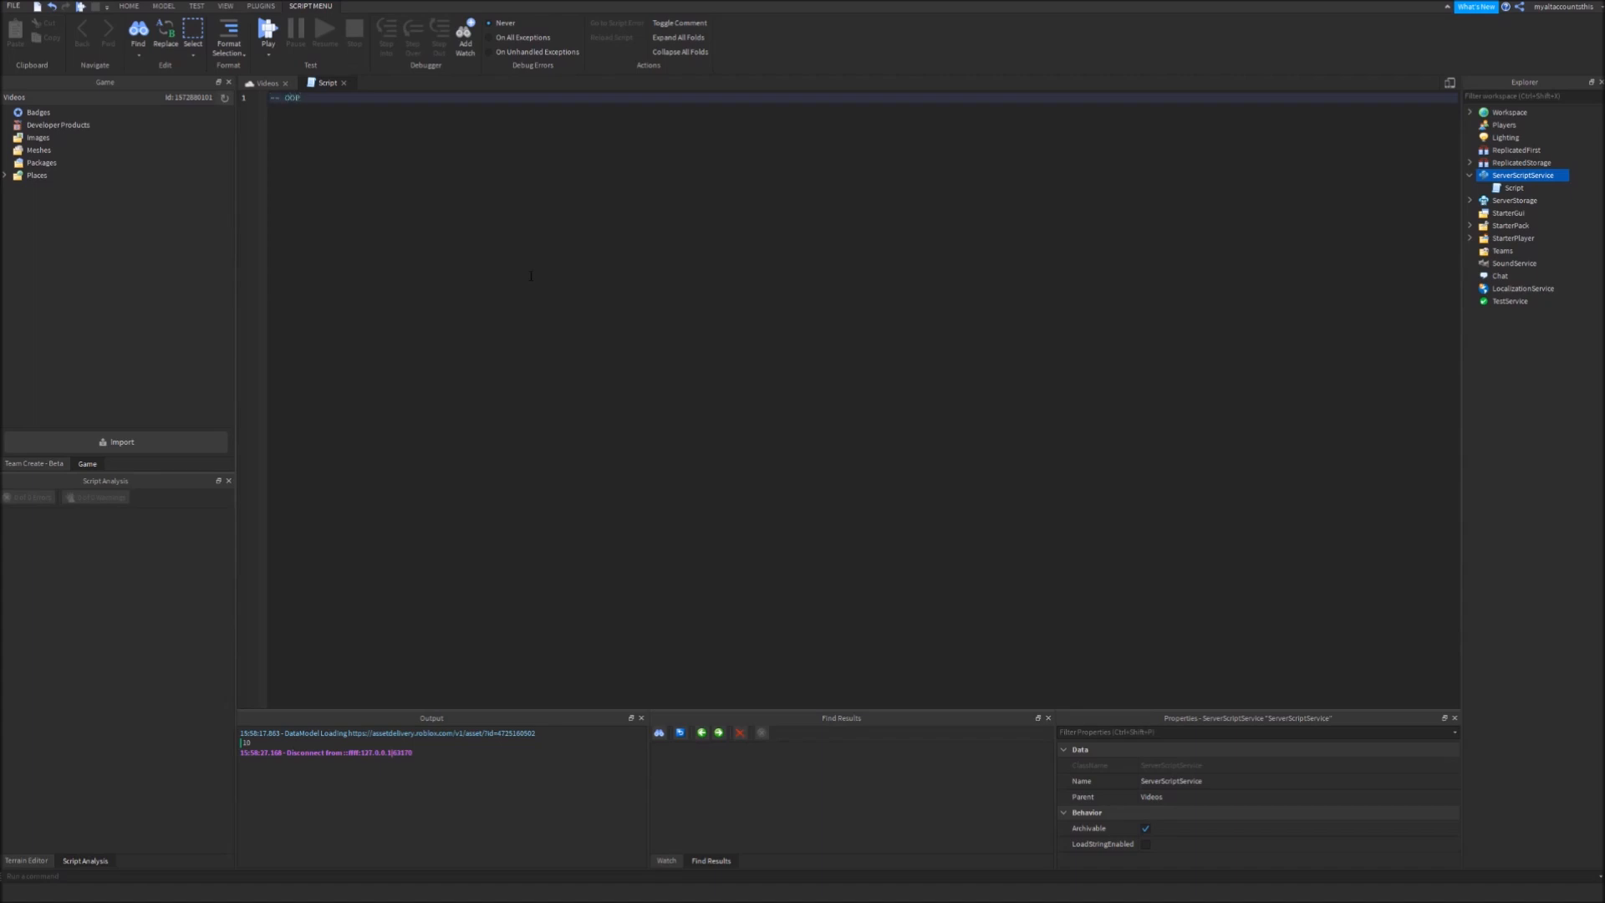
text(stands for)
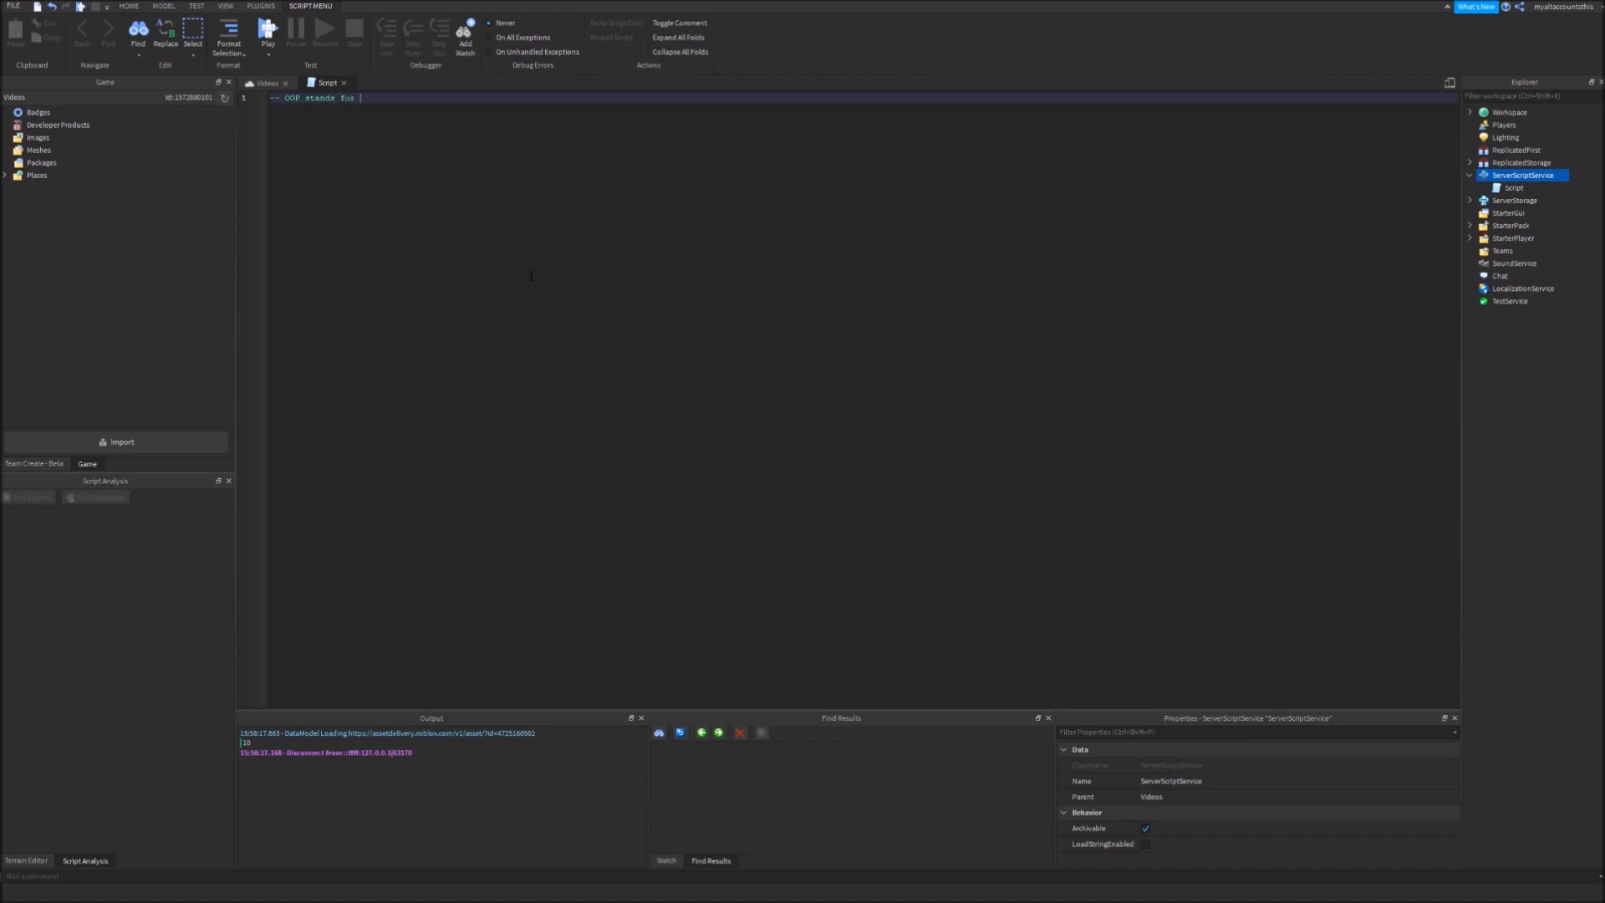
text(Object Oritented Programming)
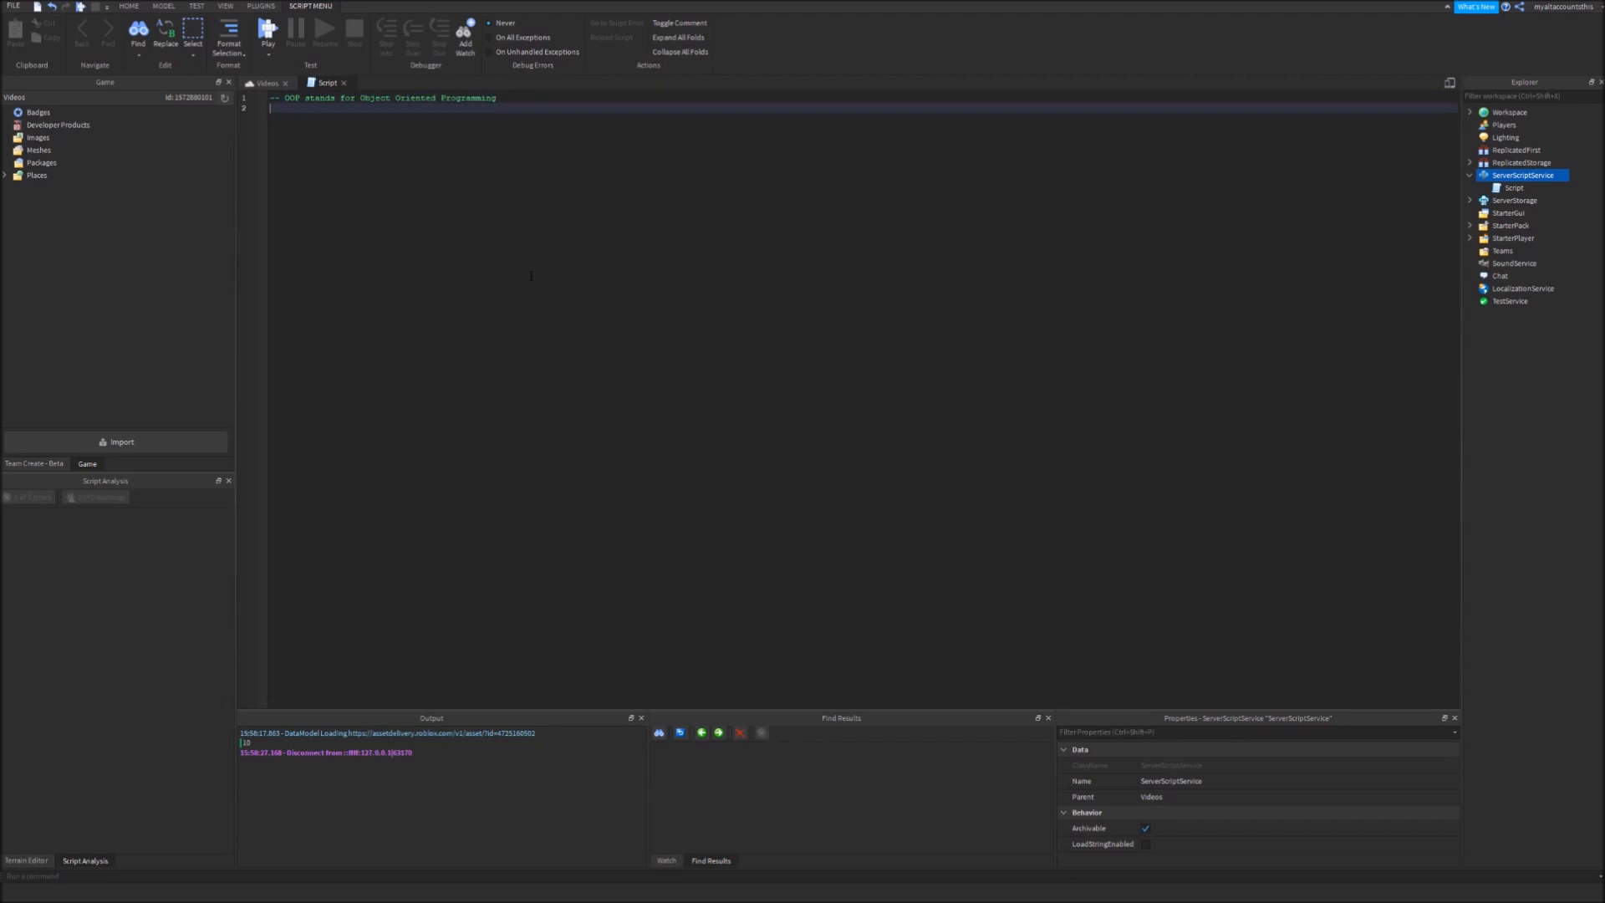
click(1469, 112)
text(--)
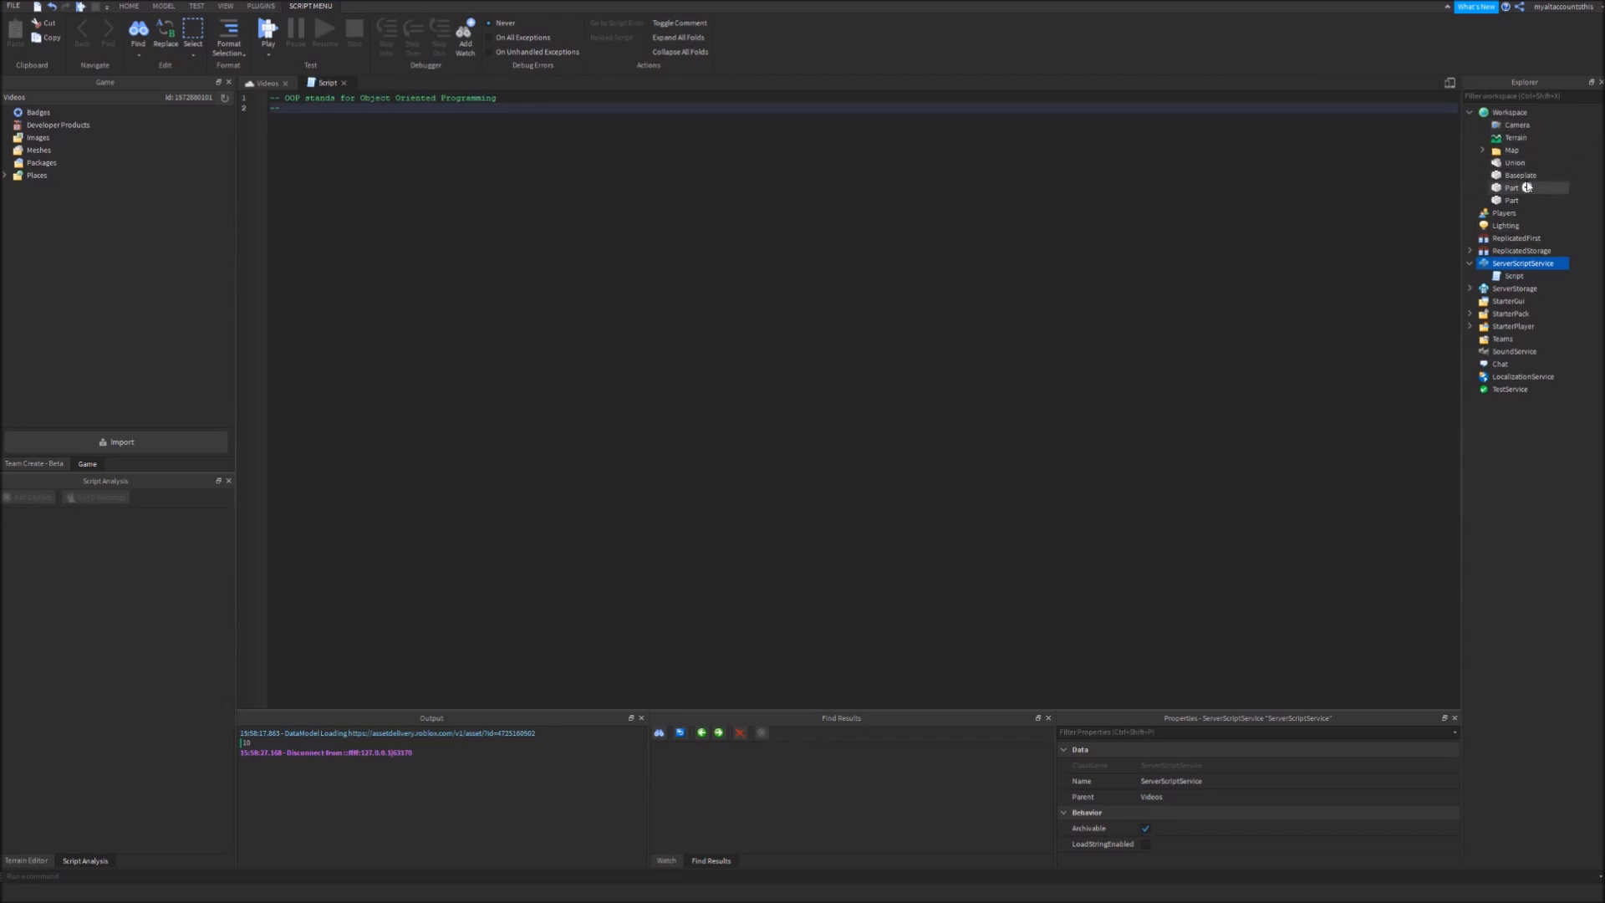
click(1519, 175)
text( Contains classes and)
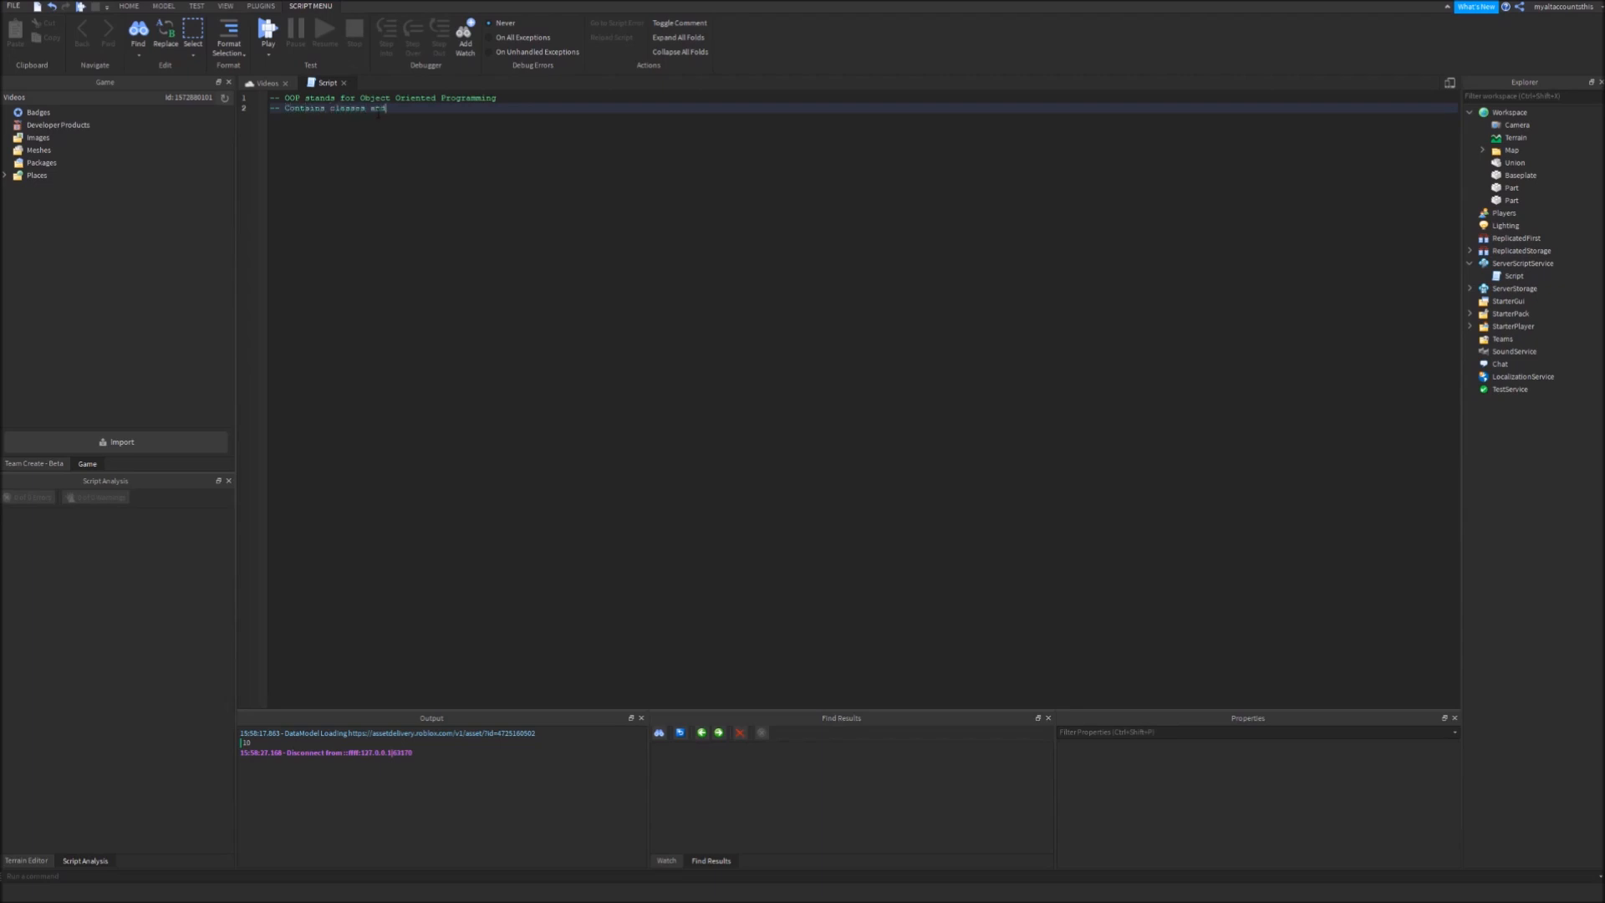
text(objects the a)
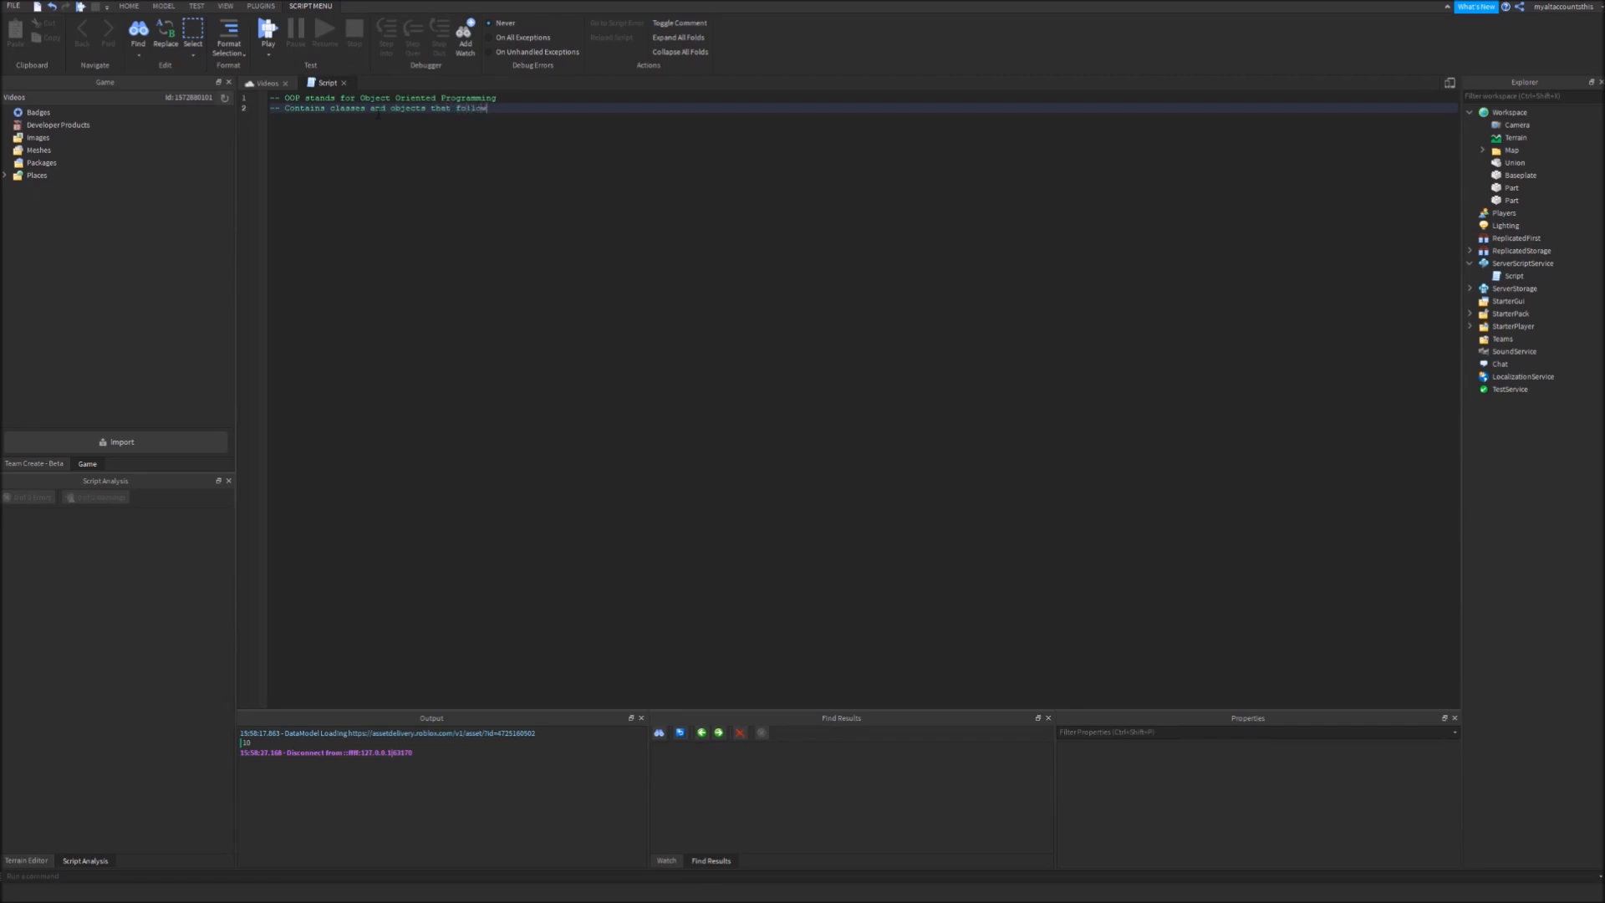
text(that class)
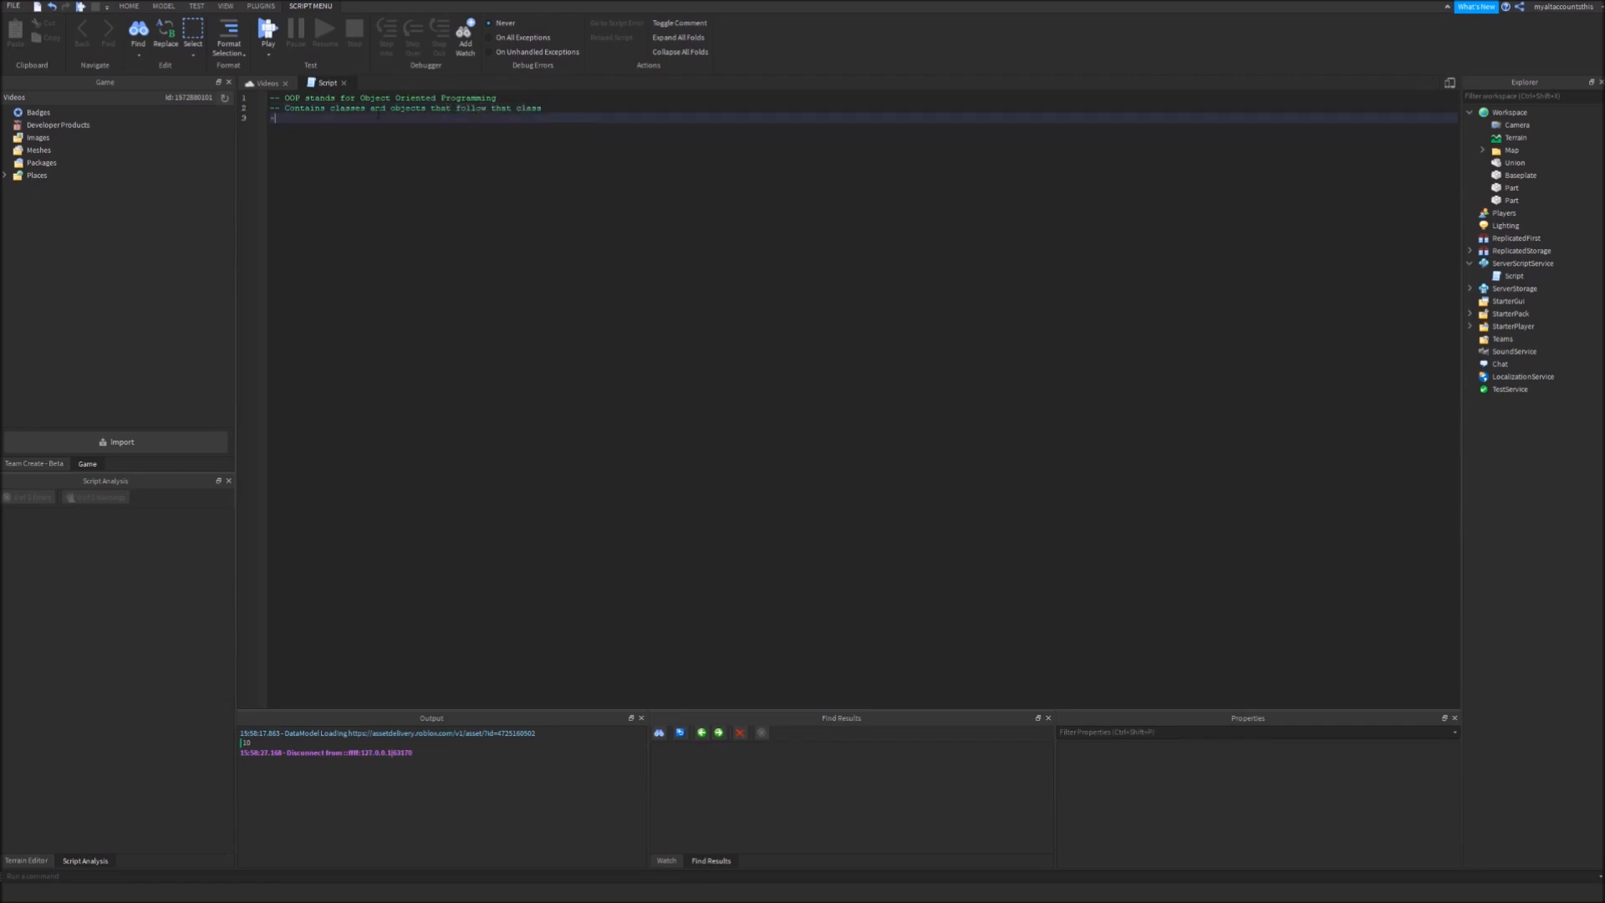
Add a comment stating that classes are like a species
double_click(346, 108)
text(-- )
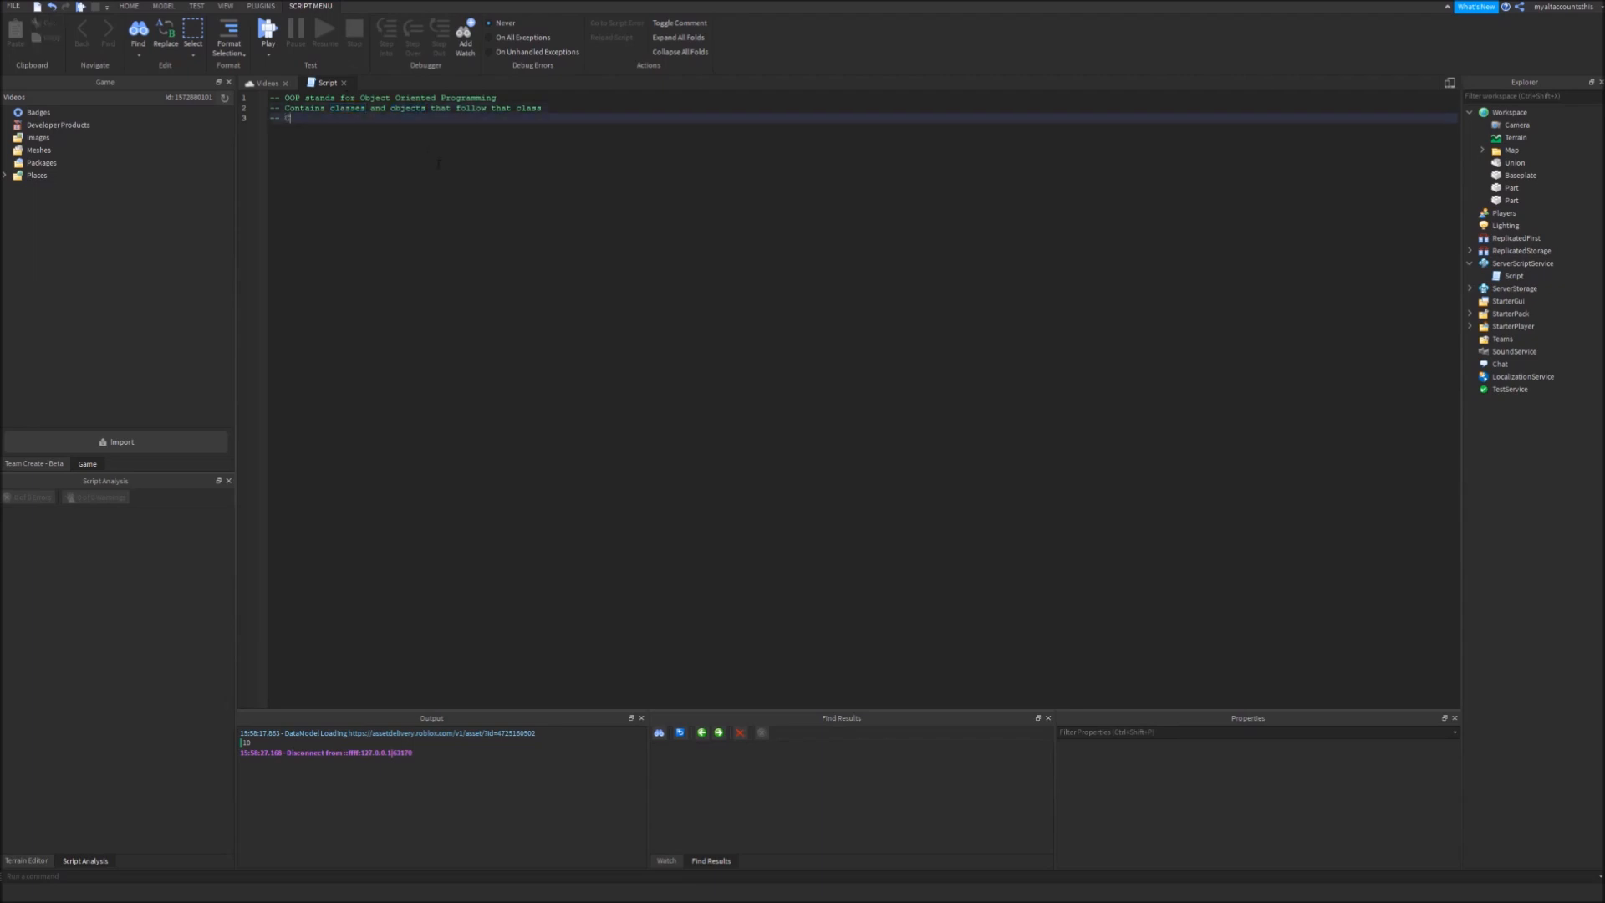
text(Classes are)
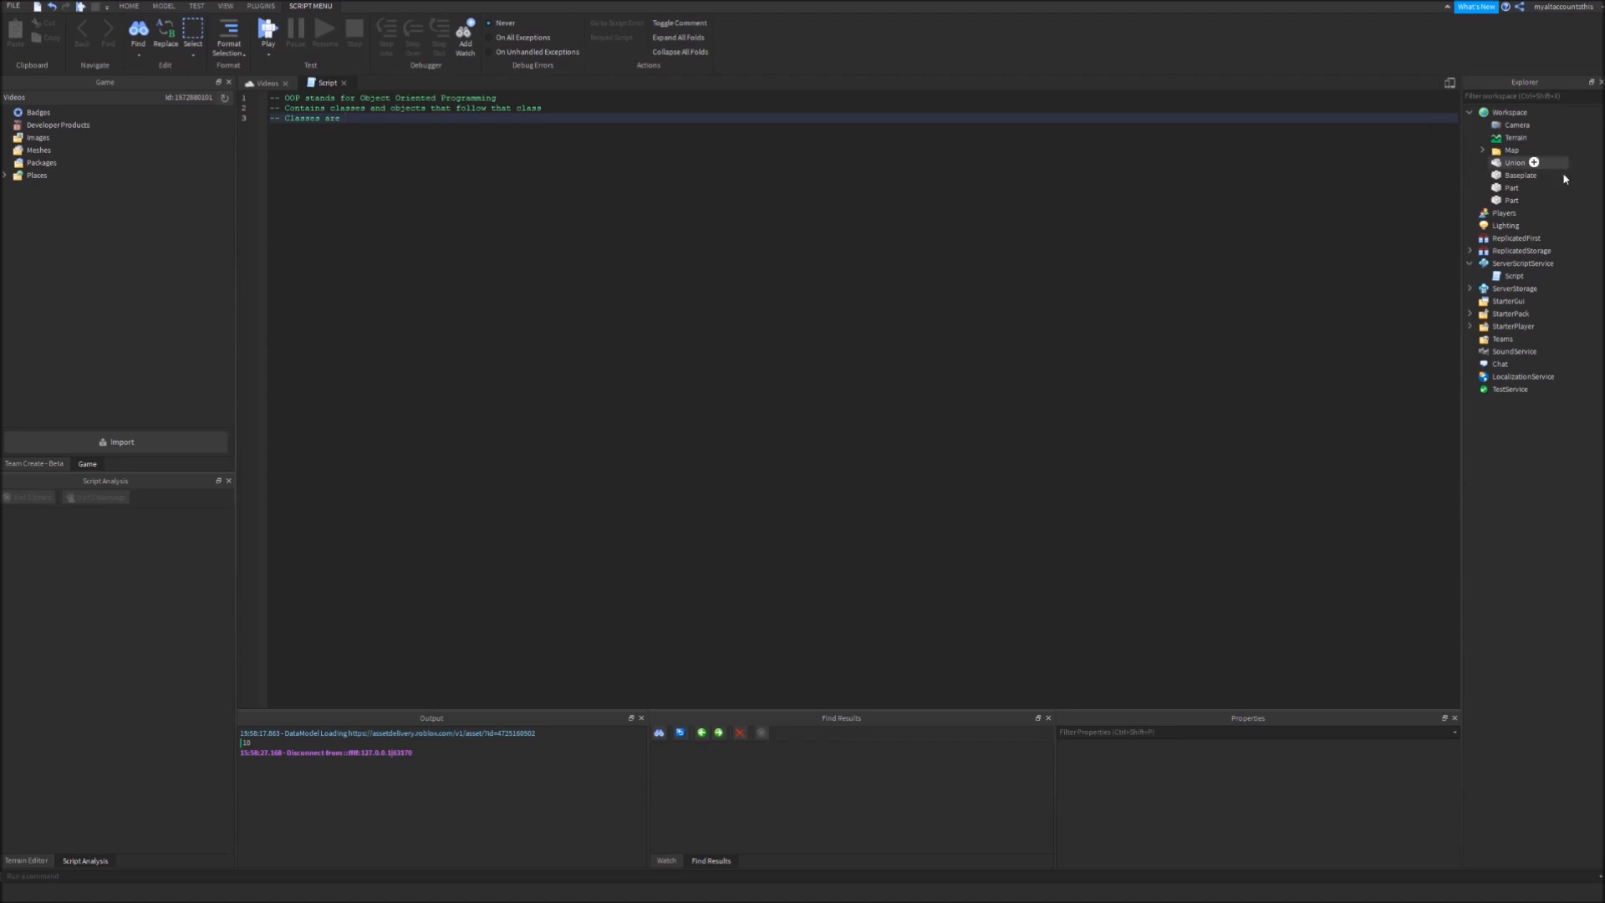
text(a)
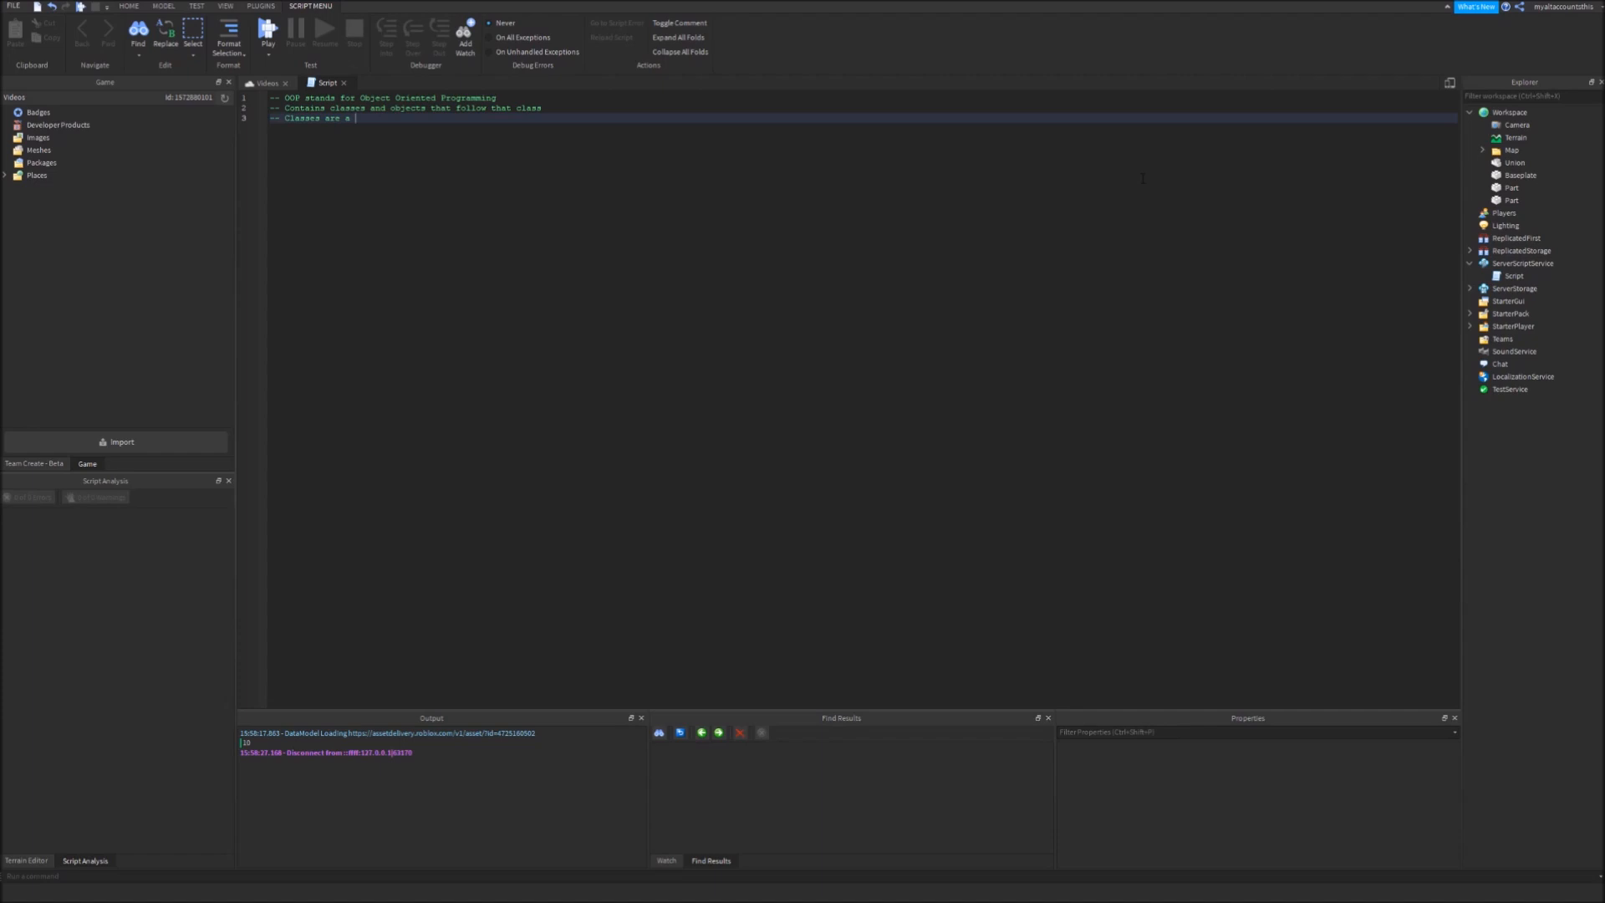
text(like)
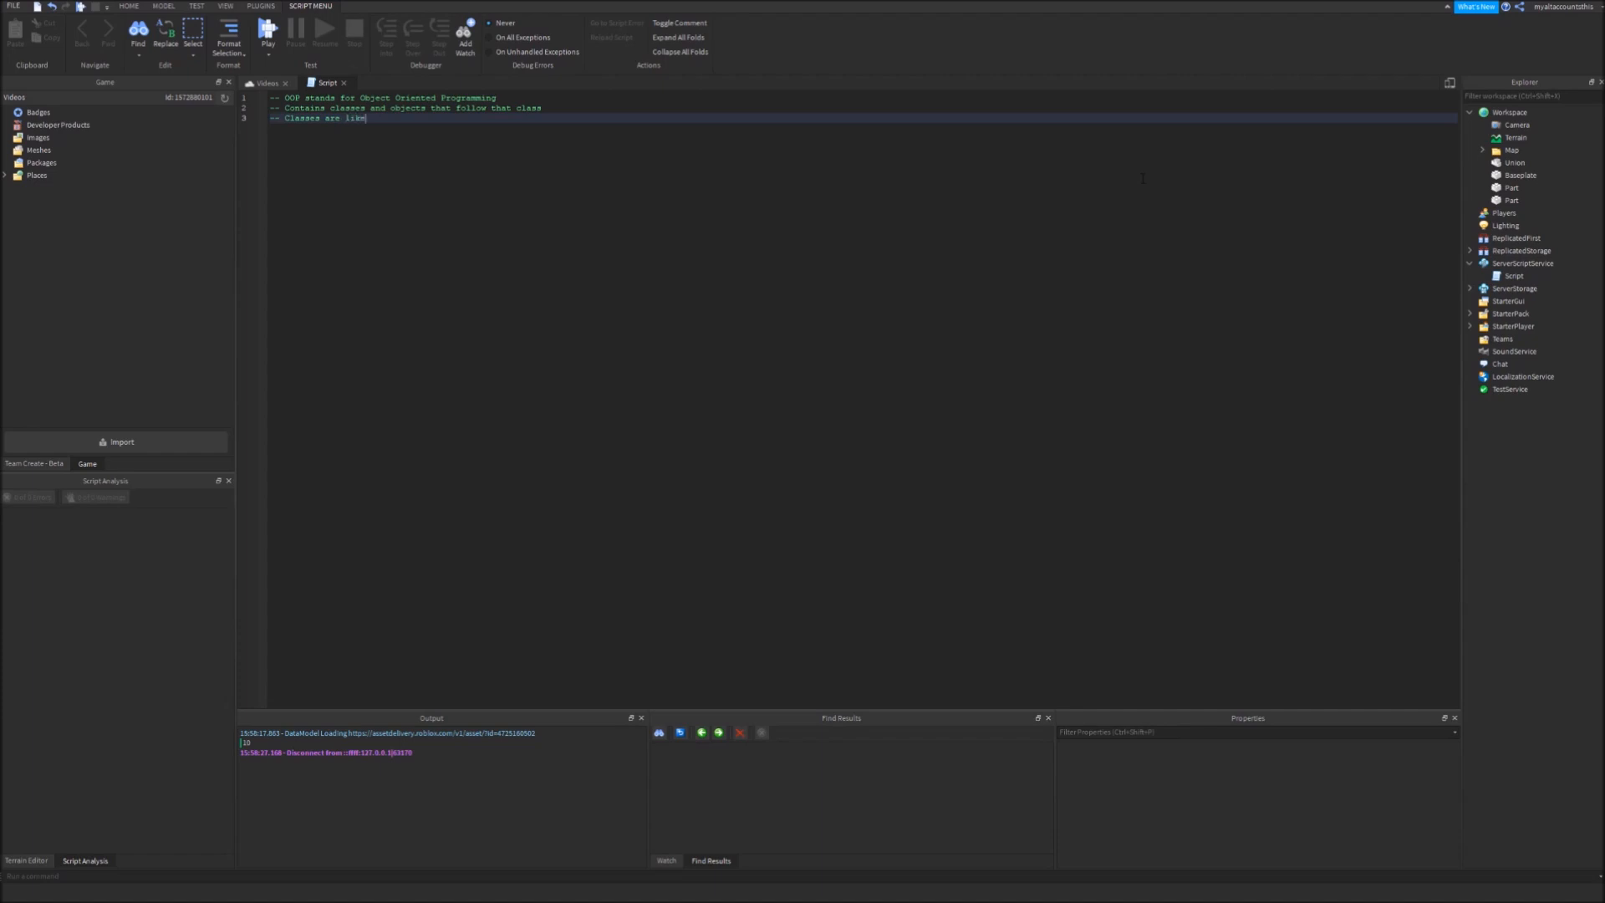
text(species of animals and plants)
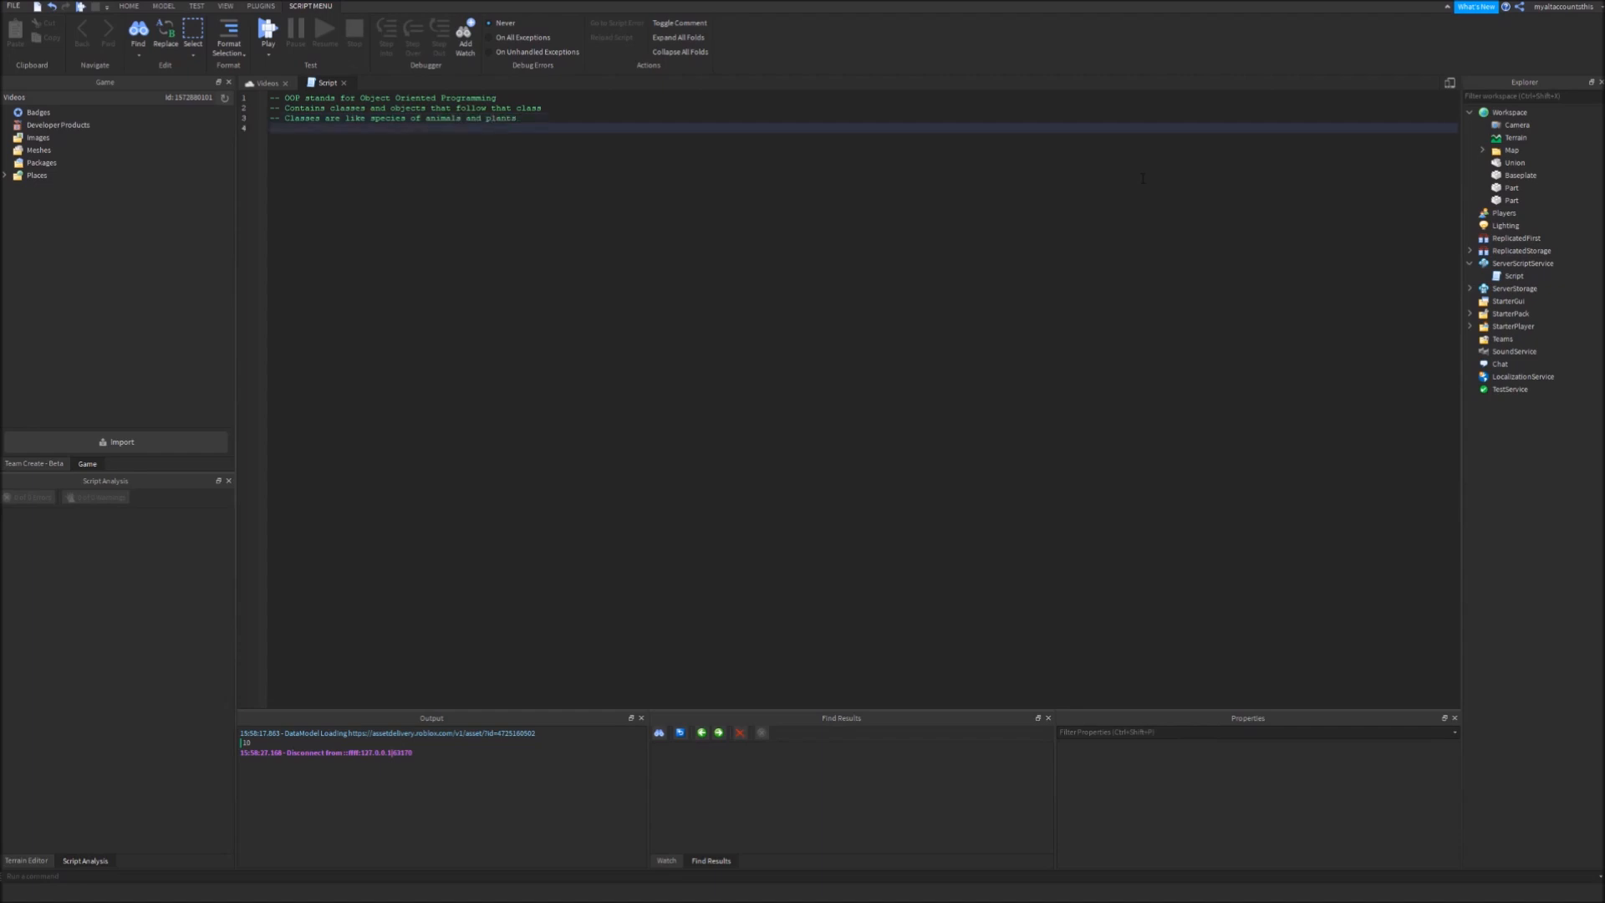
double_click(405, 108)
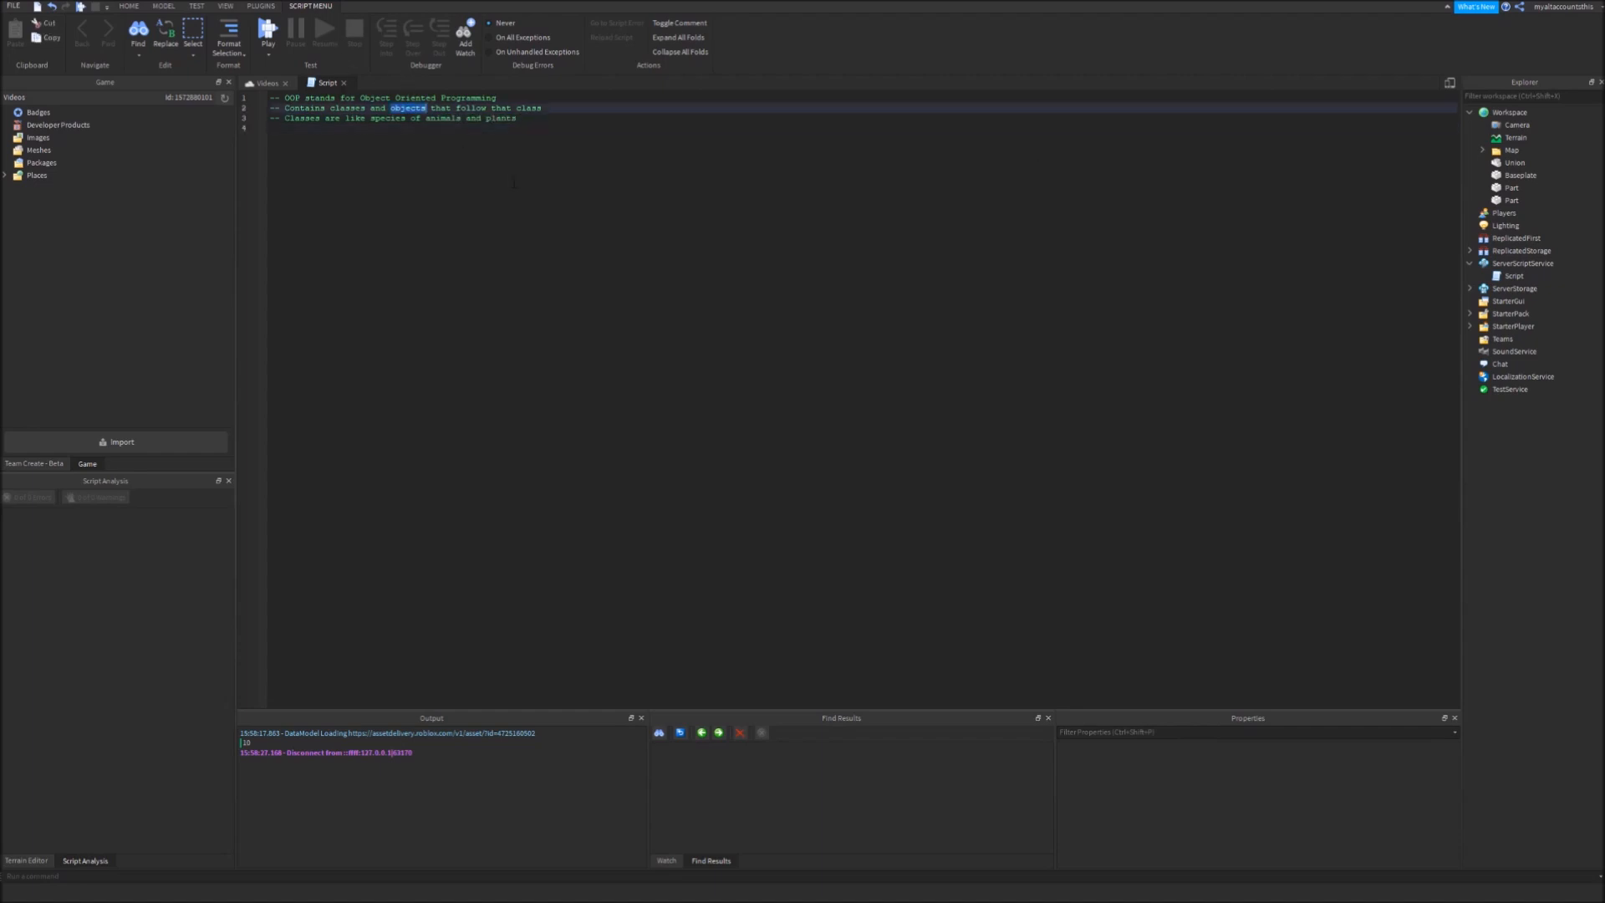
Add a comment stating objects are organisms that are of a certain species (class)
text(-- Objects are the oxeg)
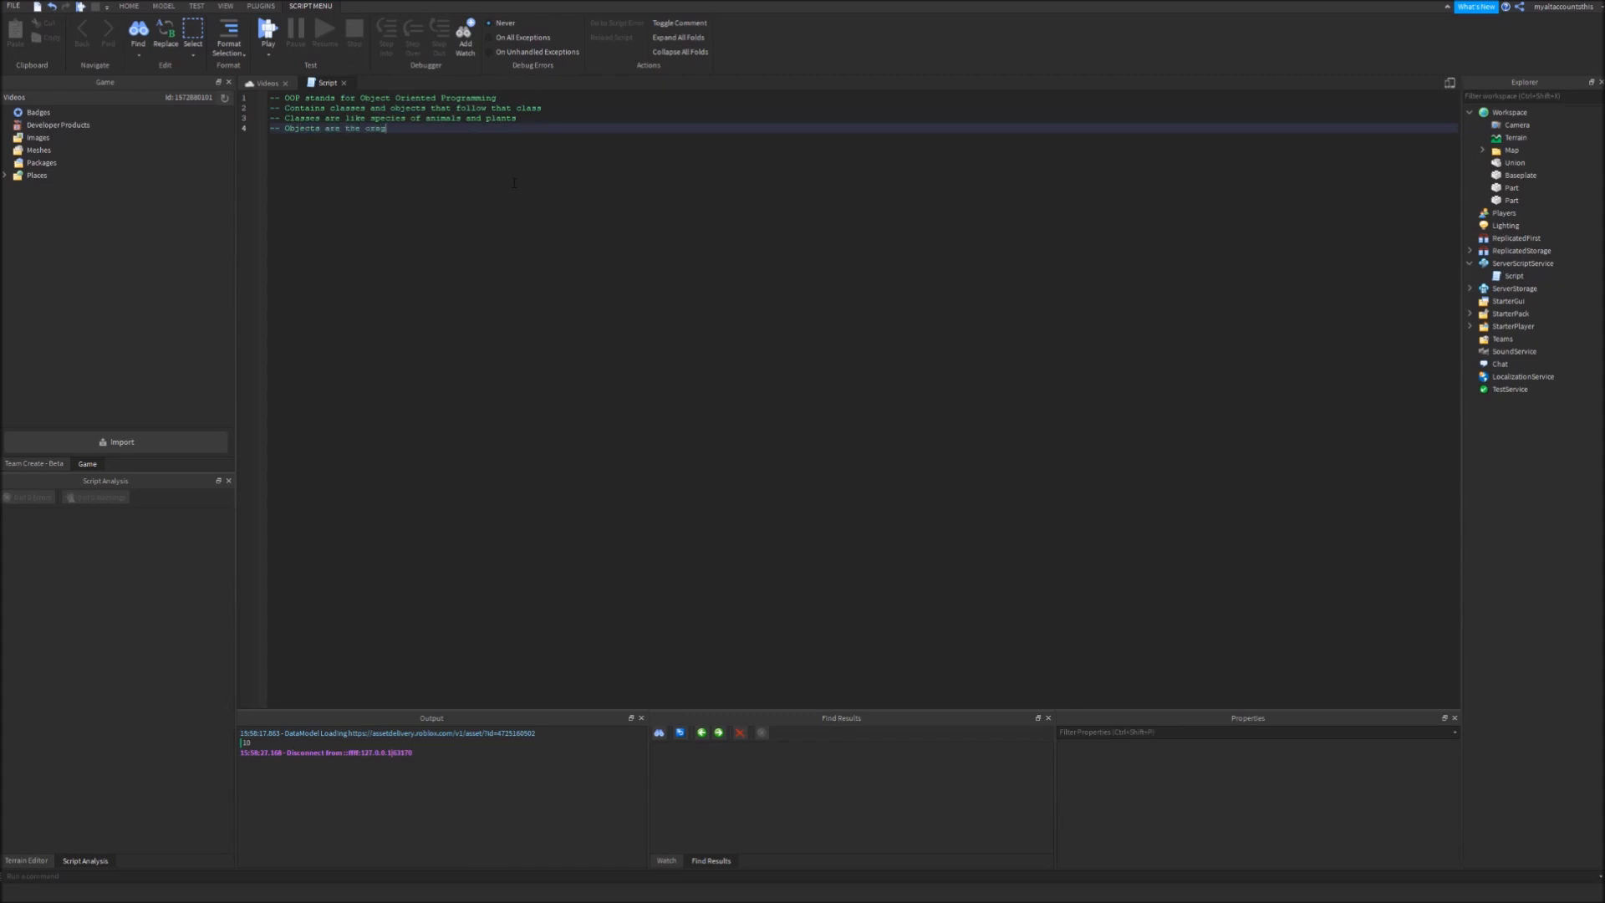
drag(428, 118, 518, 117)
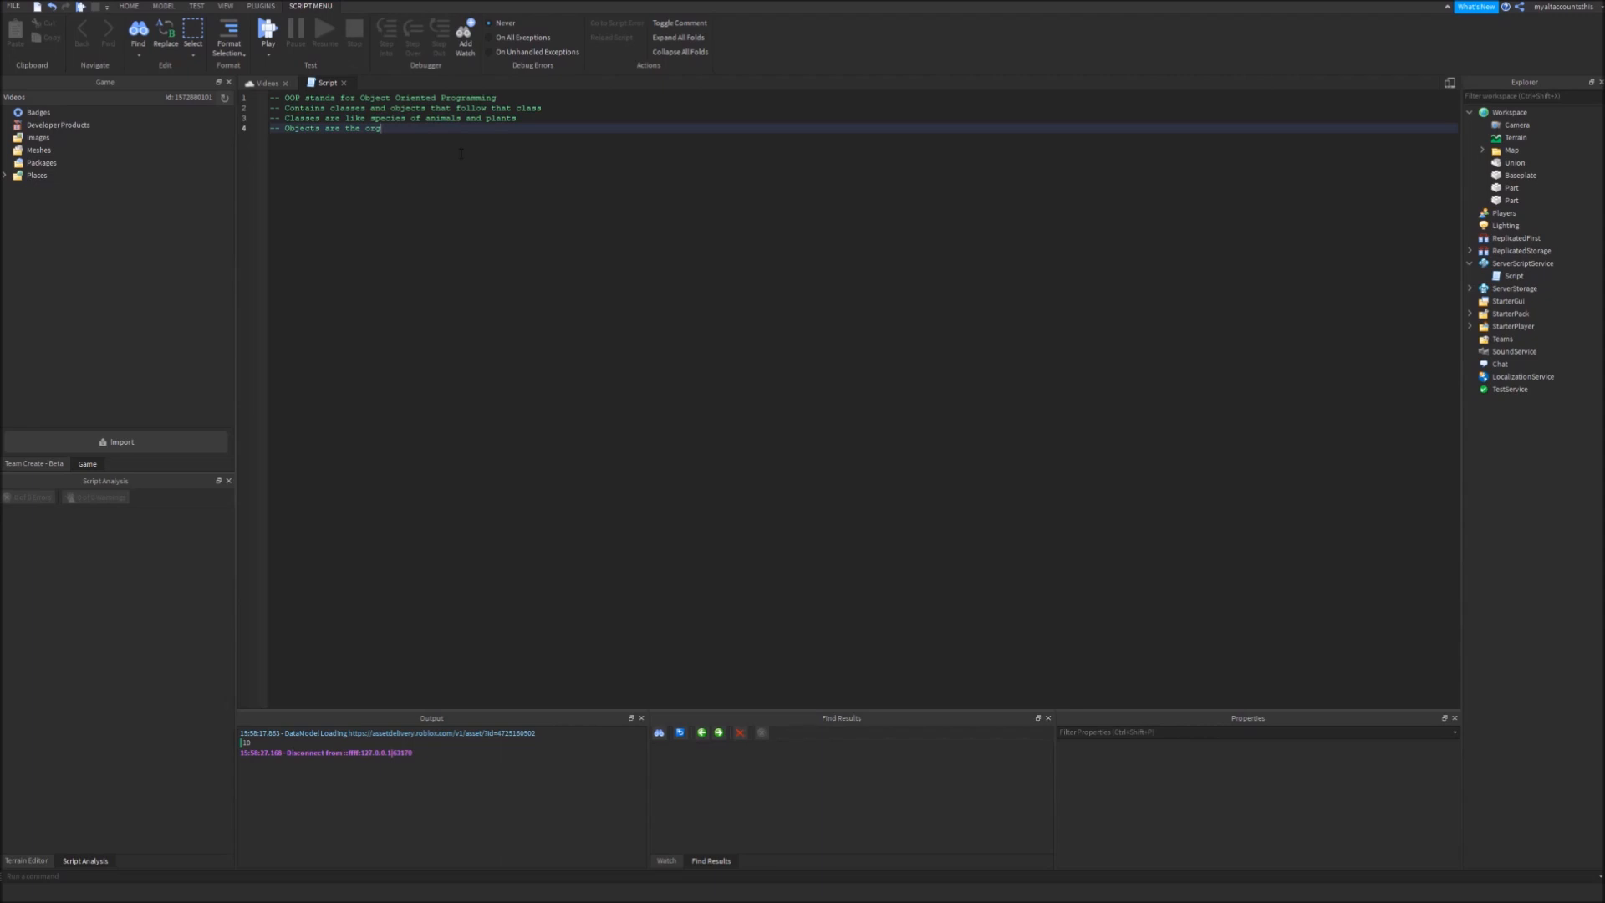
text(anisms and)
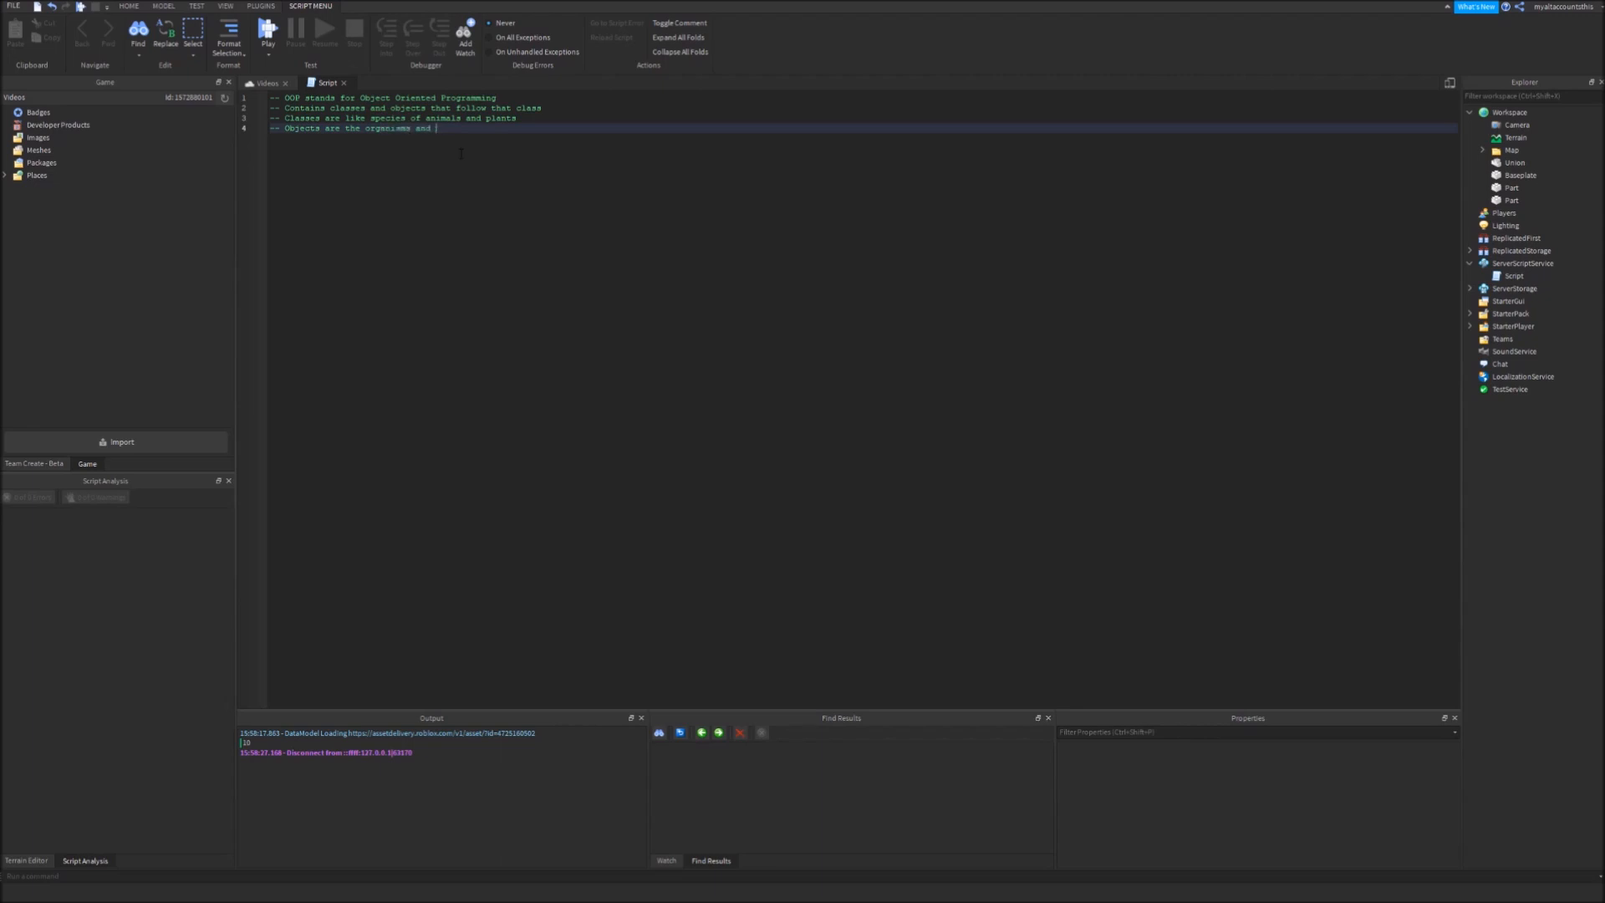
text(that)
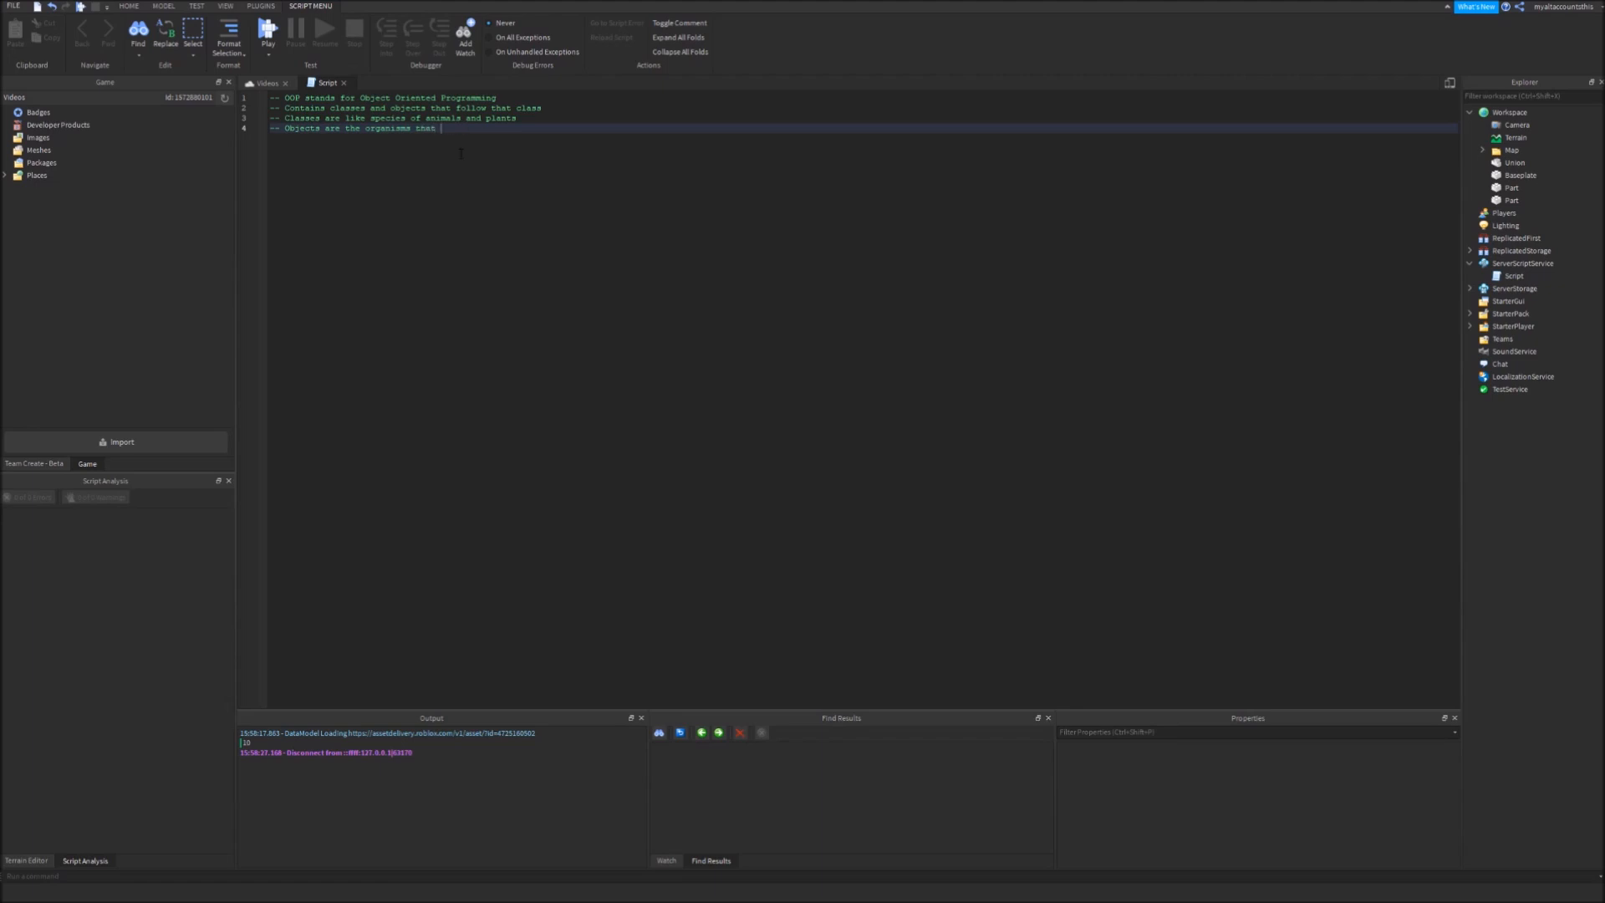
text(are of a certain)
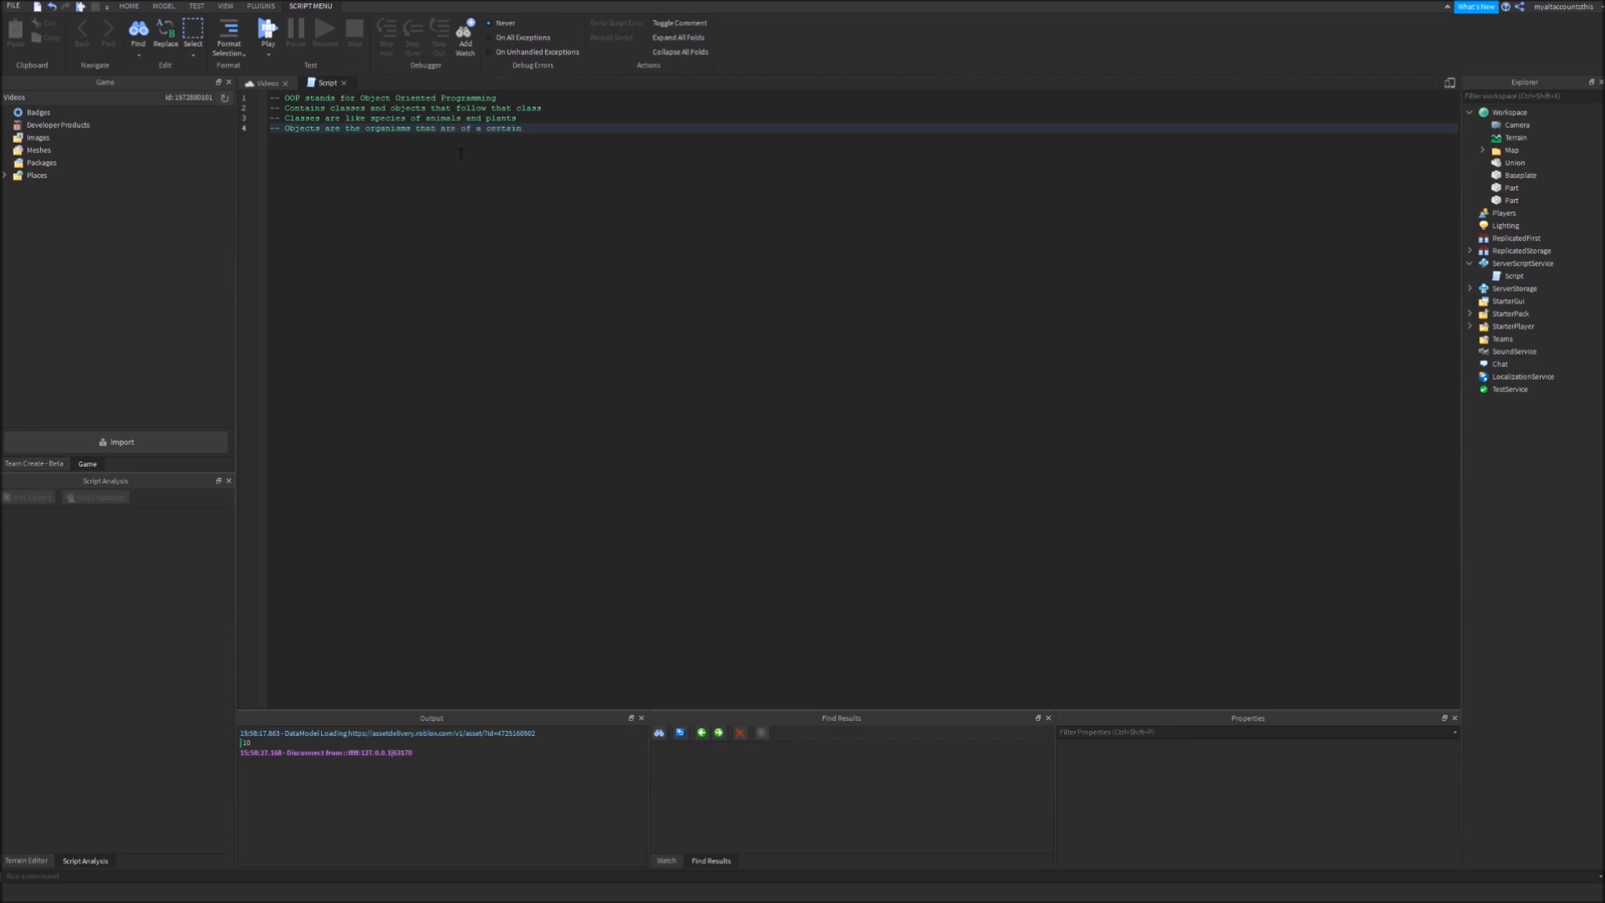
text(species (class)
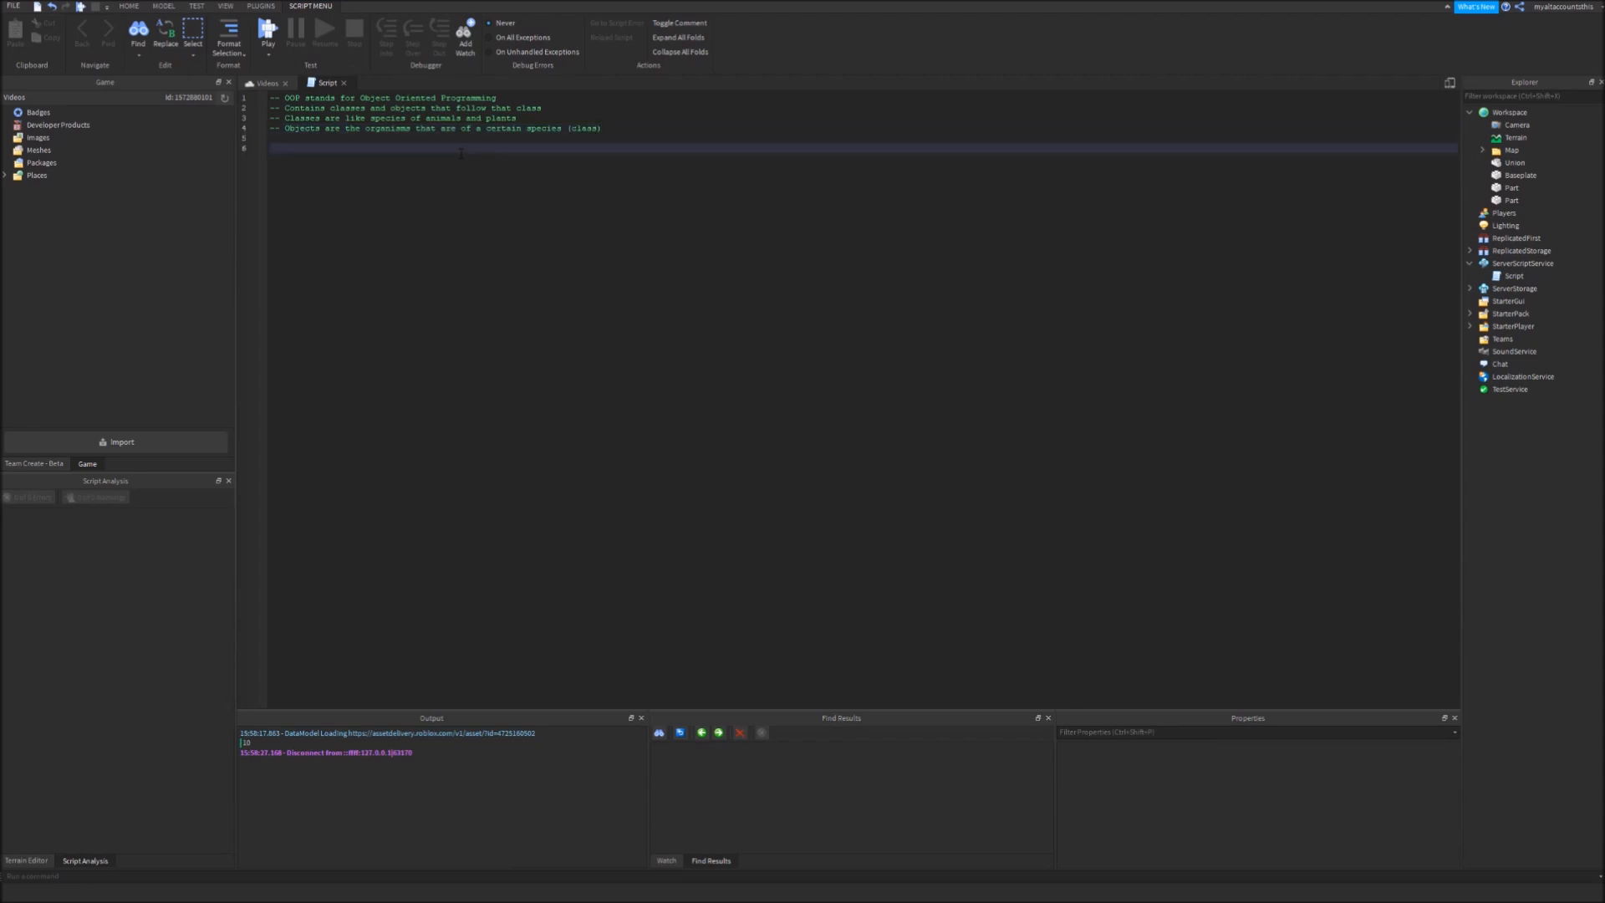
Declare local Person = {} and set Person.__index = Person below the comments
text(local)
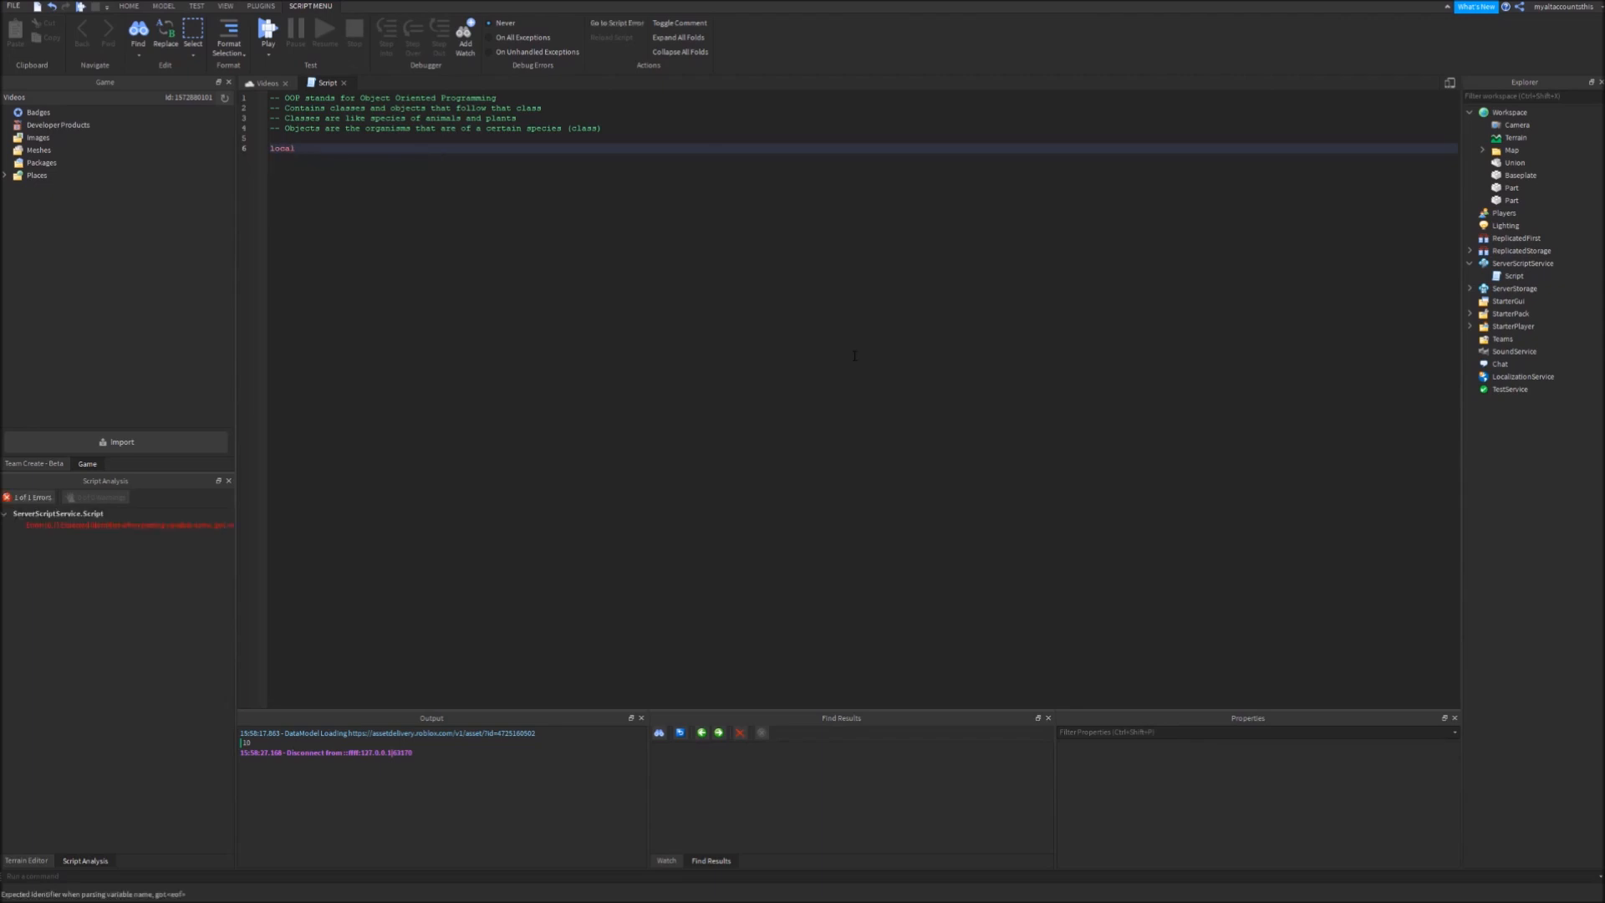
text(Person)
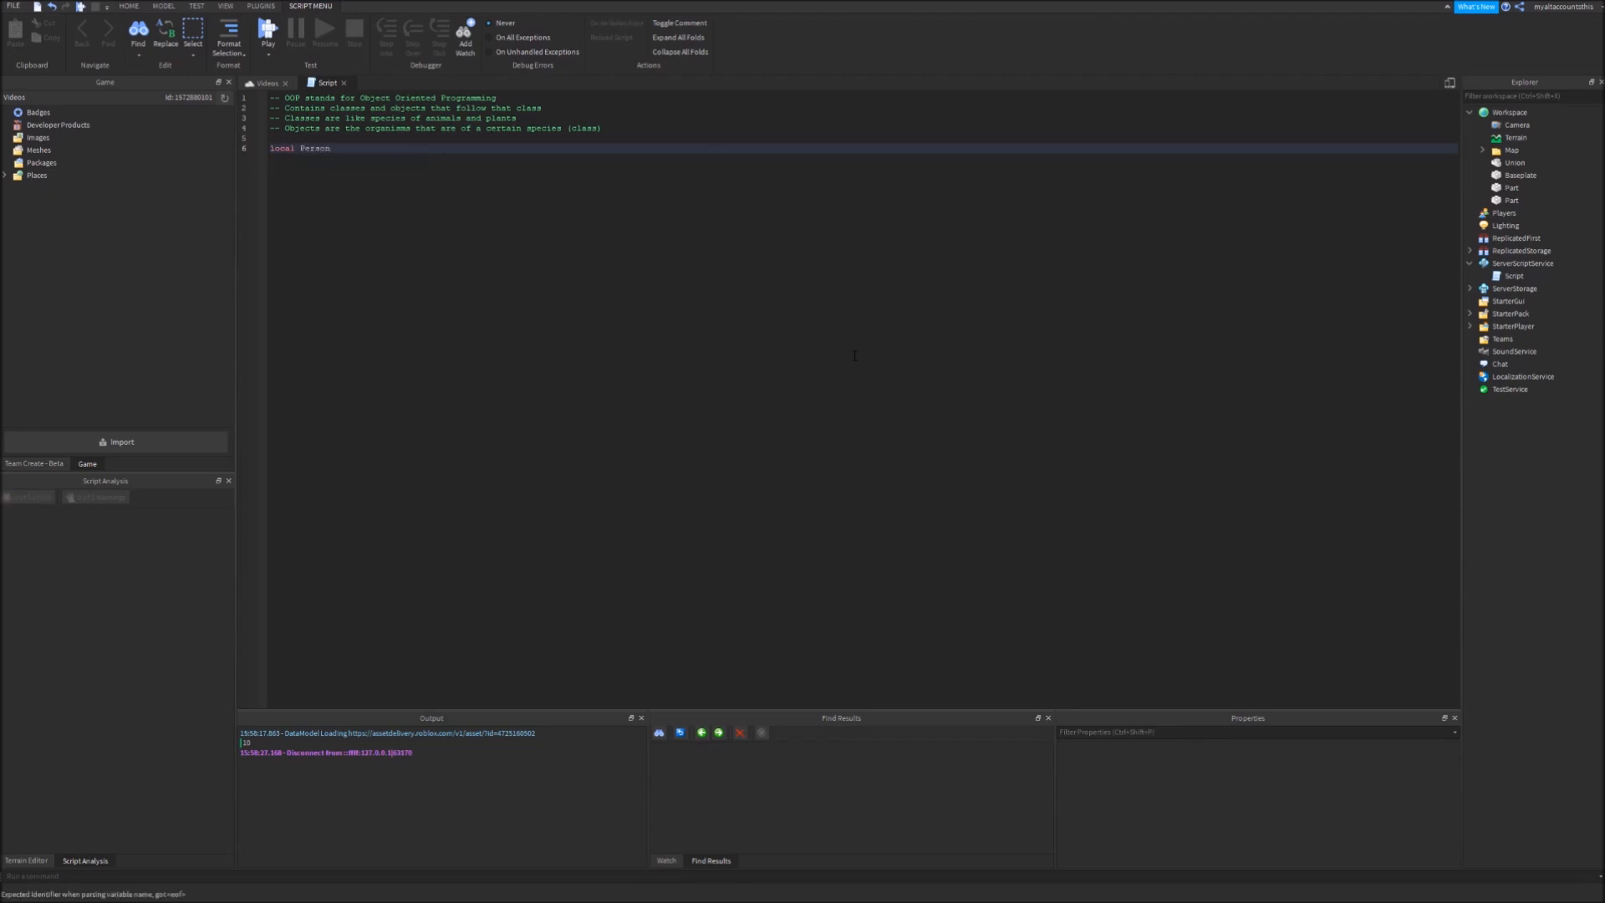
double_click(314, 149)
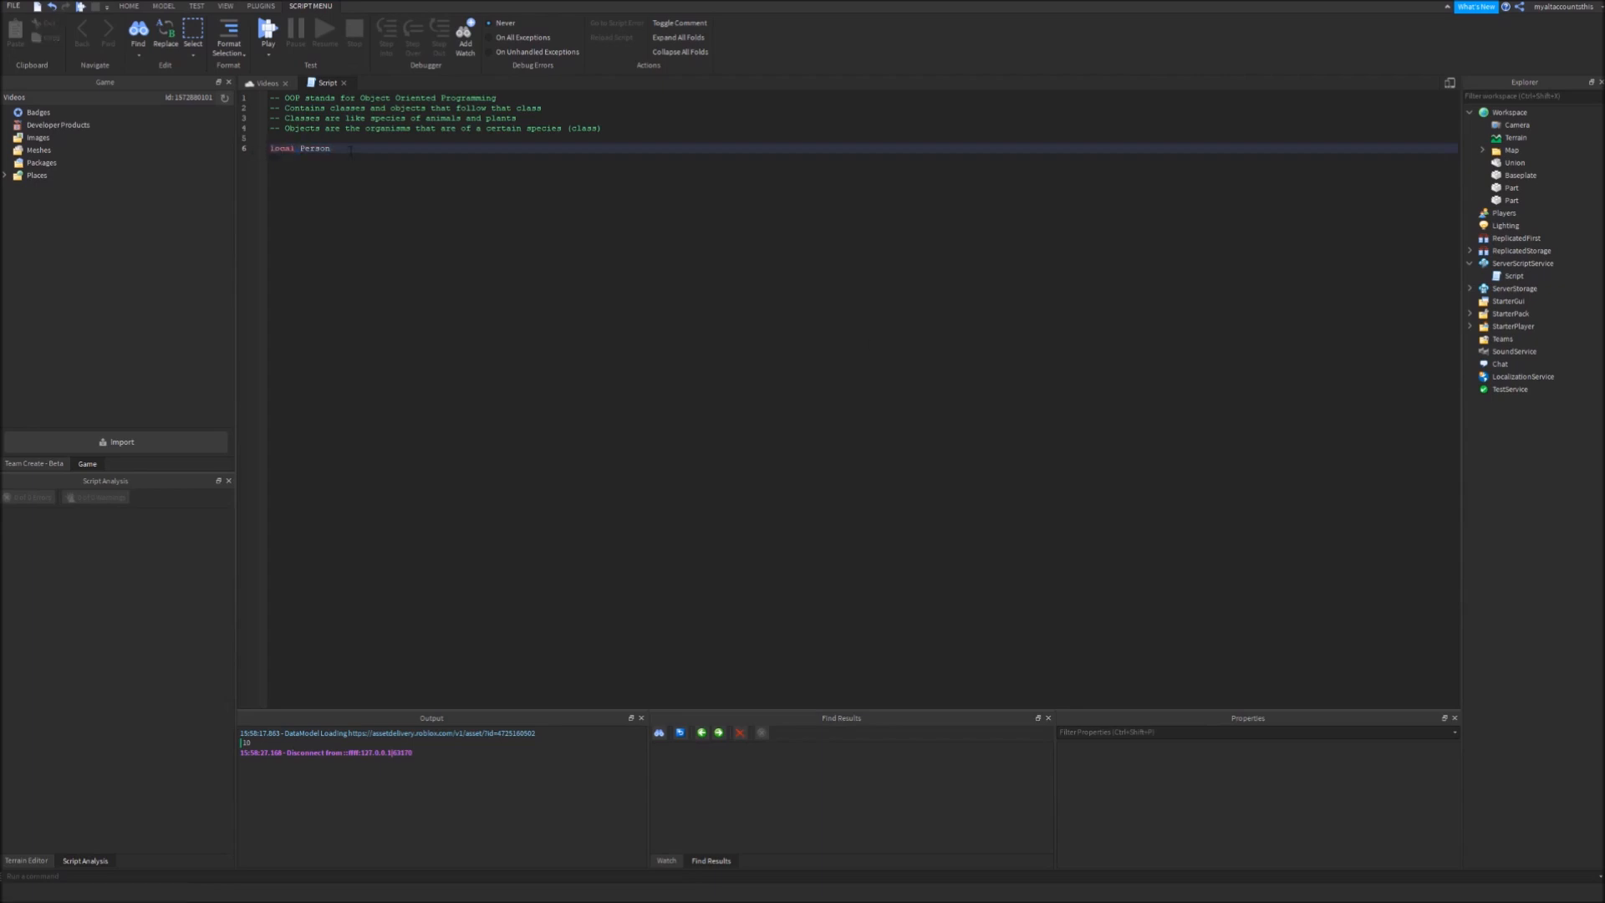
text(= {})
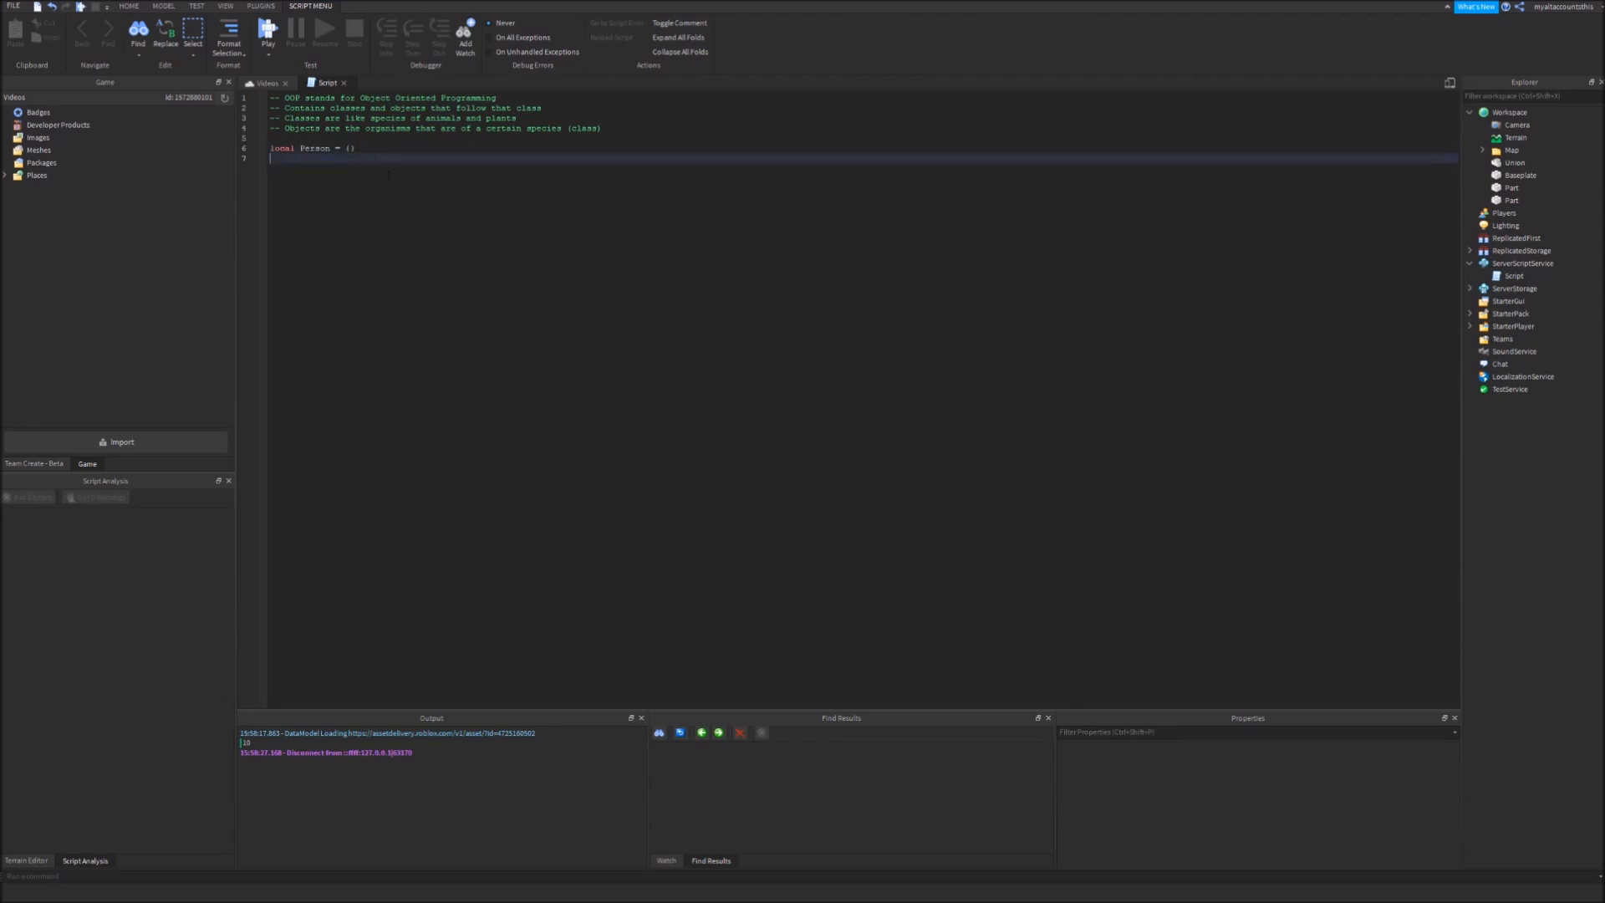
text(Person.)
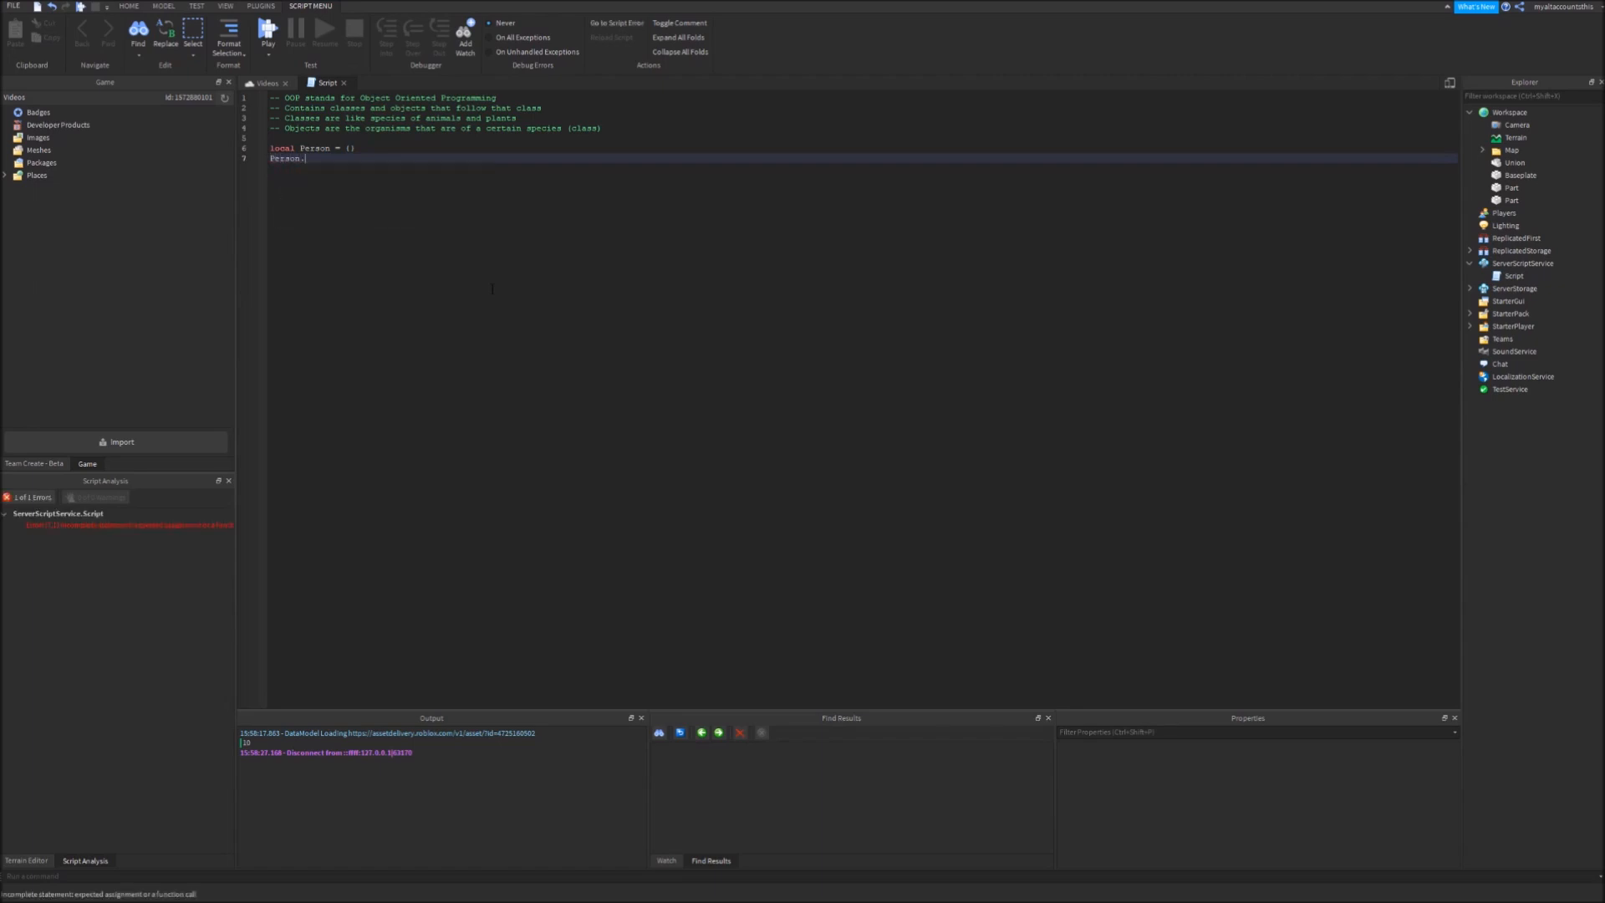
text(__index = p)
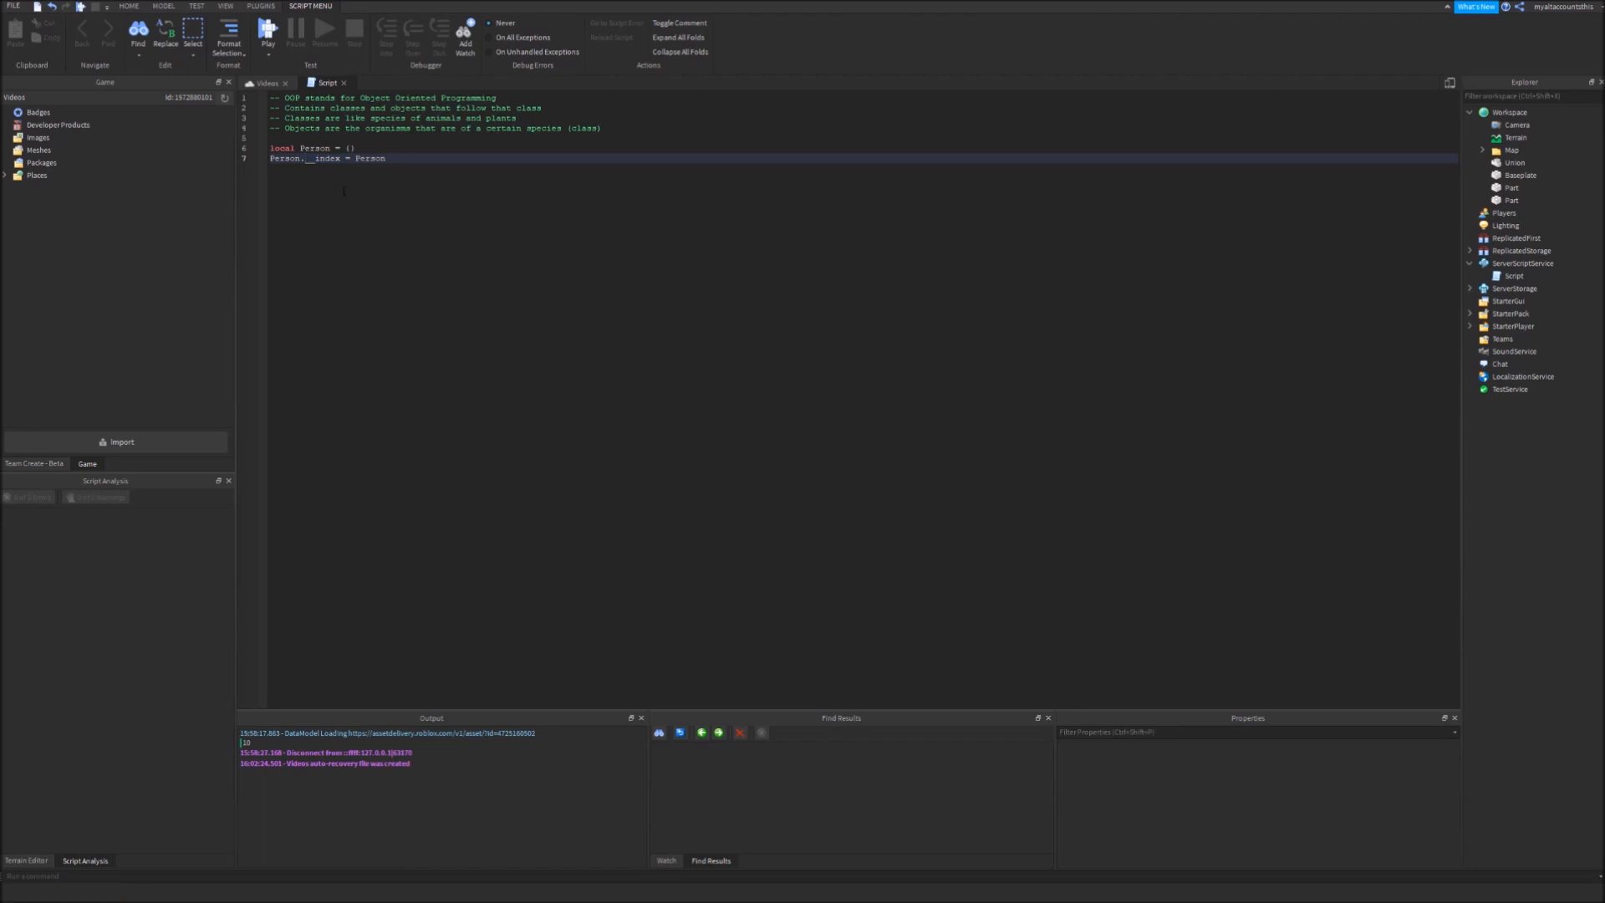
double_click(314, 148)
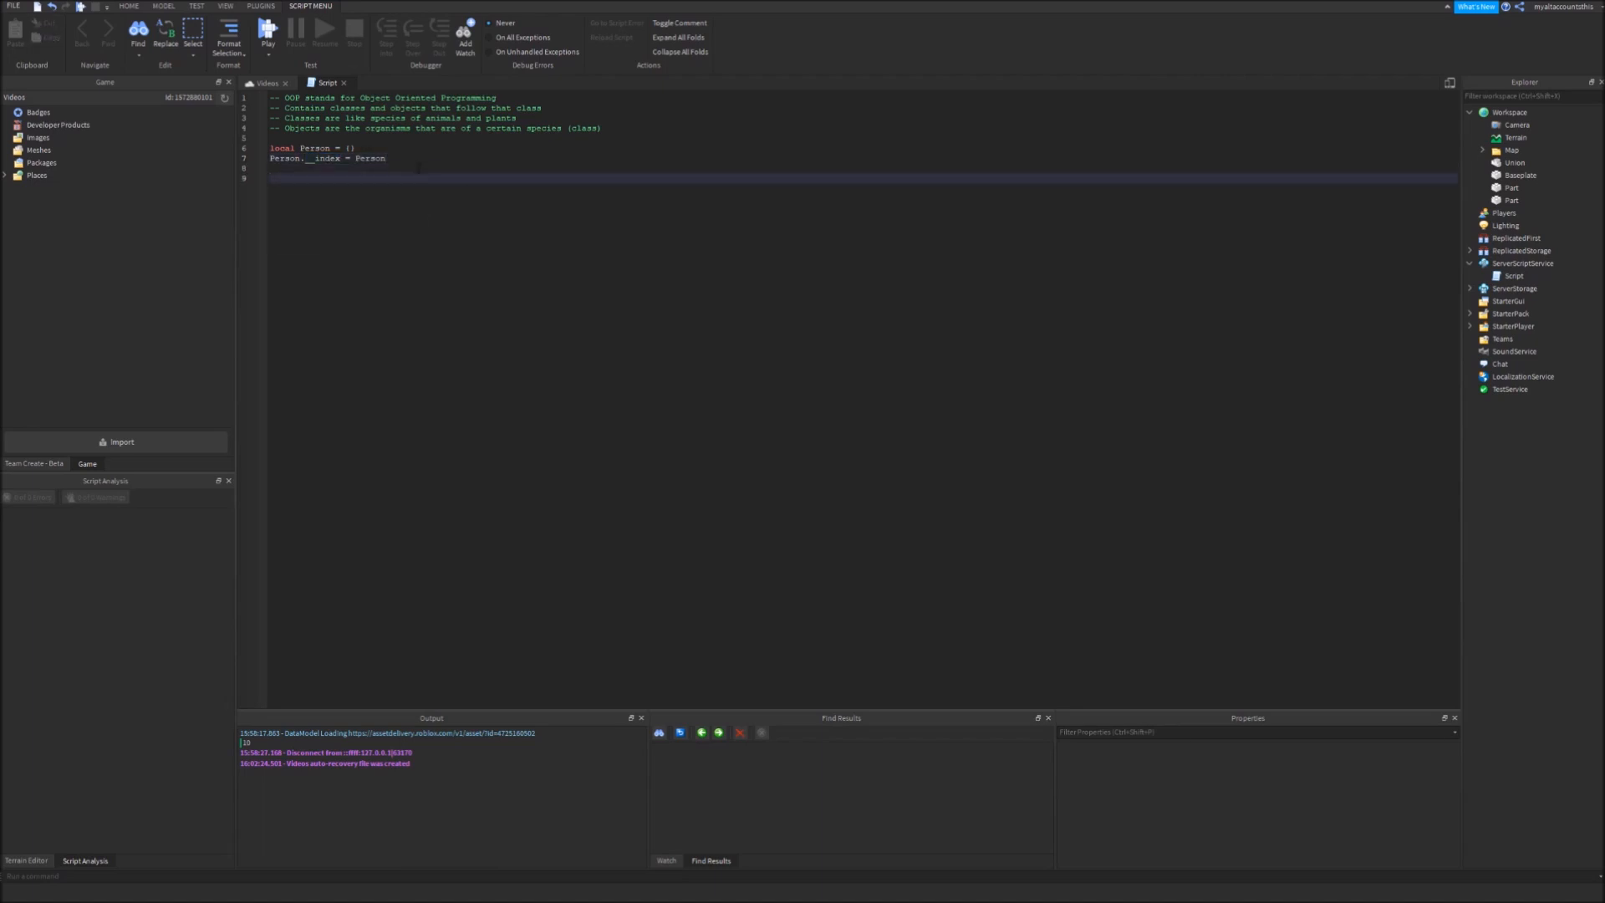
Create thisTable {Bob = 2} with Person as metatable, print thisTable.Joe, and add Joe to Person
text(local thisTable =)
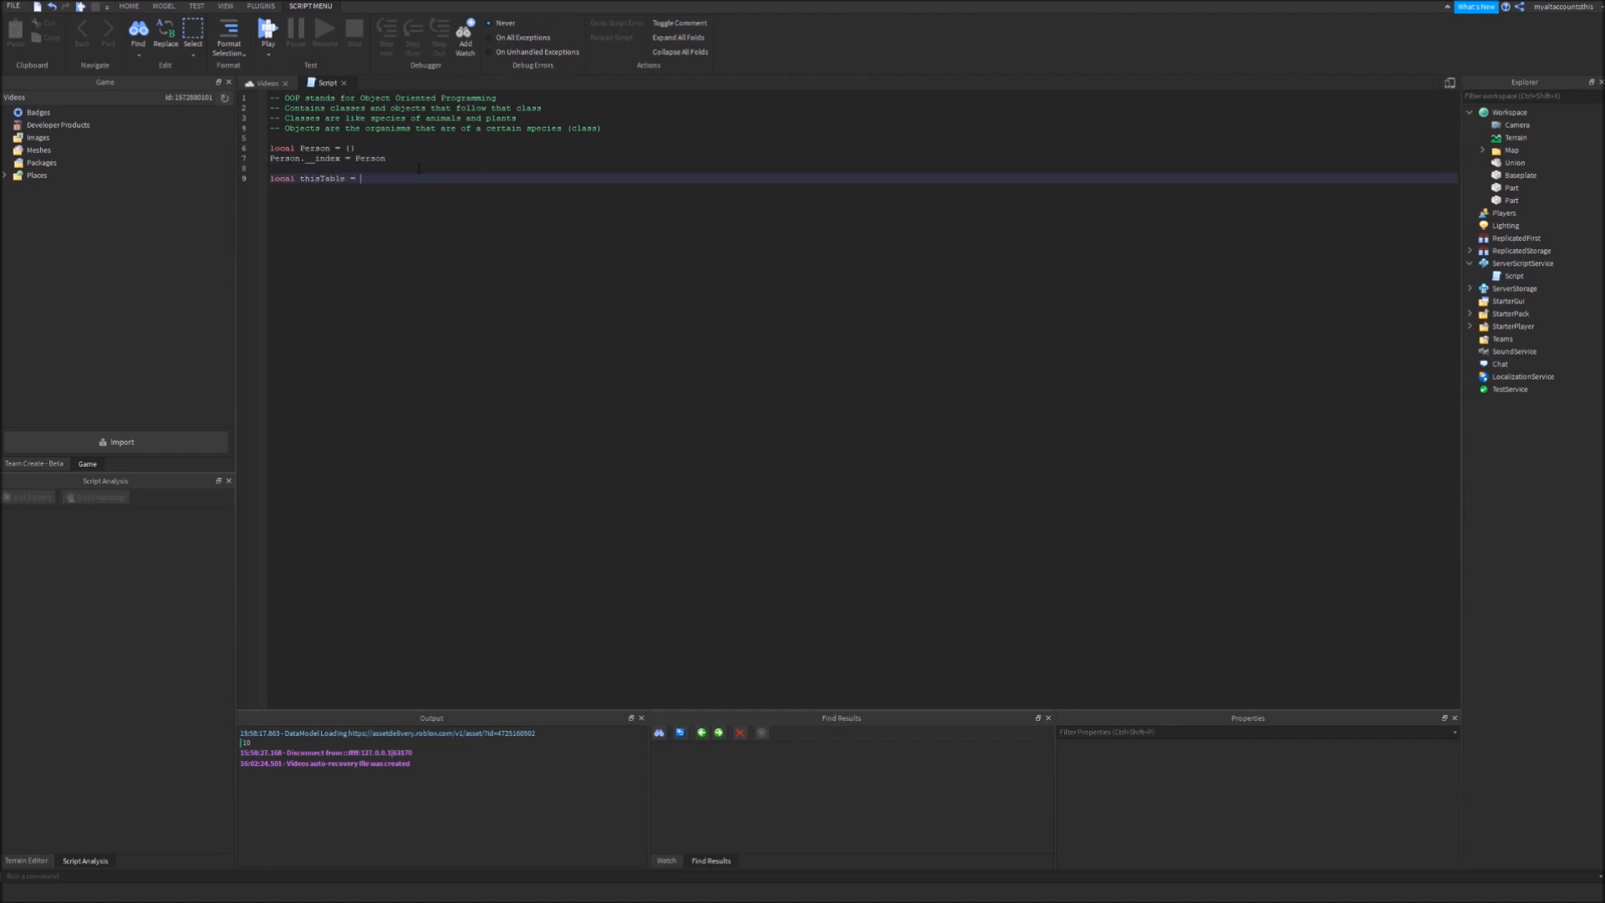
text({Bob = 2)
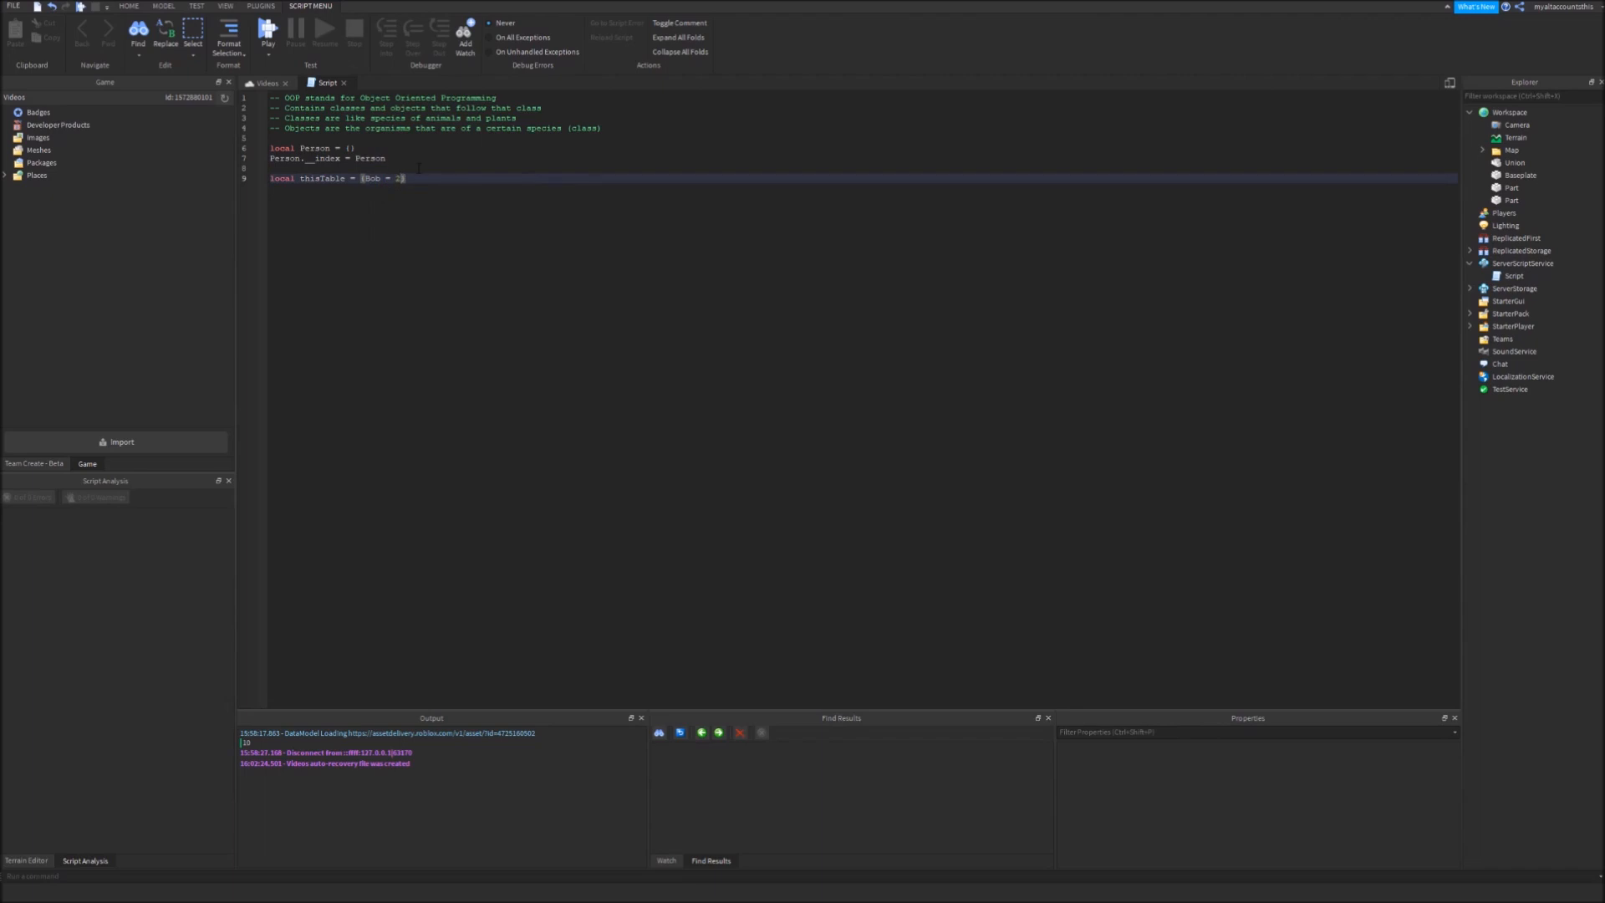
text(setmetatable(thisTable,Person)
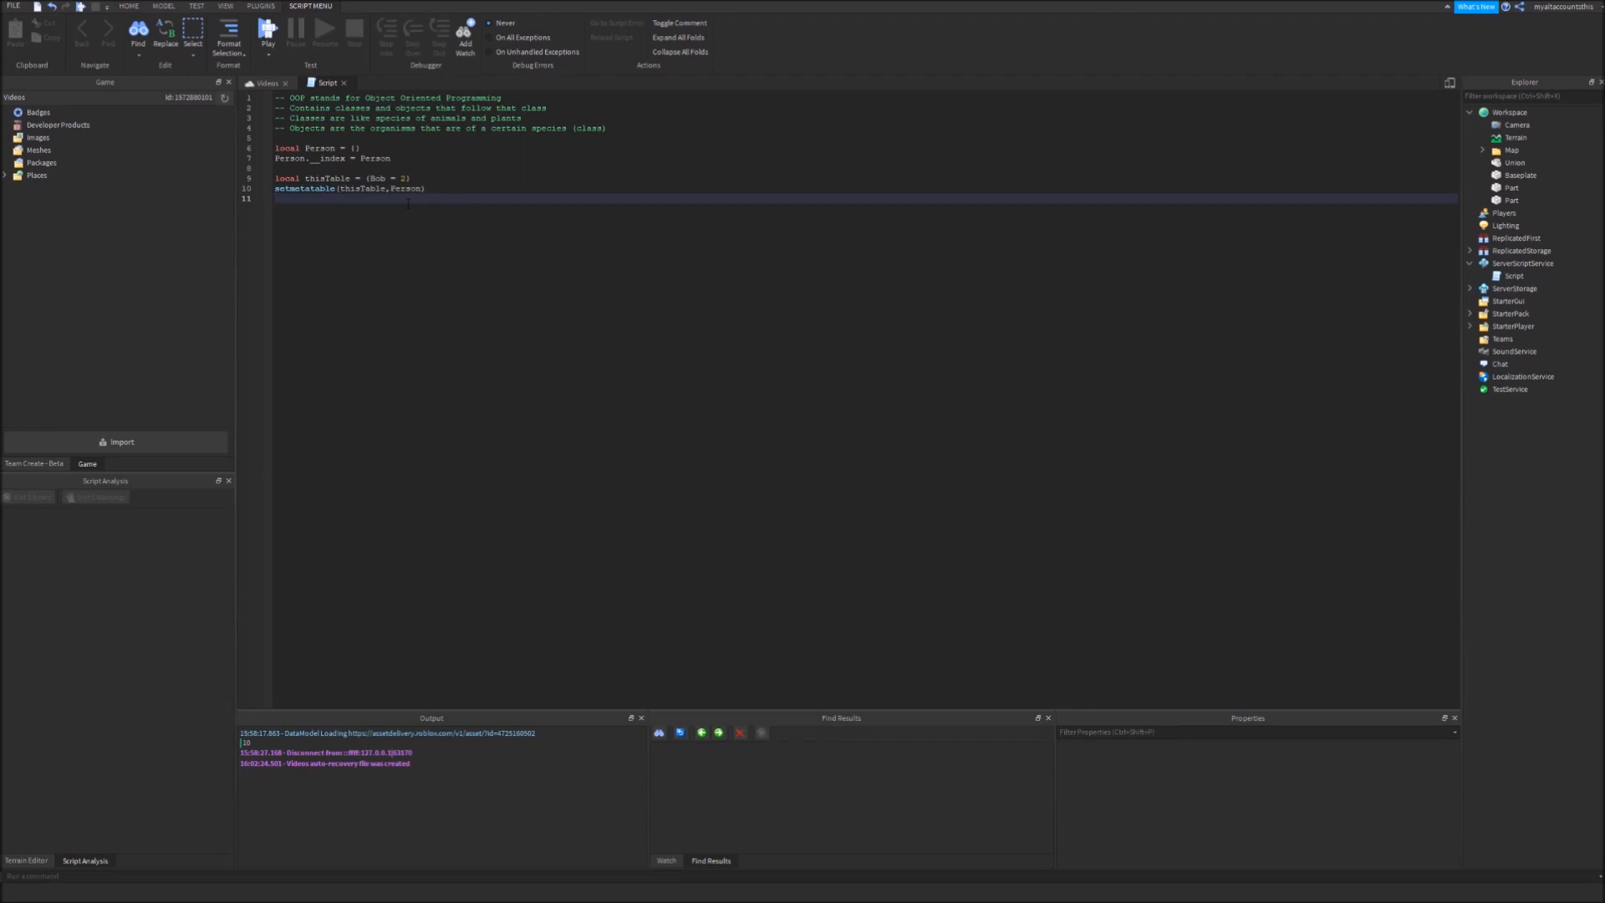
text(thisTable)
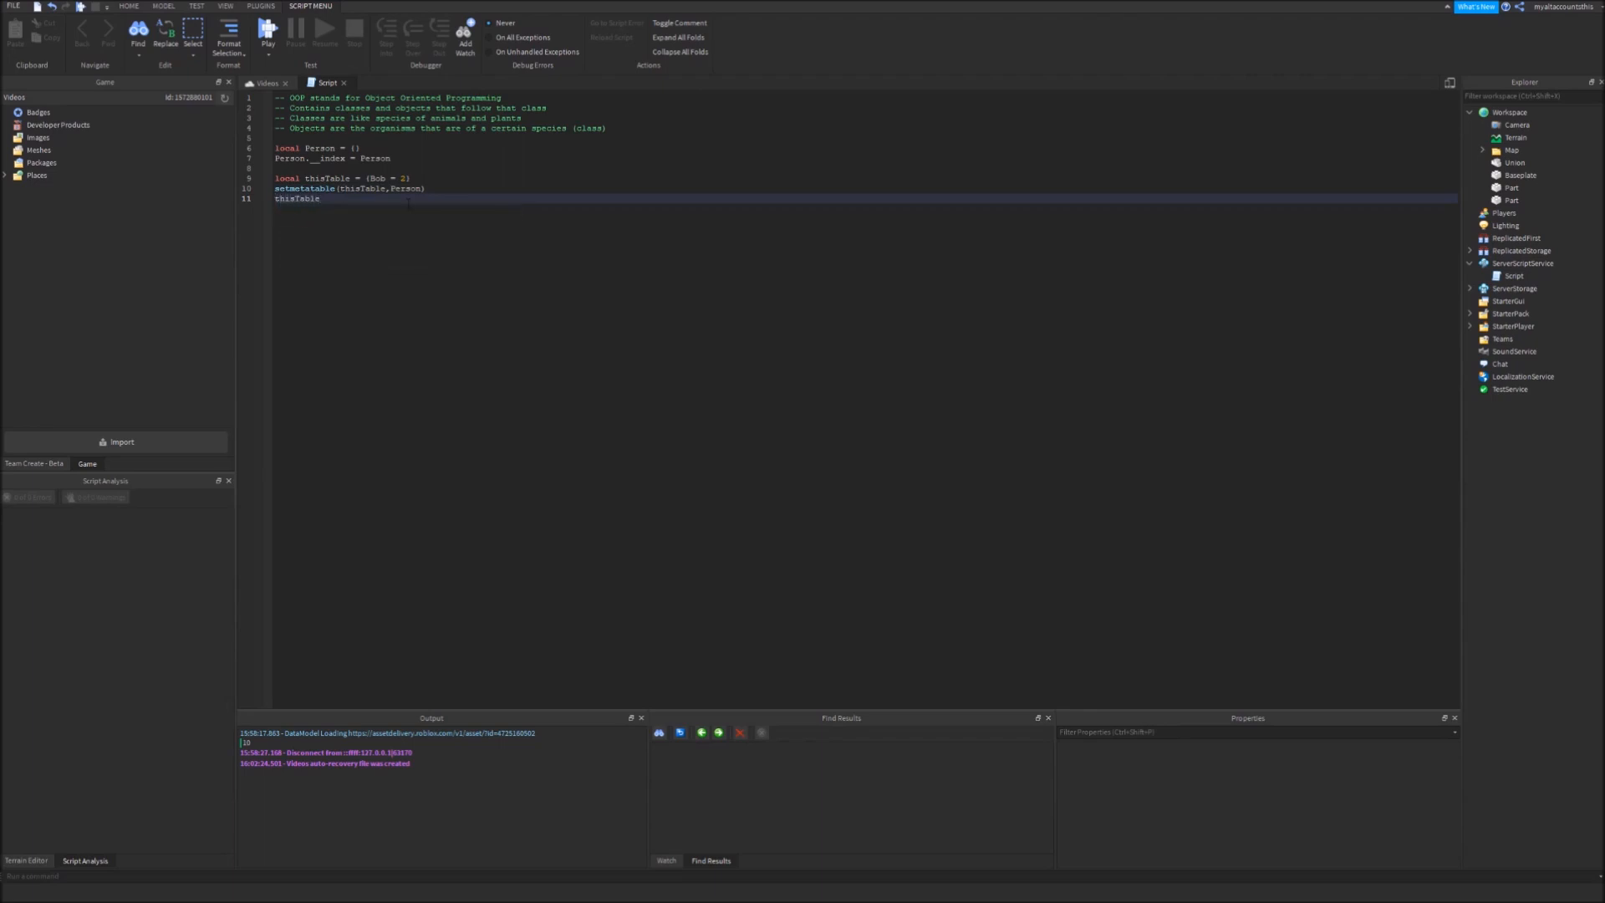
text(.)
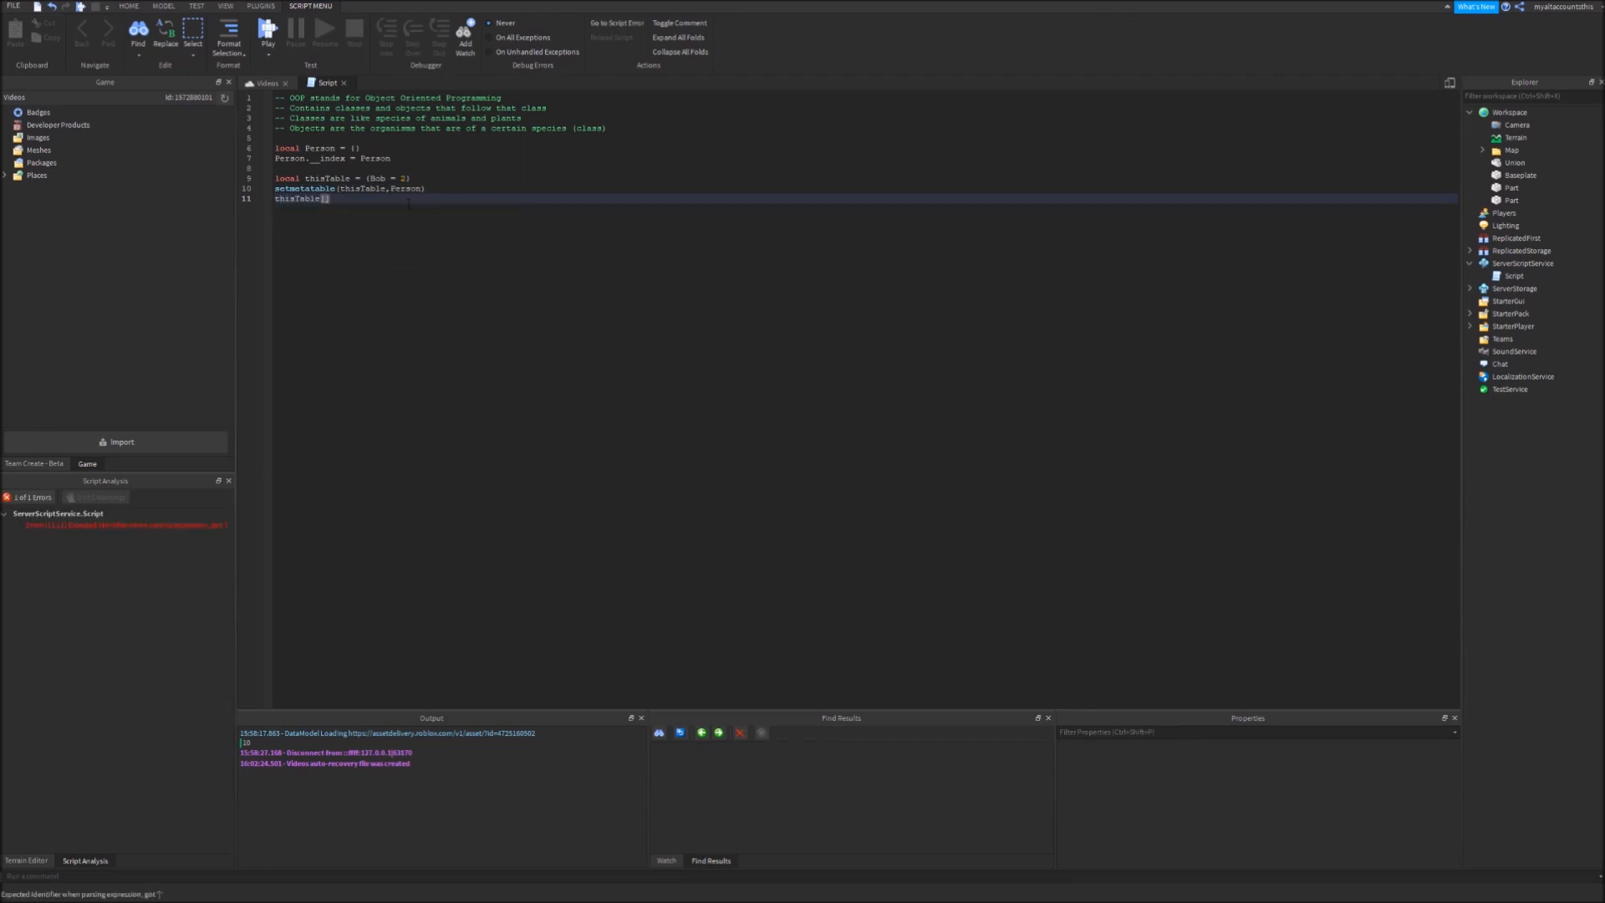
text(Joe)
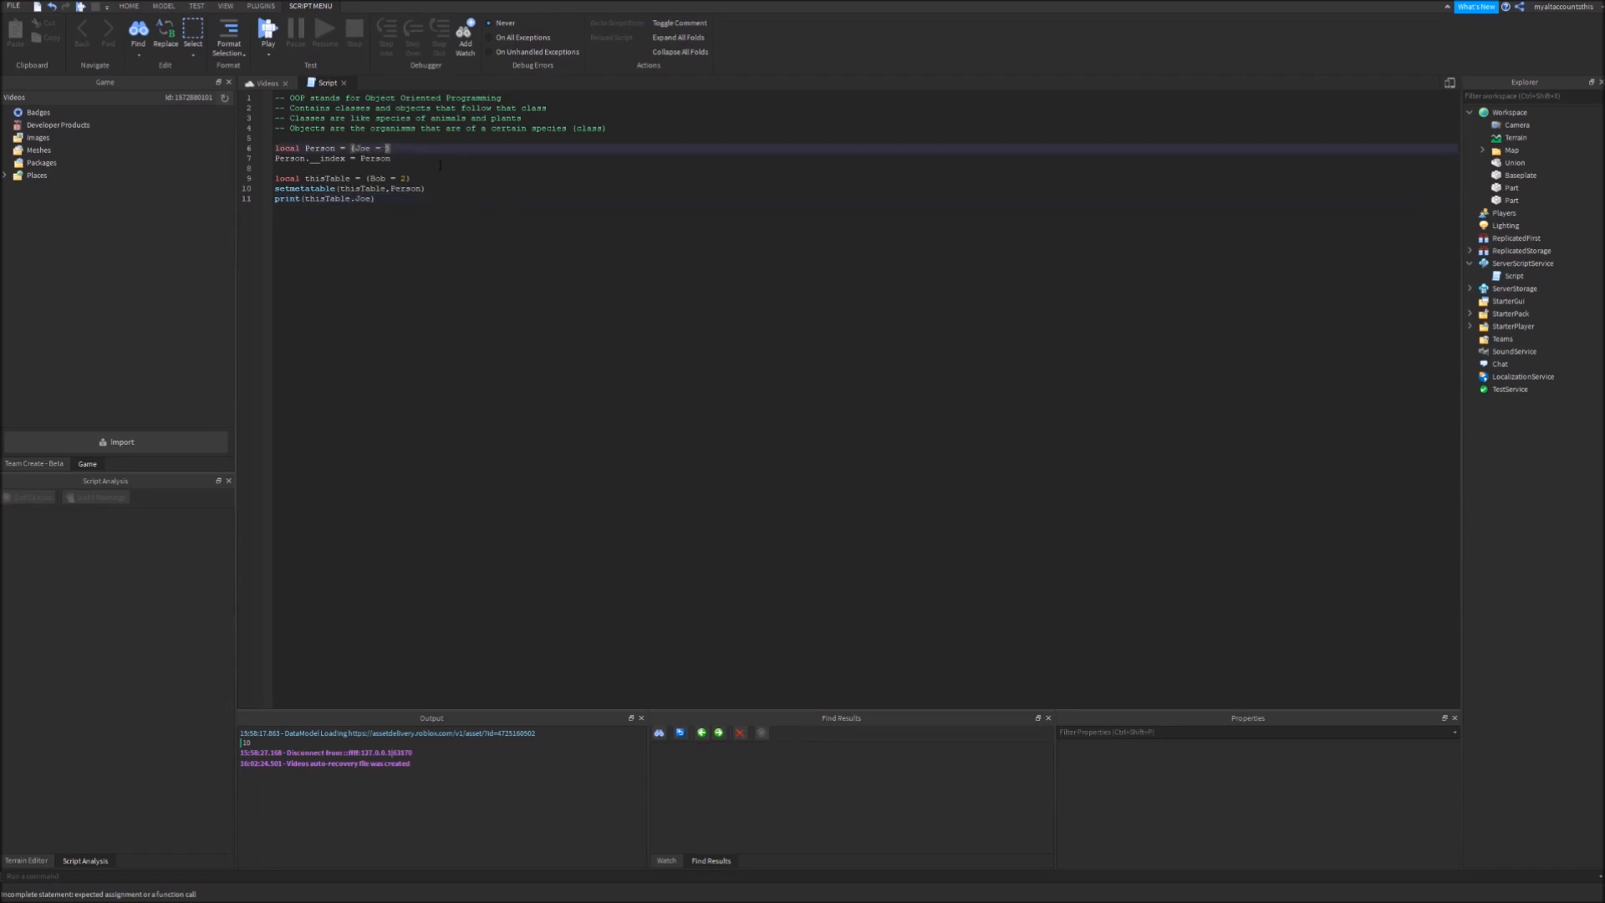
click(267, 31)
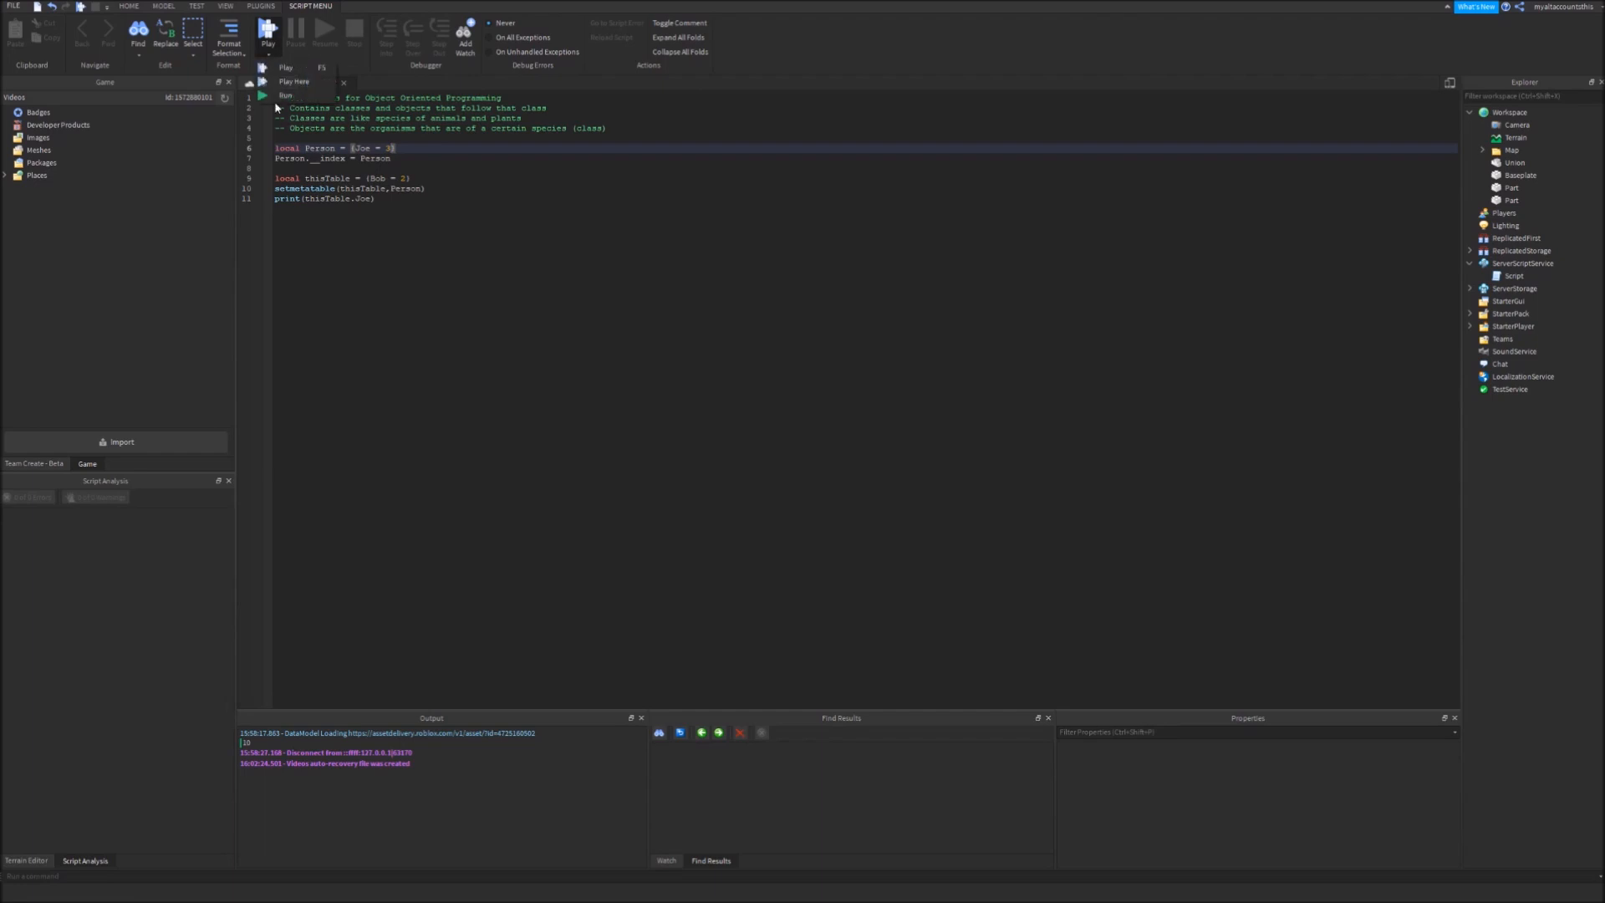
Run the game, confirm the Output prints 3, then stop the test
click(286, 67)
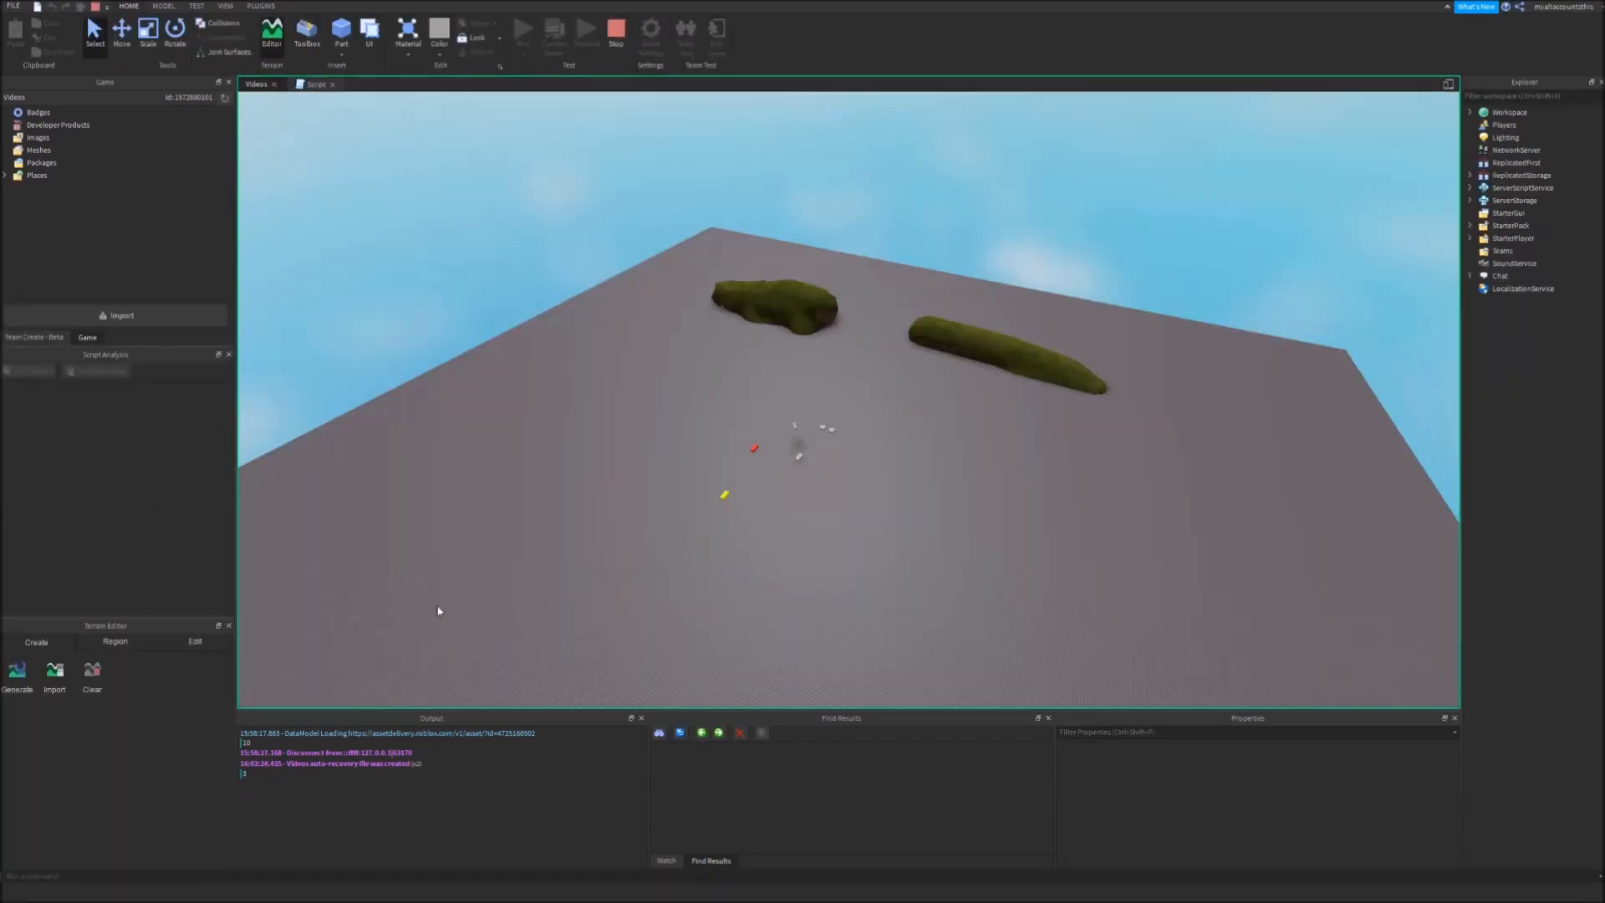
click(325, 83)
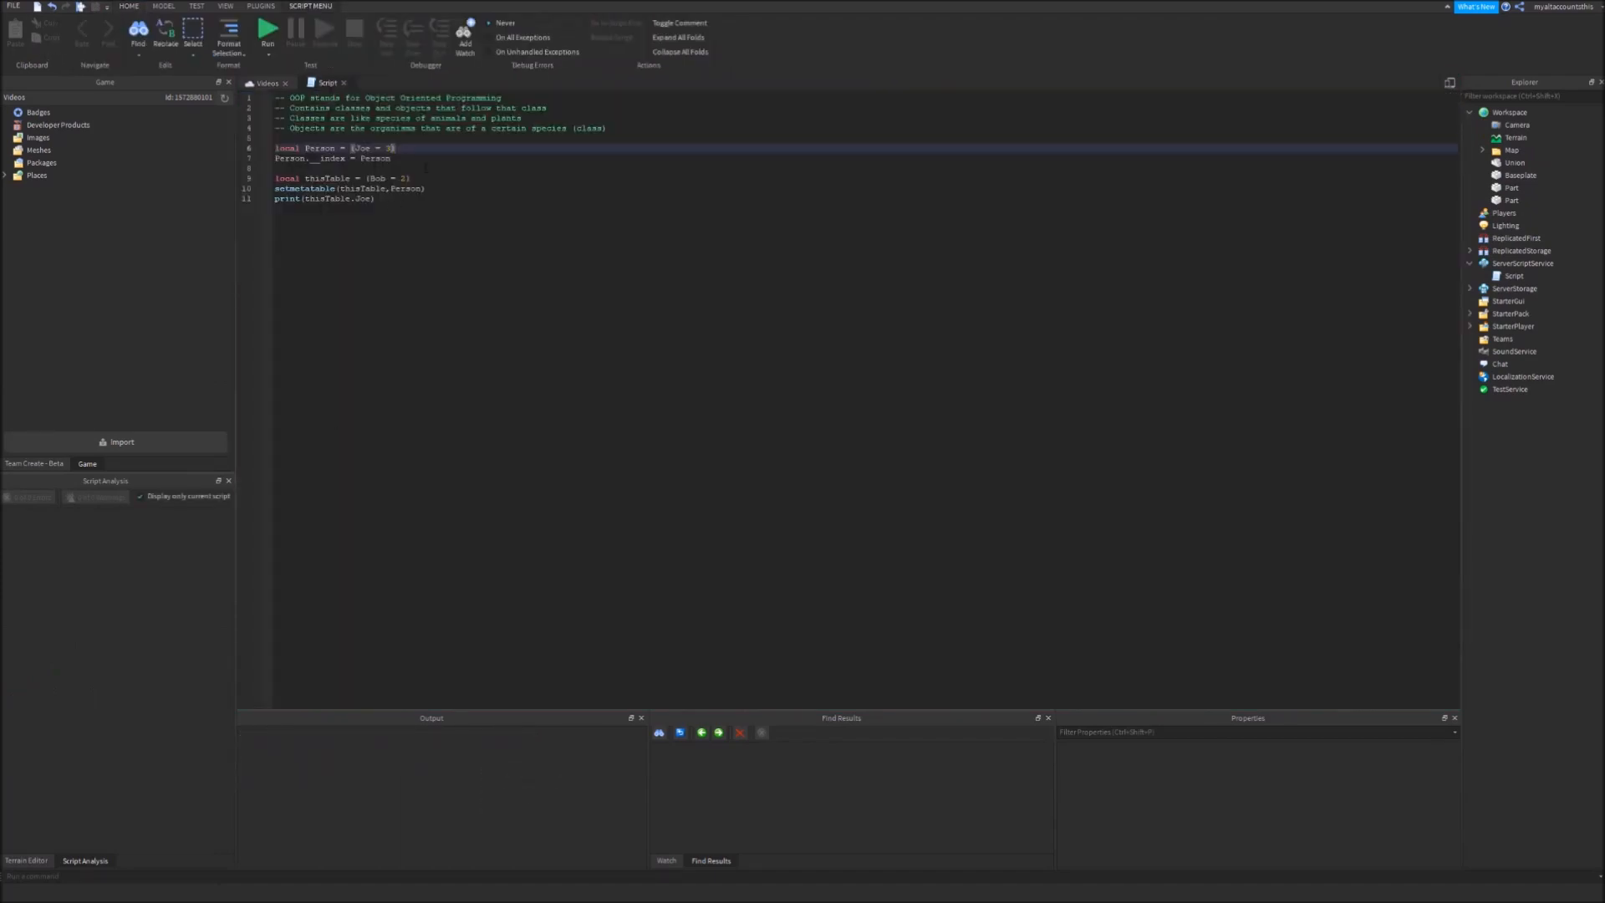
Delete the thisTable, setmetatable and print lines, and remove Joe = 3 from Person
click(347, 178)
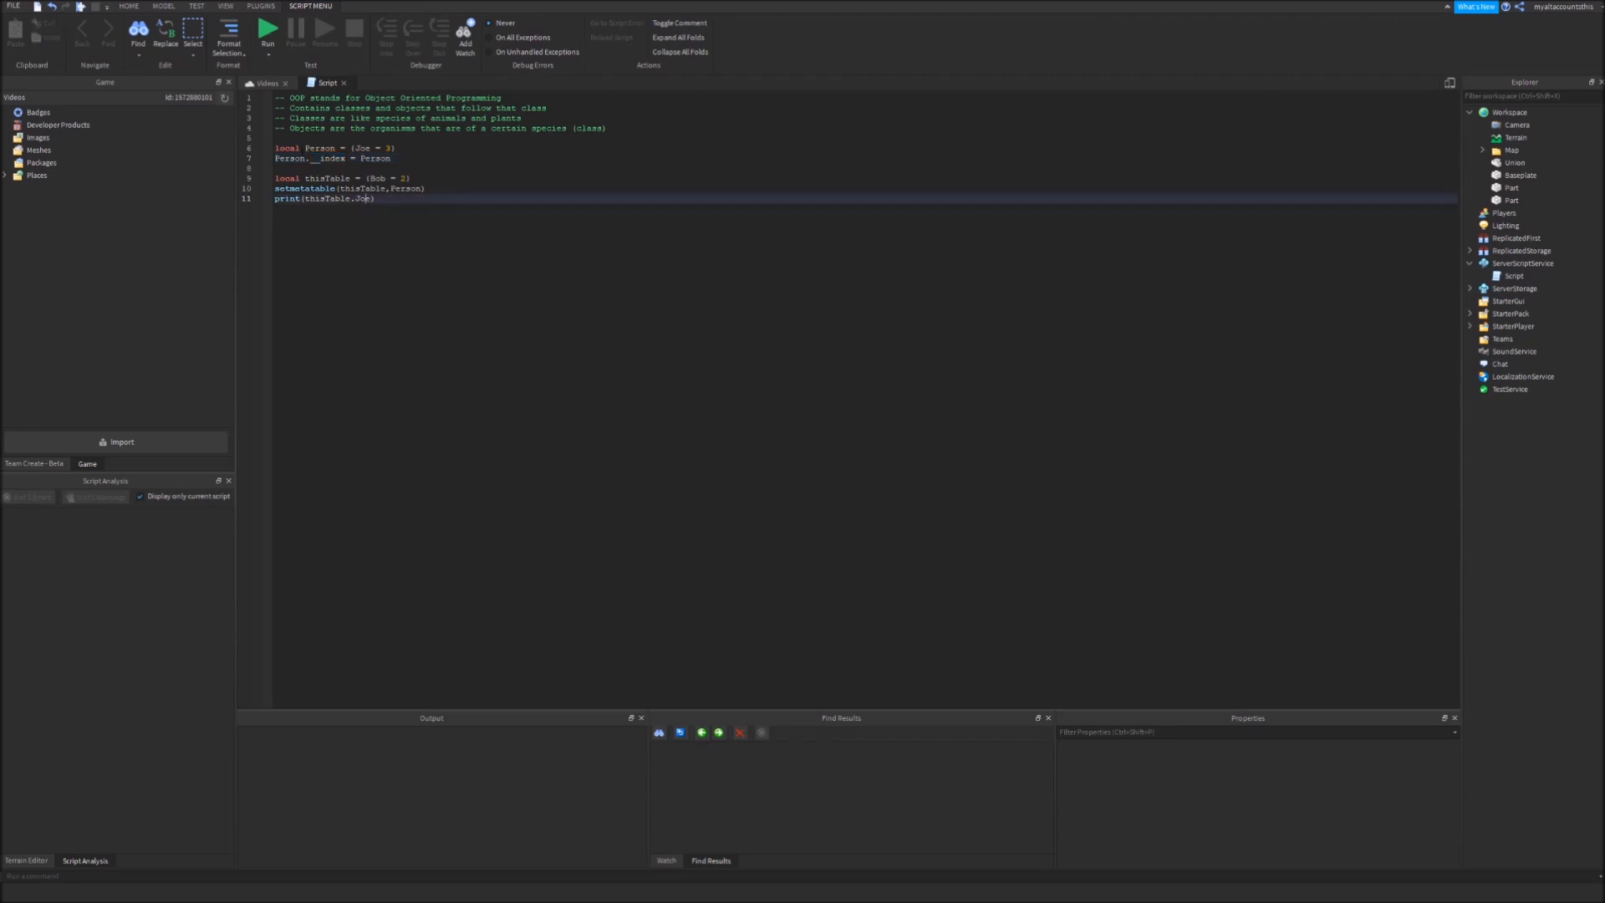
double_click(406, 188)
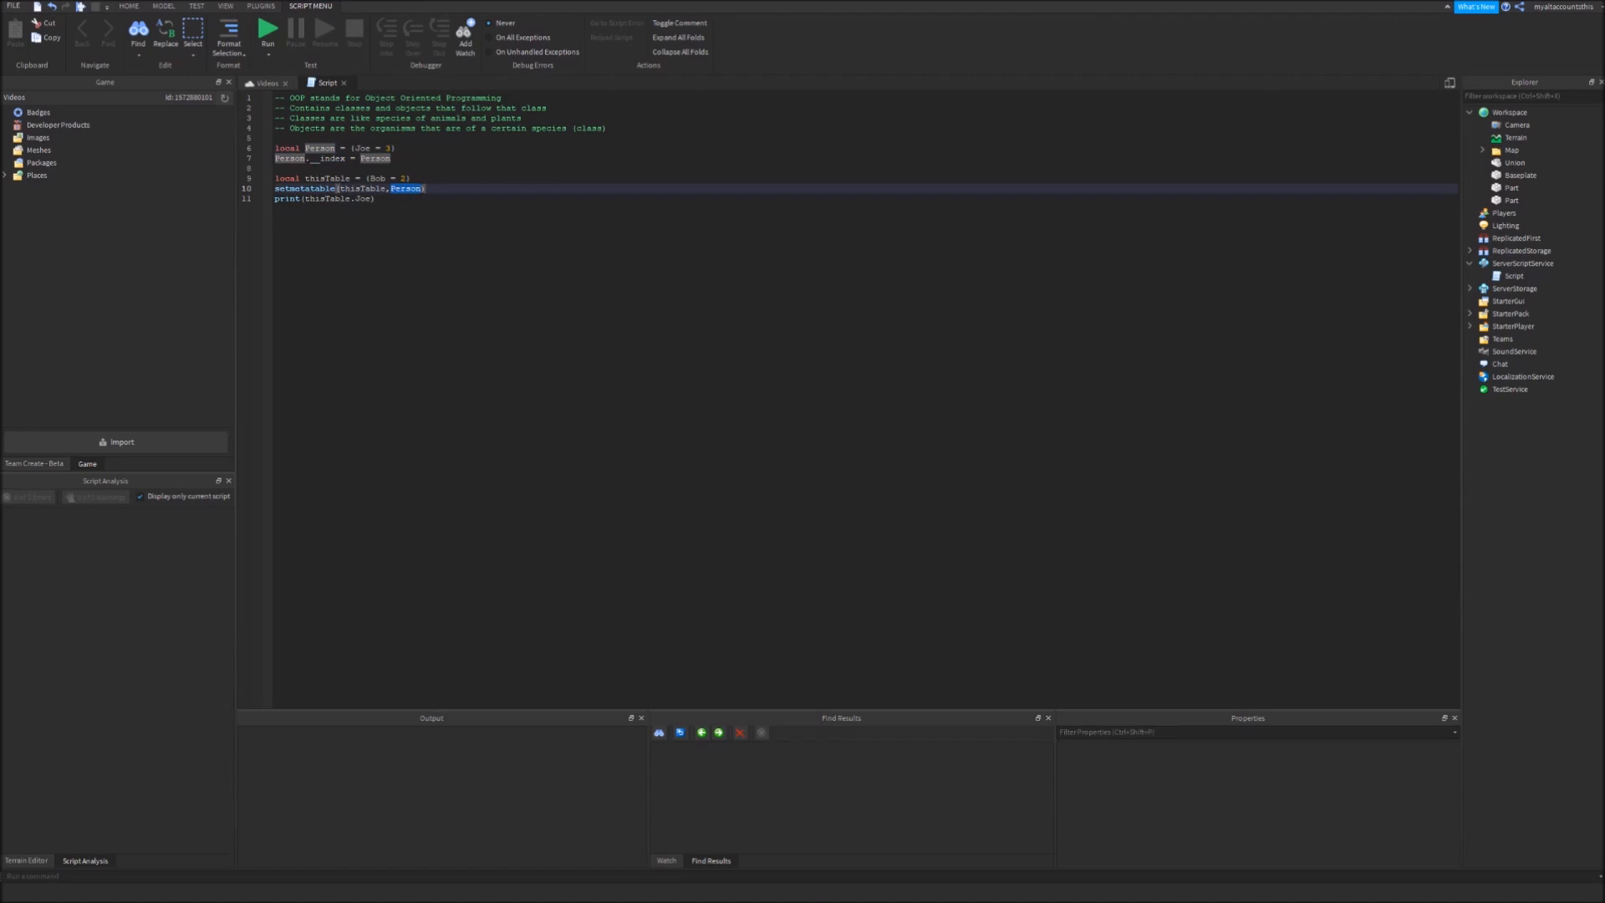
double_click(364, 188)
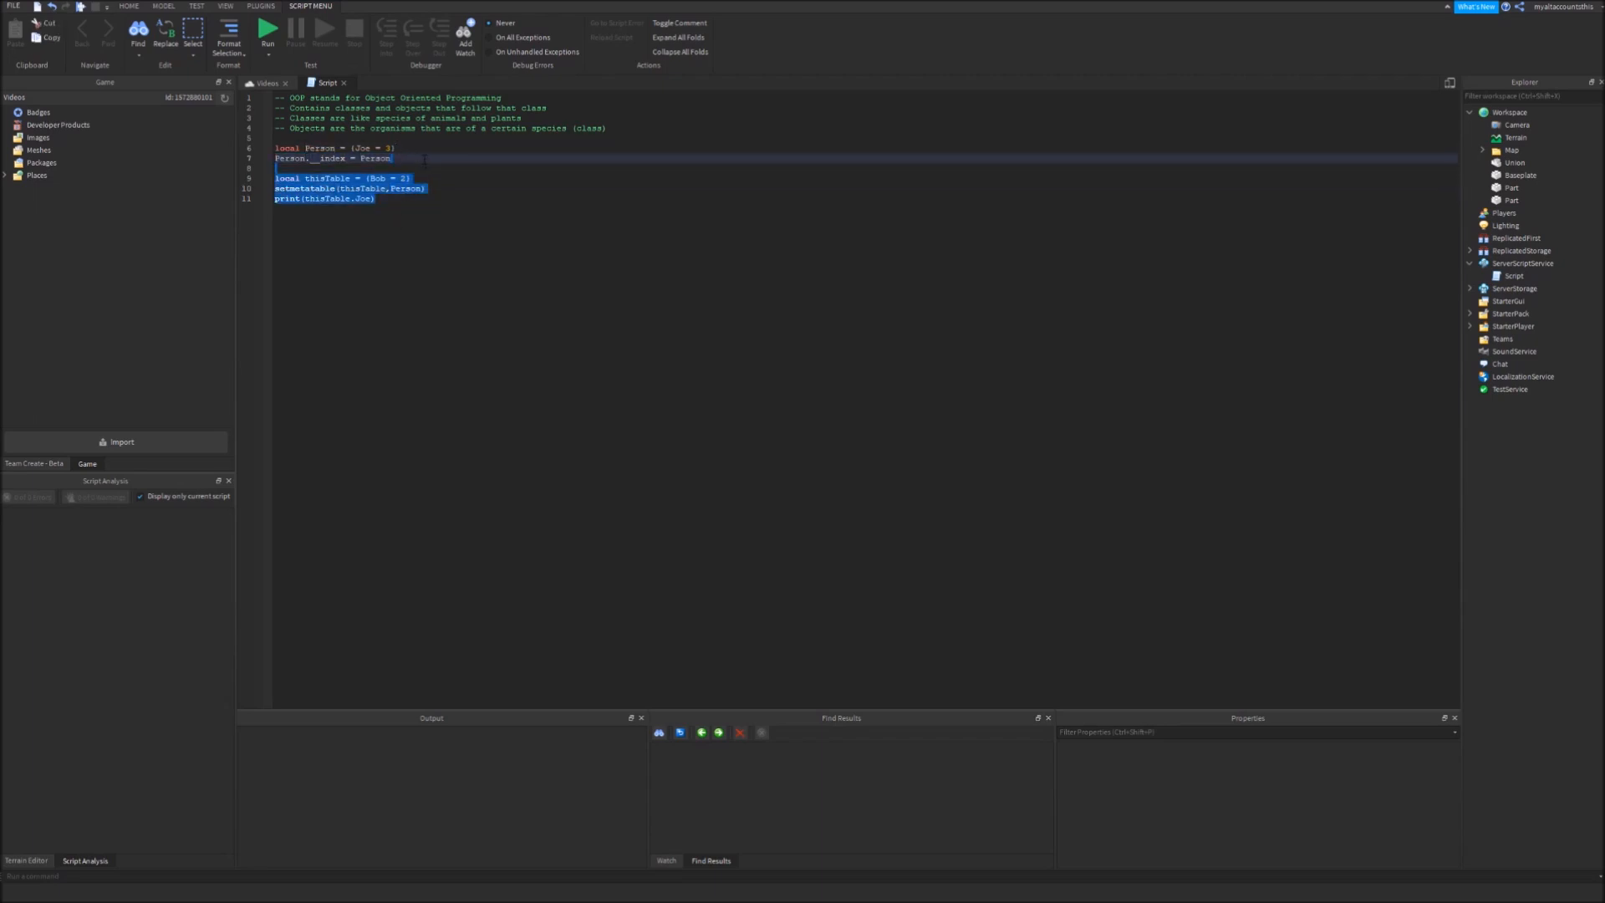
key(Delete)
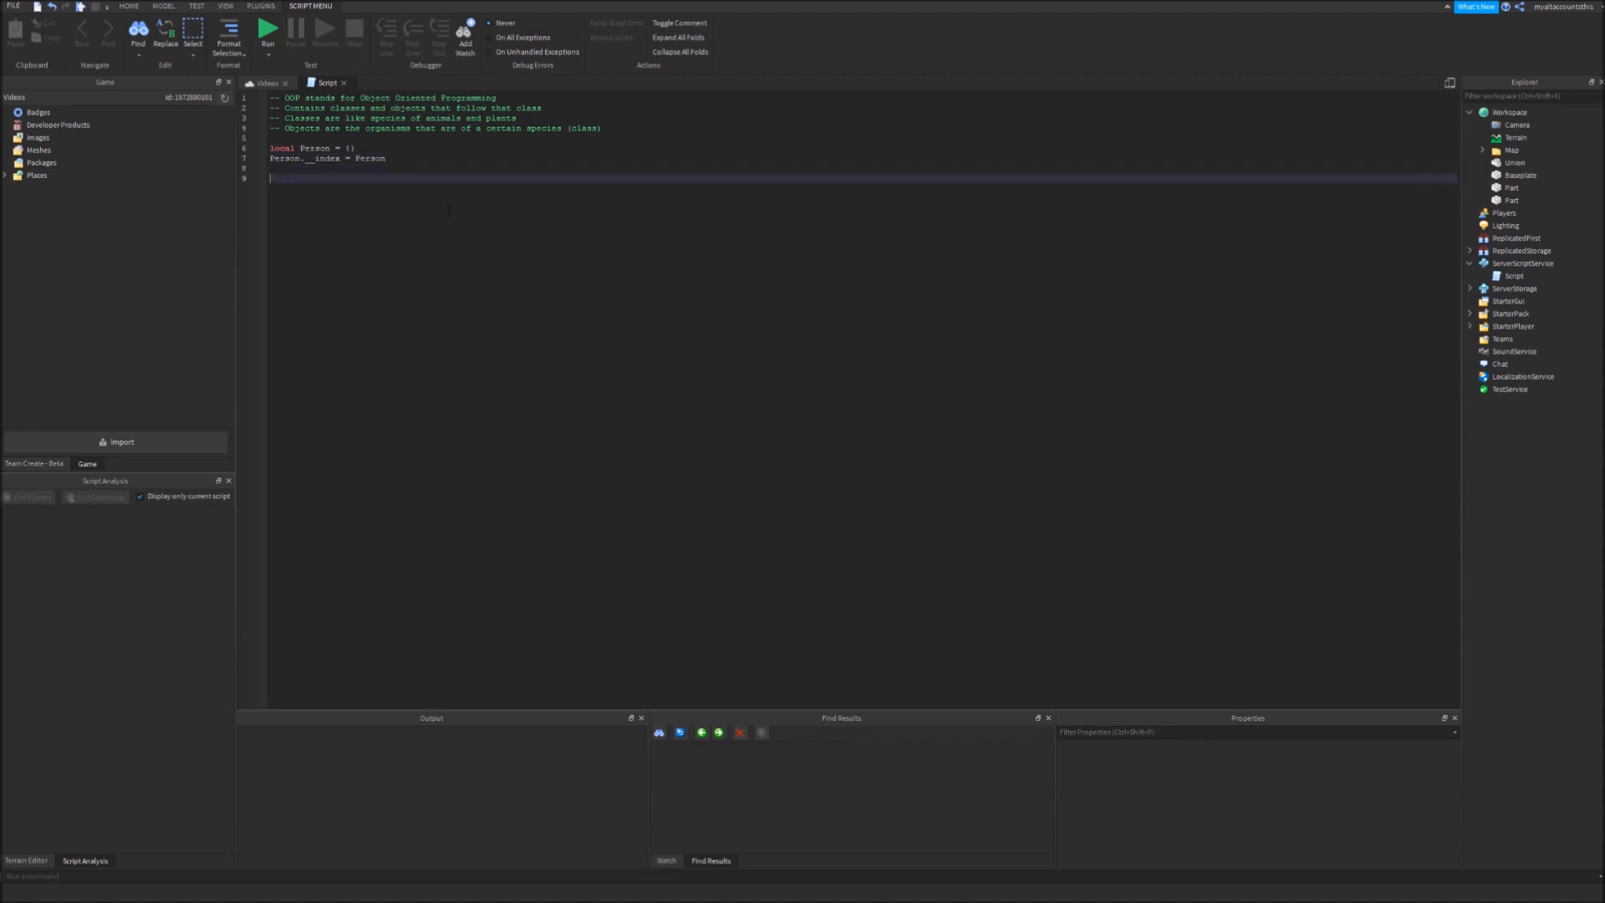
Create an empty function Person.new(name, age) block with its end
text(Pers)
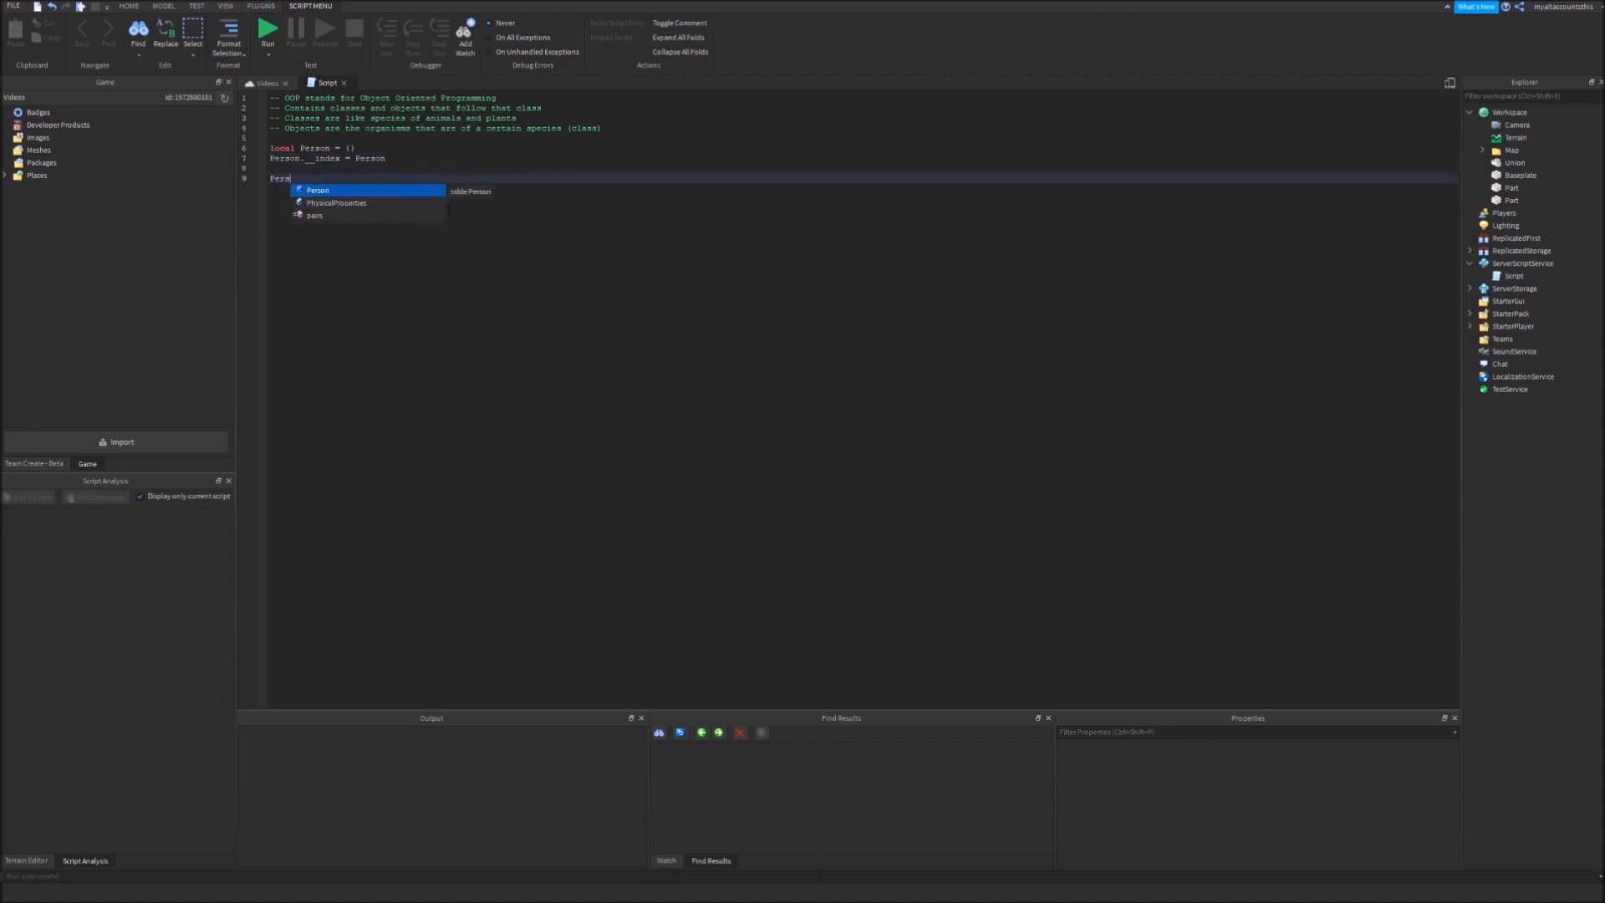
text(function)
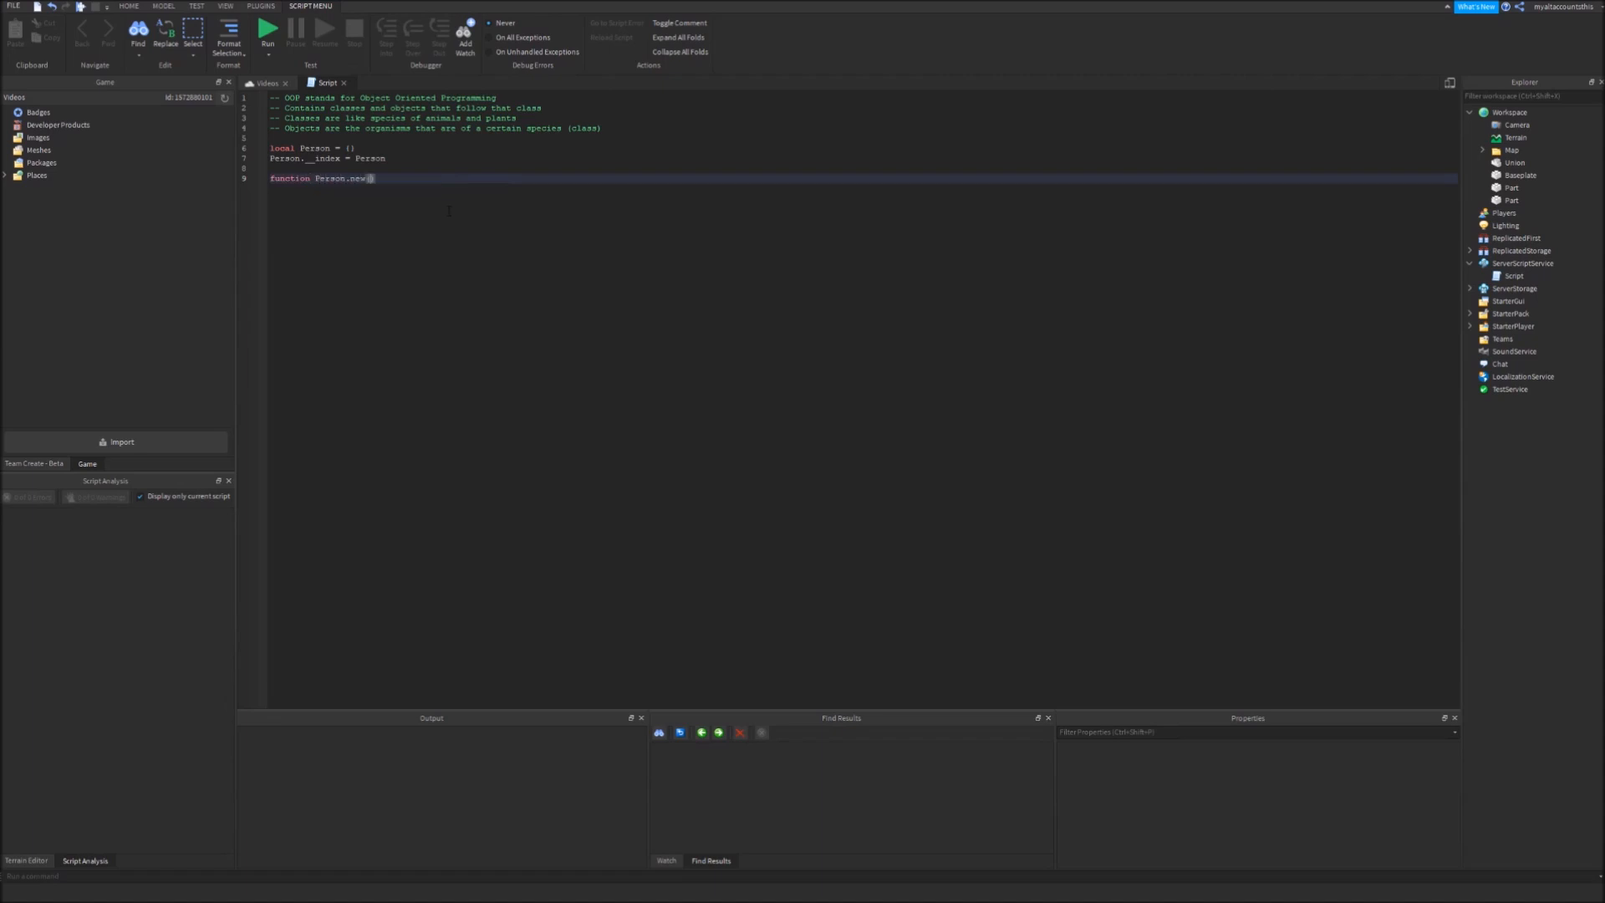
text(())
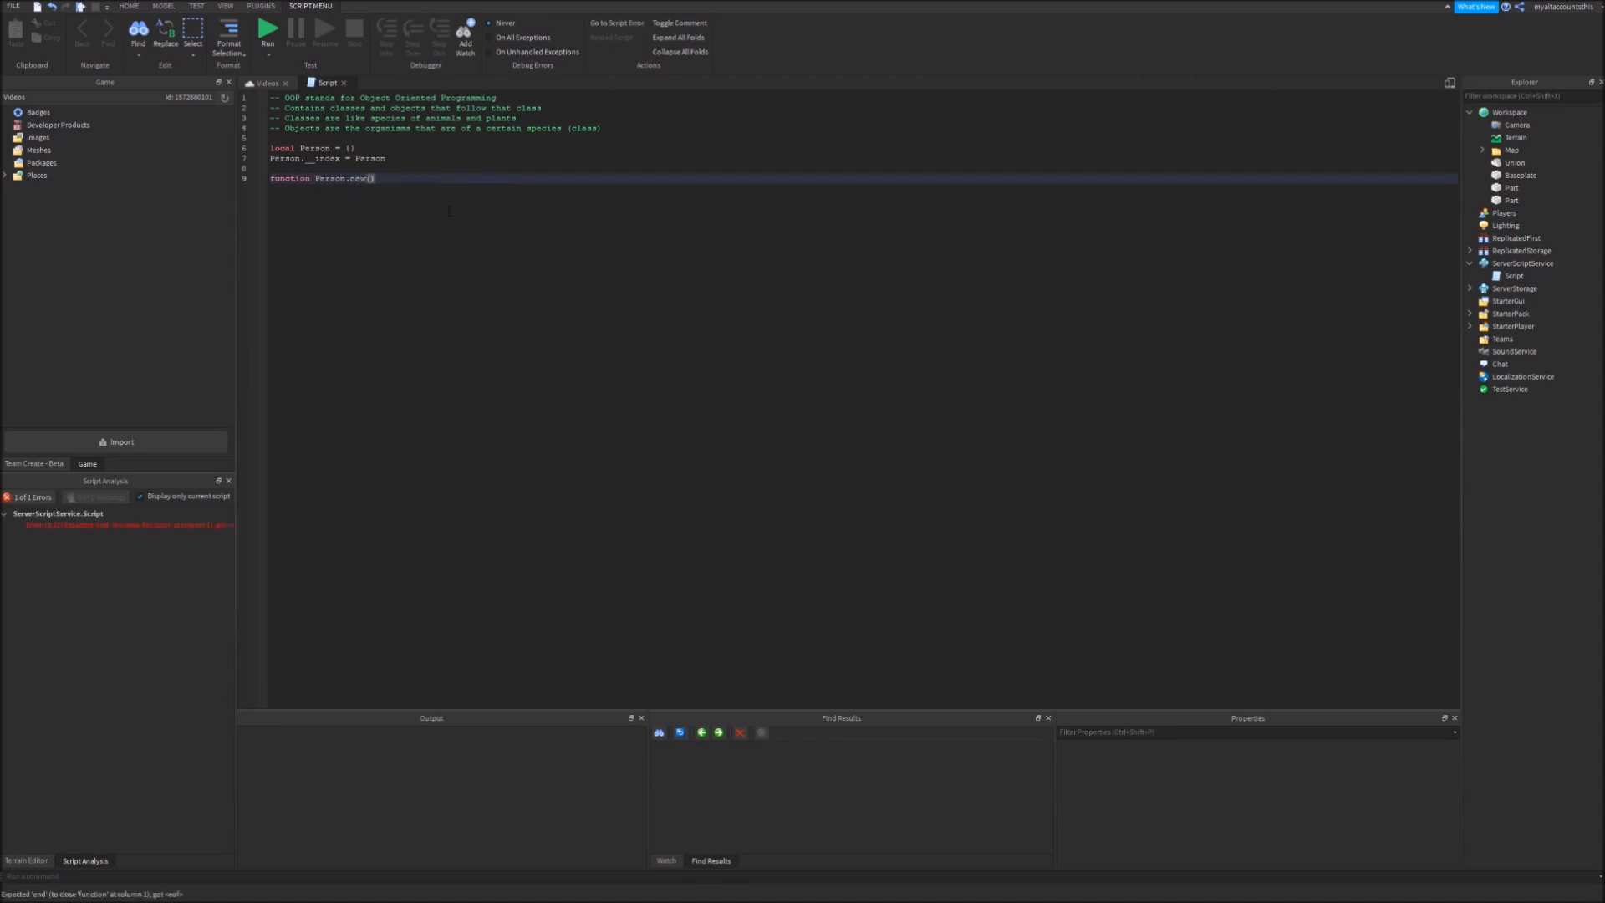
text(name,age)
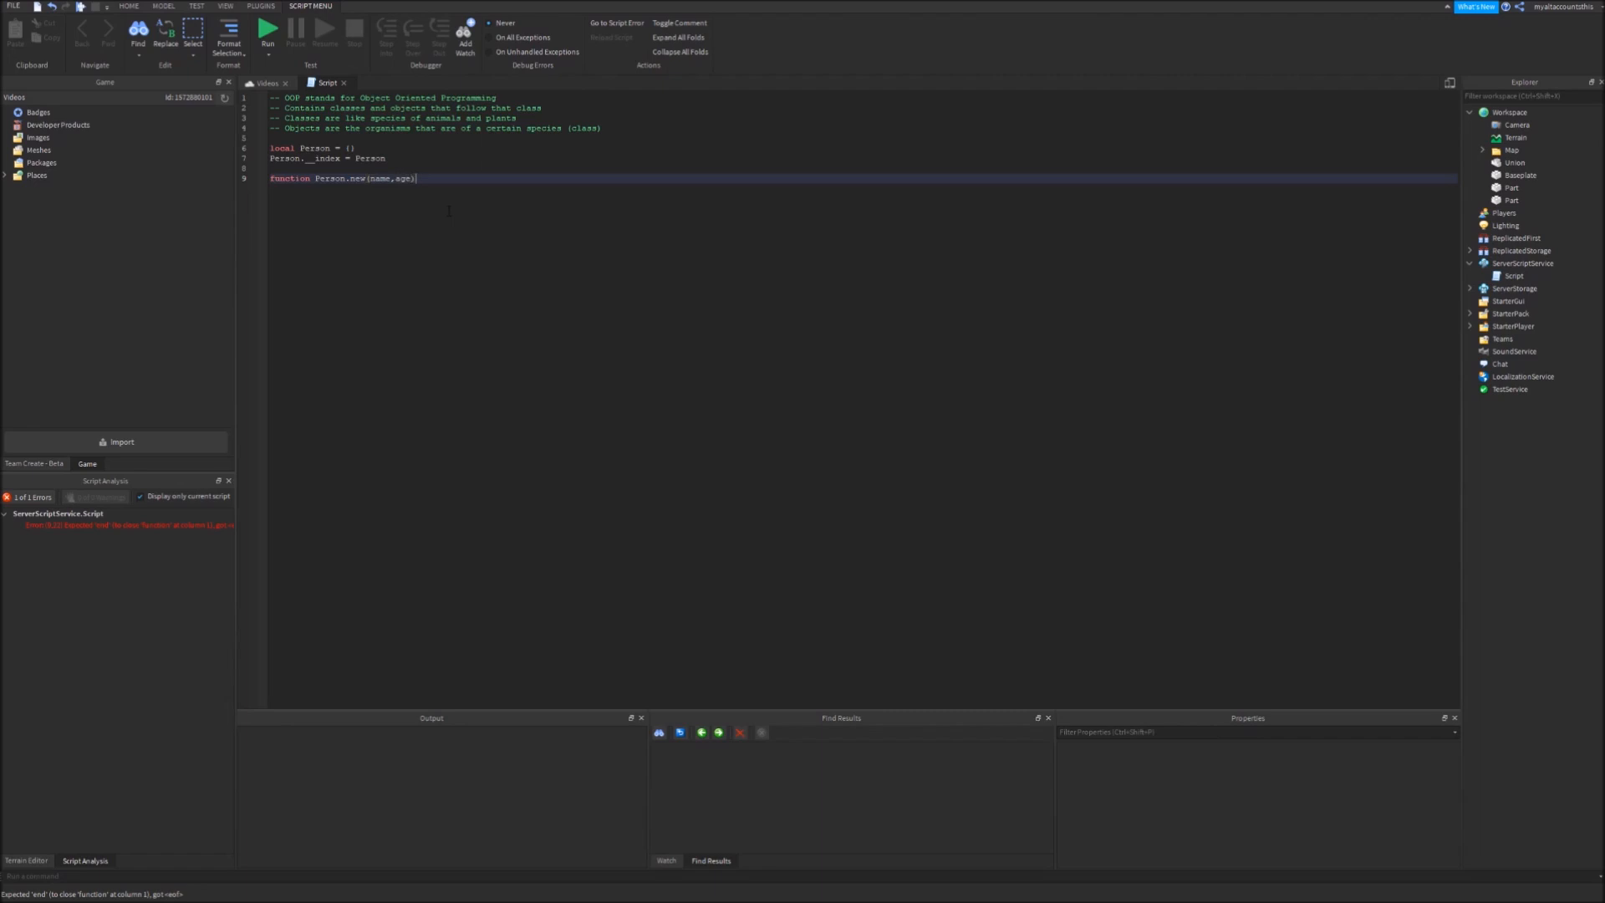
key(enter)
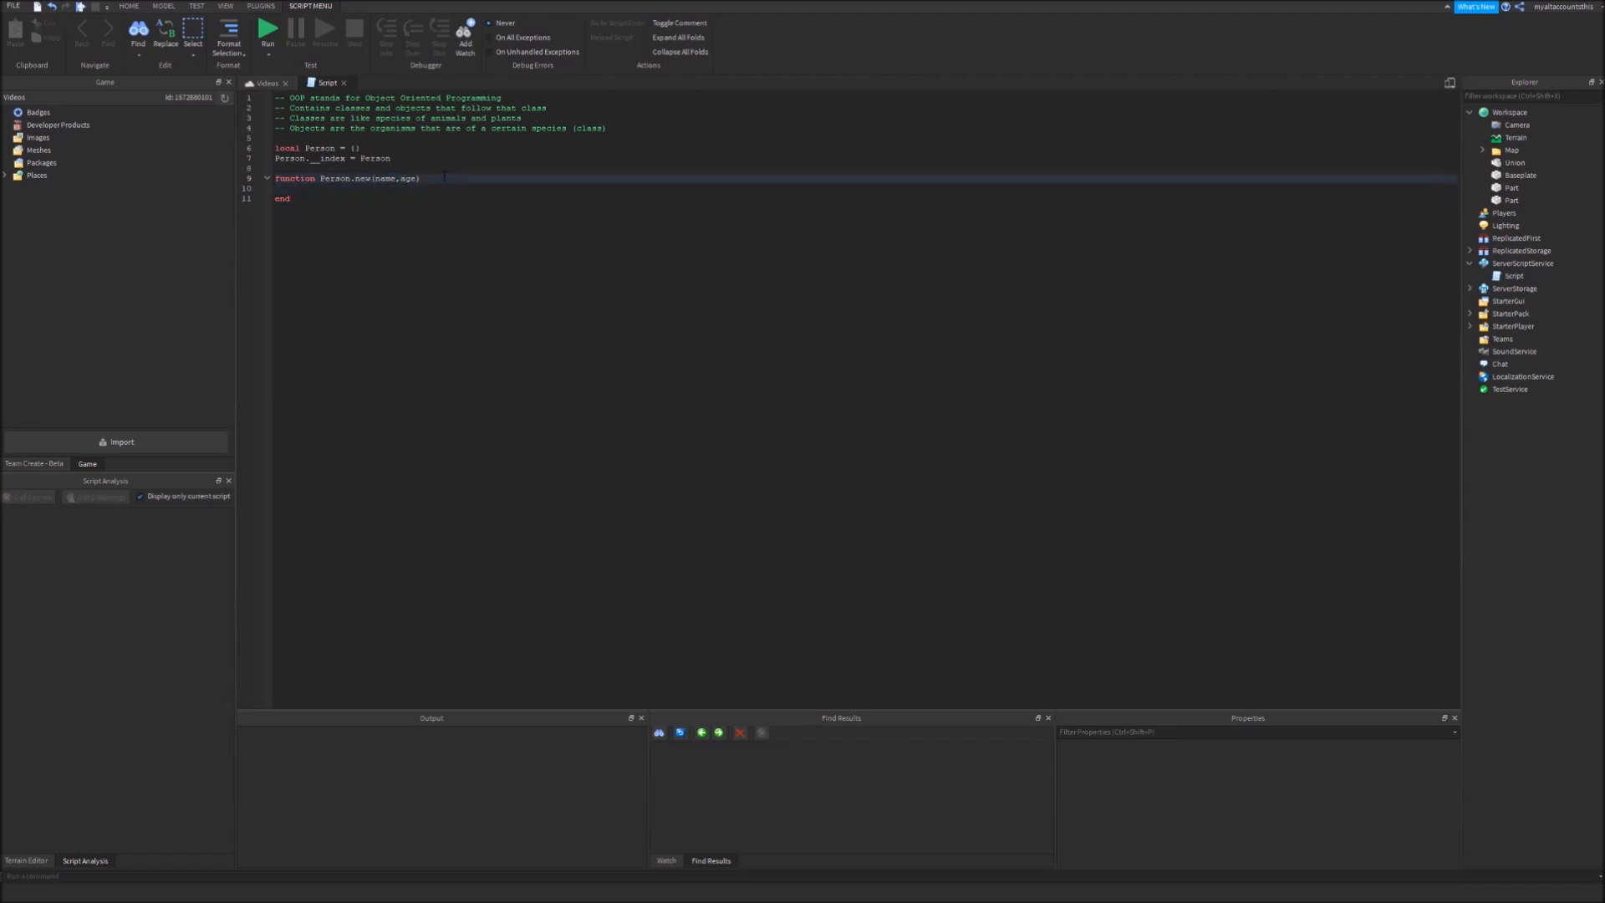
Comment the constructor's parameters as String name, Number age
text(-- string)
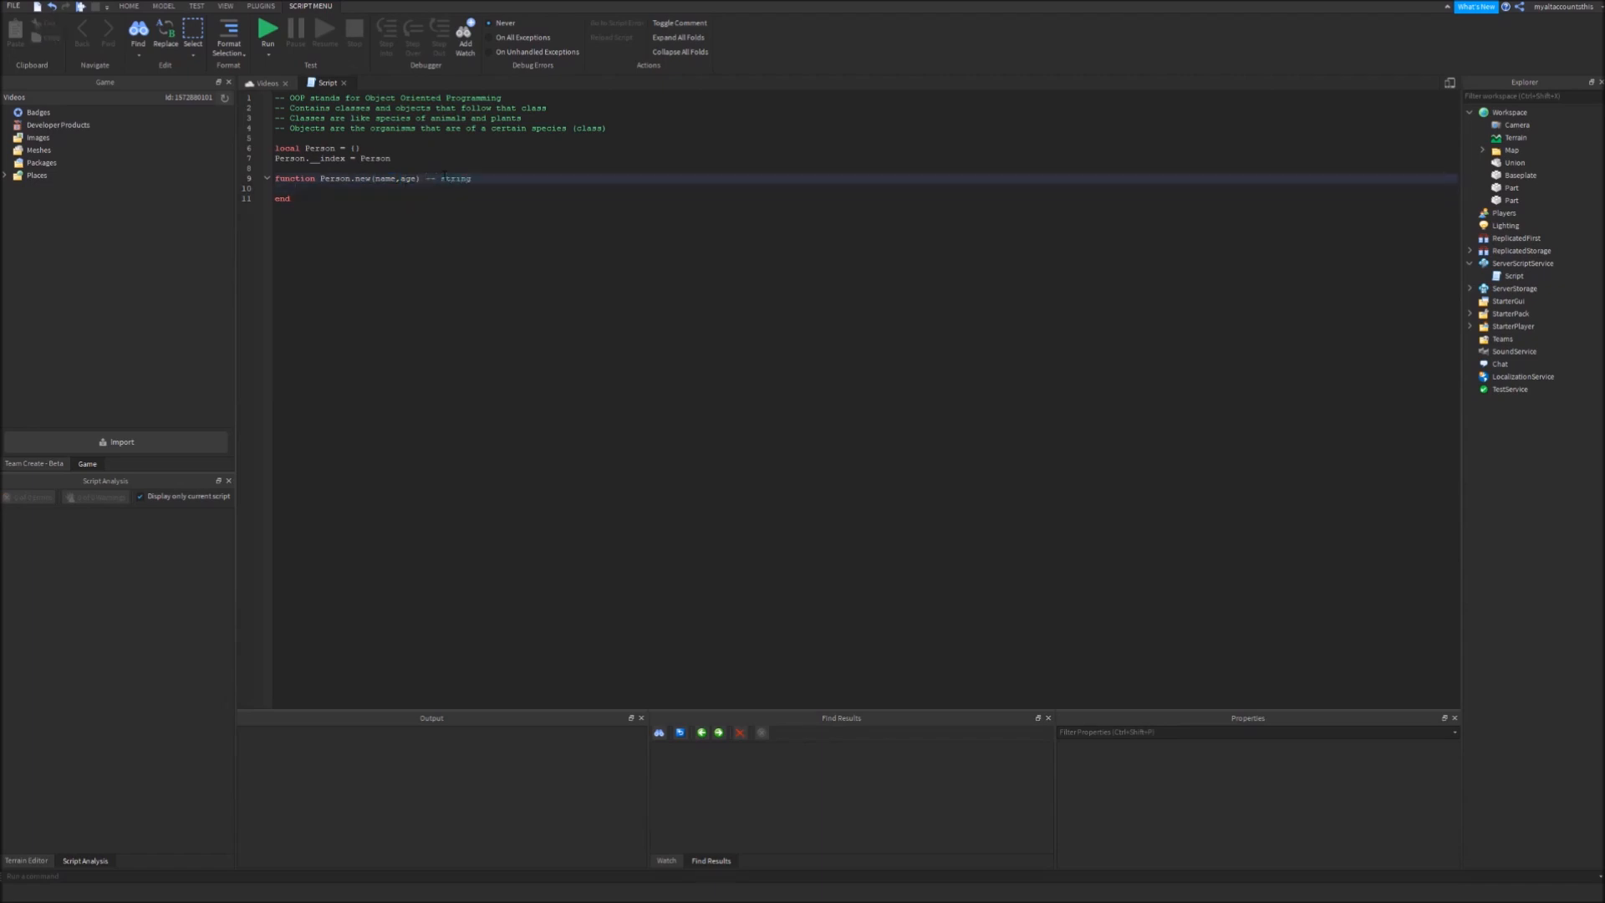
text(nam)
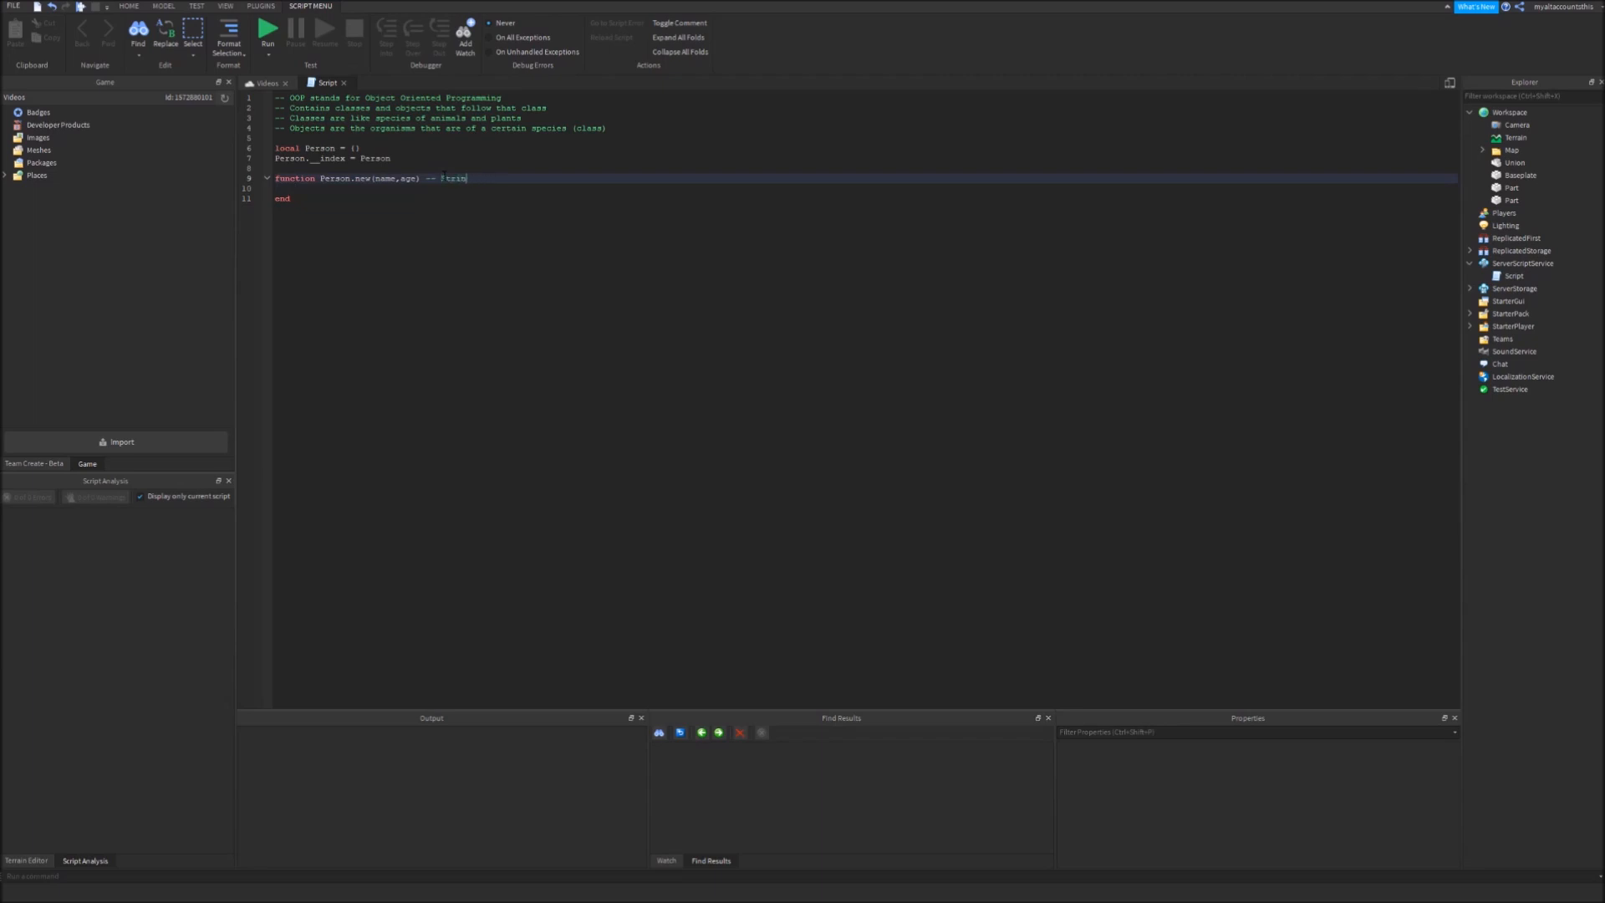
text(string name,)
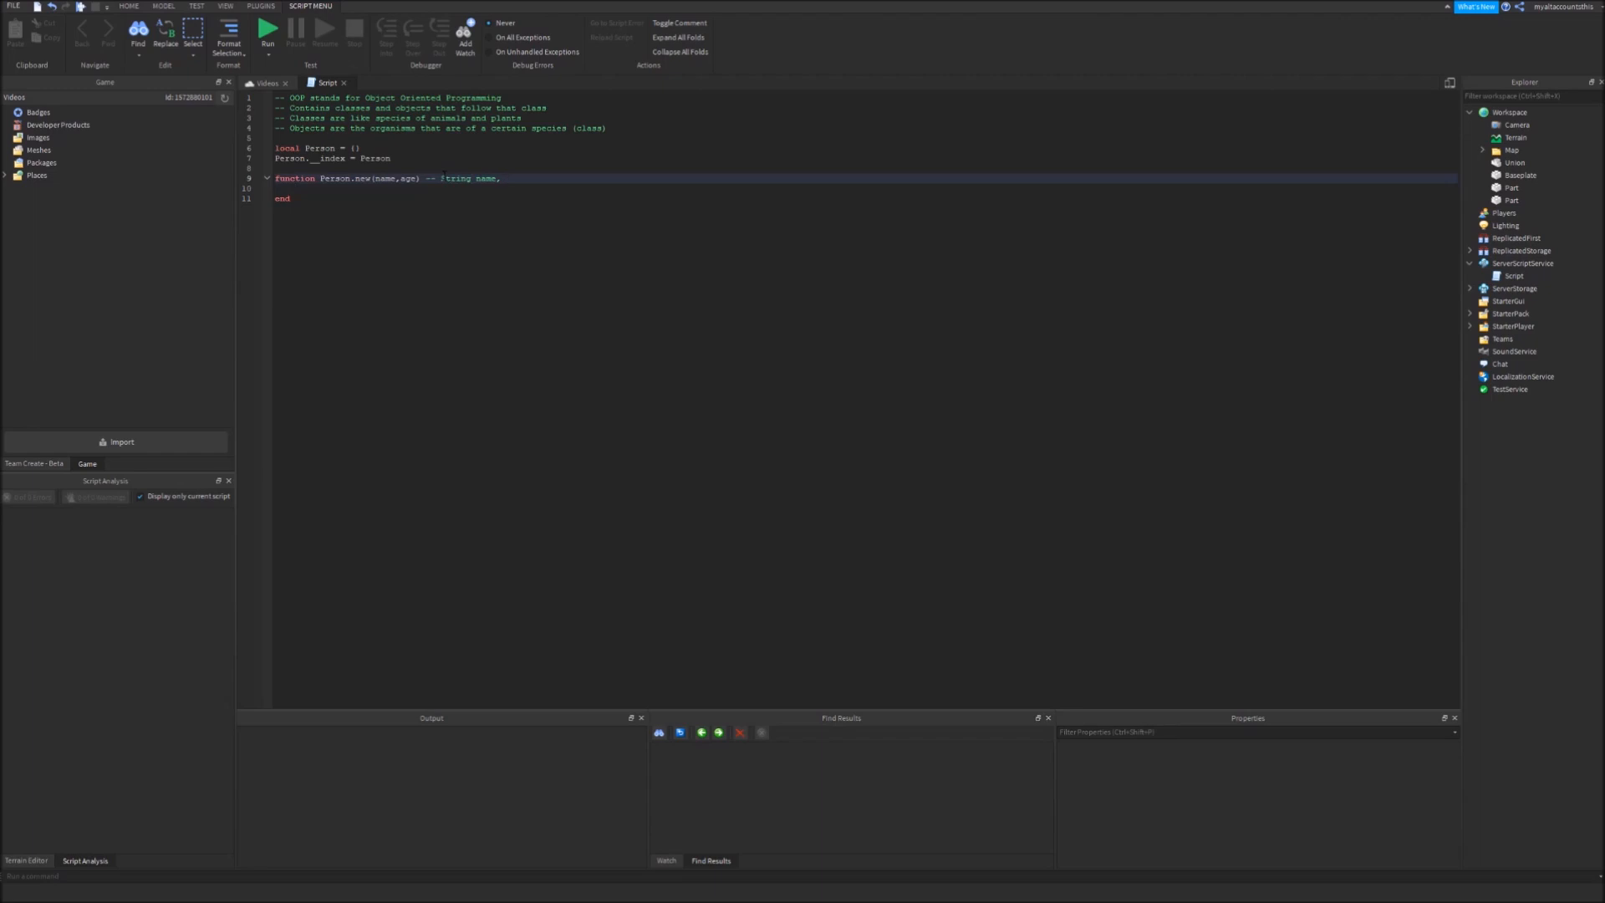
text(Number age)
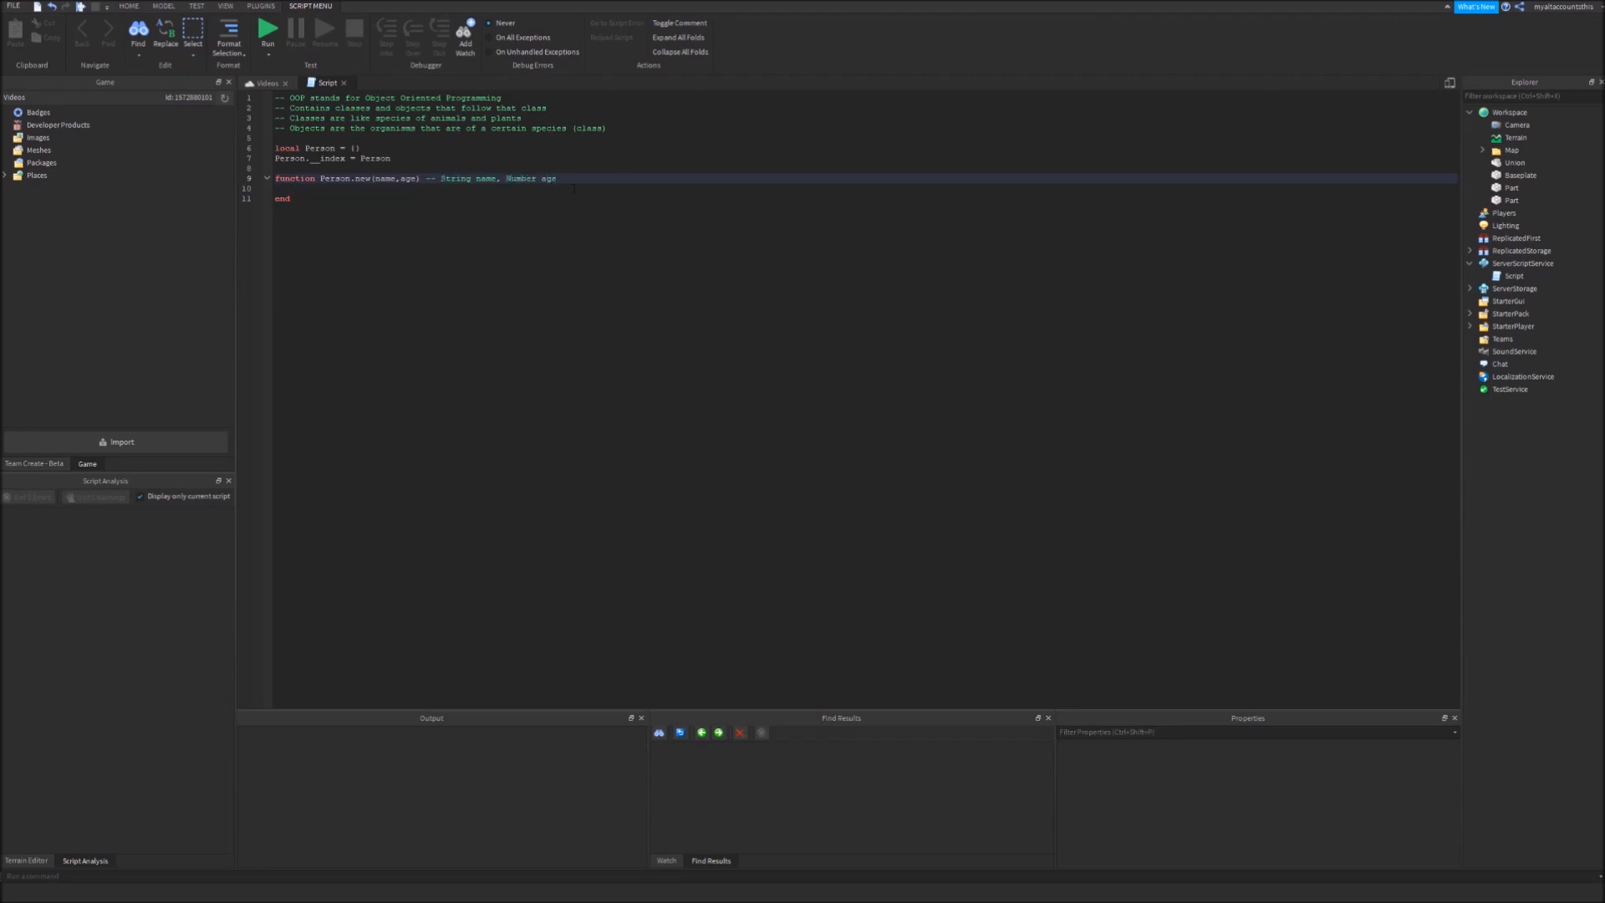
double_click(455, 178)
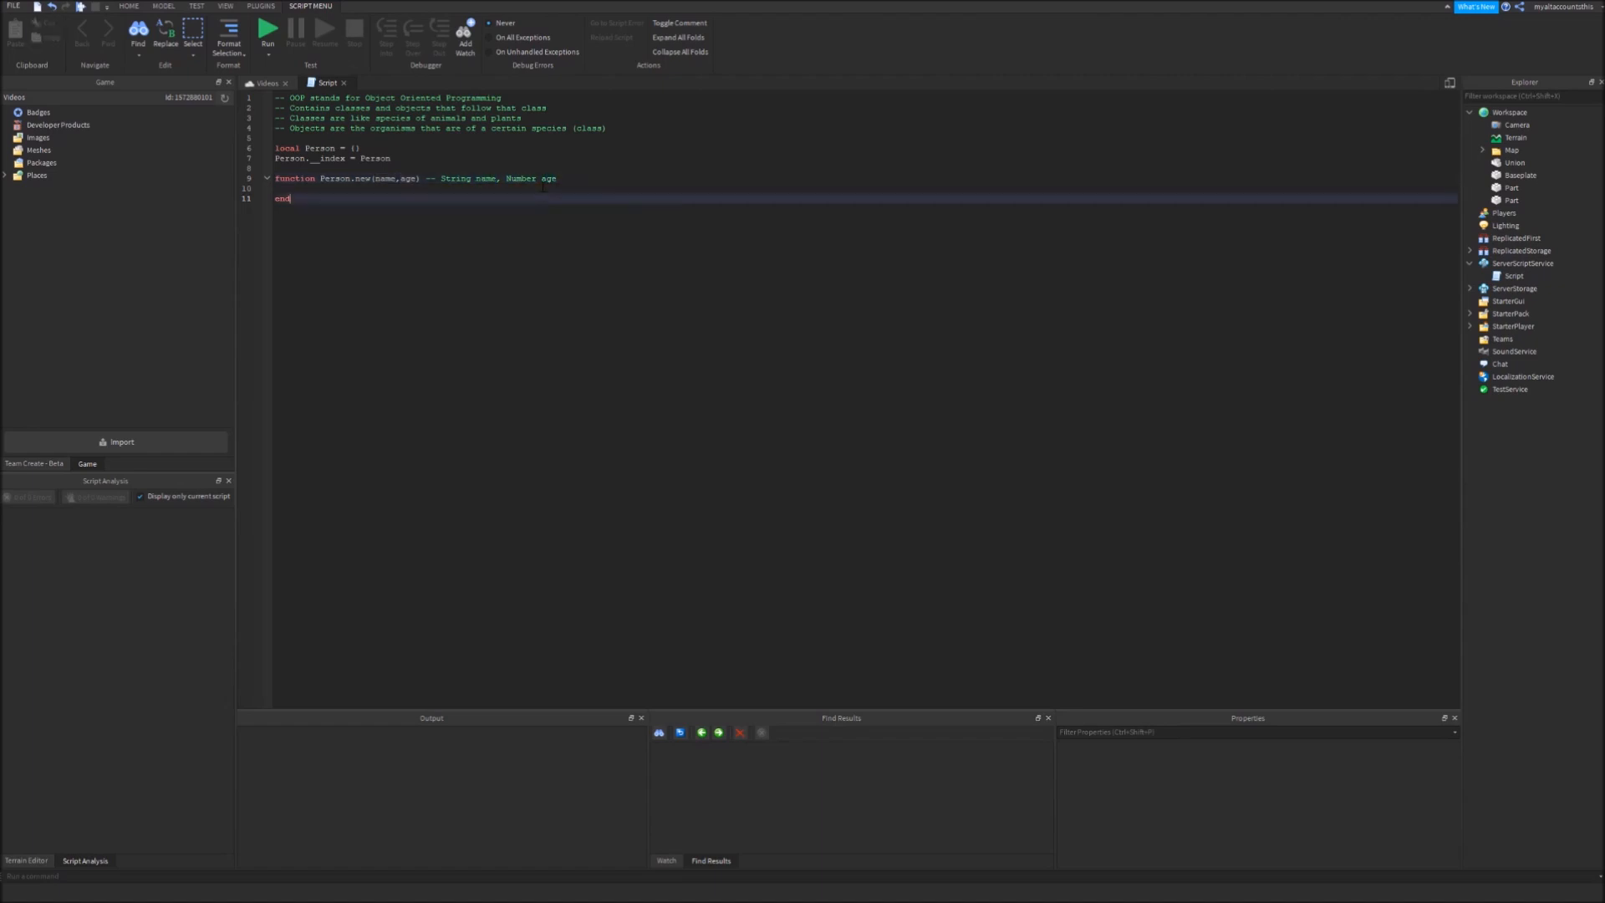
Create local newPerson and assign newPerson.Name = name and newPerson.Age = age
text(local newPerson = {)
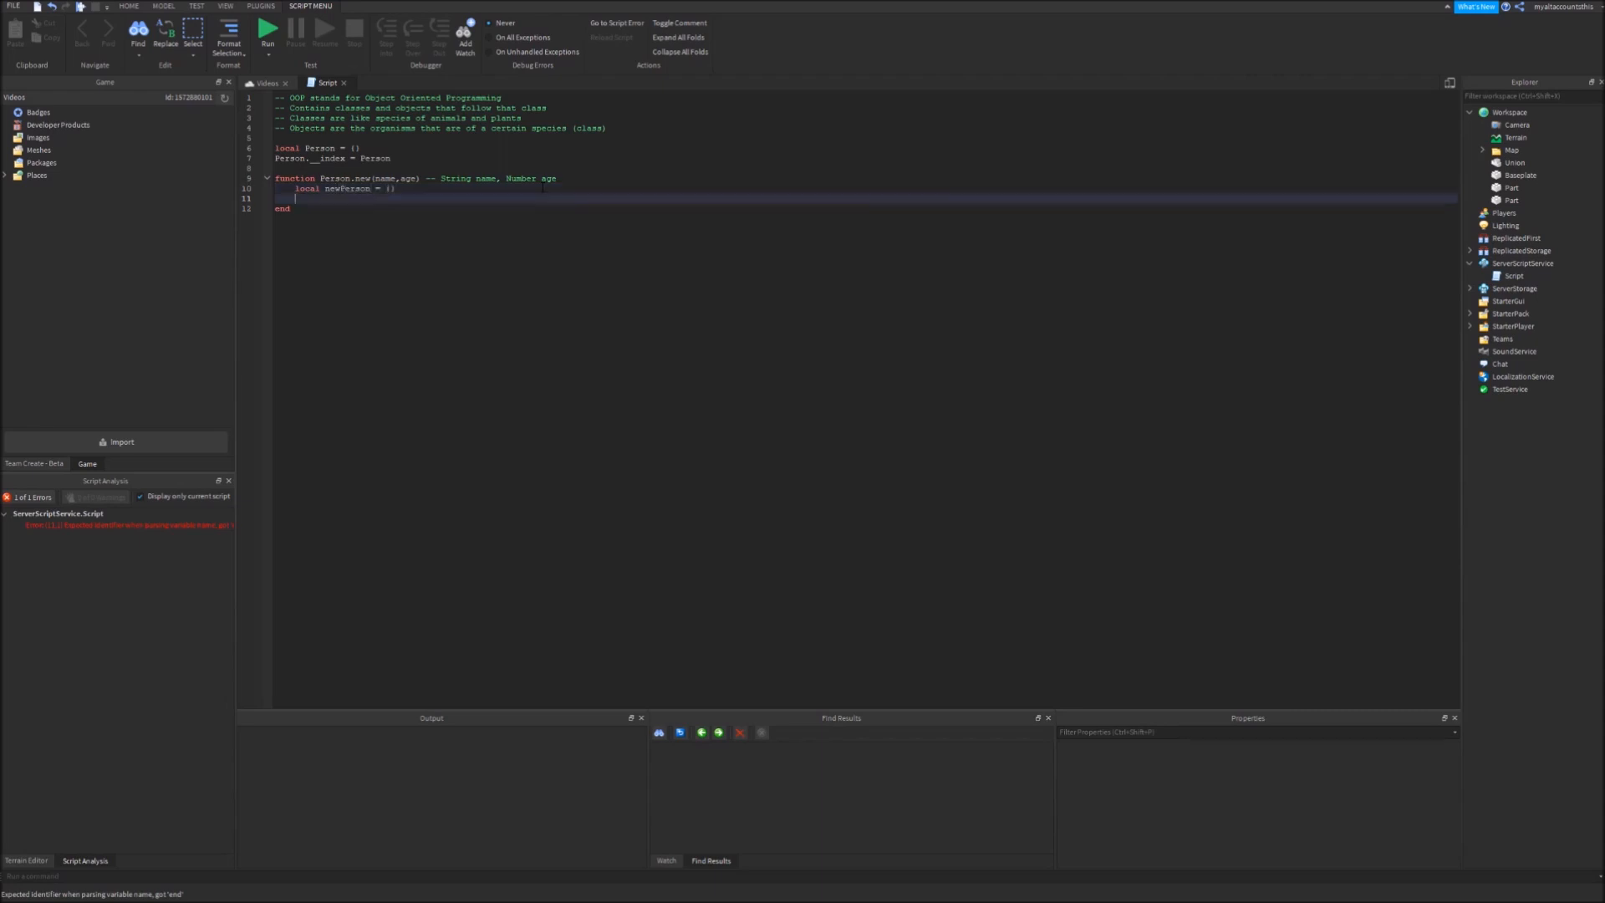
text(newPerson)
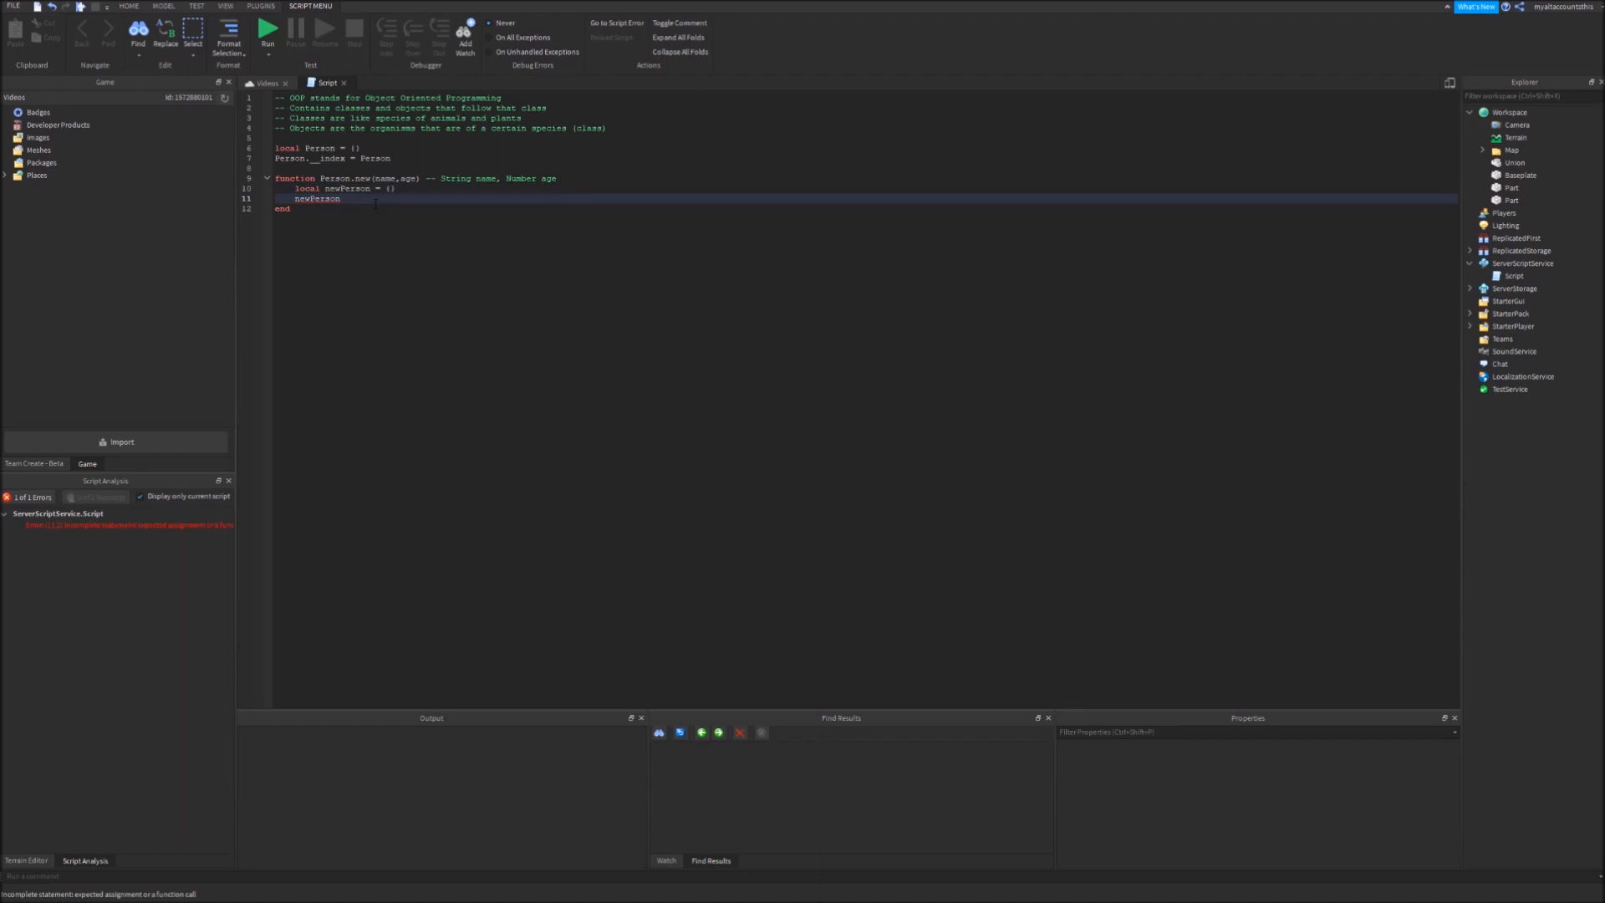
text(.Name = nam)
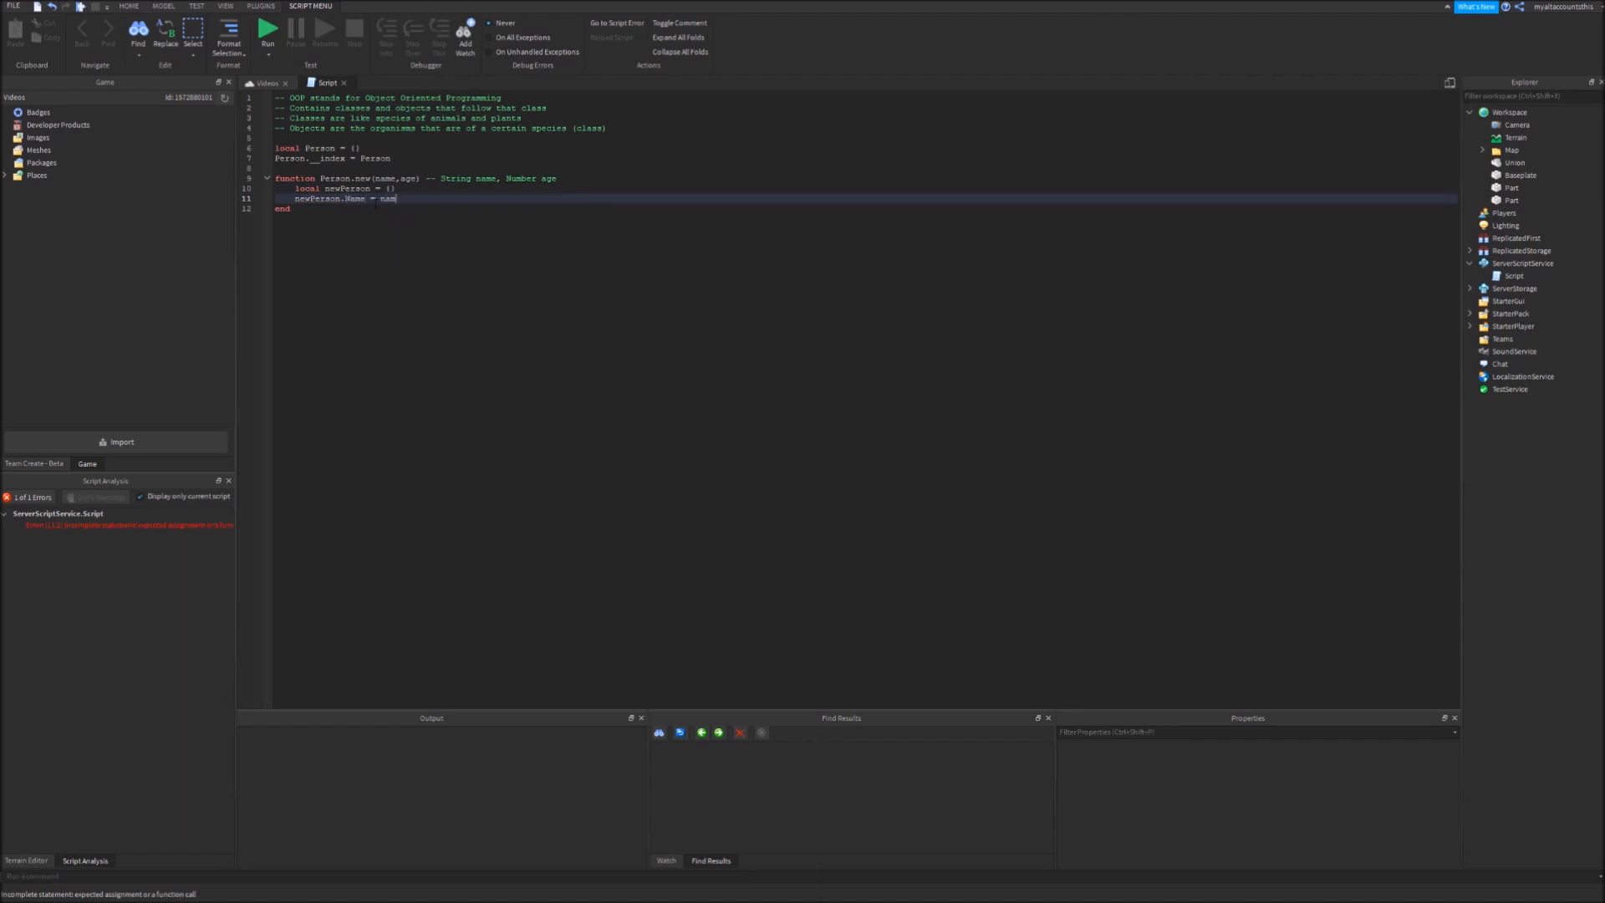
text(newPerson.)
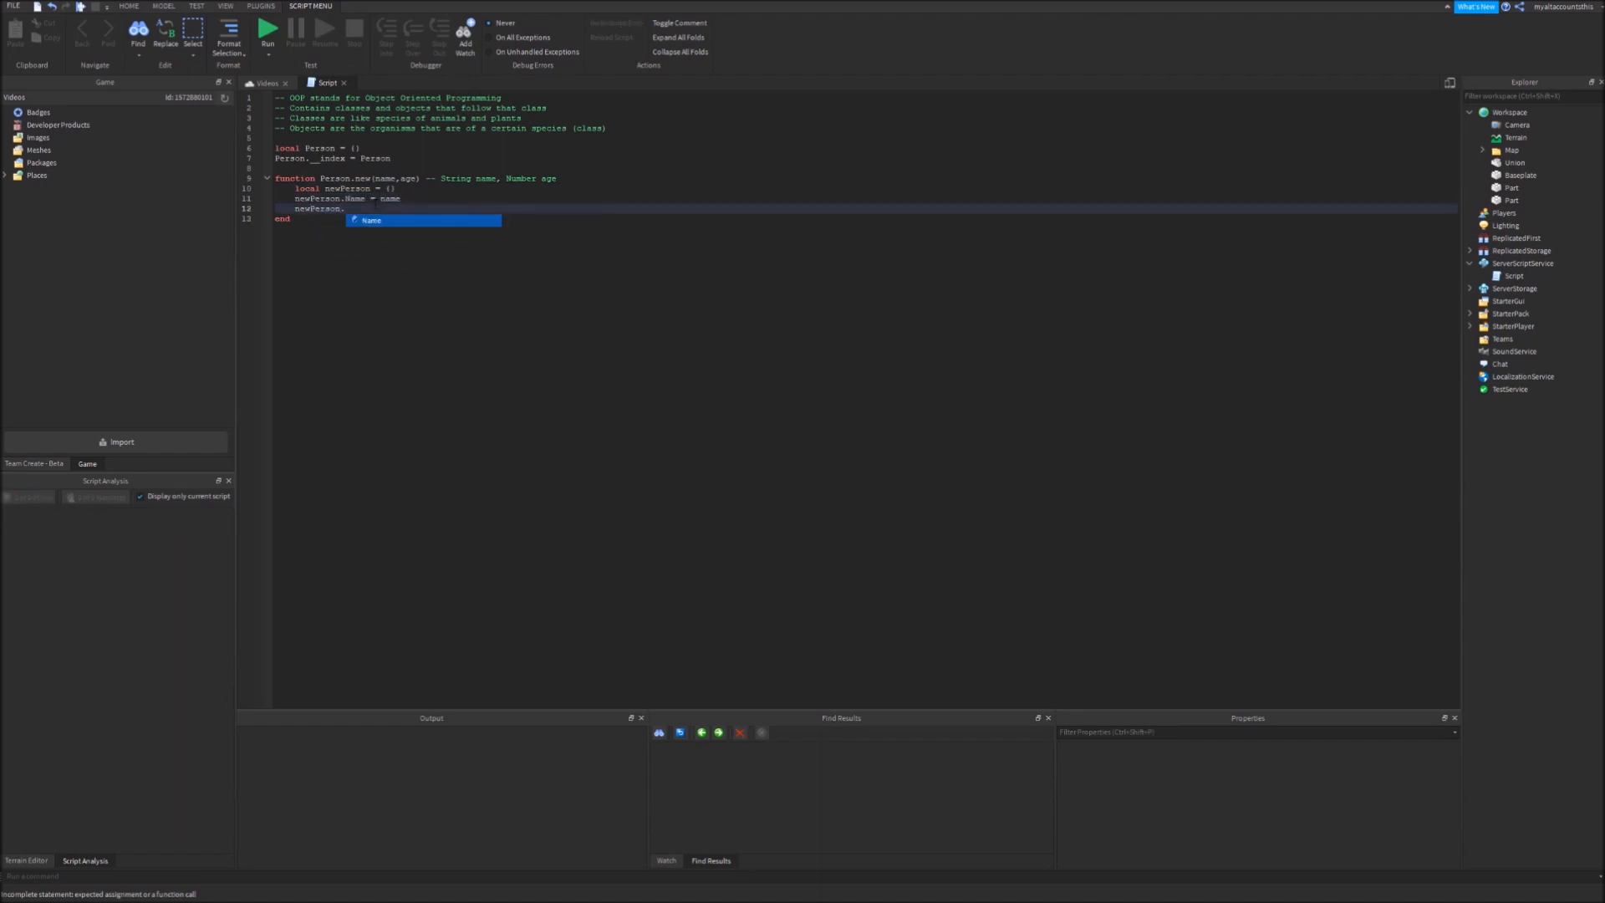
text(Age = age)
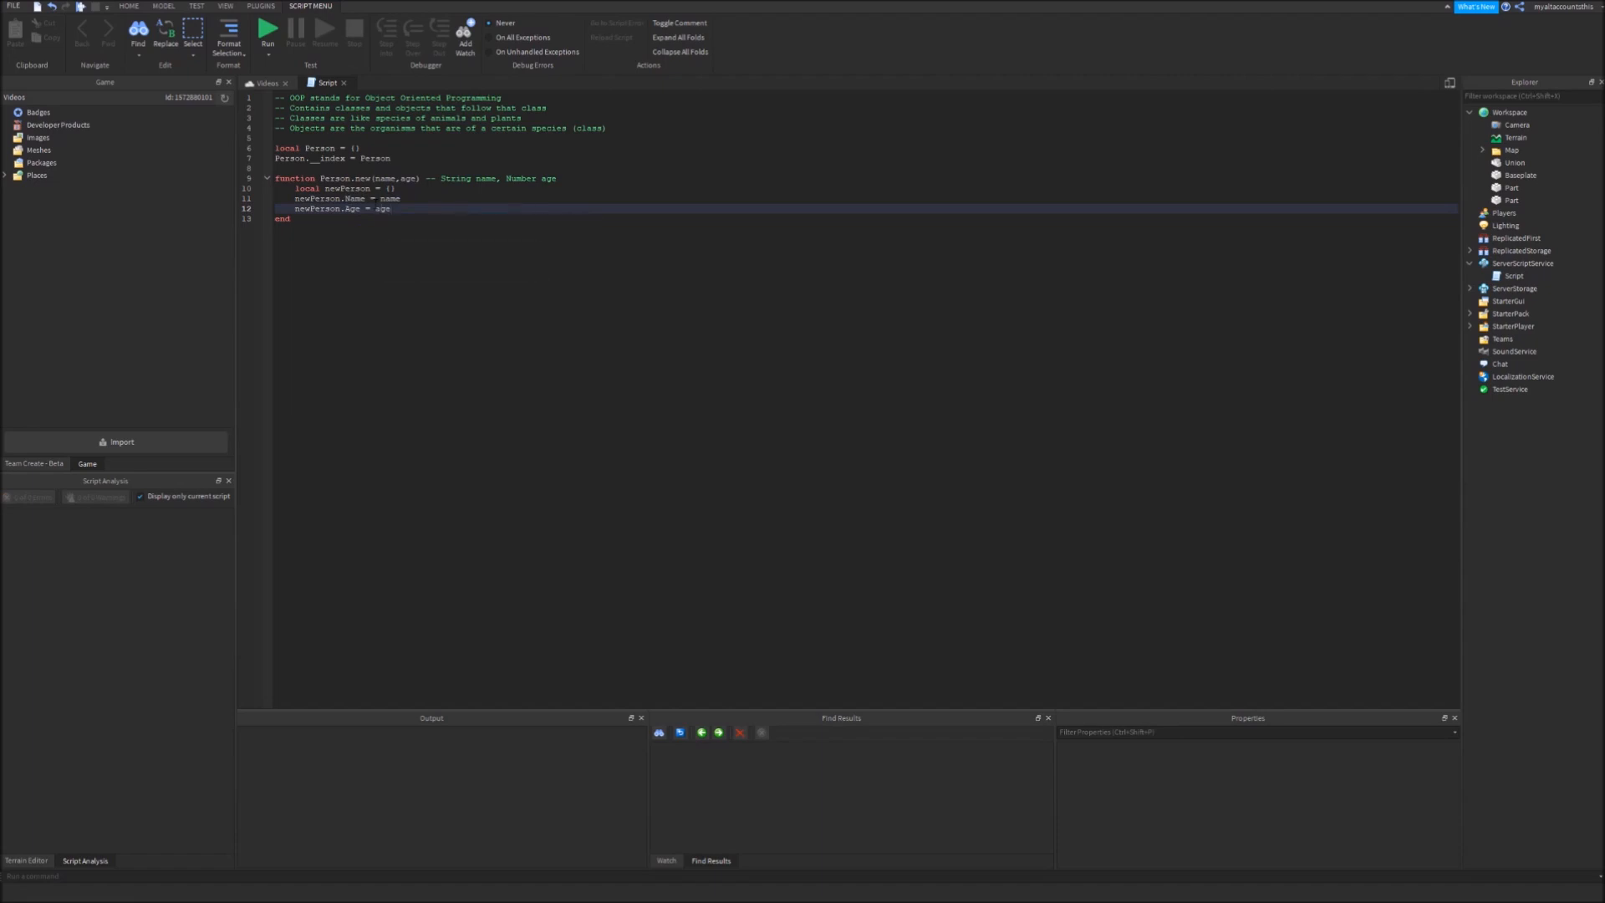
key(enter)
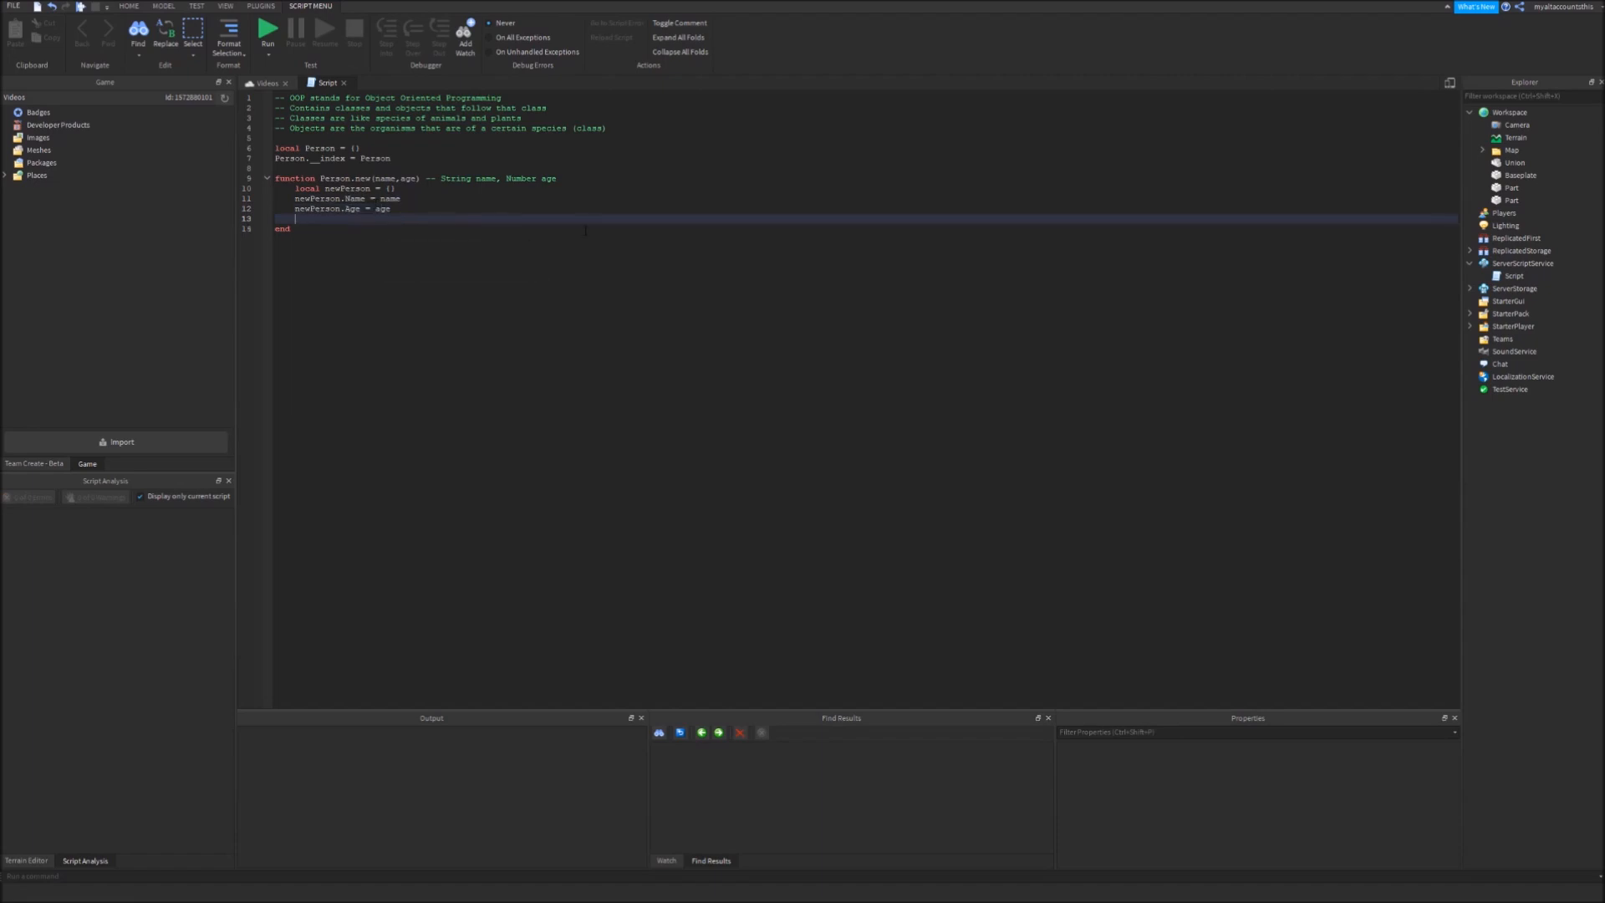
Set newPerson's metatable to Person with a comment about Person's methods, and return newPerson
text(setmetatable())
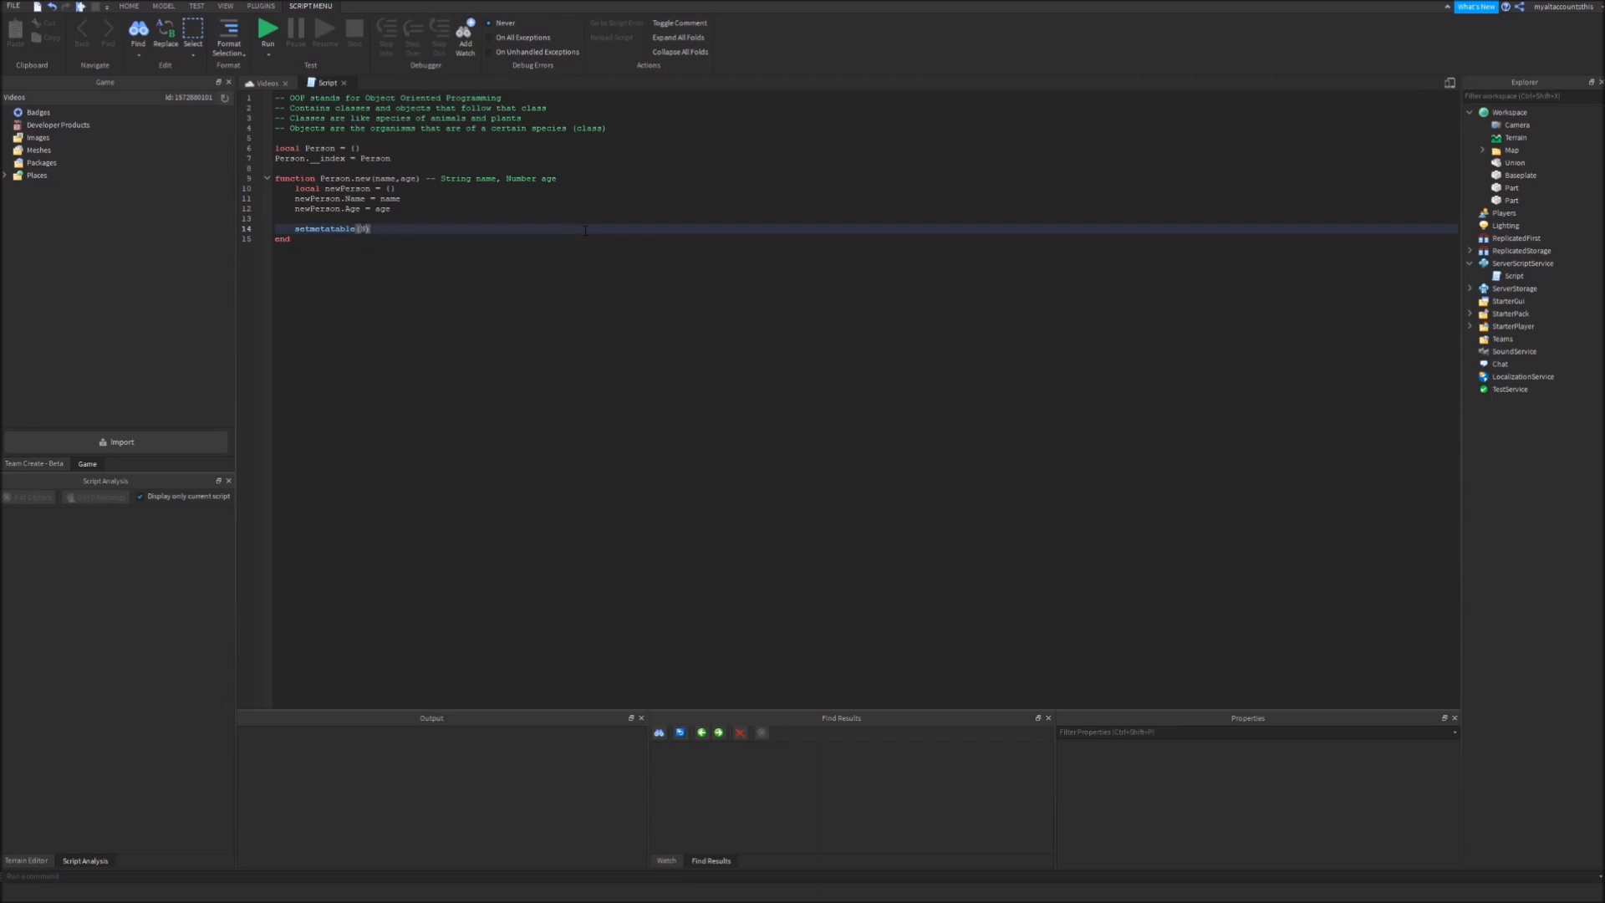
text(newPerson,Person)
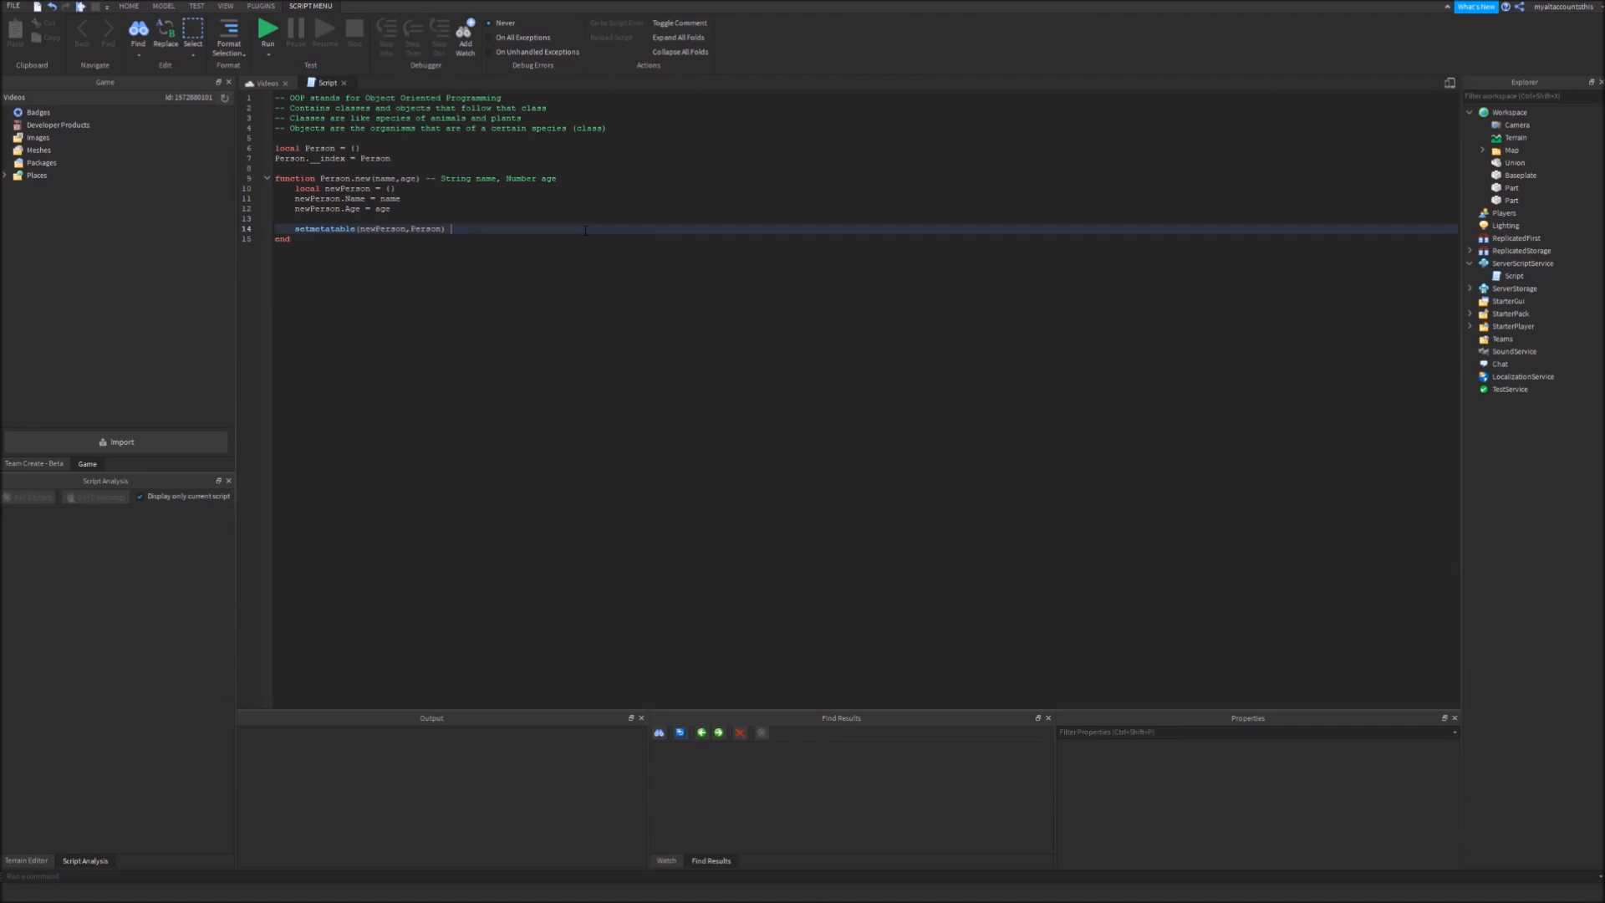
text(-- a)
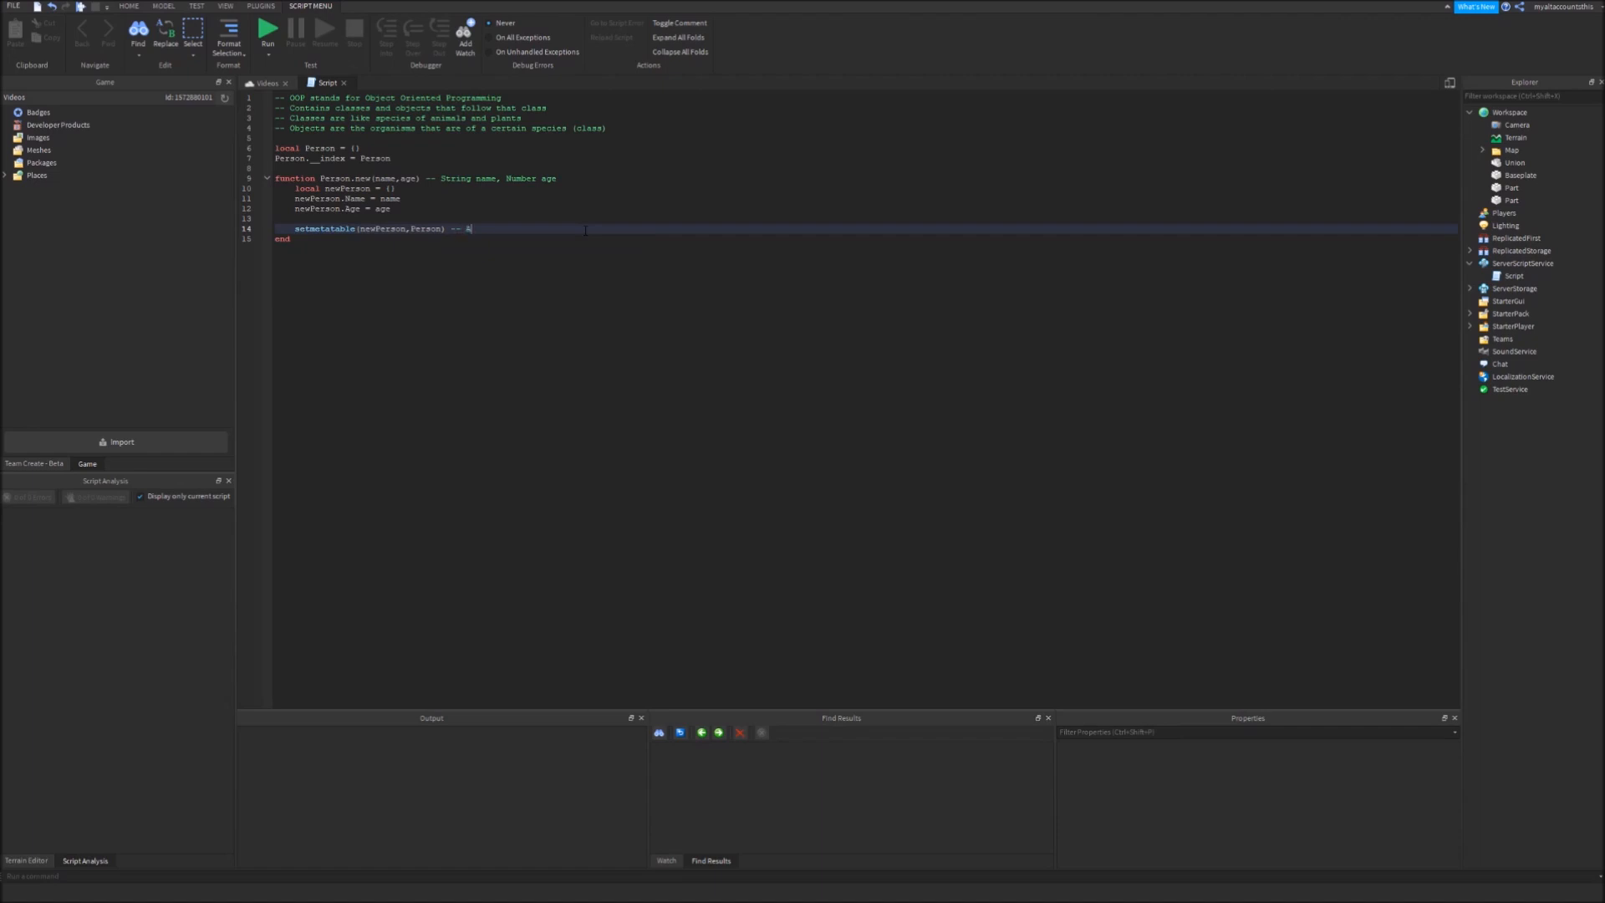
text(Allows newPerson to use)
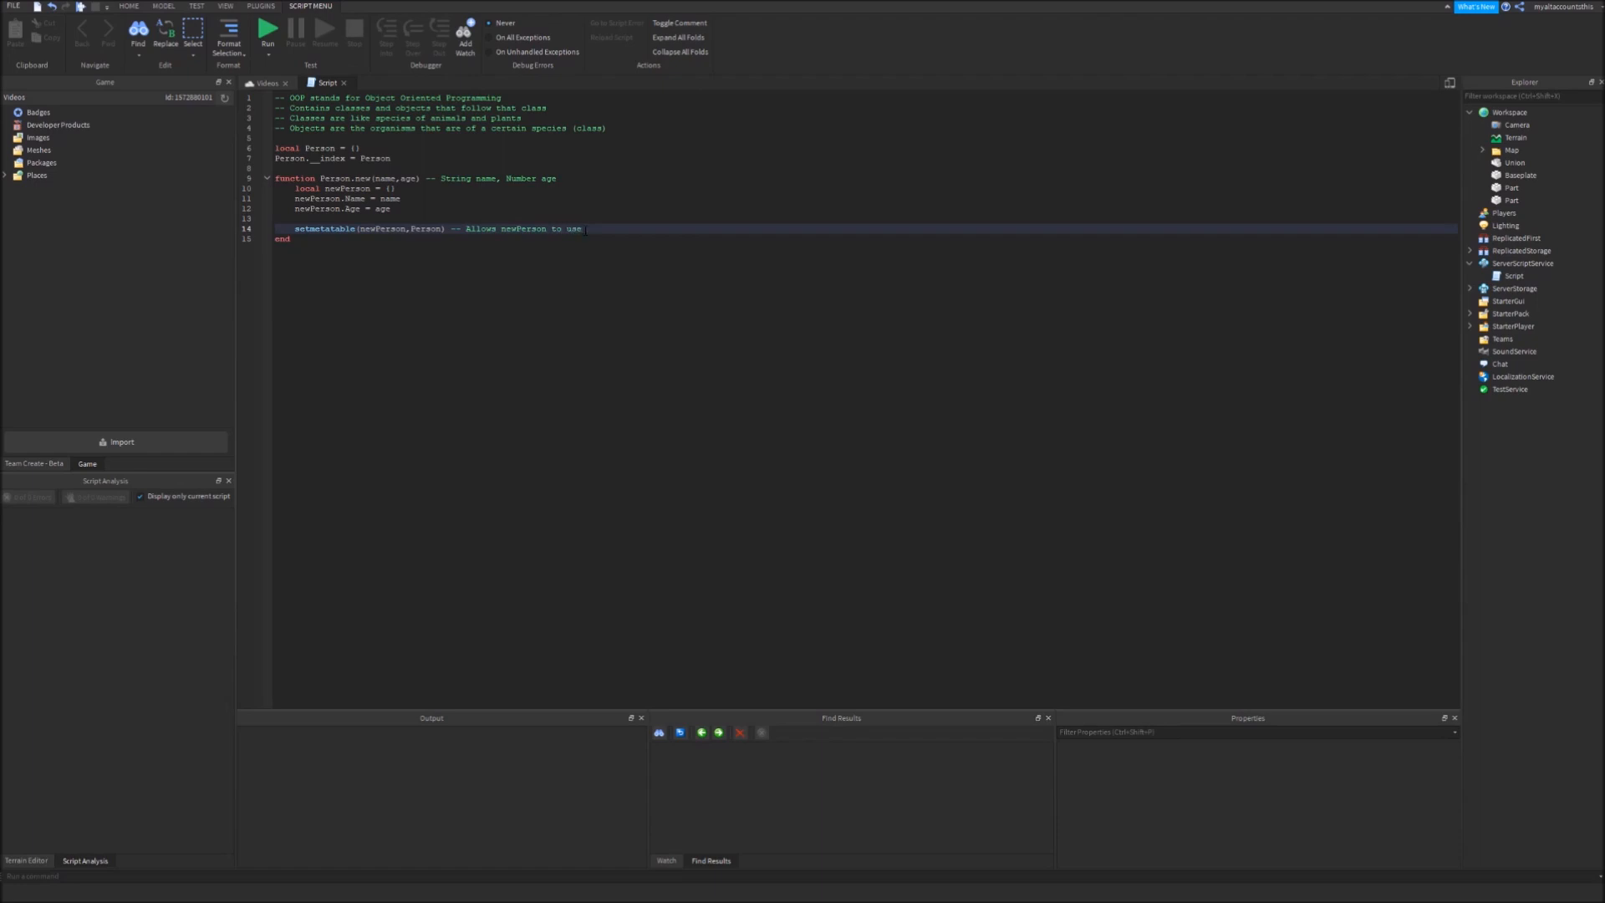
text(methods of Person)
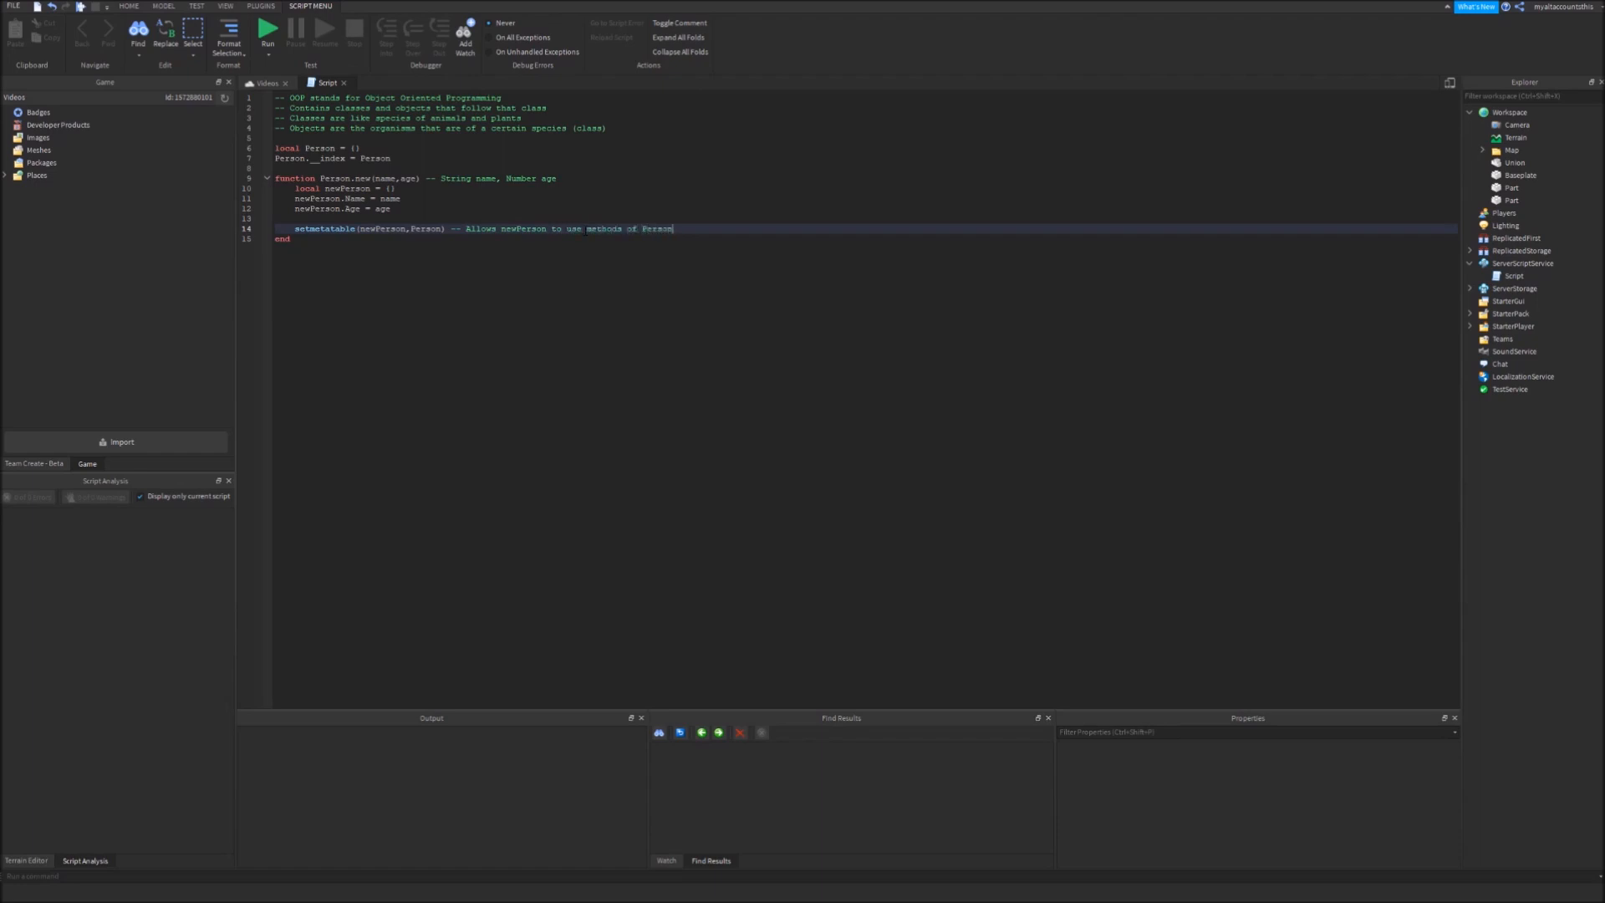
text(return)
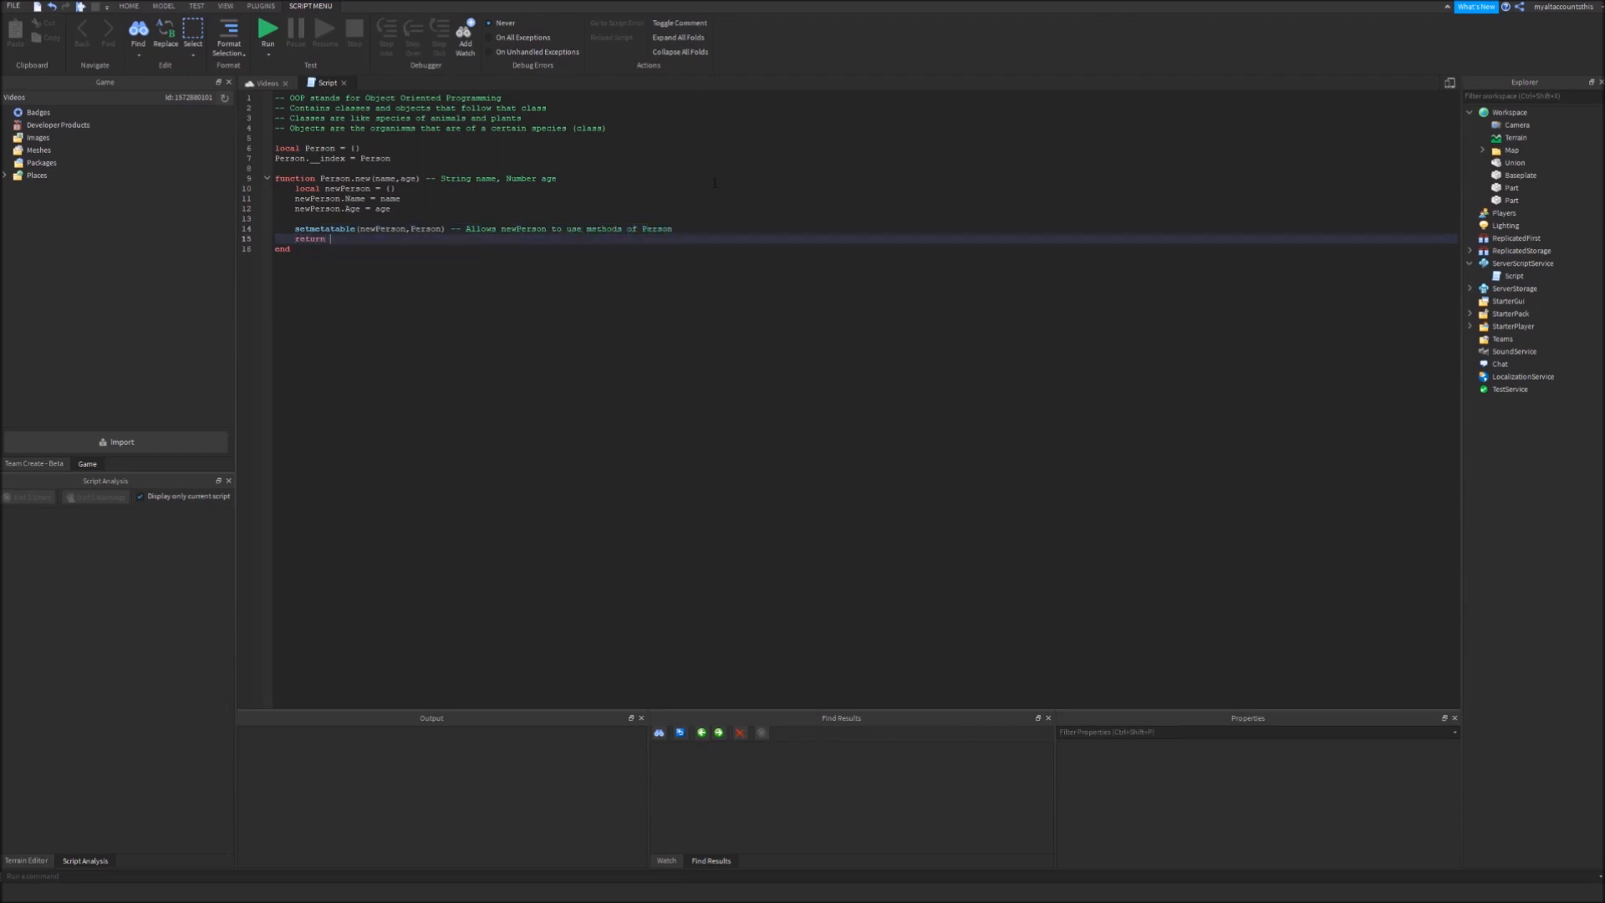
text(newPerson)
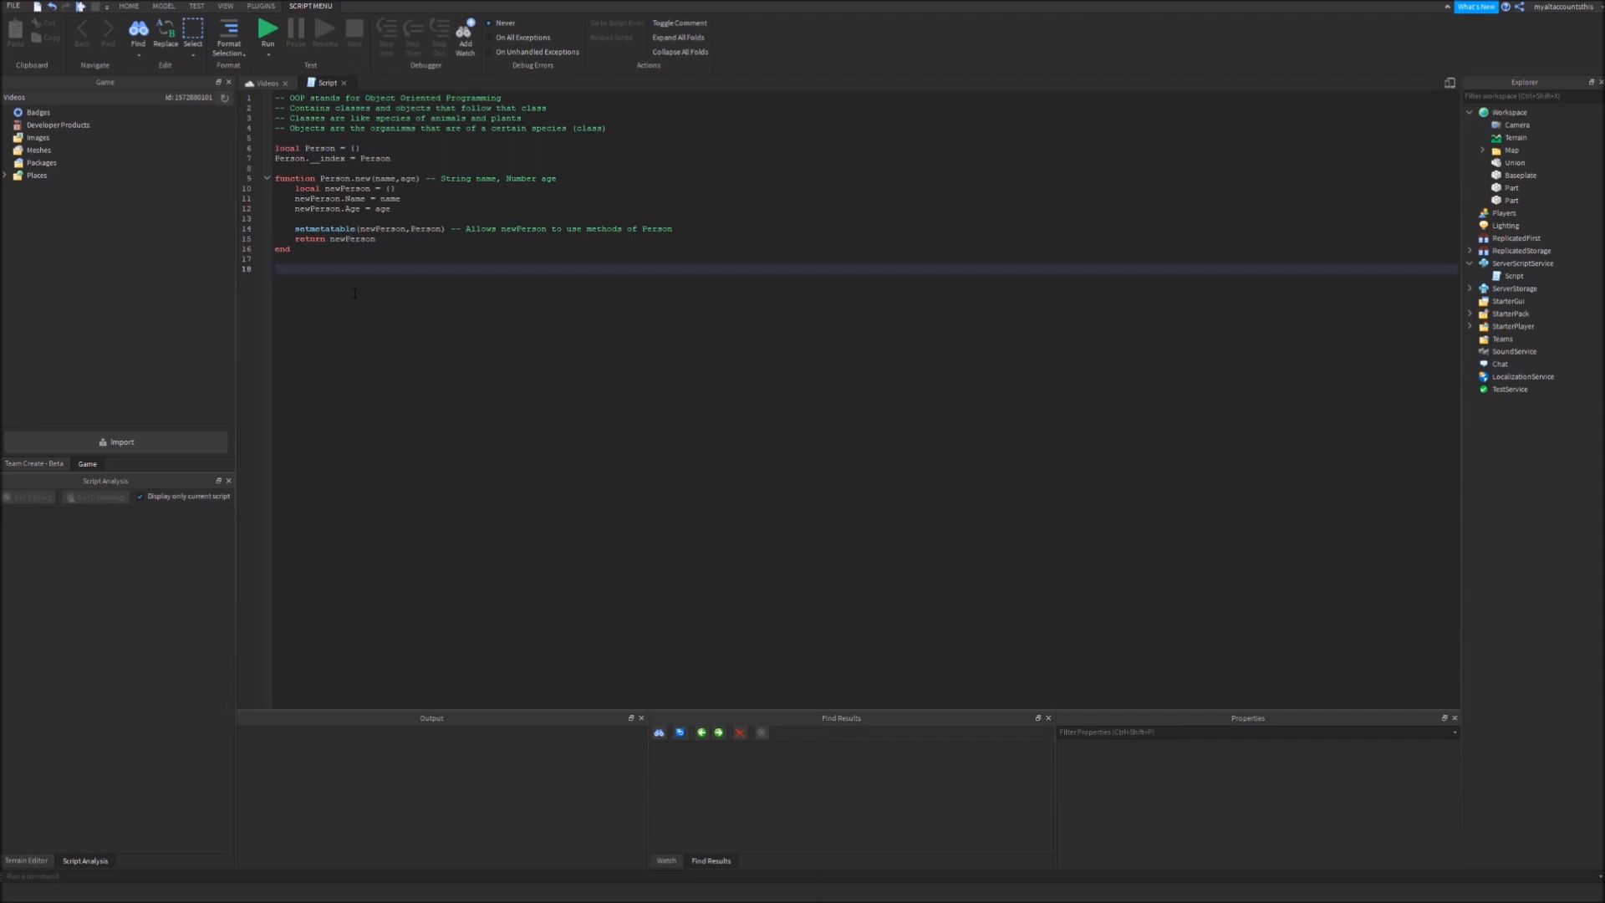
Add an empty function Person:Age() method below the constructor
text(function)
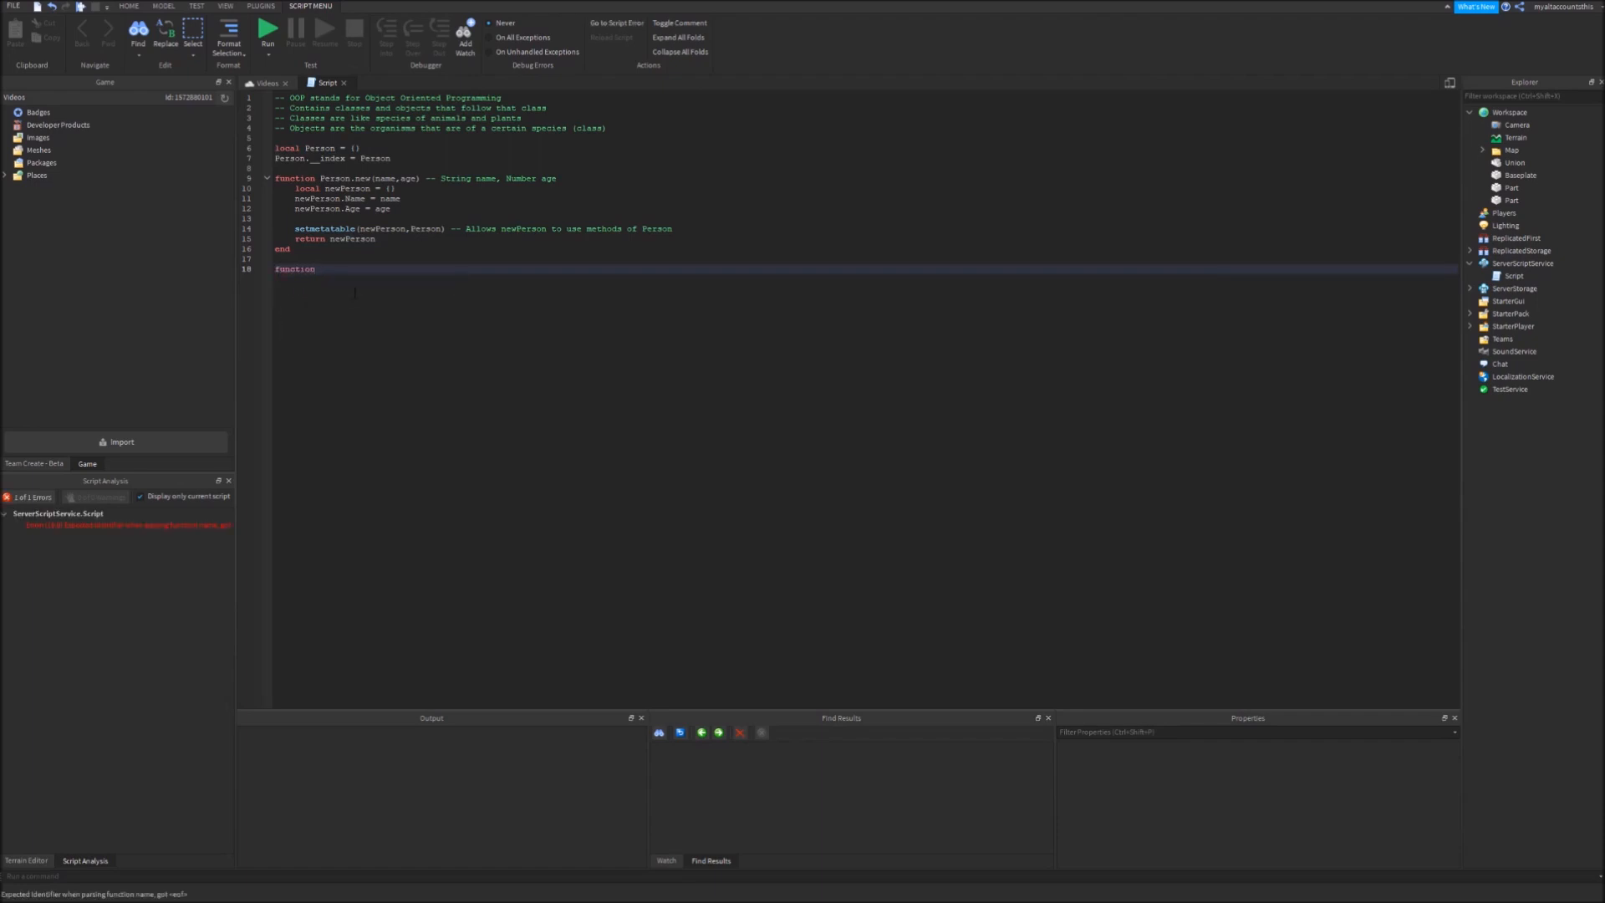
text(Person:A)
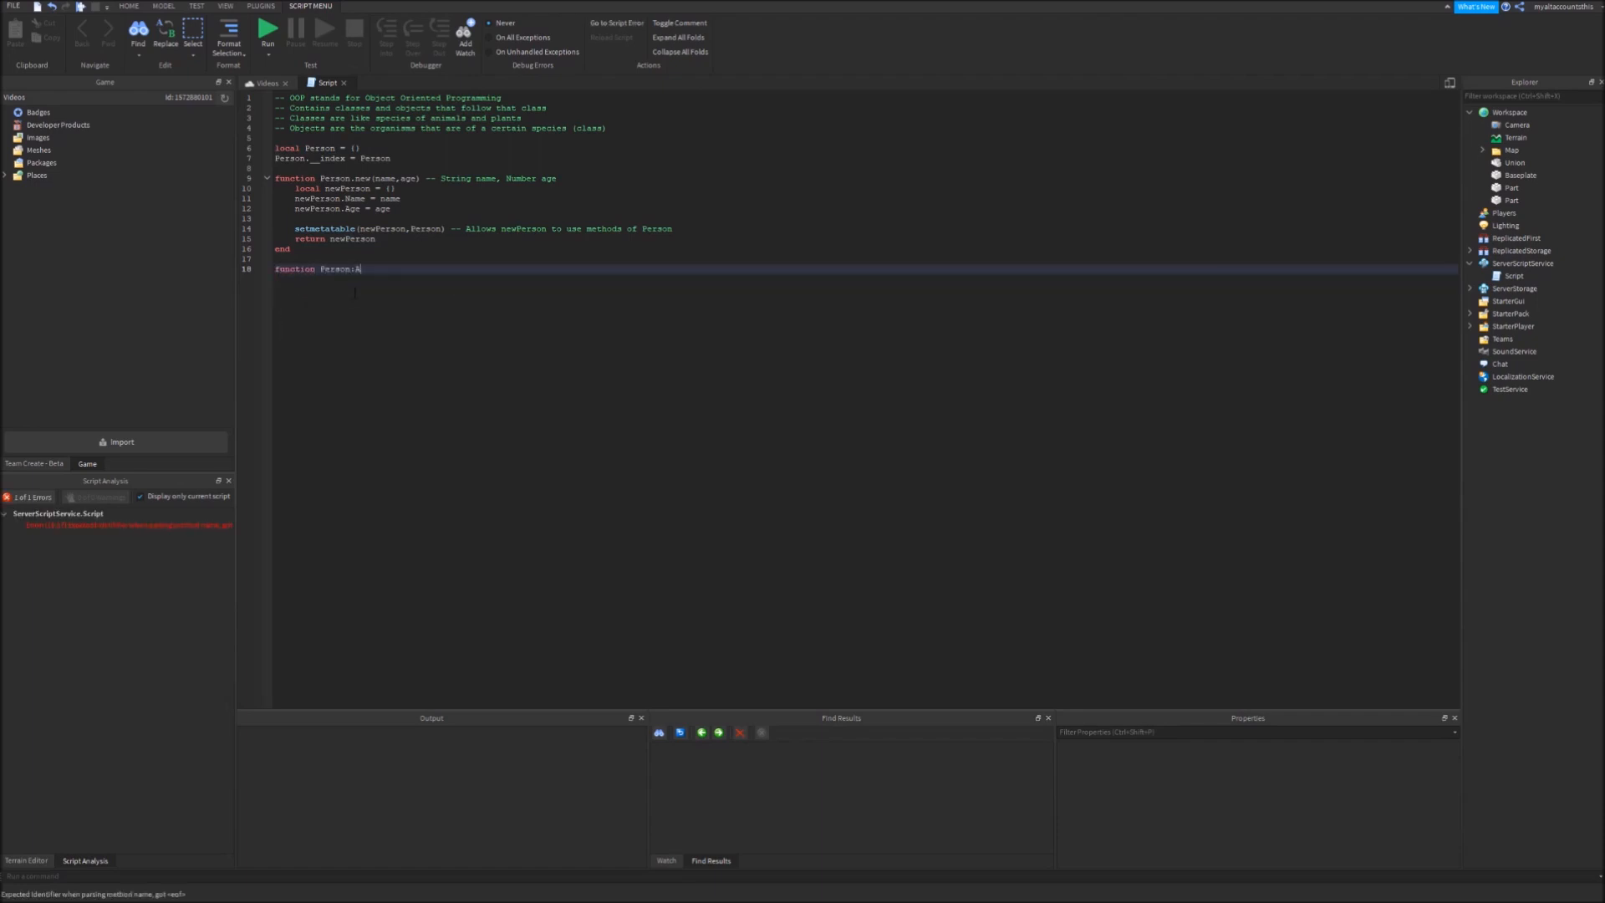
text(ge())
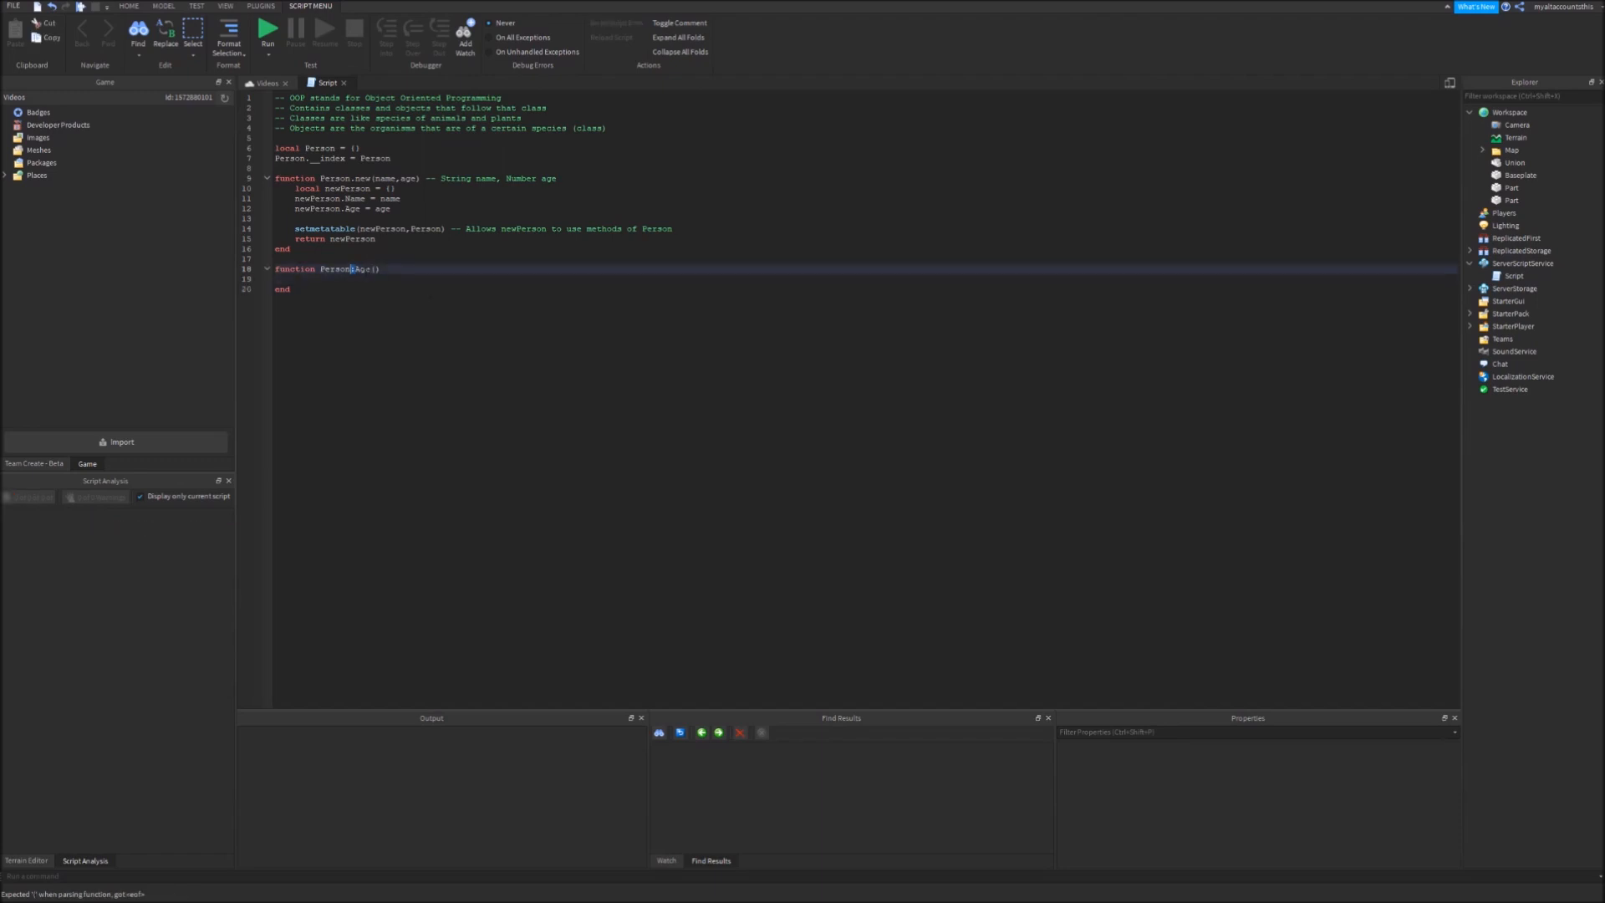
text(se)
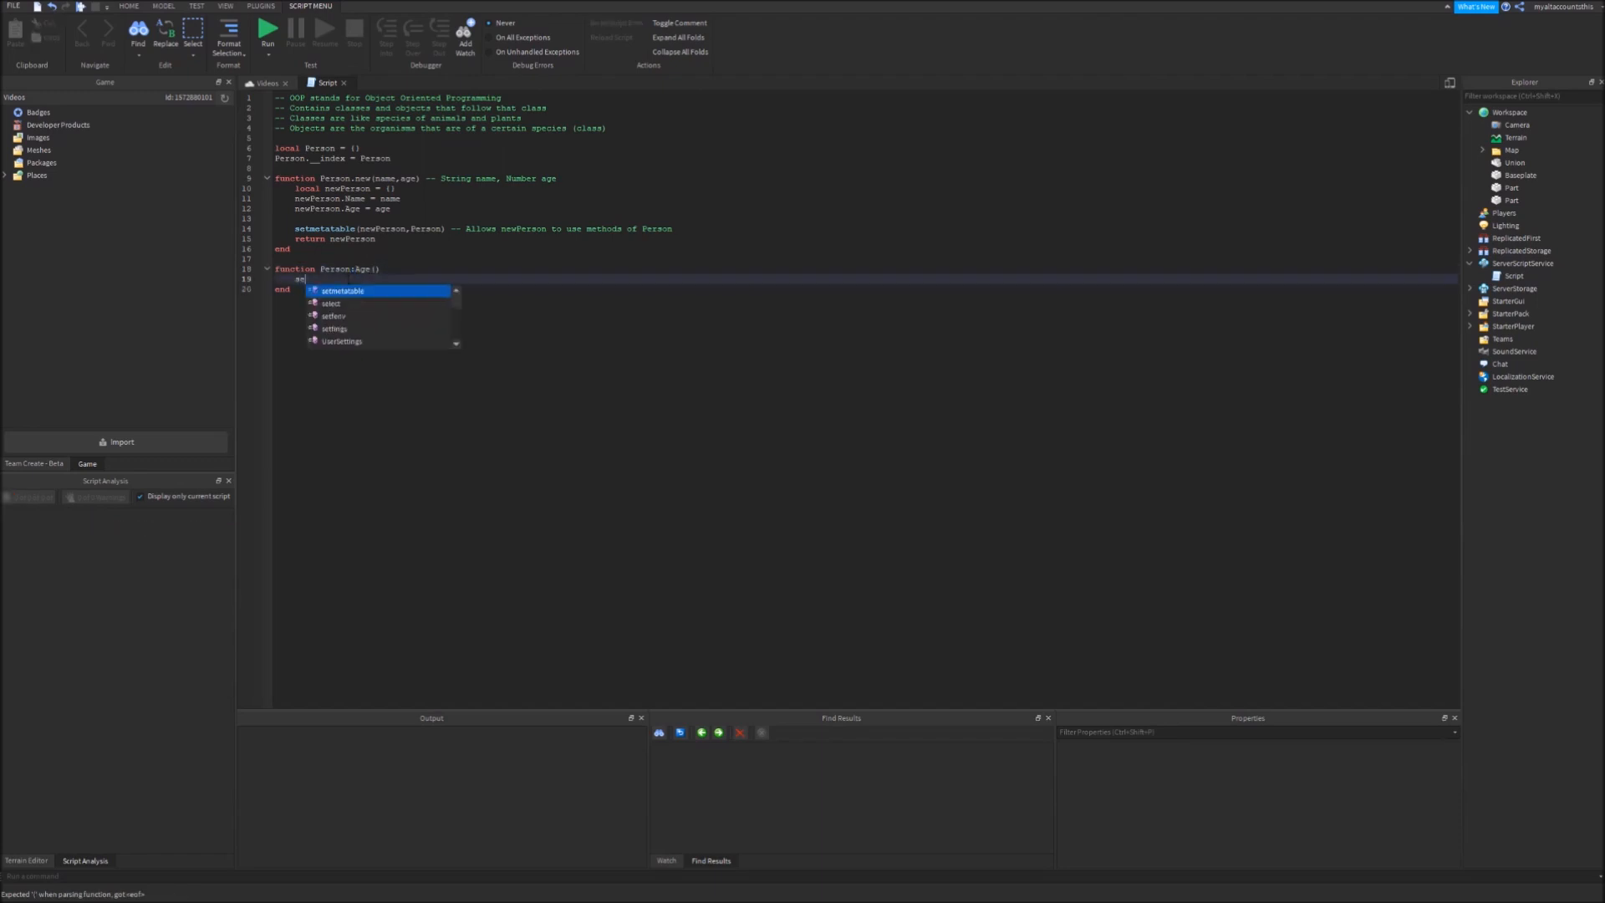
text(self)
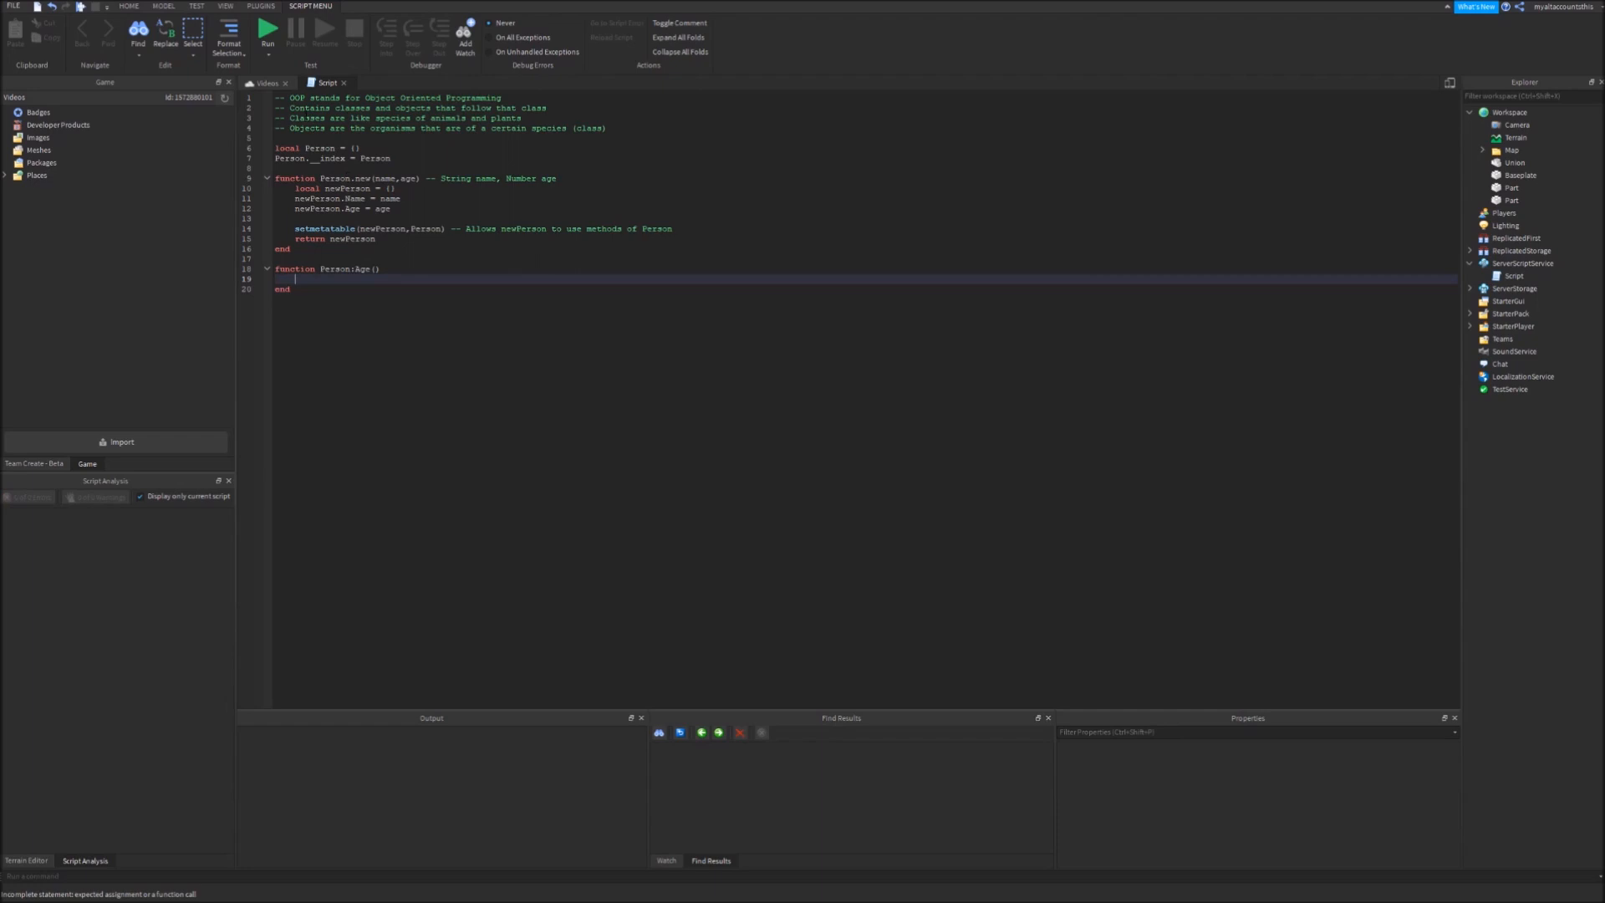
Start typing workspace.Baseplate to try the autocomplete below the method
double_click(307, 118)
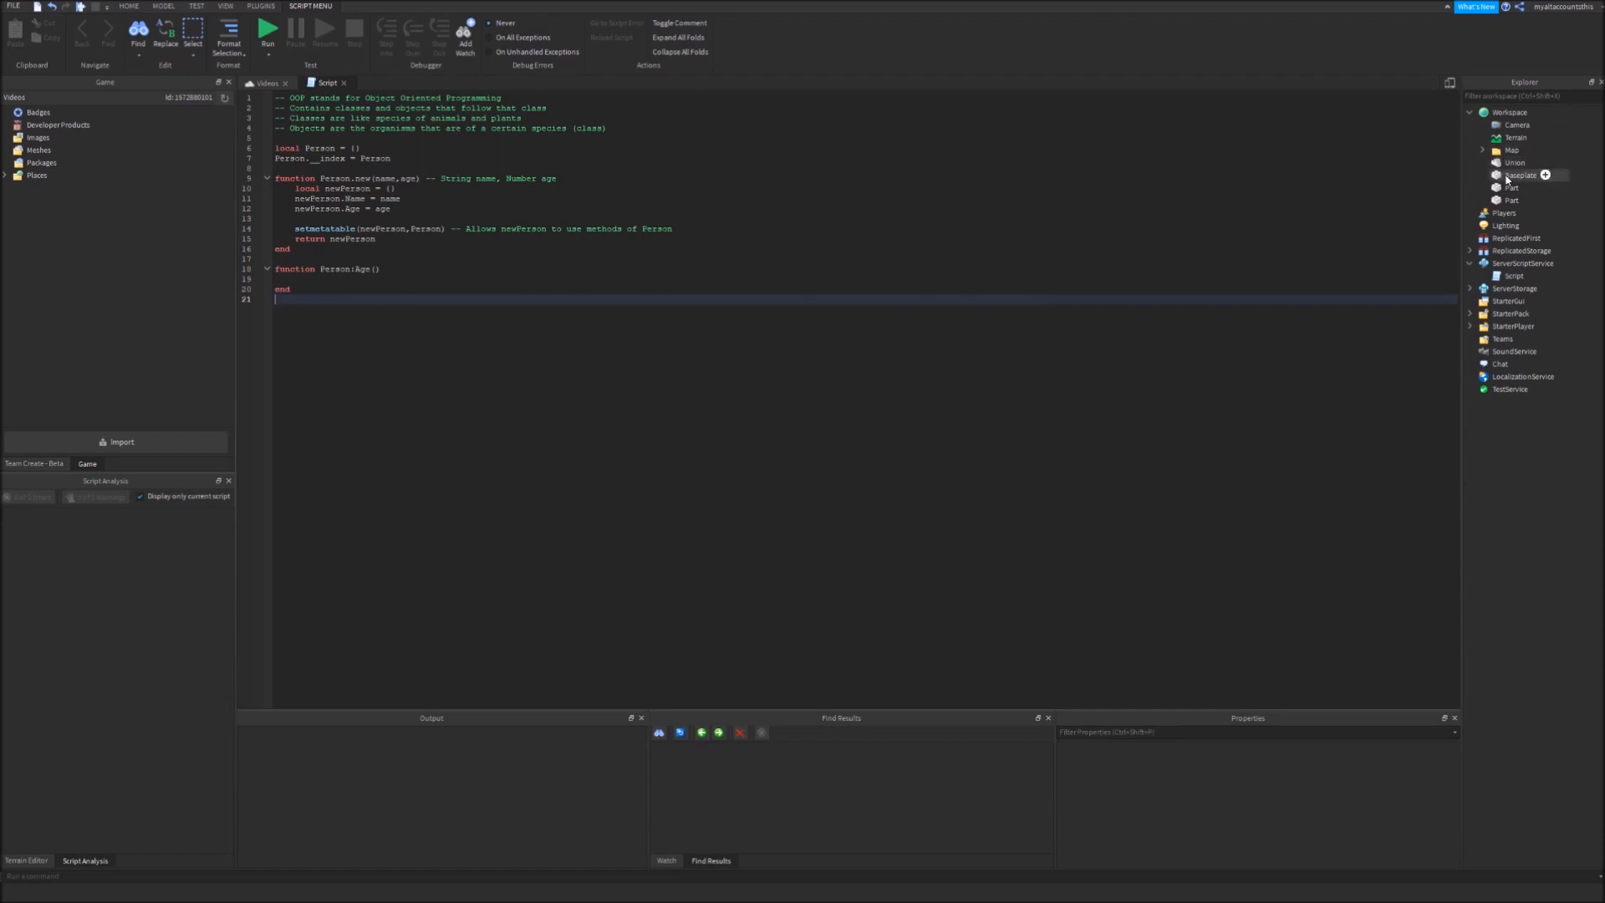
text(work)
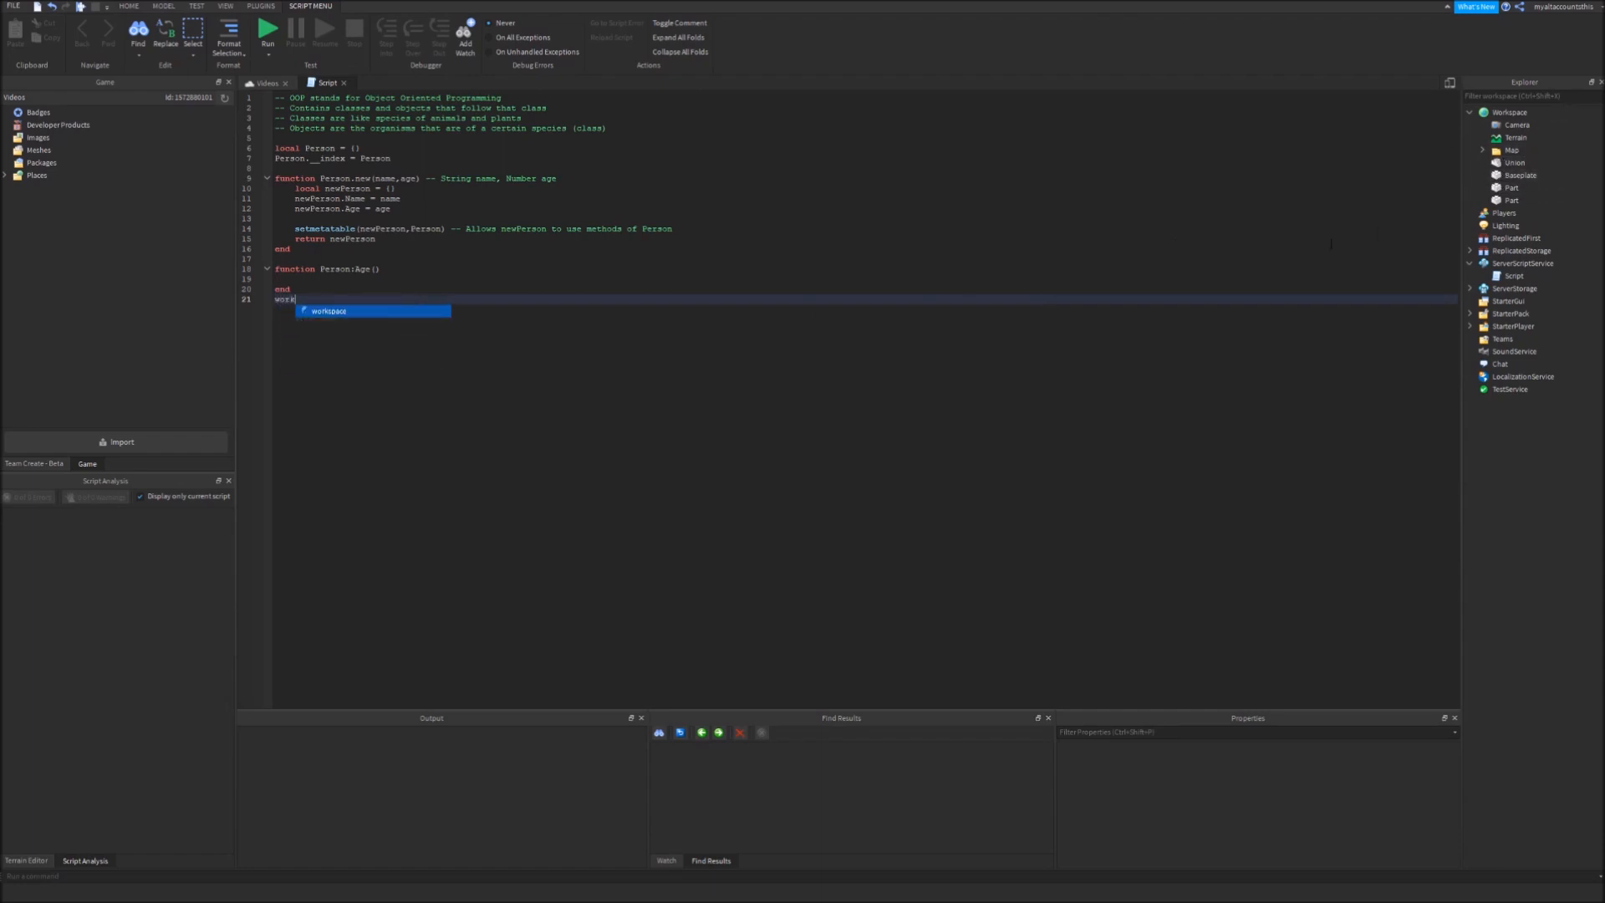
text(.b)
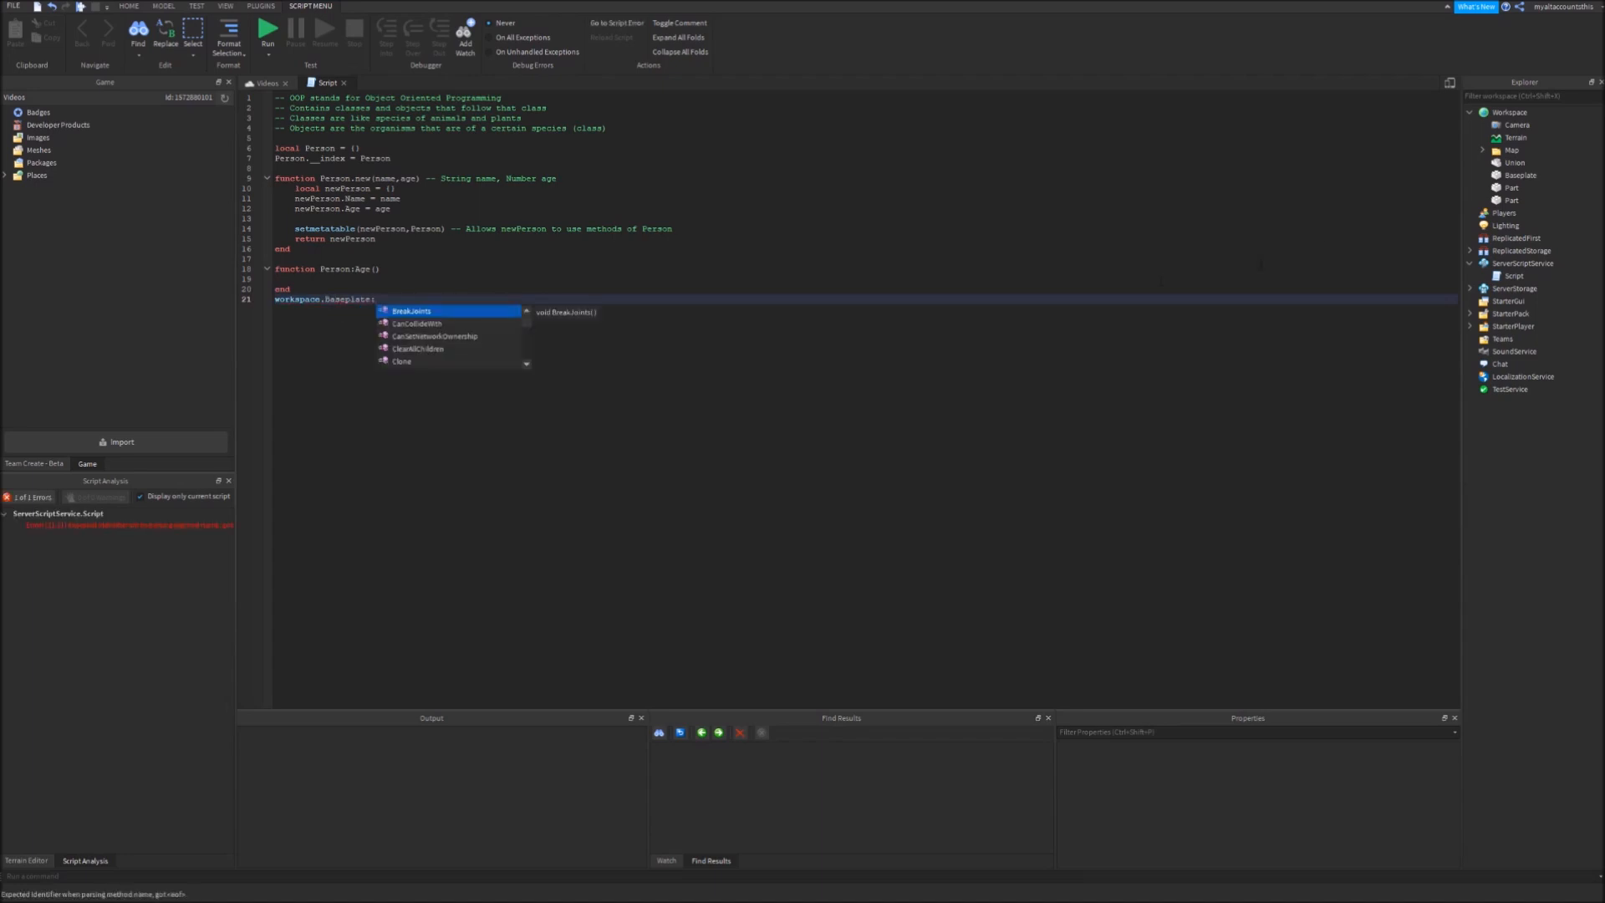
mouse_move(482, 320)
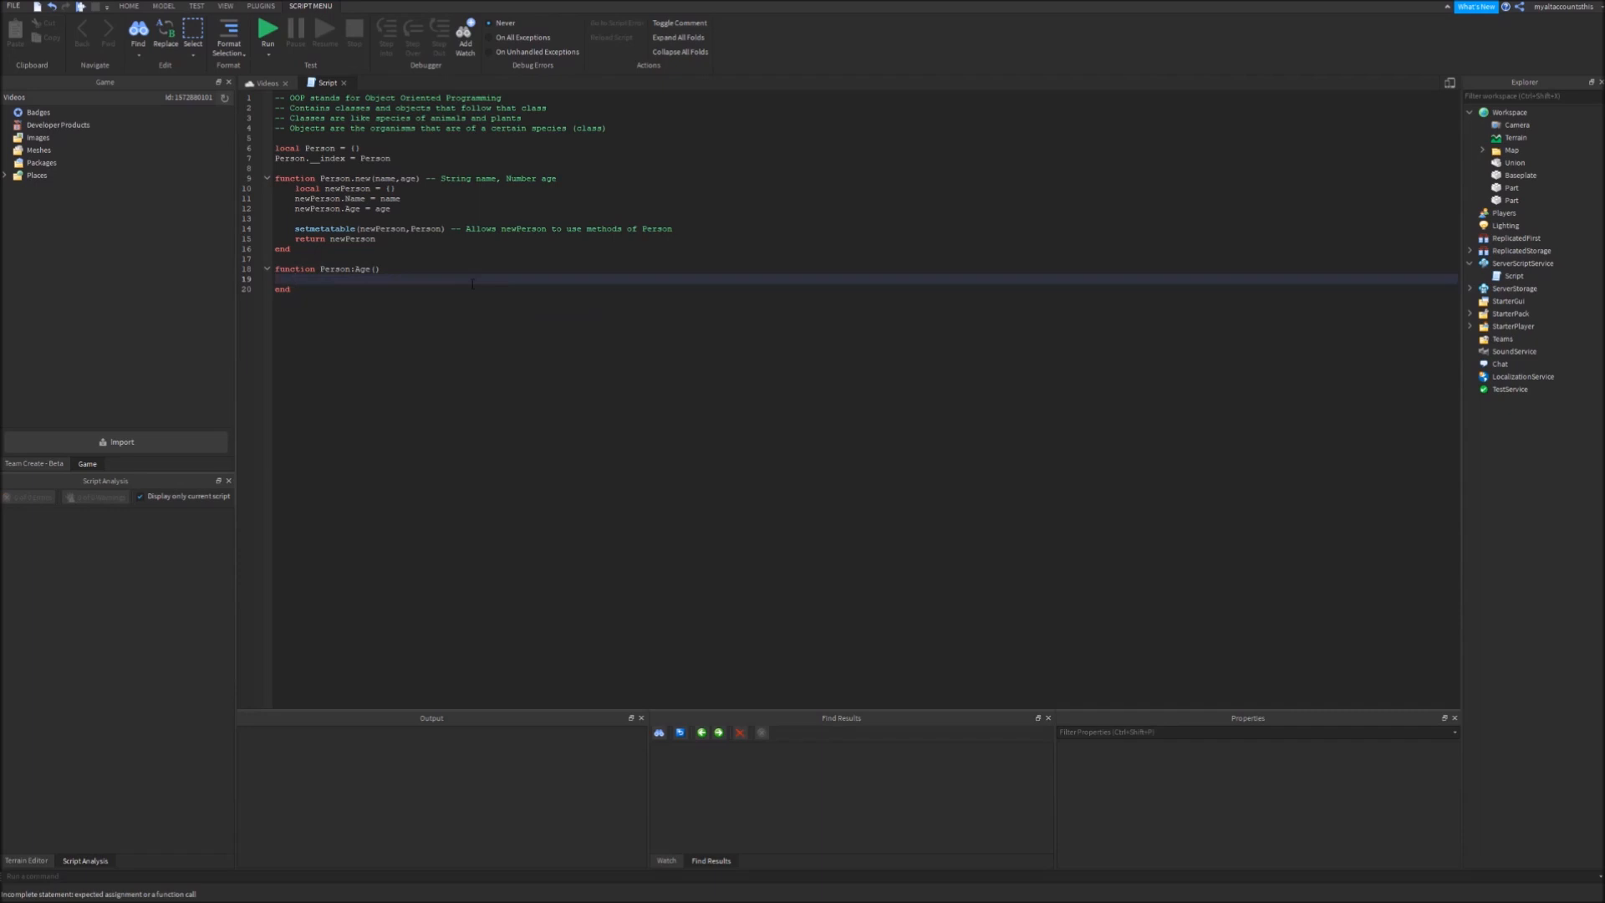
Make Person:Age() do self.Age += 1, commented as self.Age = self.Age + 1
text(self.Age += 1 -- same thing as)
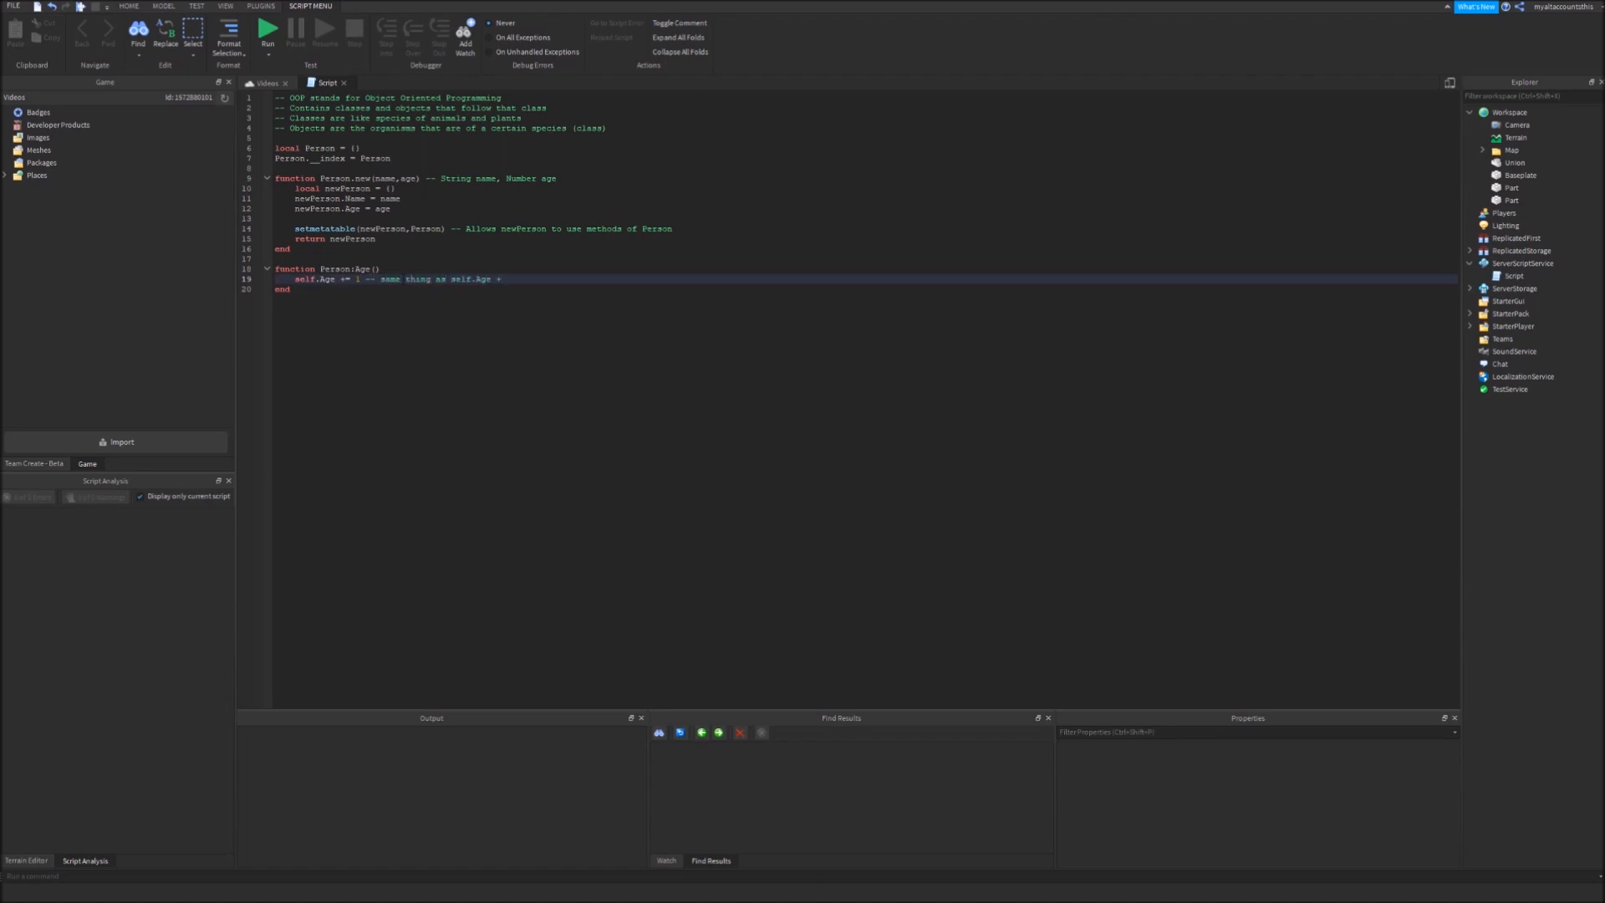
text(self.Age)
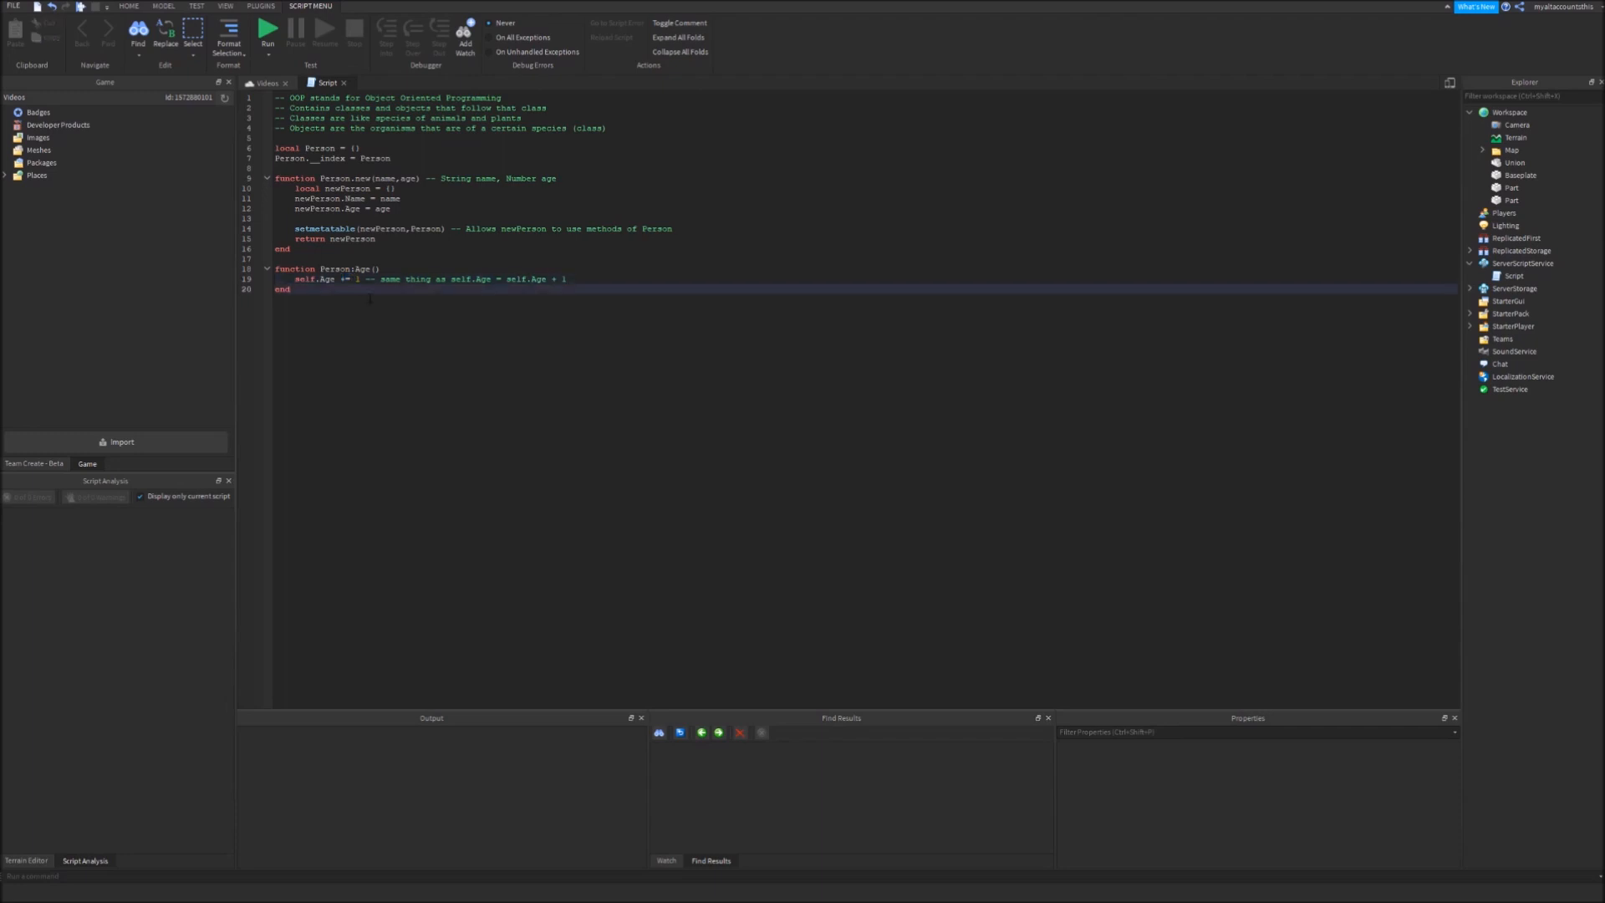
double_click(343, 278)
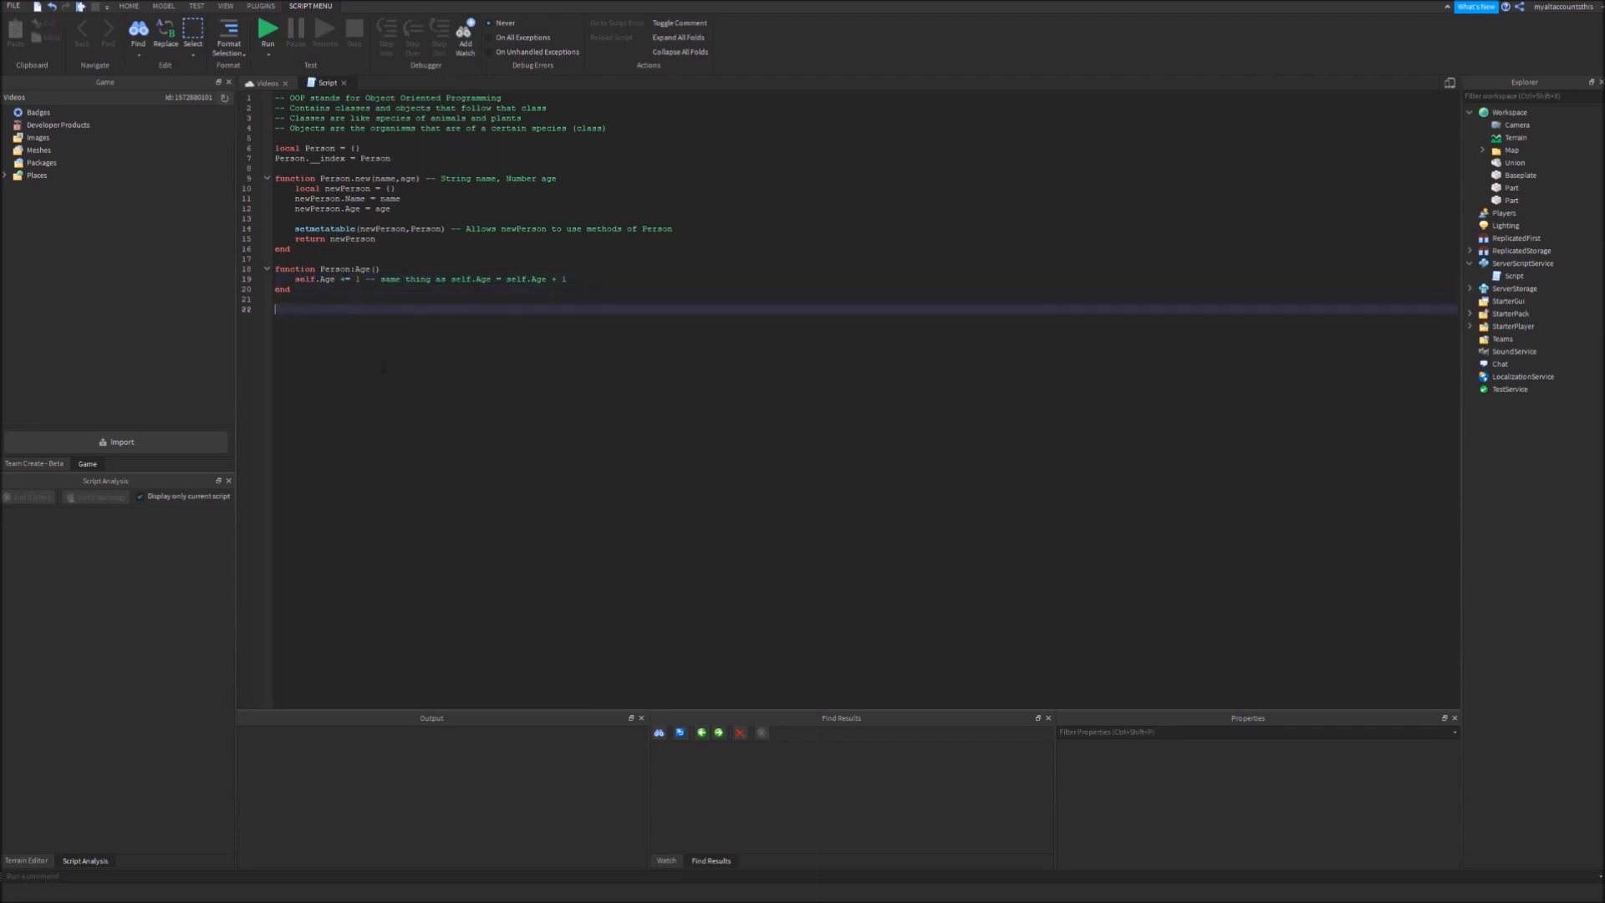
double_click(306, 278)
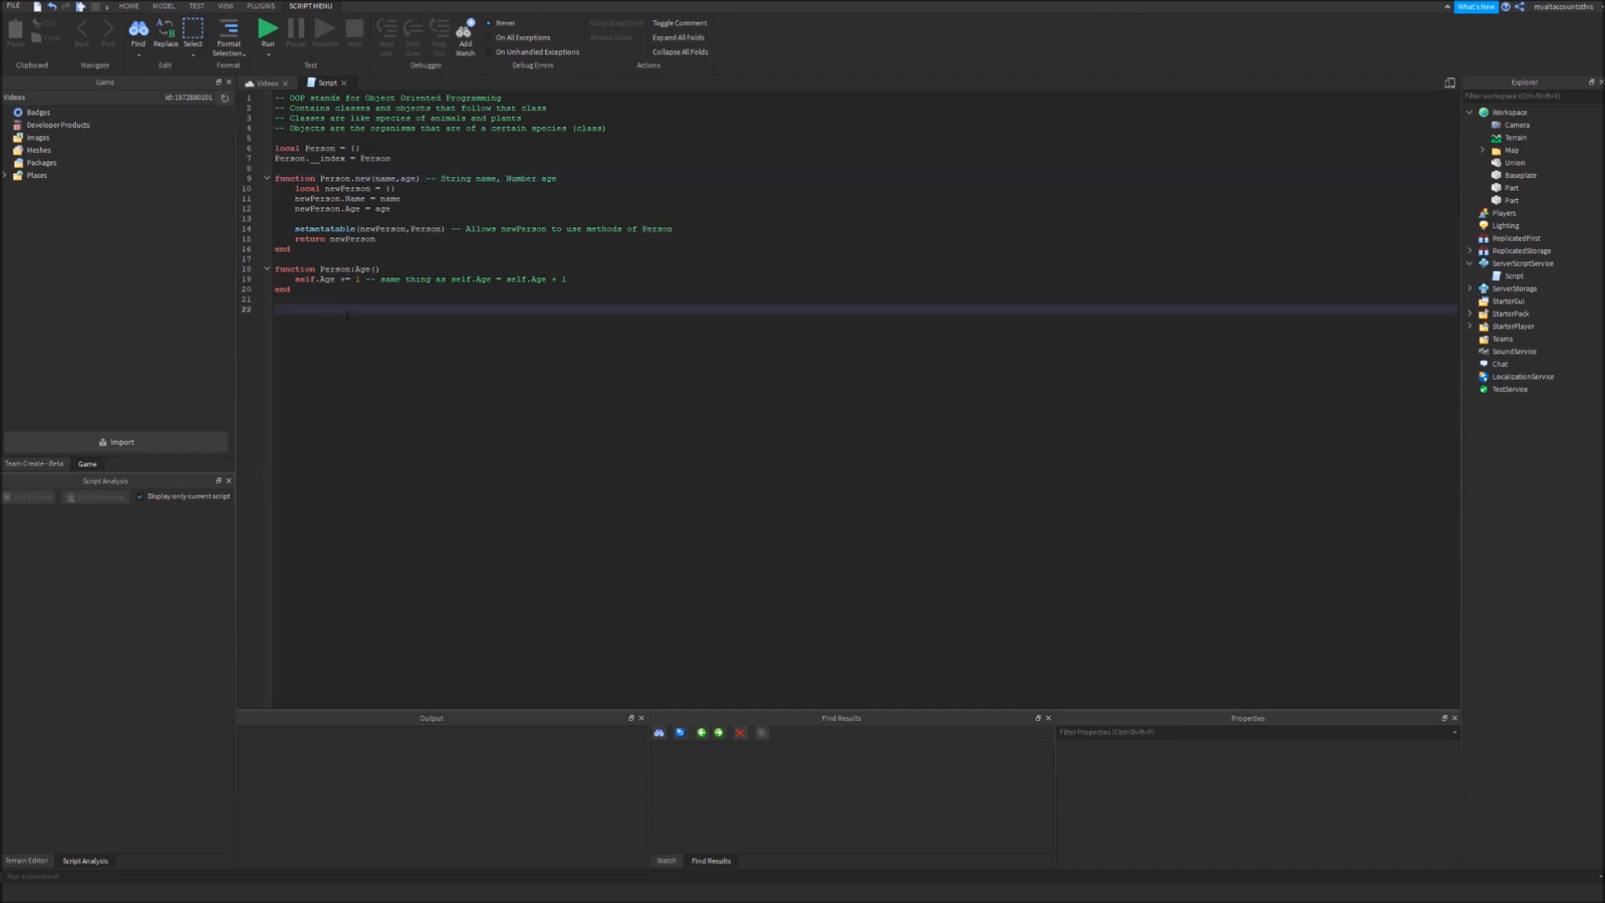
Create a local Bob with Person.new("Bob", 16)
text(Person.new())
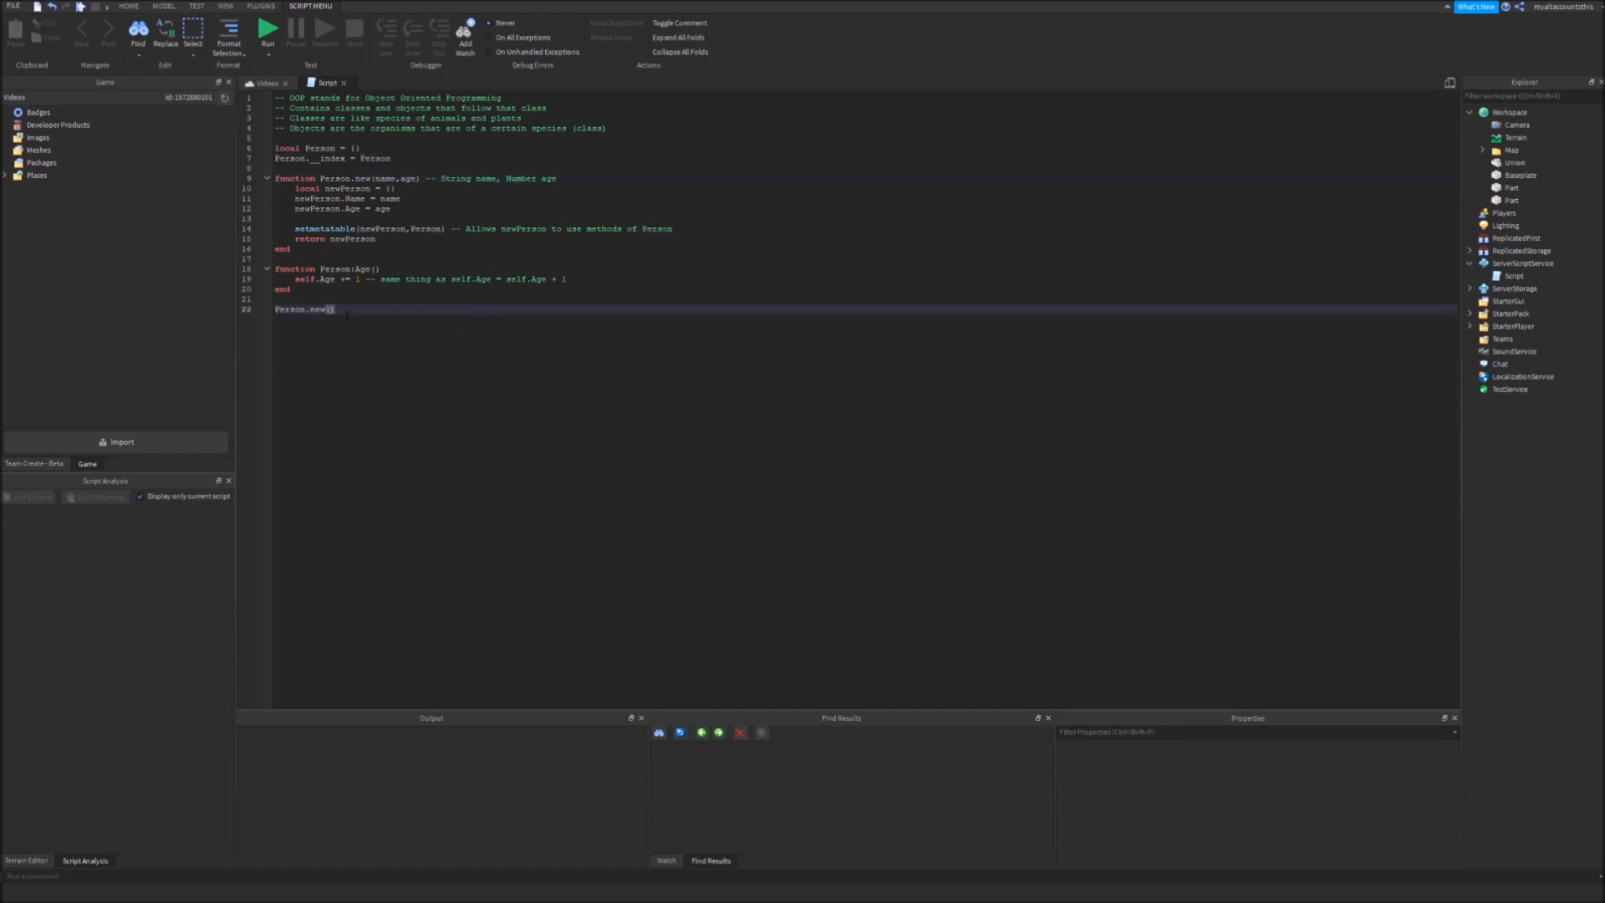
text("Bob",)
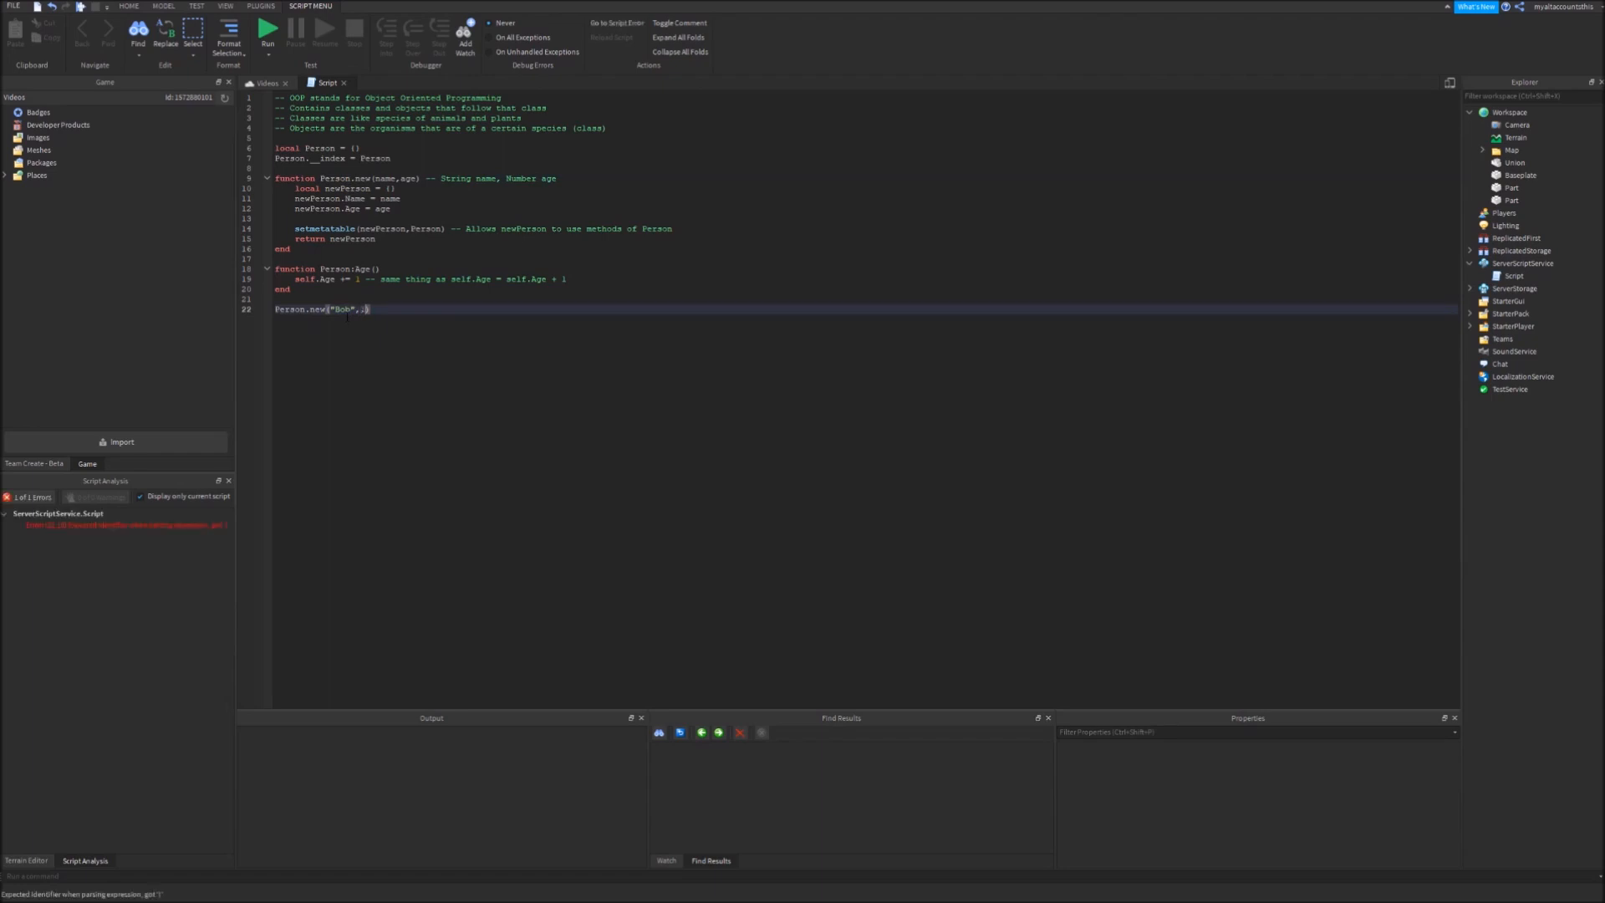
text(16))
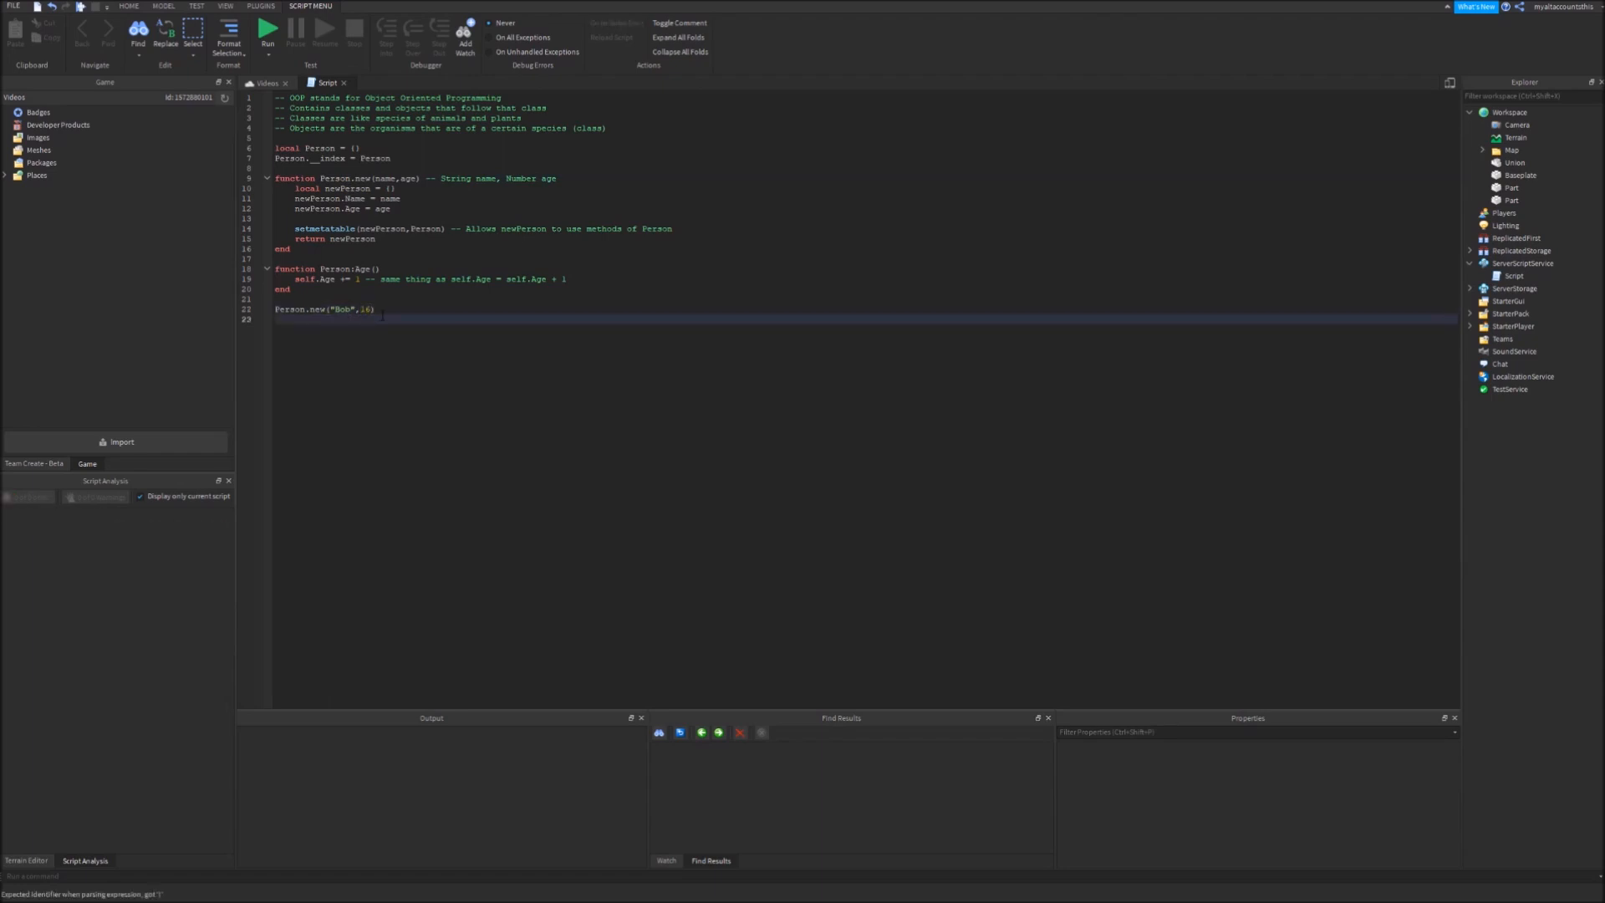
Print Bob's name and age as the sentence "Bob is 16 years old."
text(print("Bob"))
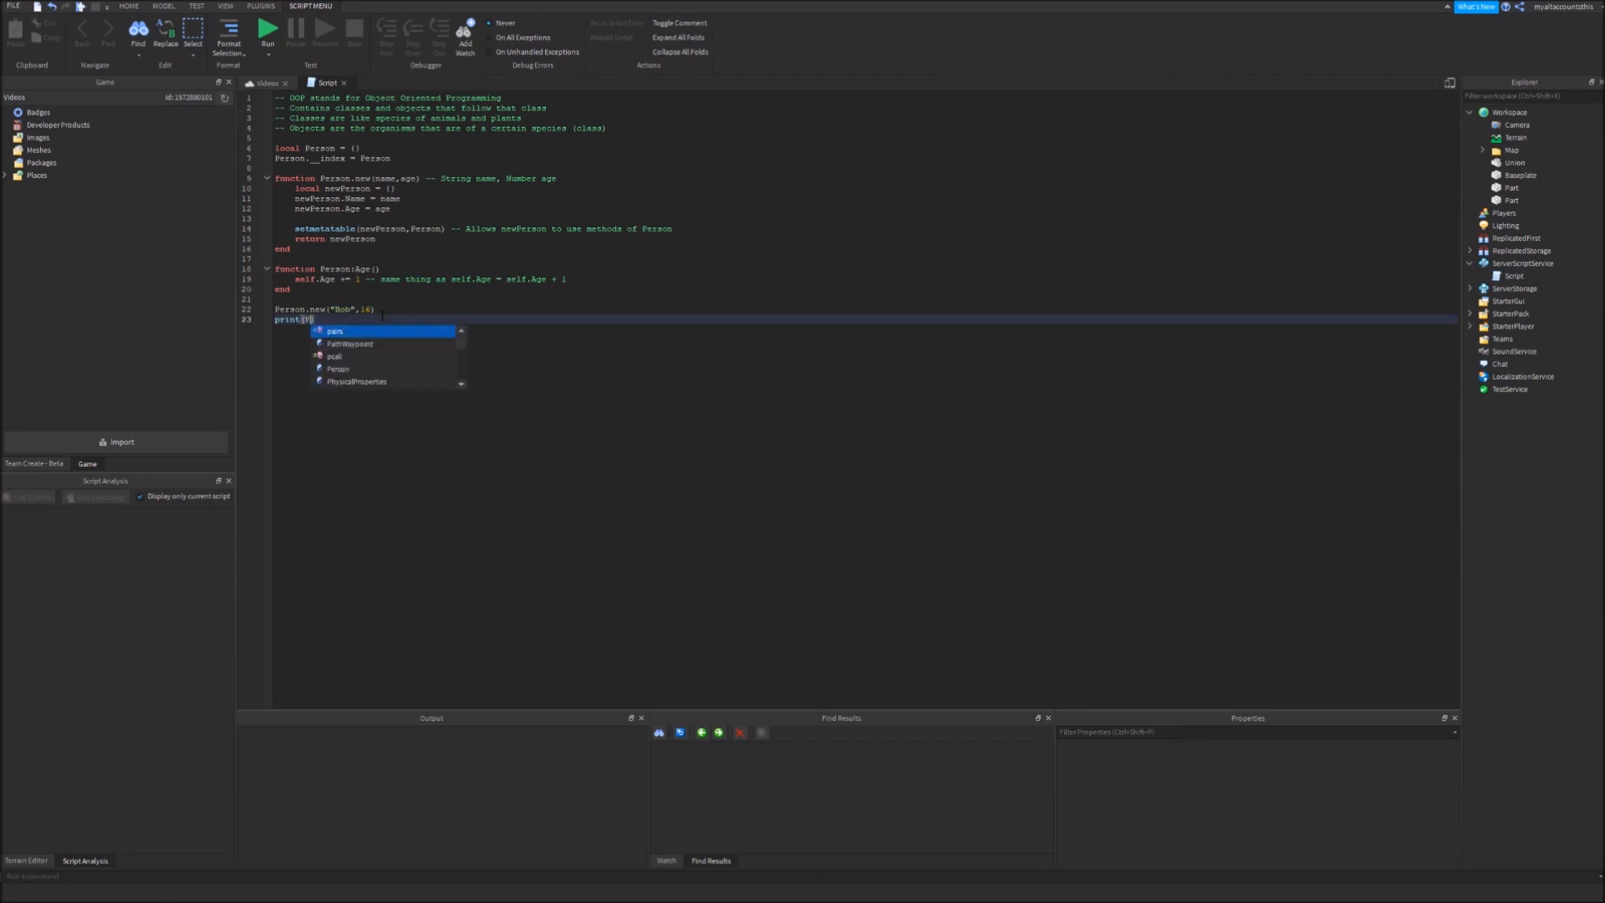
key(Escape)
text(local Bob = )
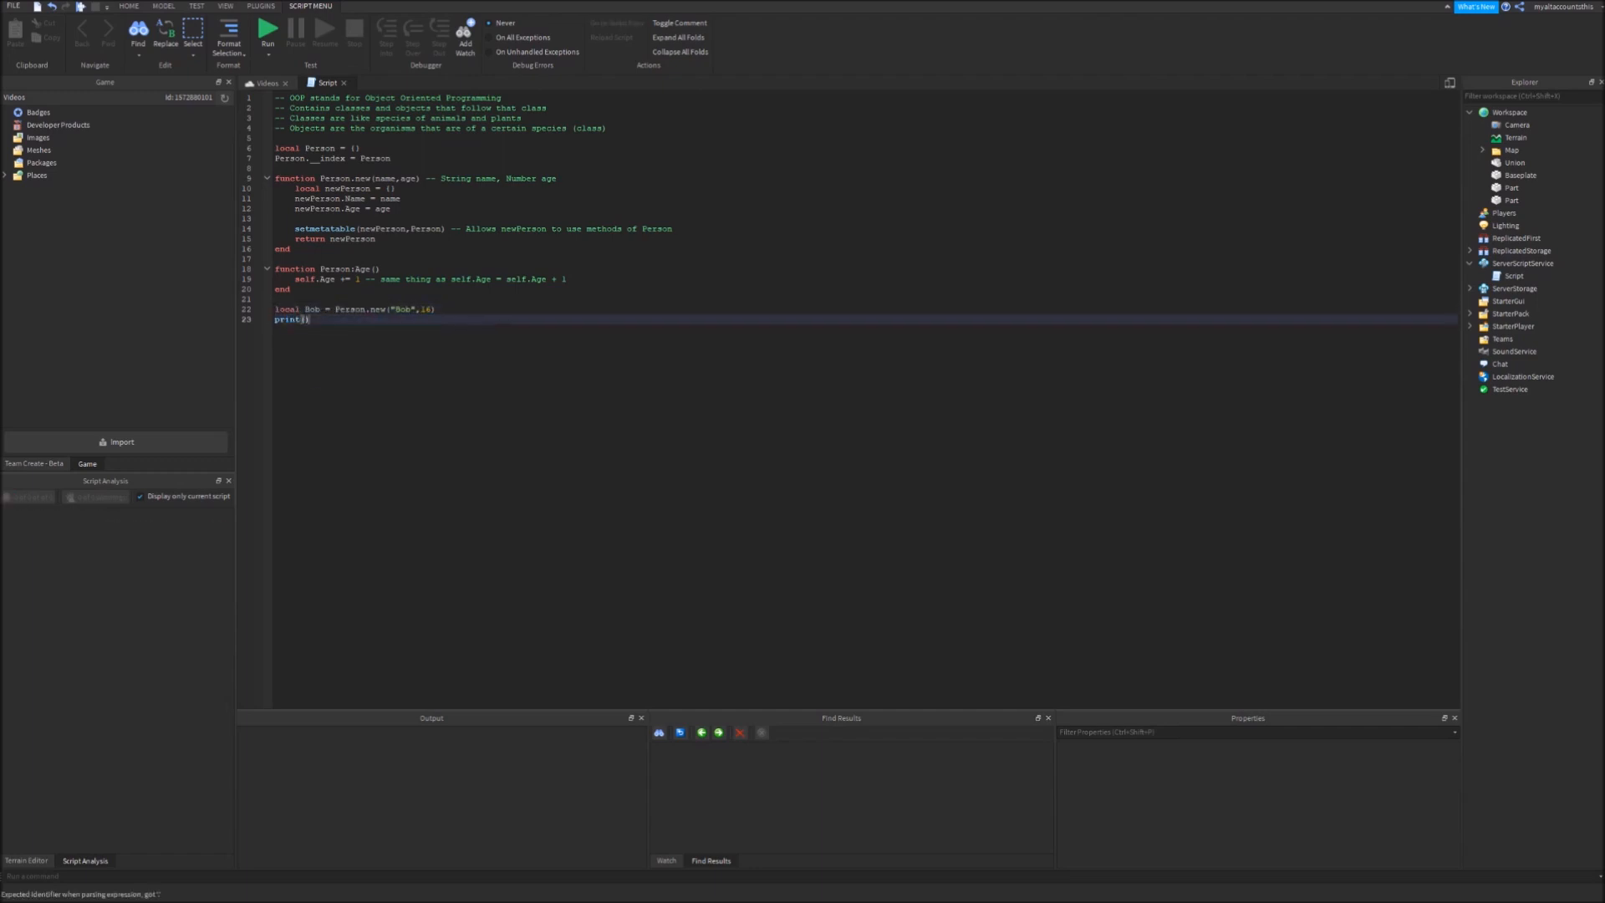
text(Bob.Name..)
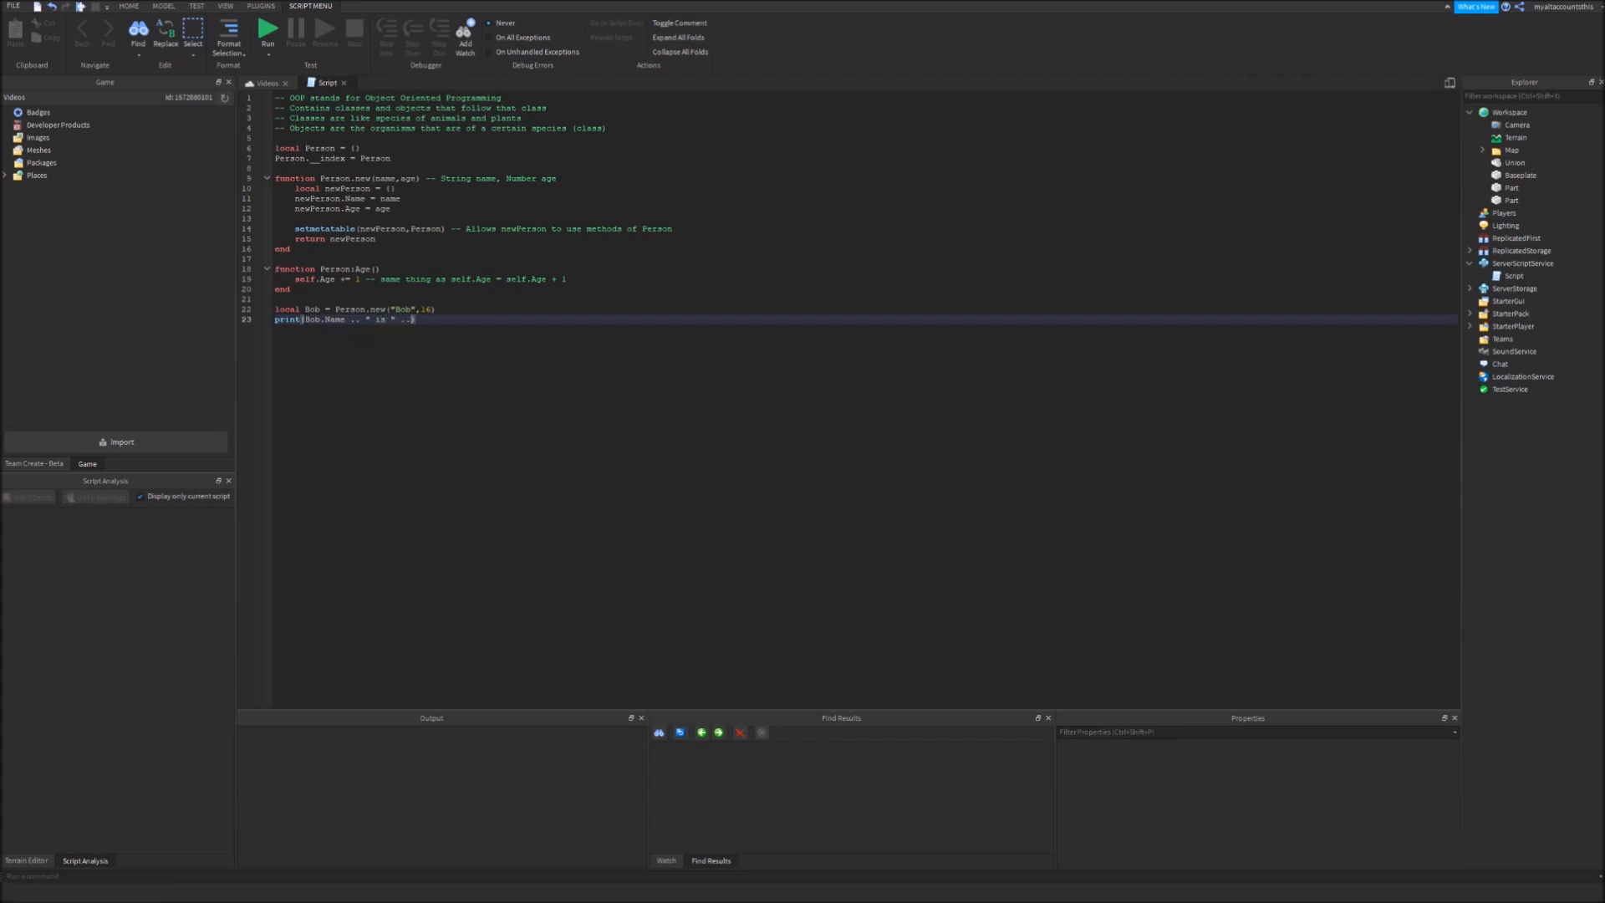
text(Bob.Age)
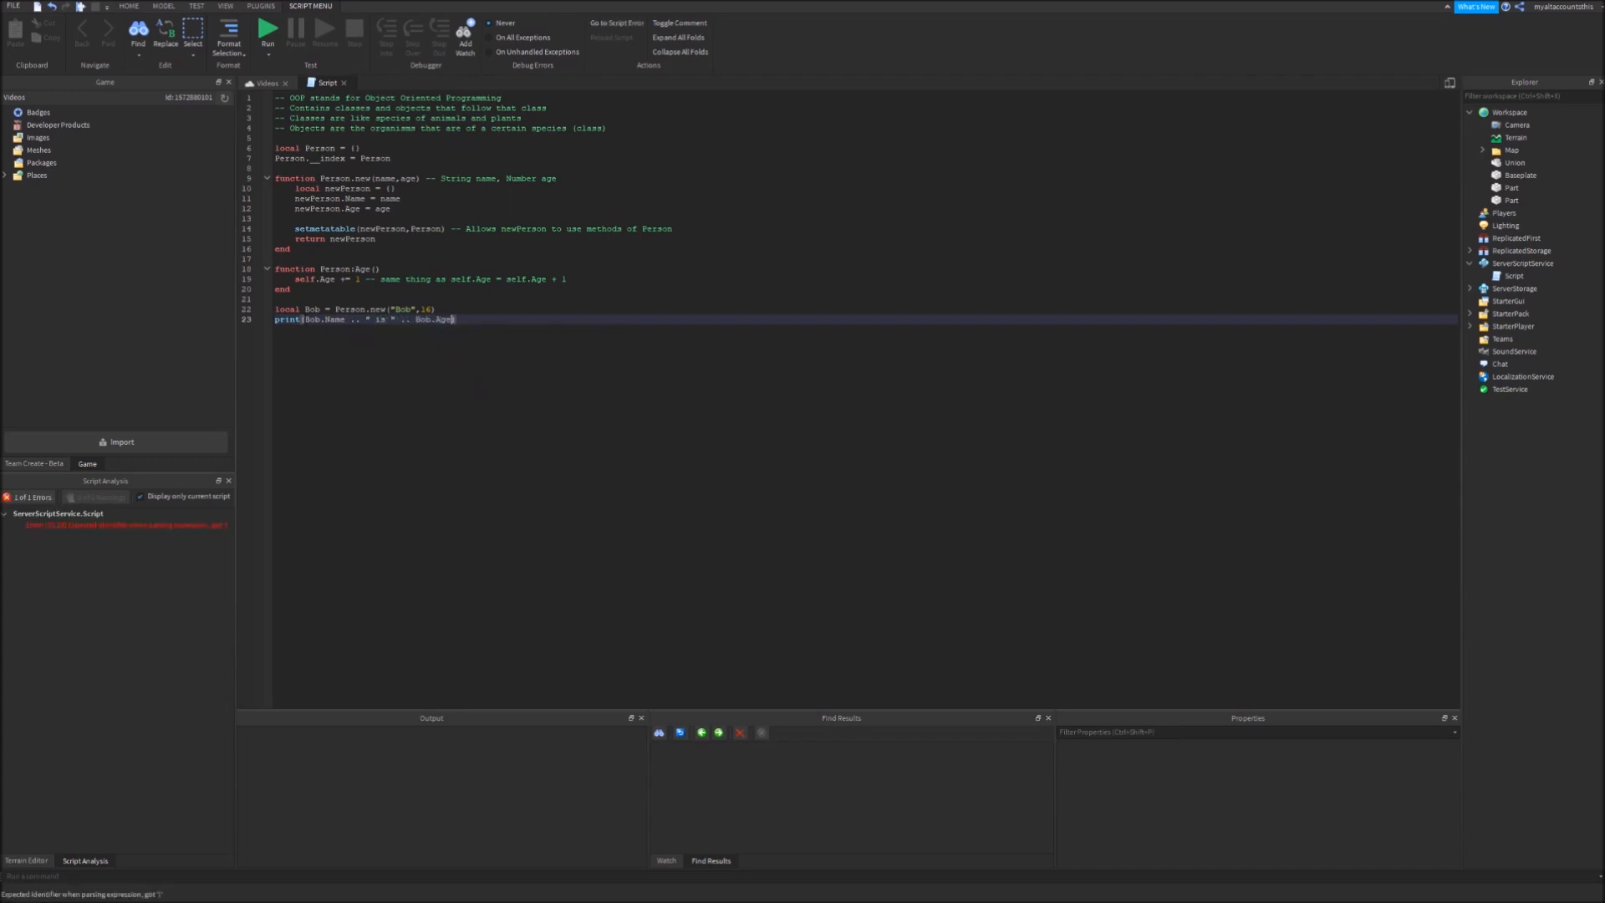
text(.. "")
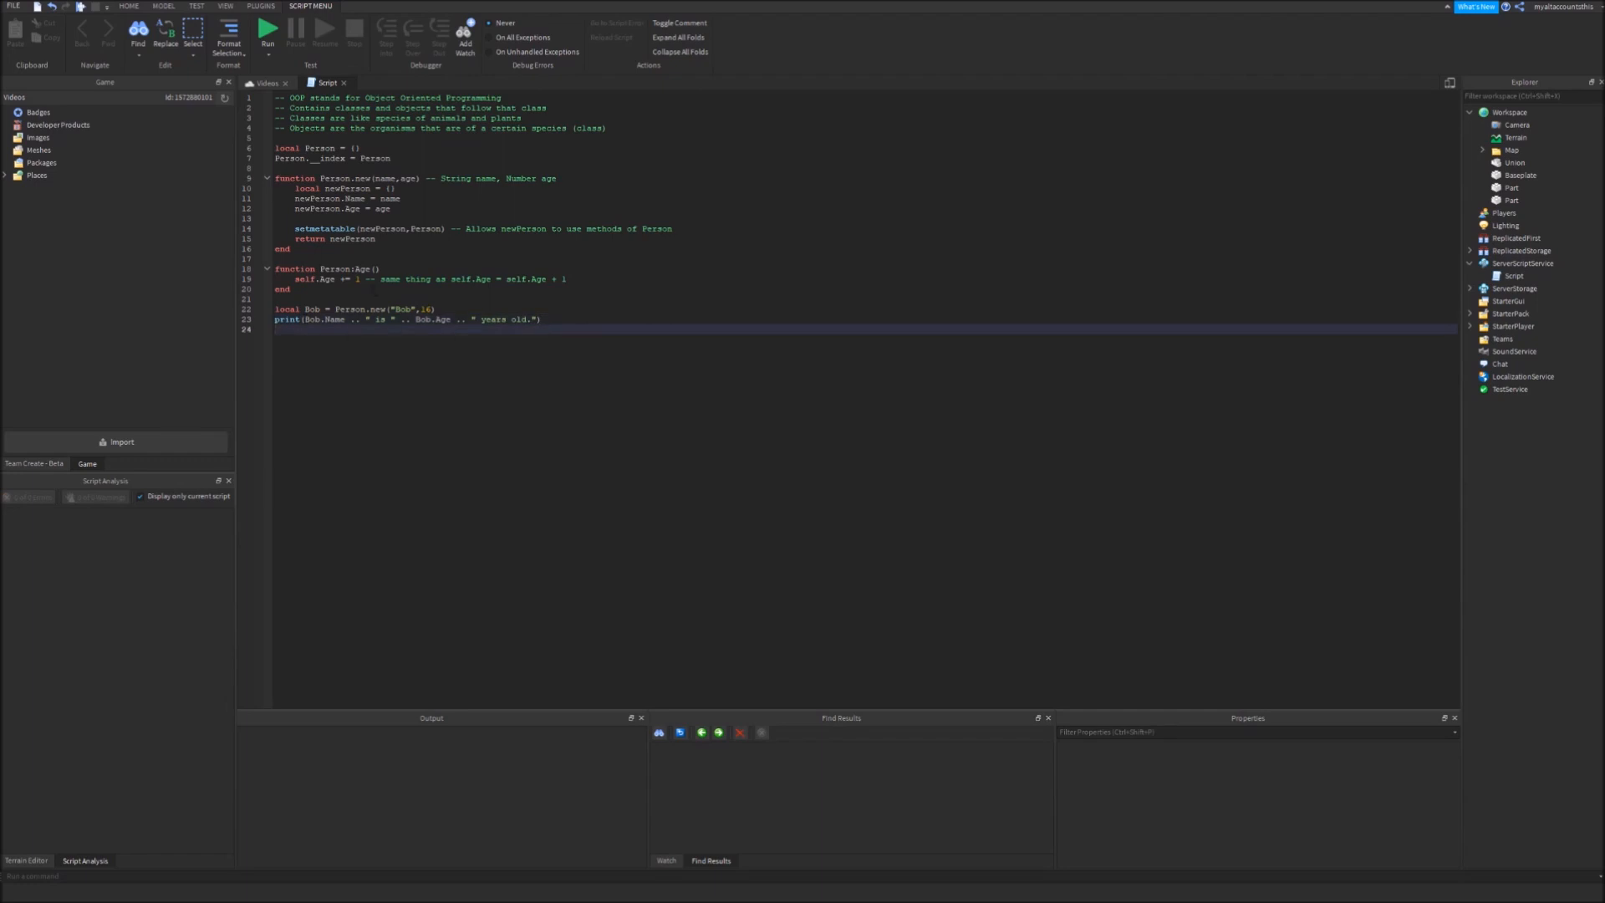
Wrap the print in a Person:PrintAge() method that uses self for name and age
text(functio)
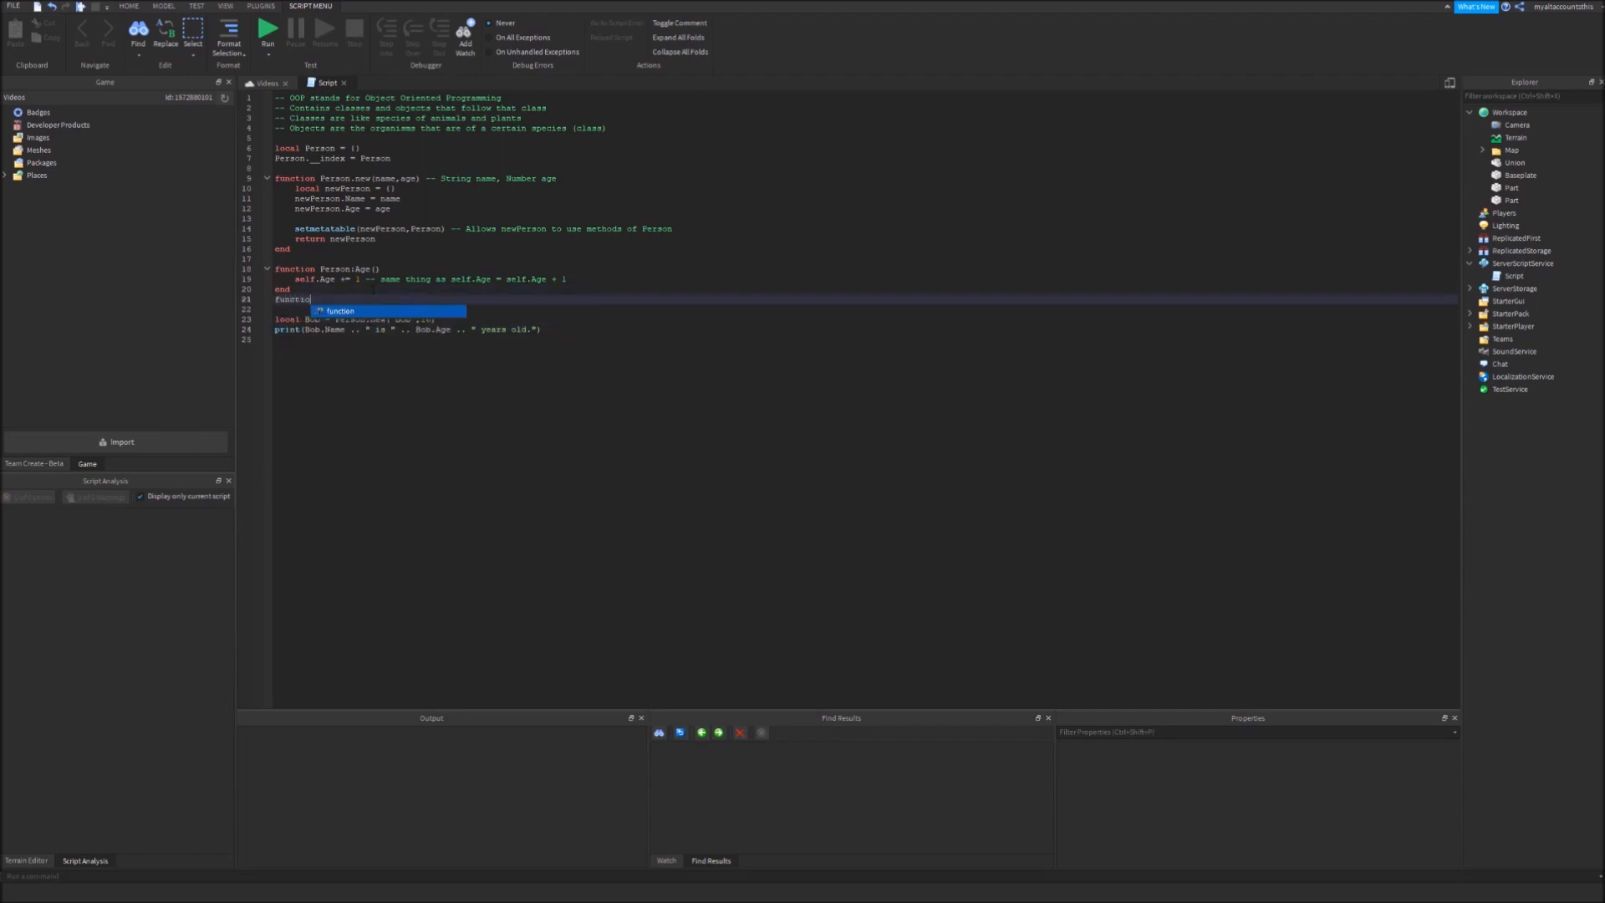
text(Person:)
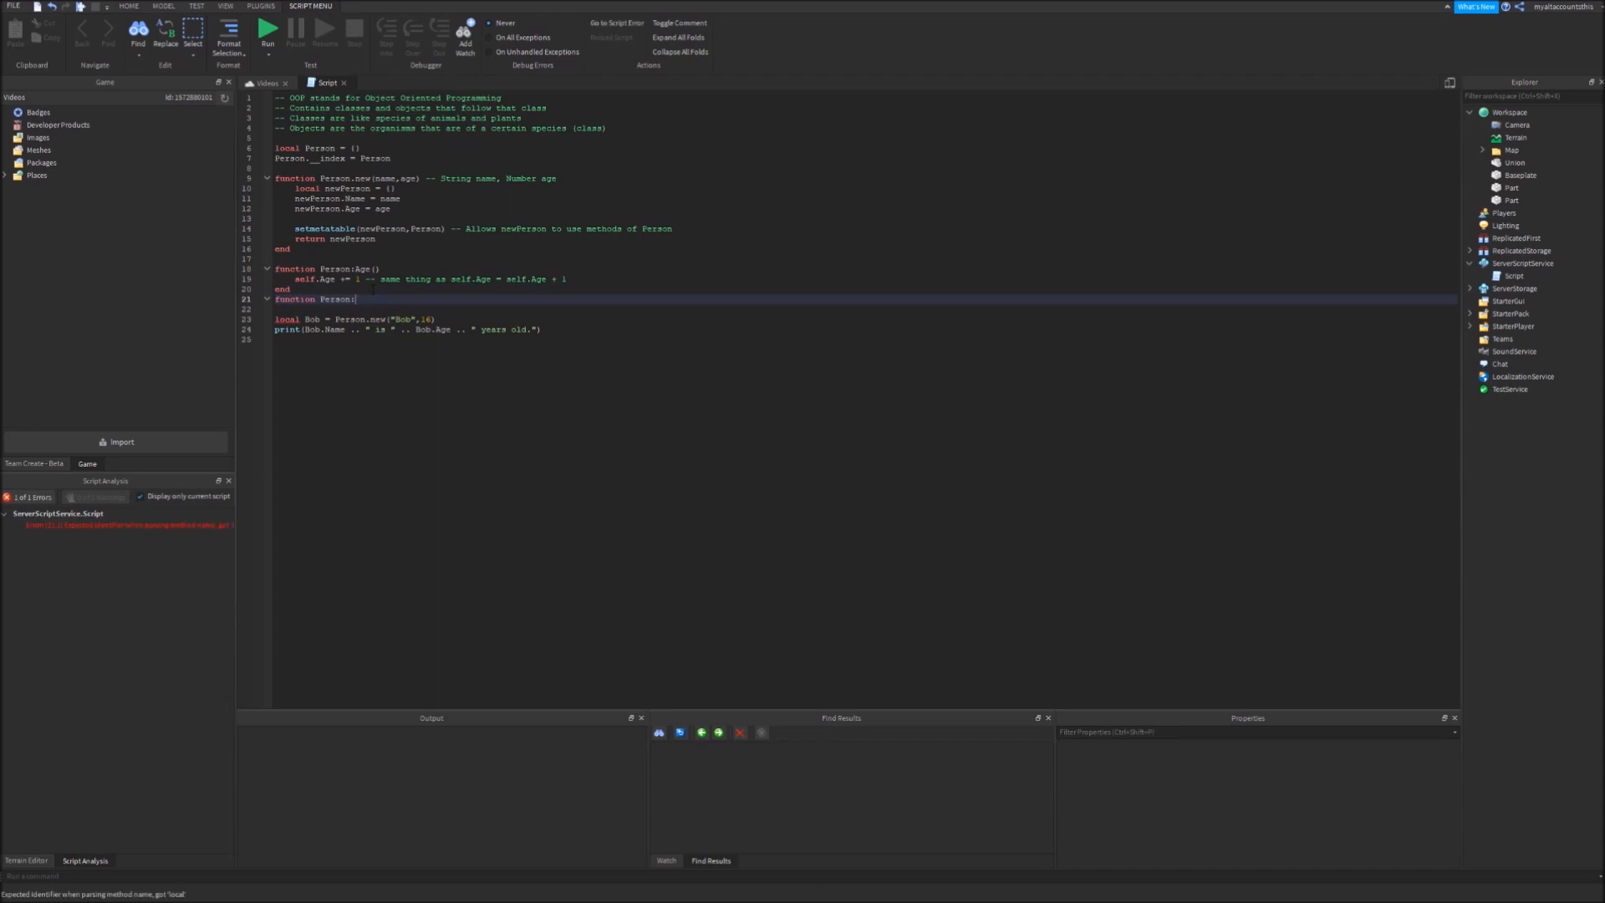
text(F)
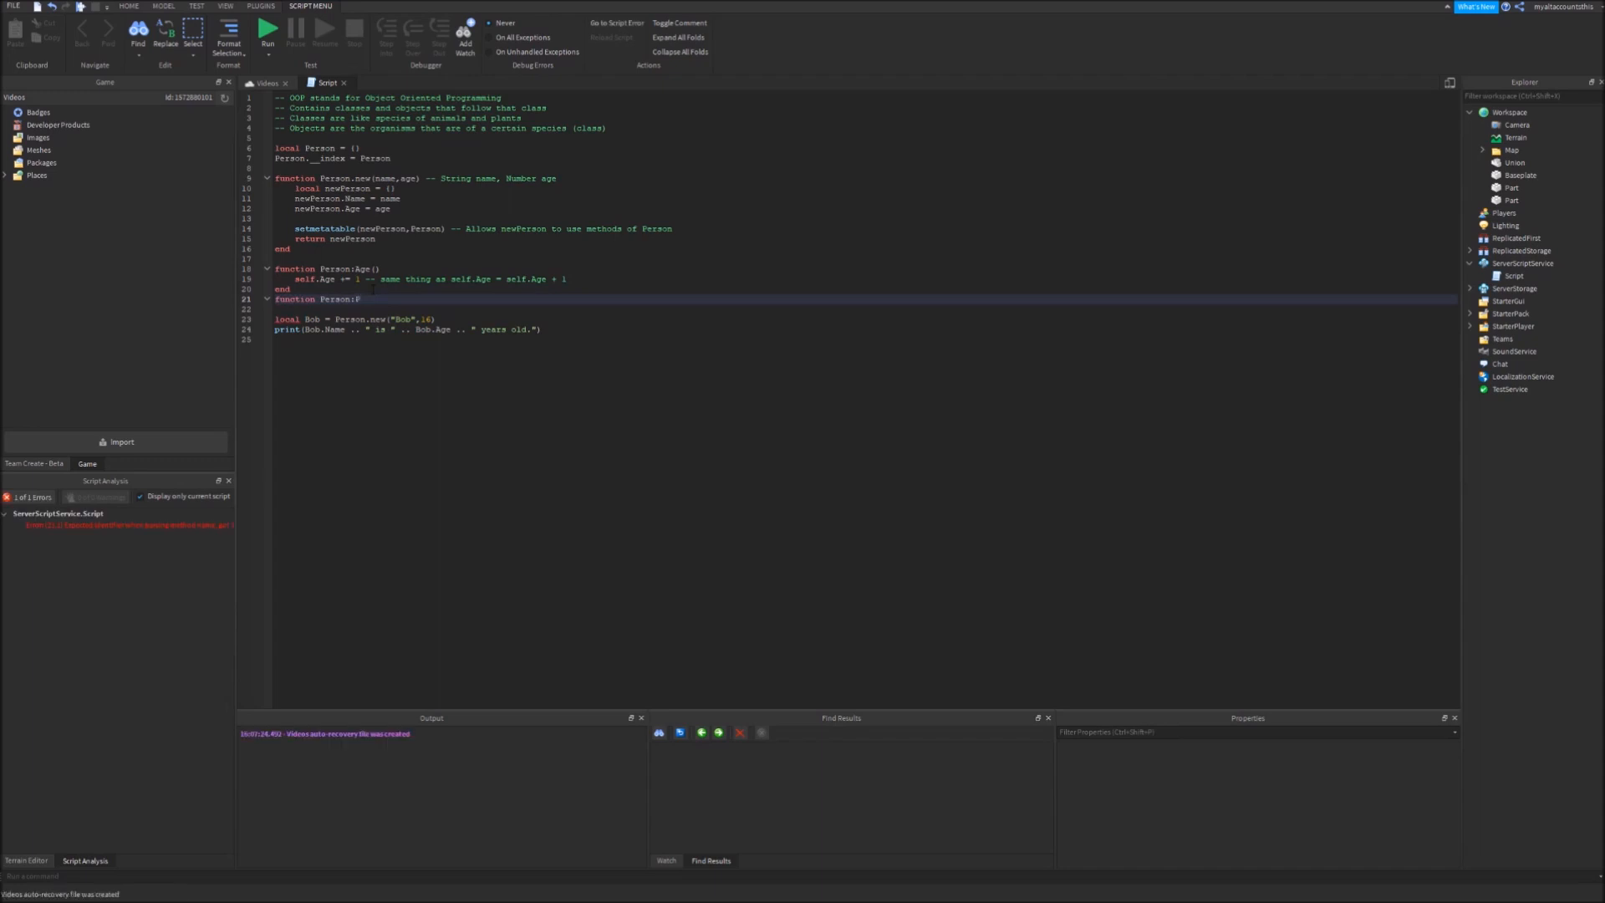
text(rintAge())
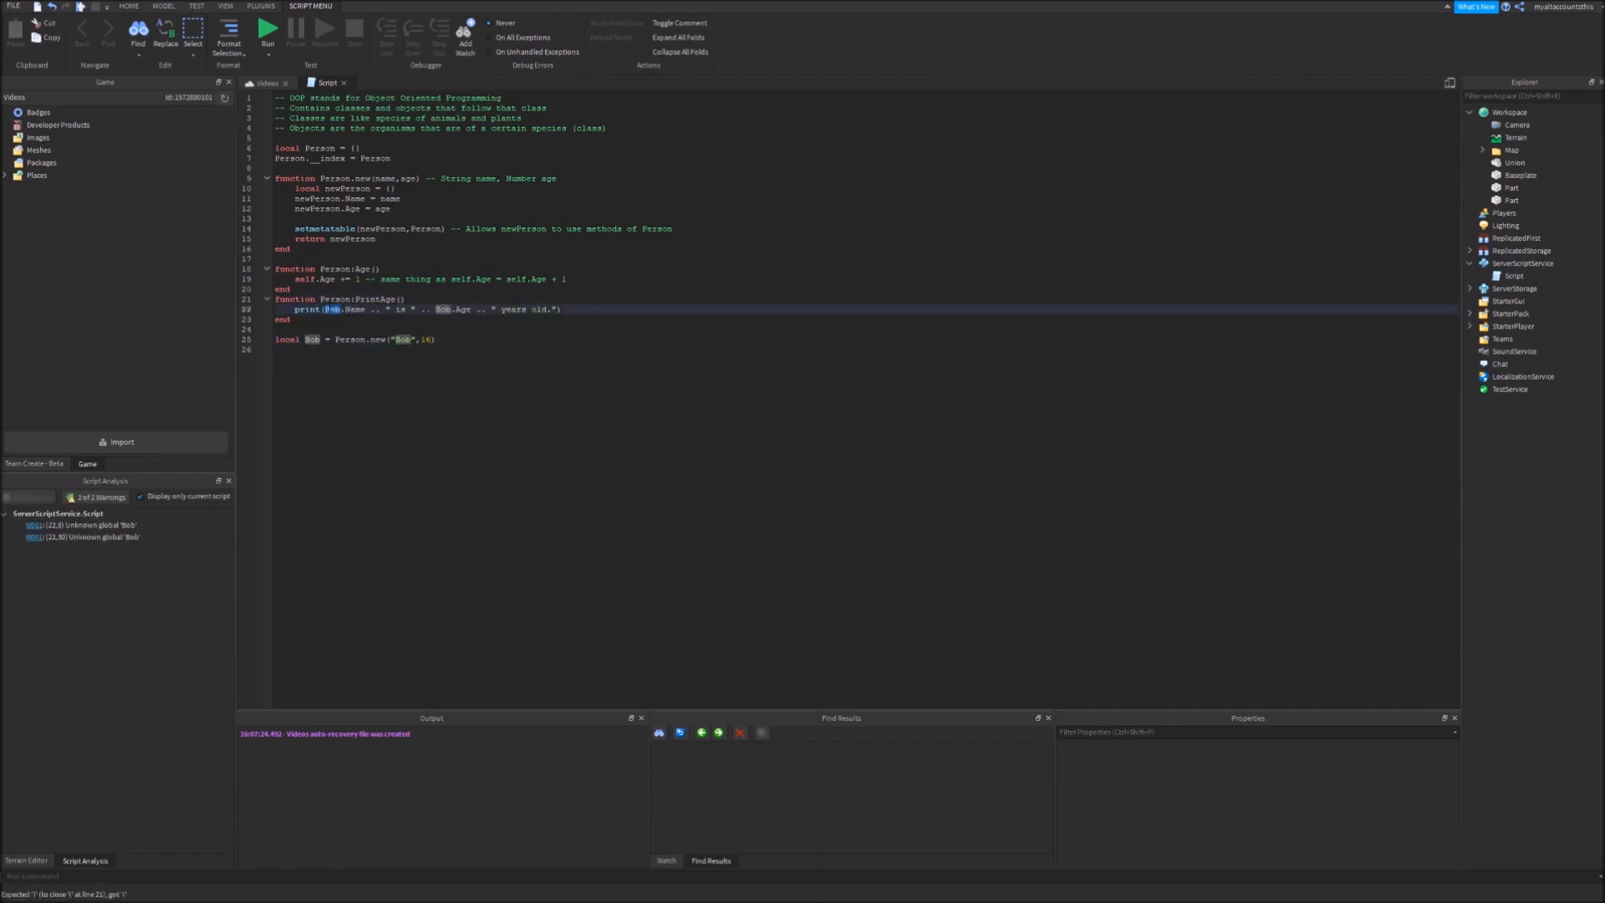
text(self)
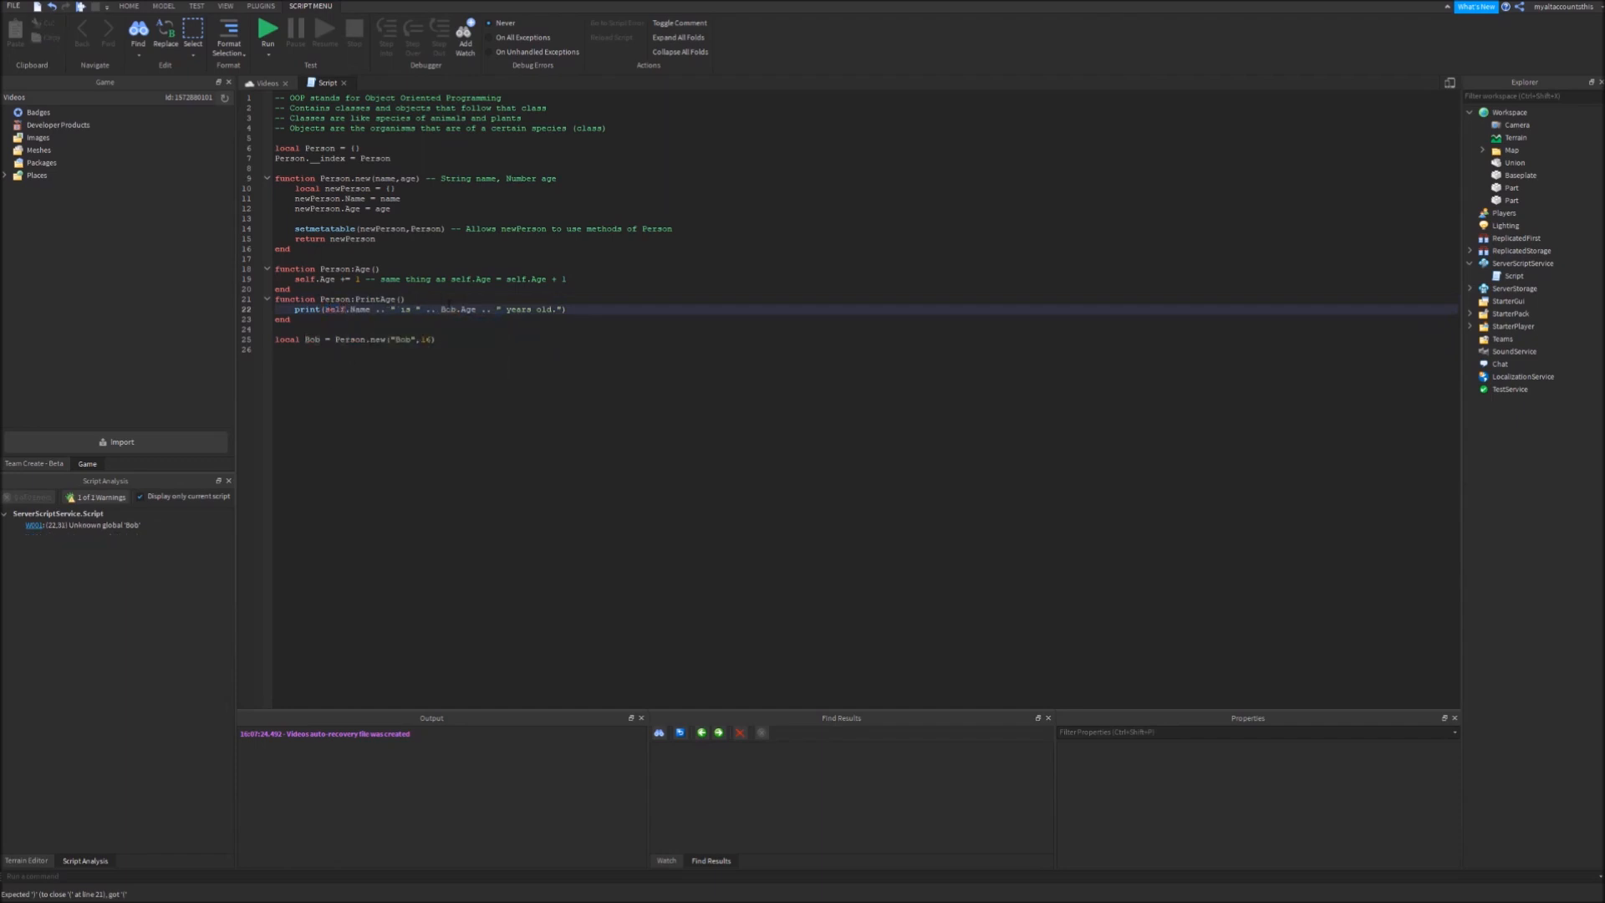
text(self)
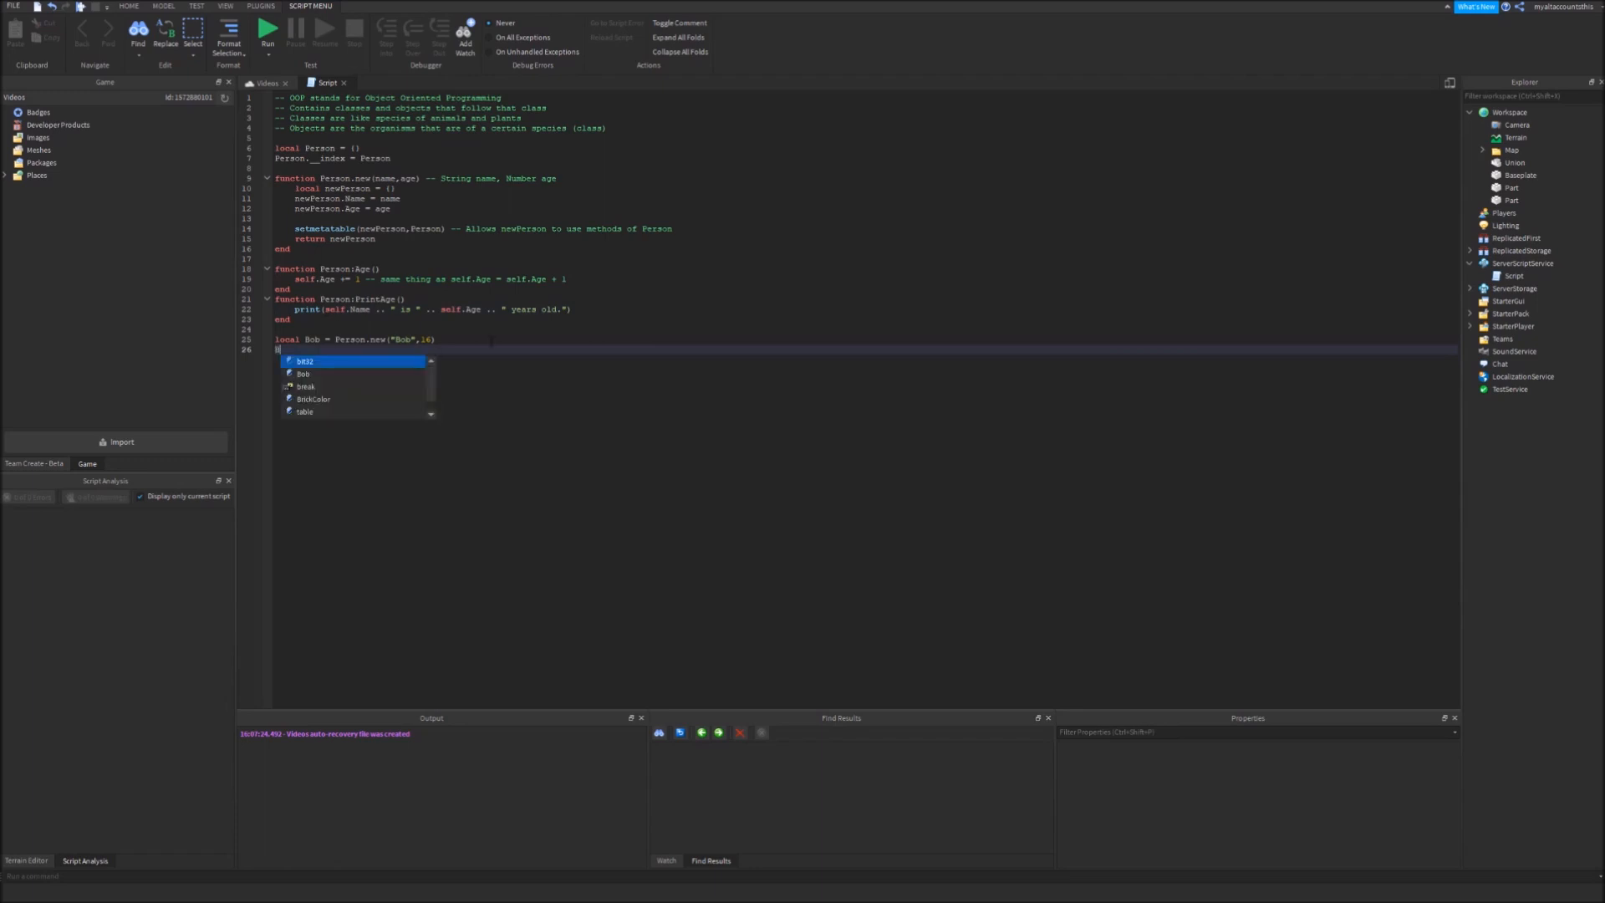
Call Bob:PrintAge(), Bob:Age(), then Bob:PrintAge() again
text(Bob:PrintAge()
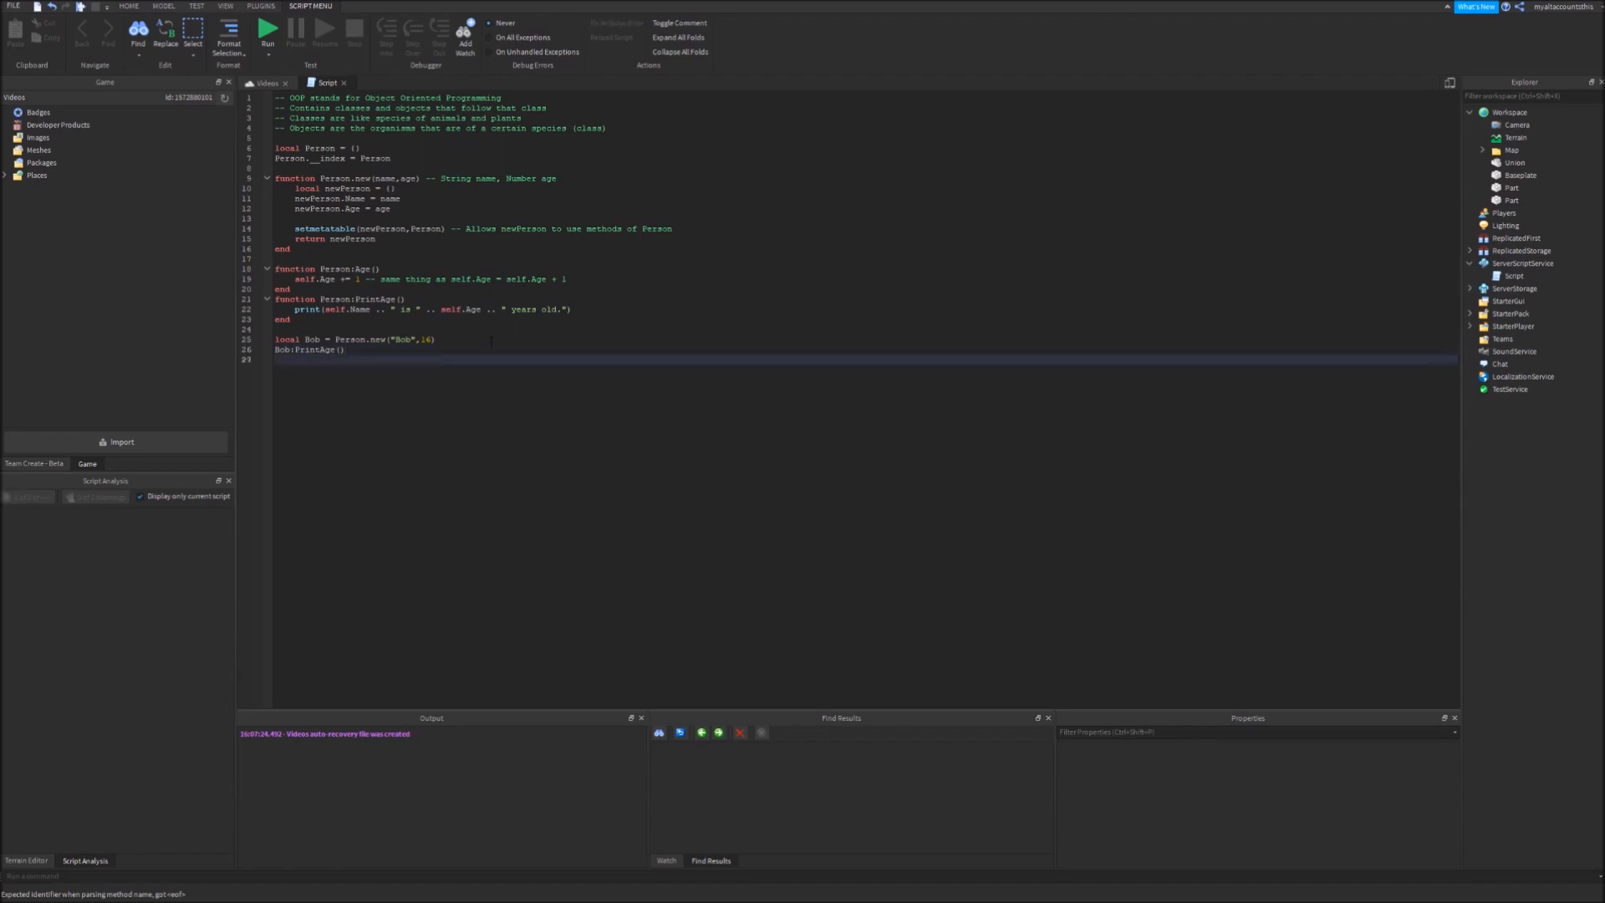
text(Bob:)
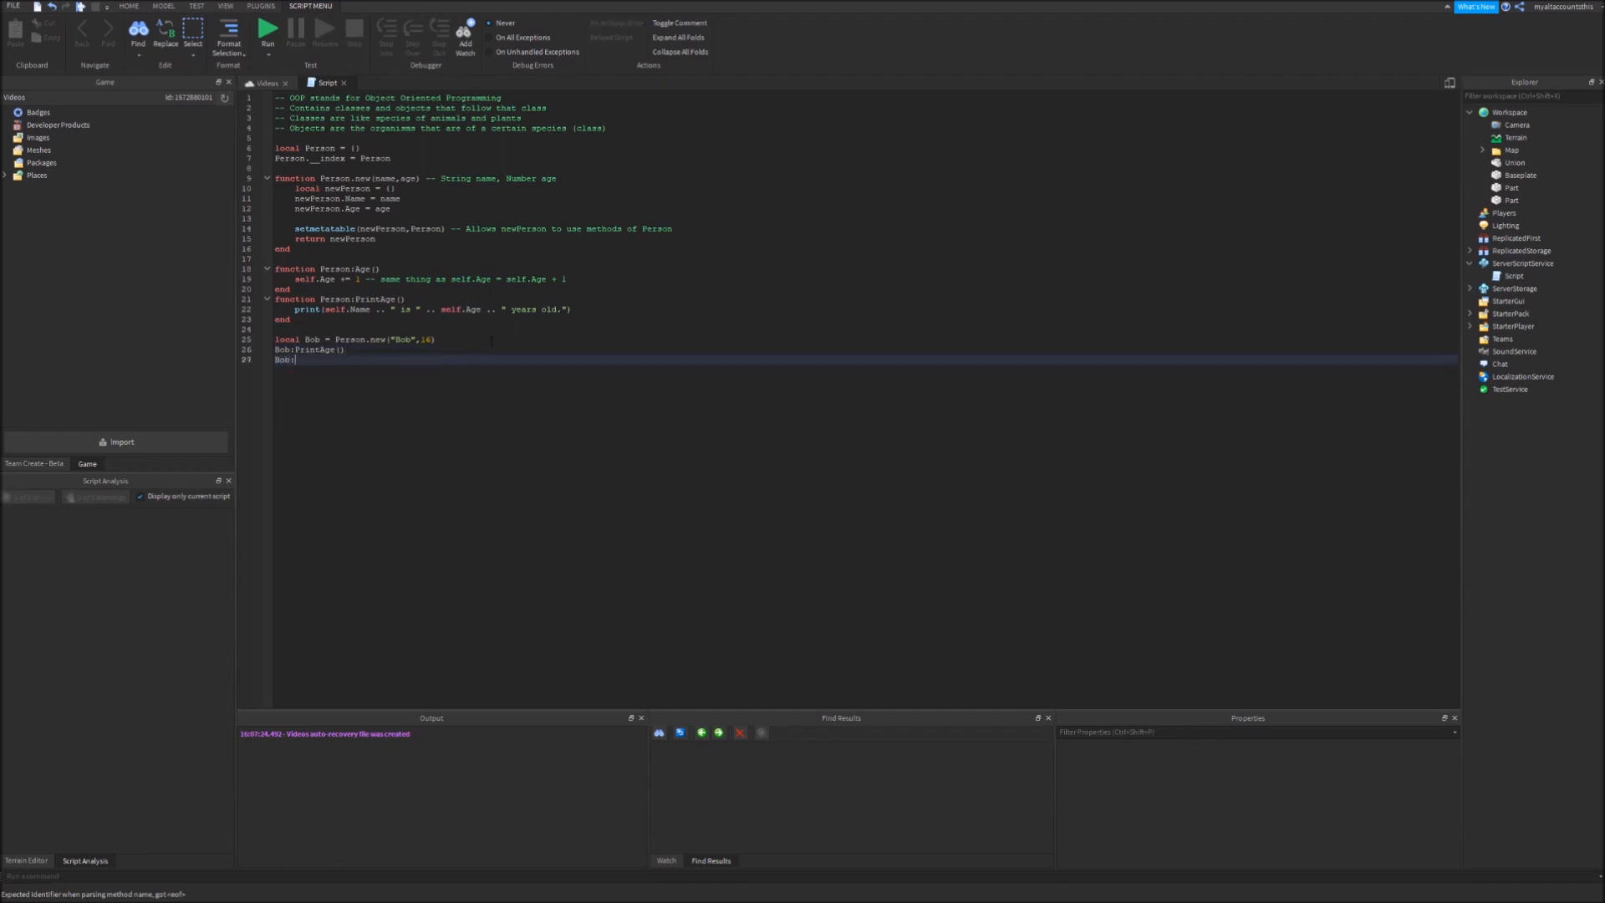
text(Age())
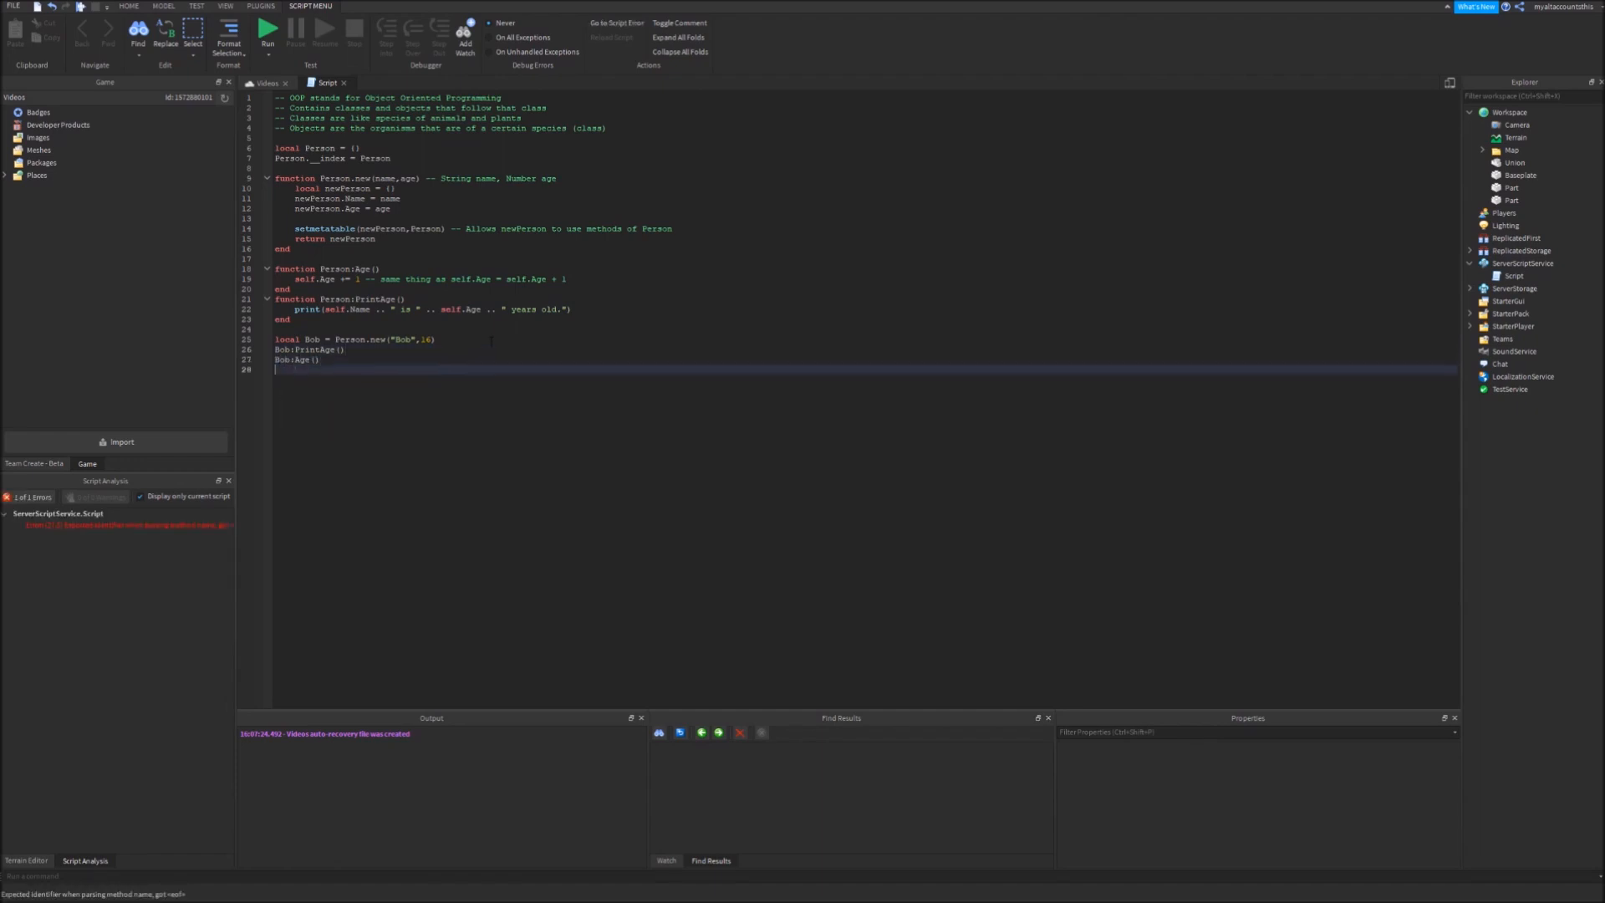
text(Bob:P)
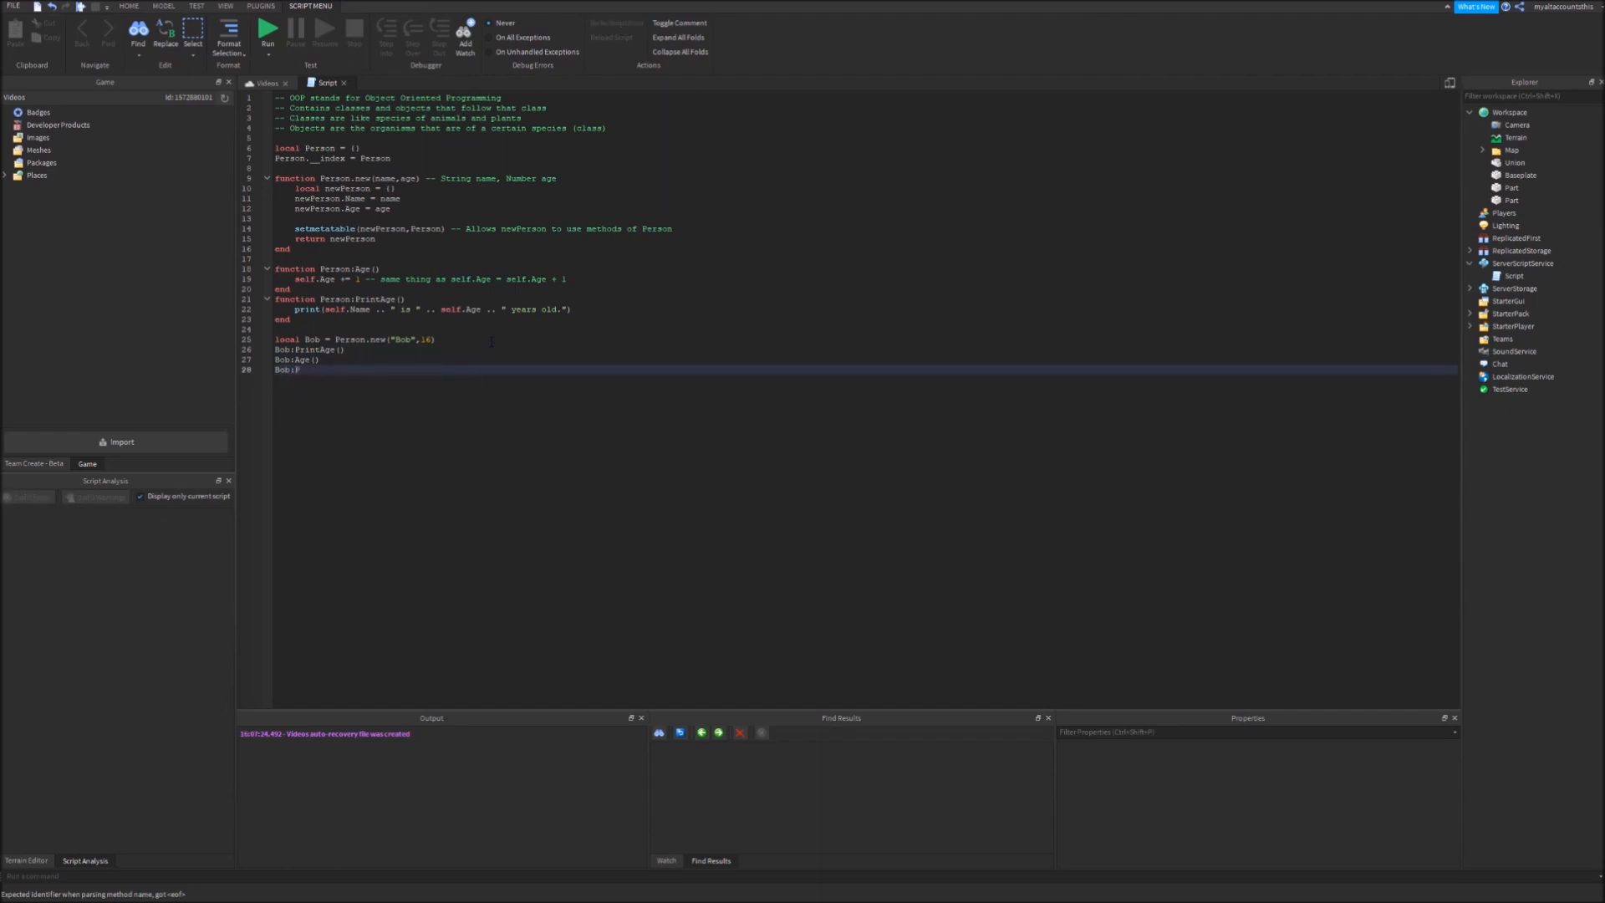
text(rintAge())
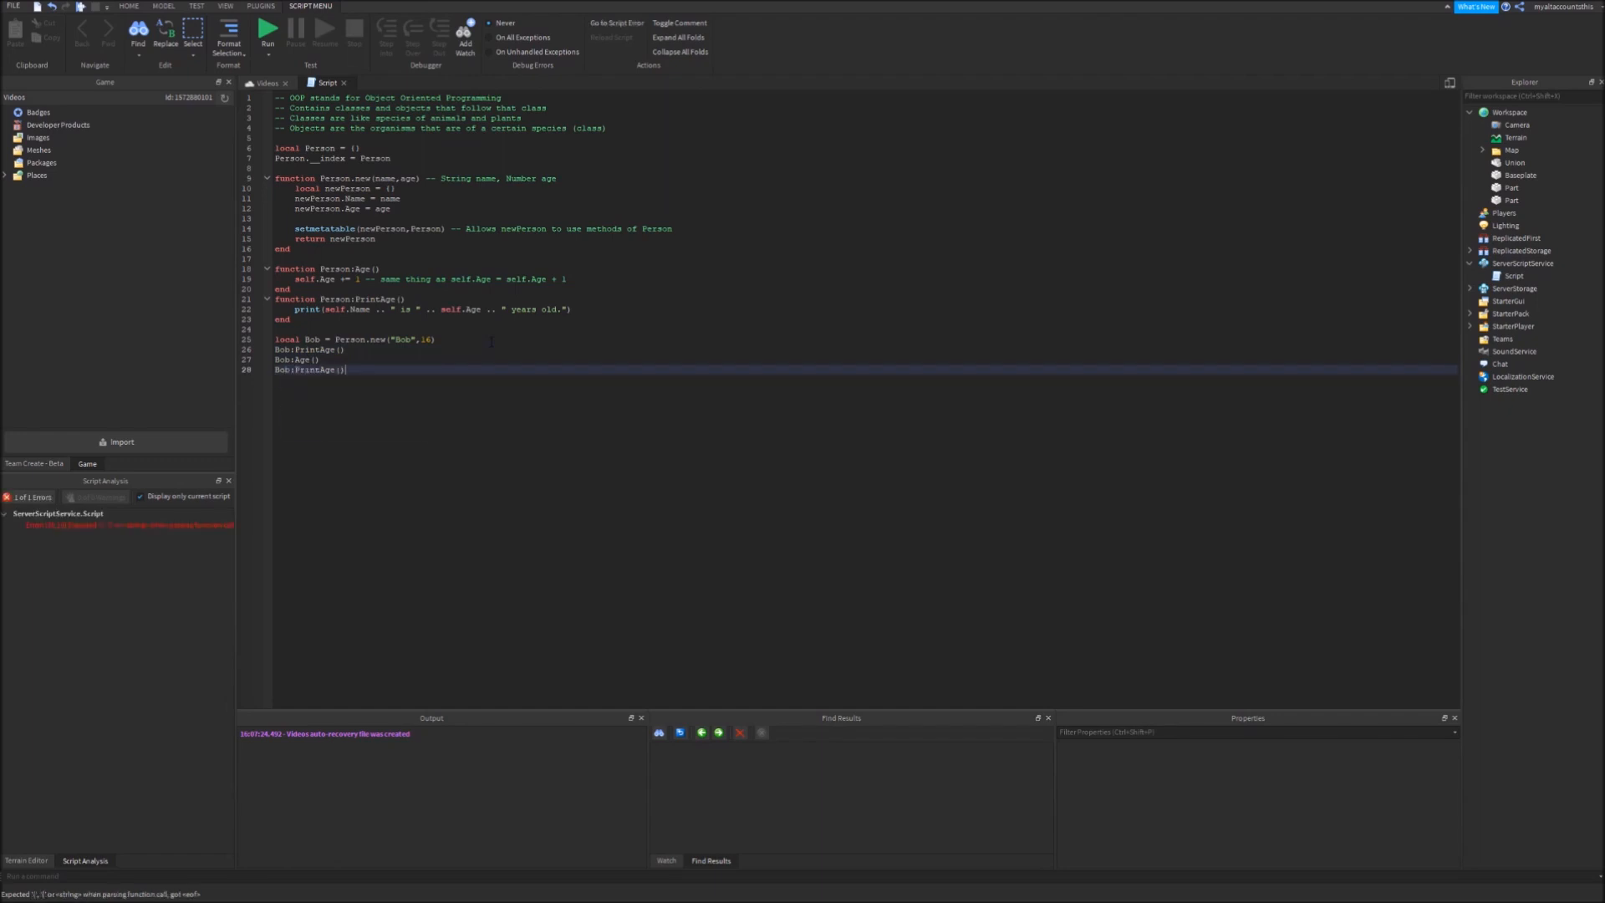
Test-run the game, showing "Bob is 16 years old." and a line 27 error, then stop
click(267, 31)
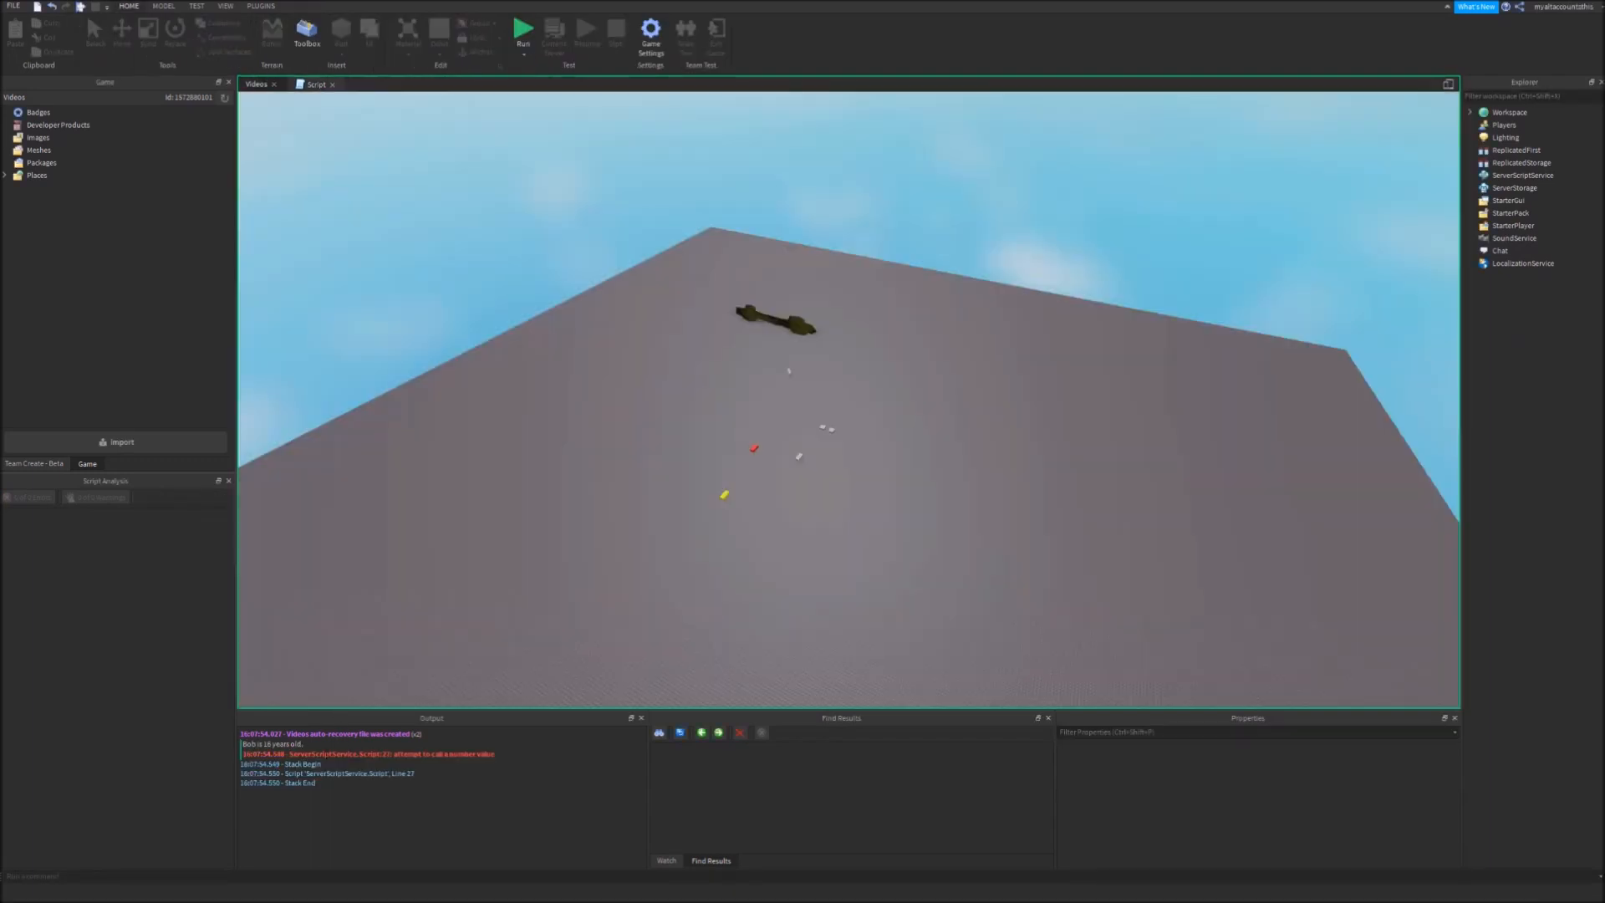
click(521, 31)
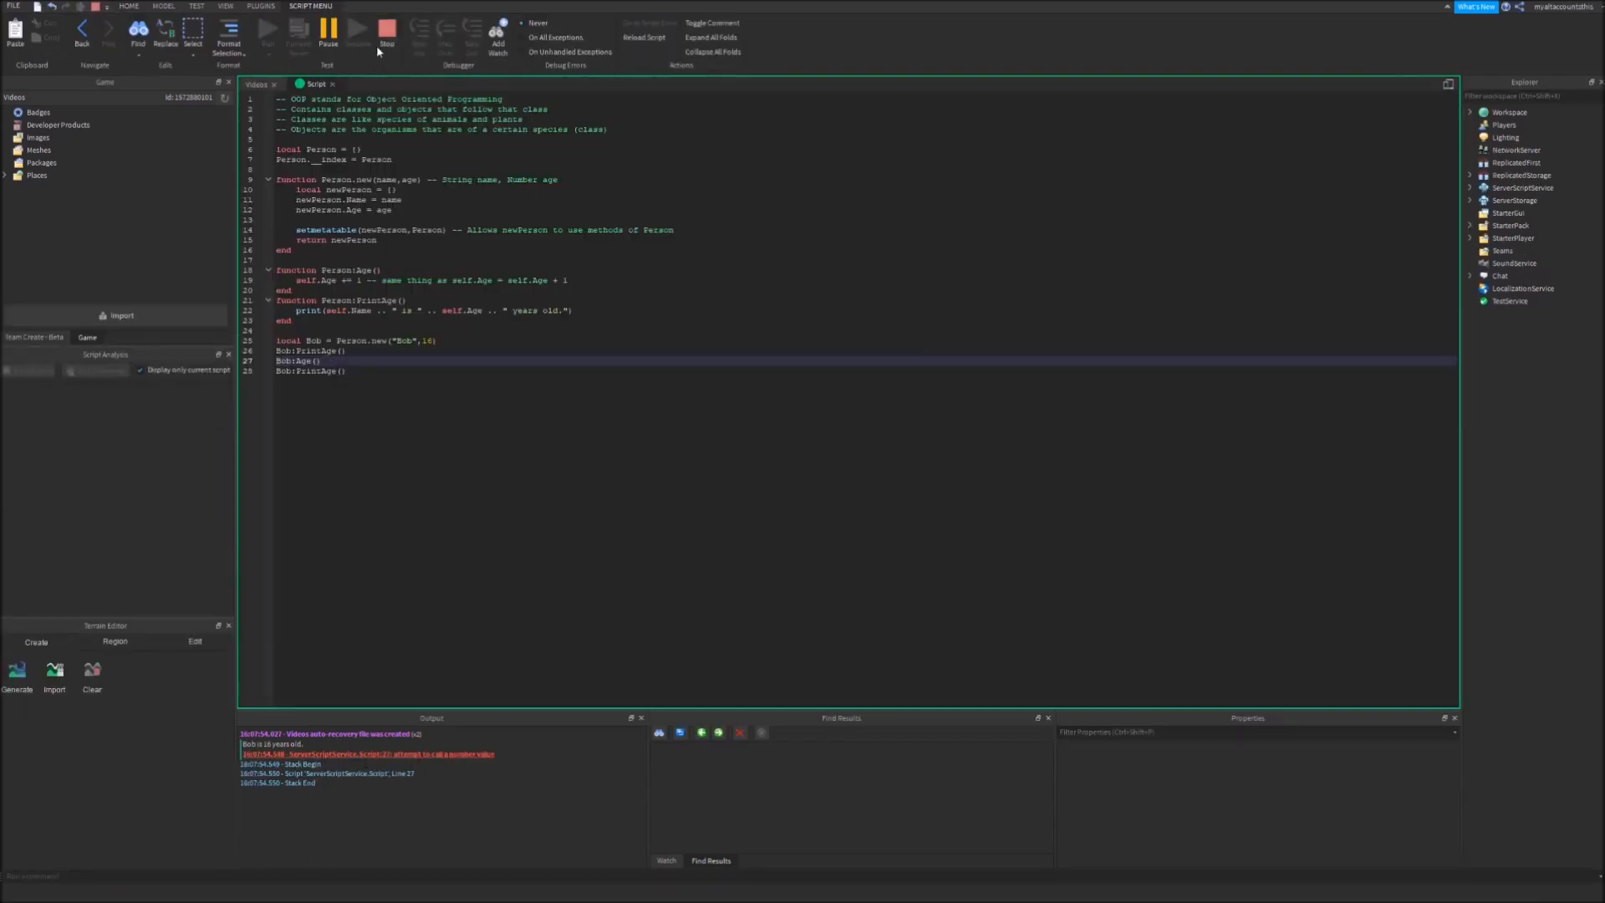
click(387, 31)
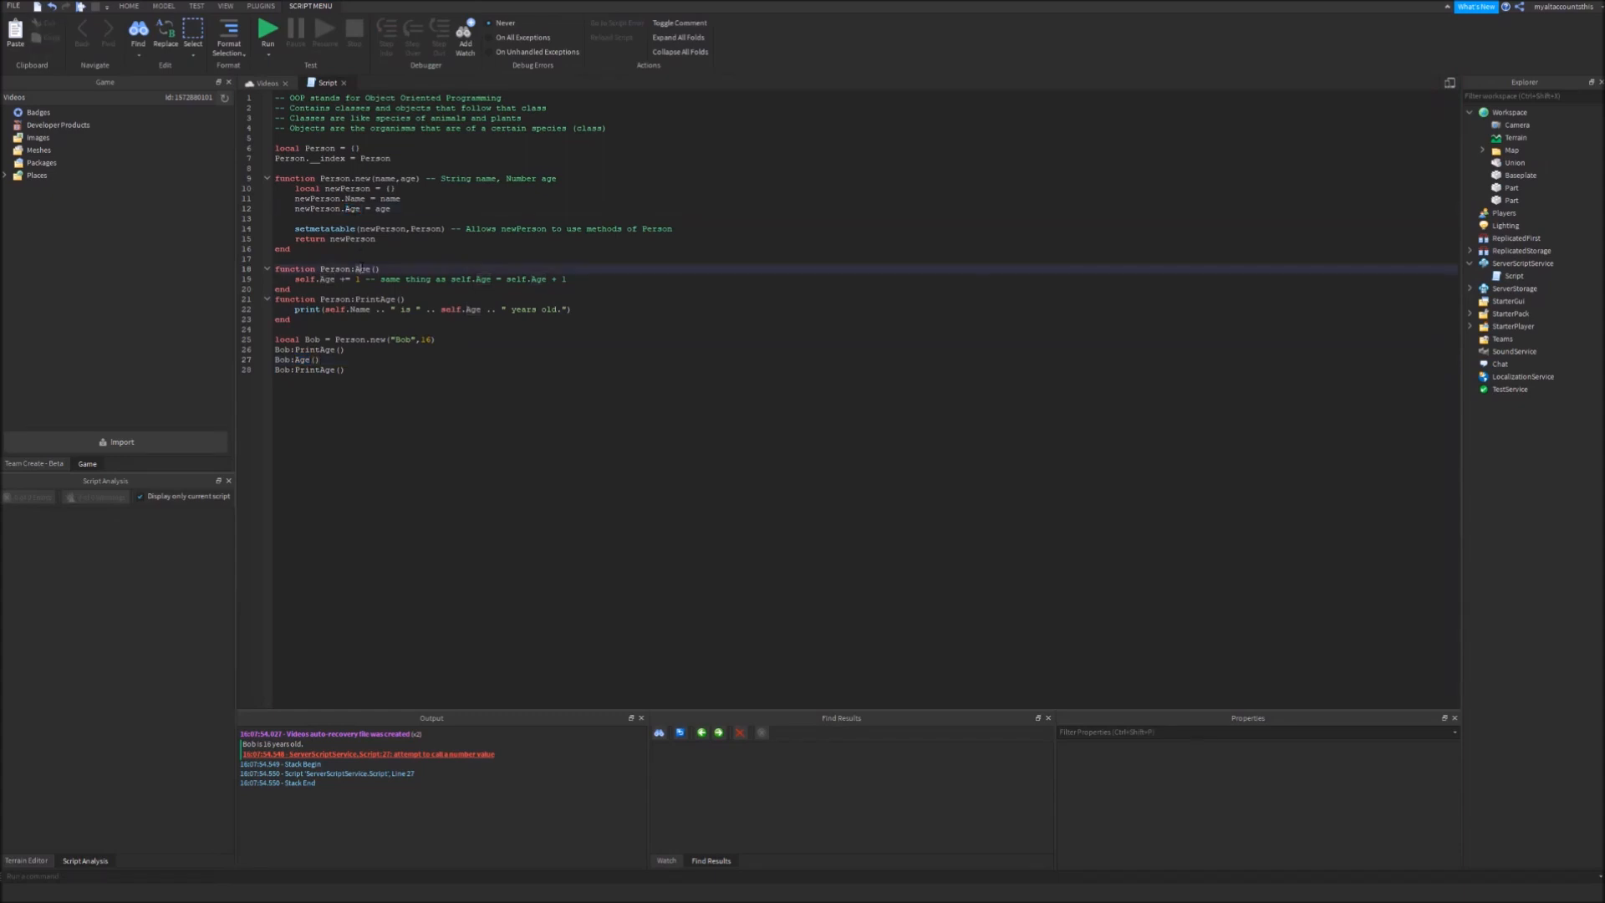
Rename the Age method to Grow and select Age in the last PrintAge call
text(Grow)
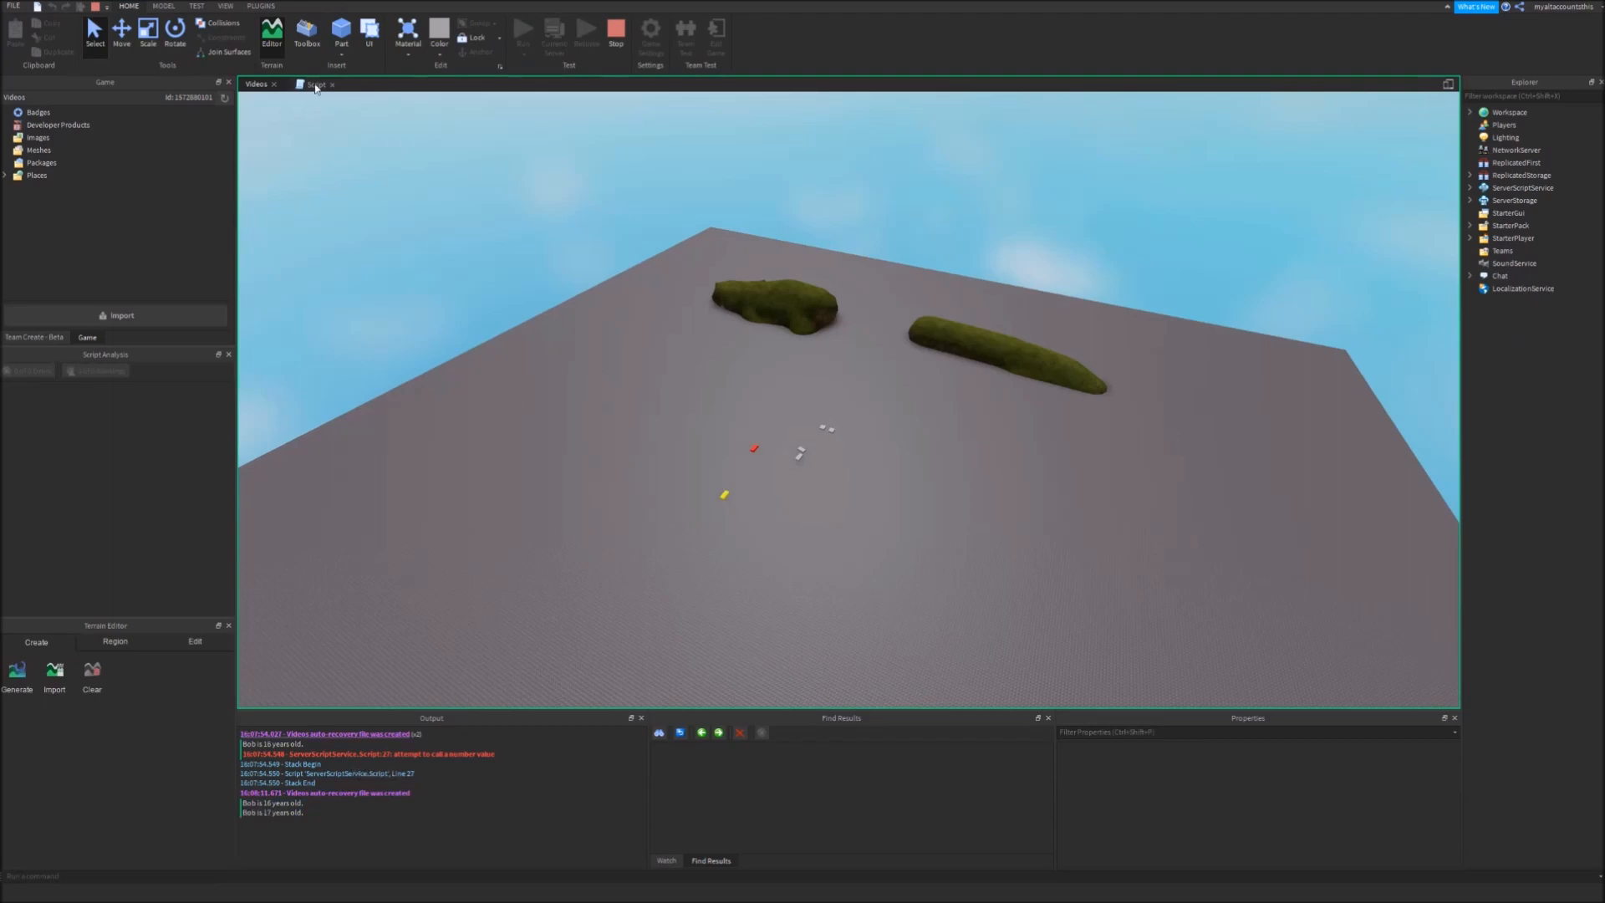
click(327, 83)
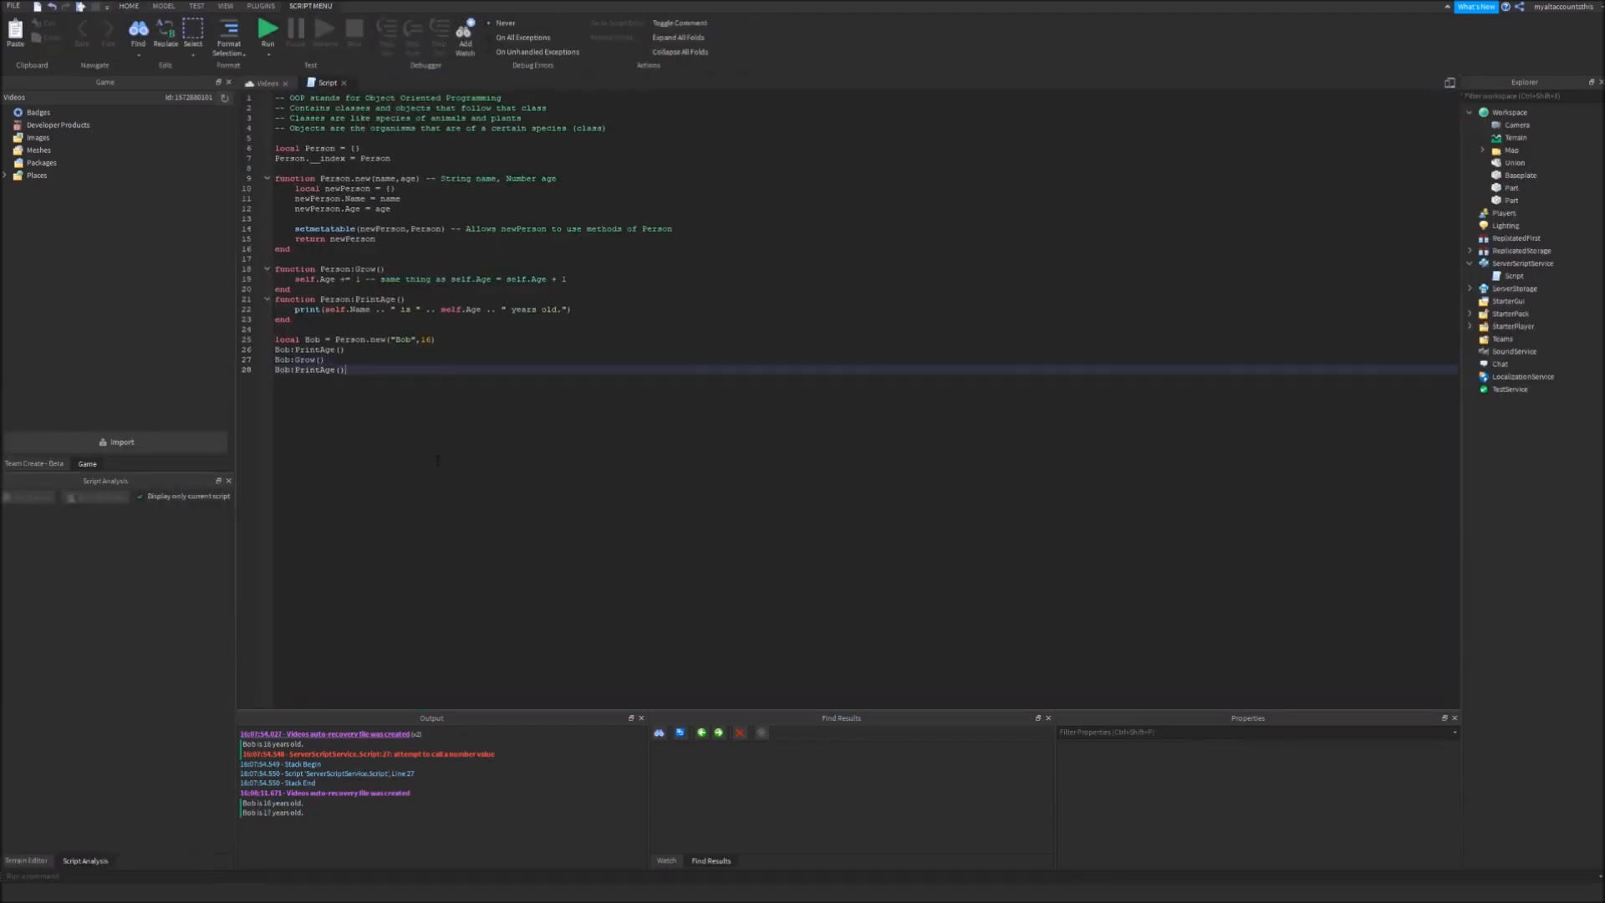
double_click(317, 370)
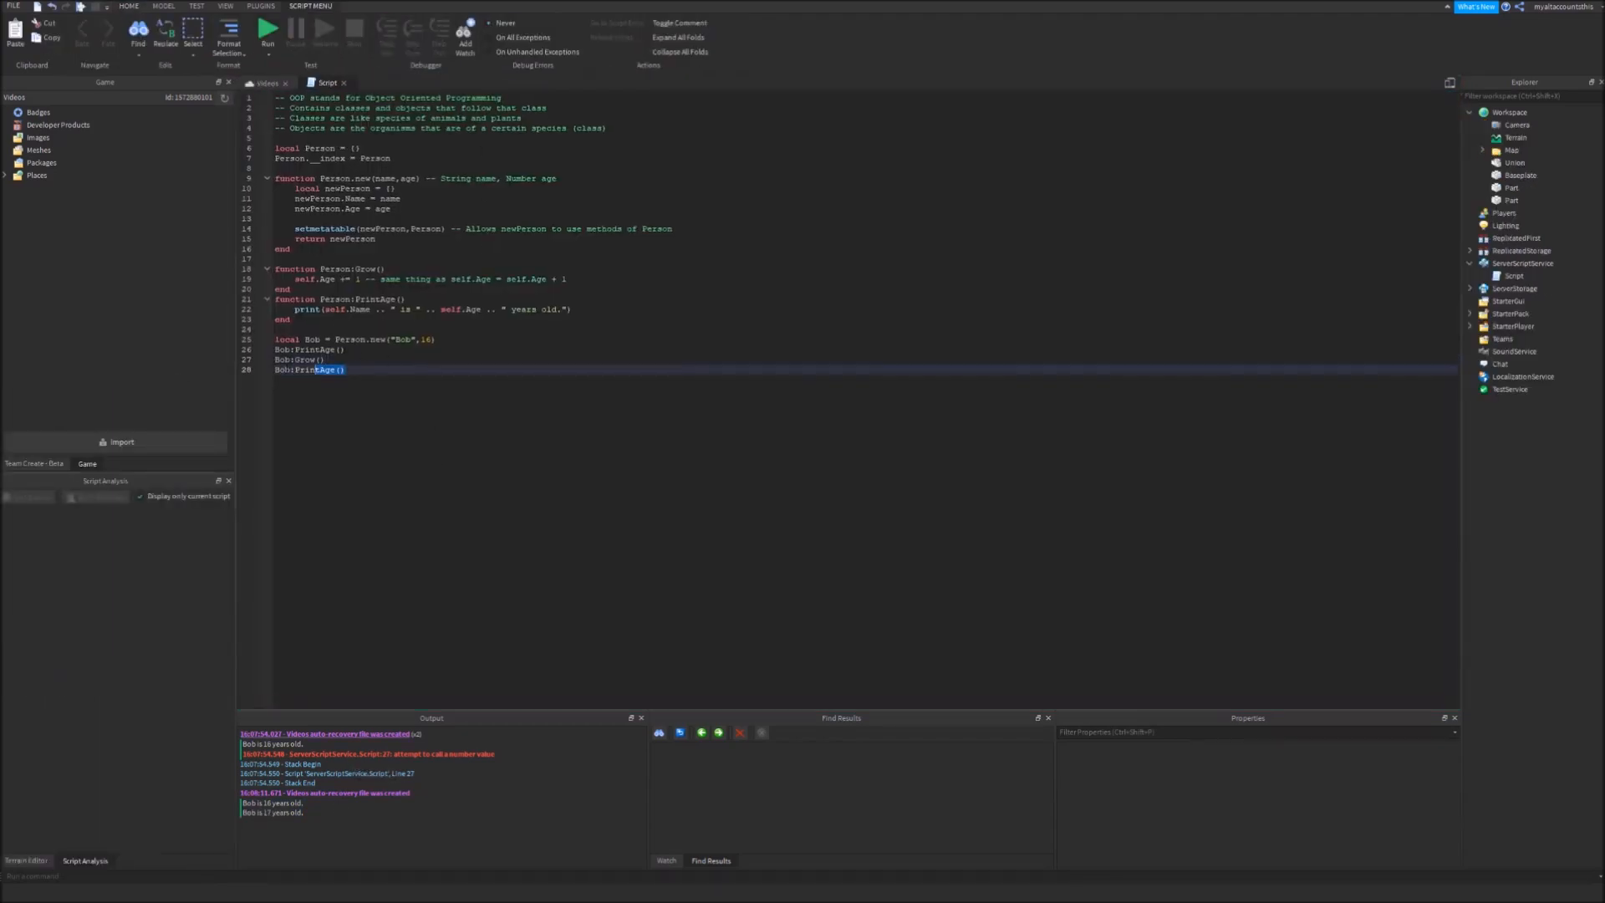